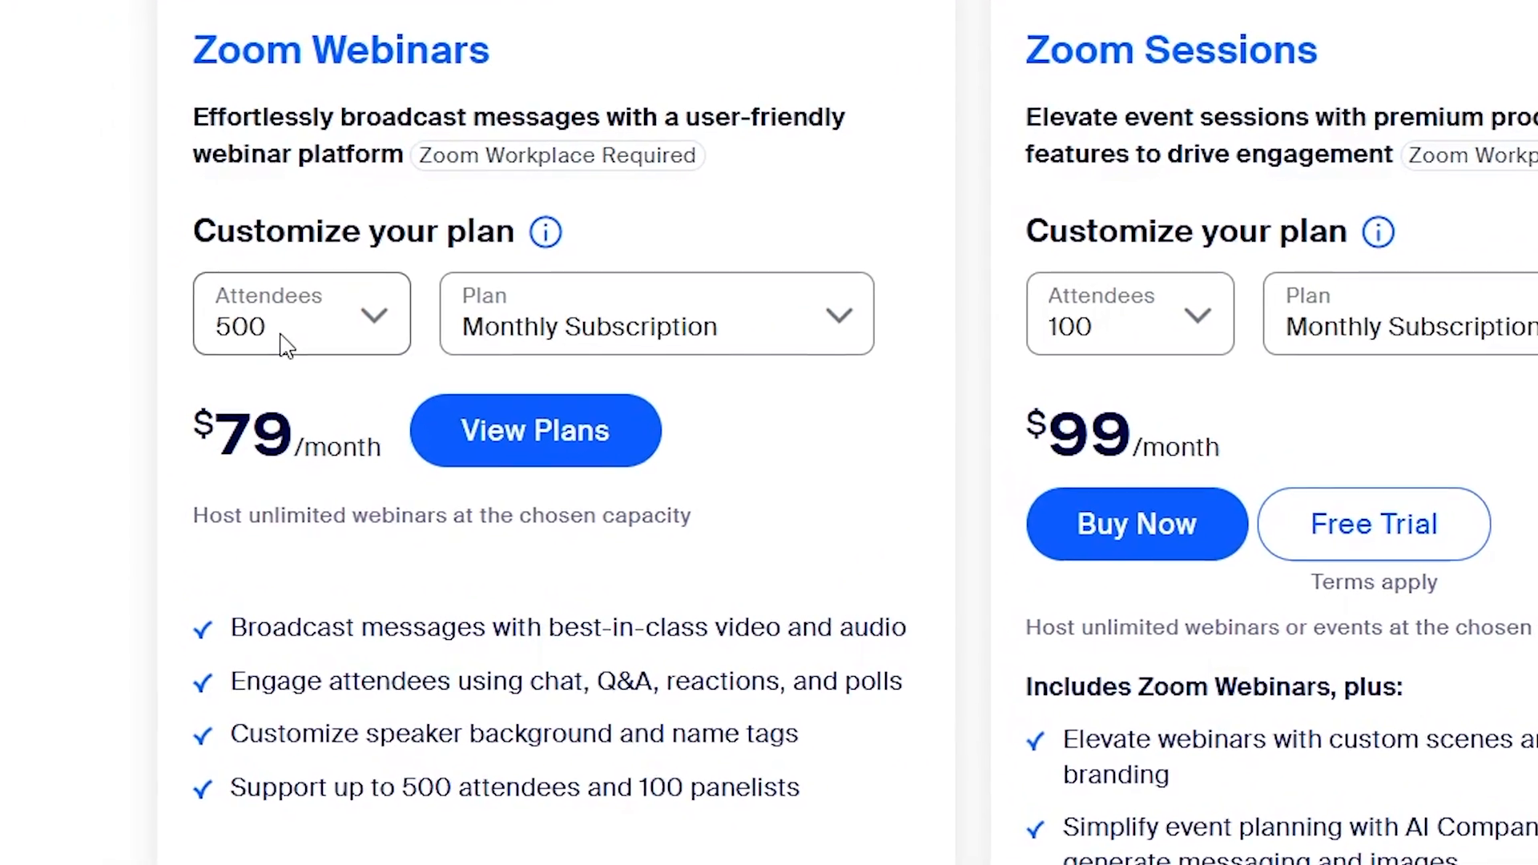
- Check WebinarJam's Basic plan ($79/month, 500 attendees, 2-hour limit), then return to Zoom
scroll(down, 3)
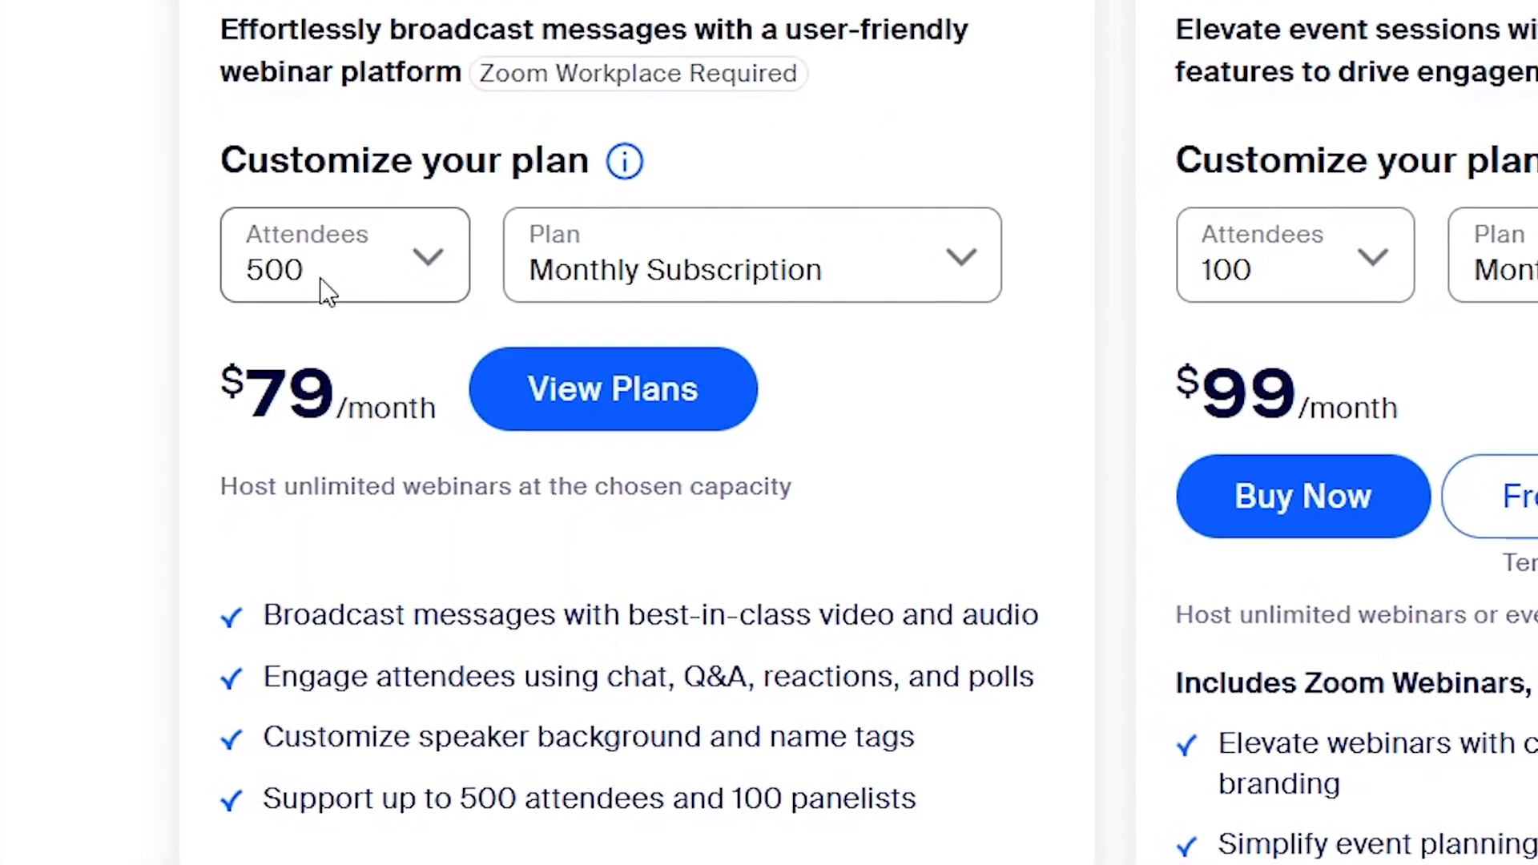
click(370, 436)
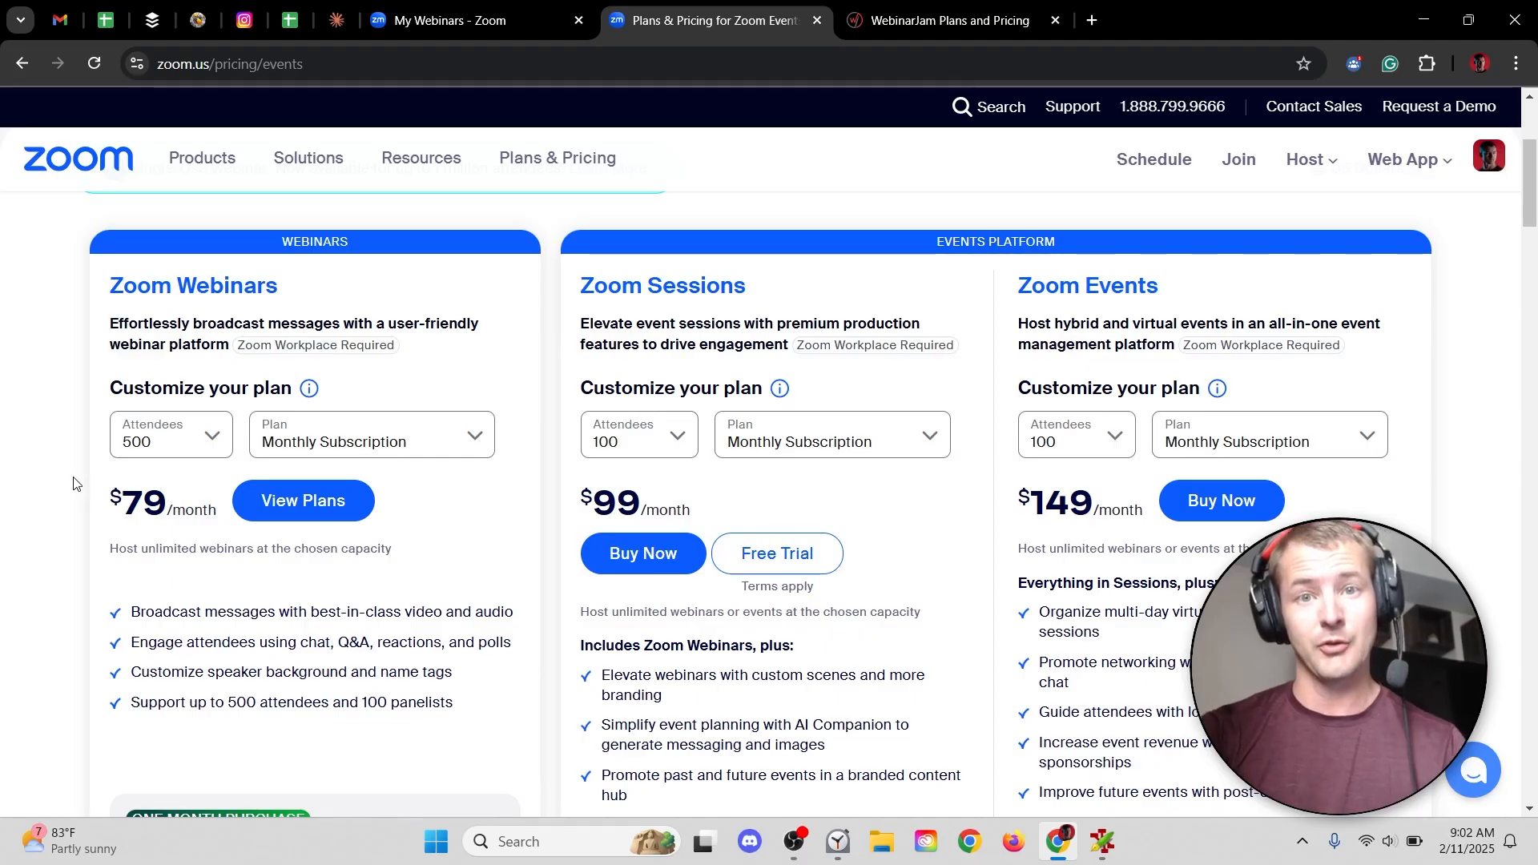
mouse_move(947, 19)
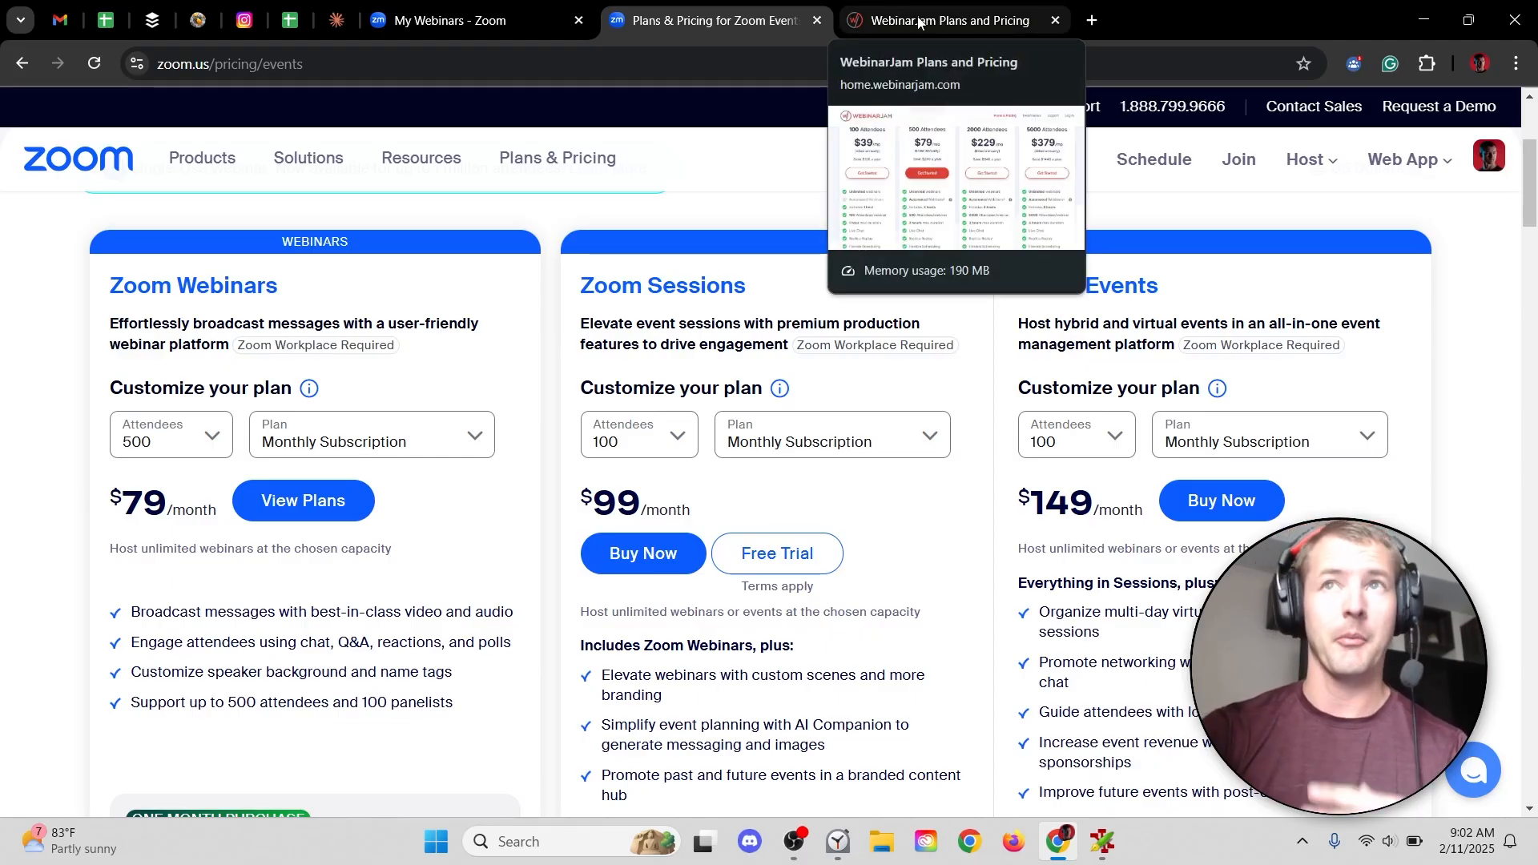
click(947, 19)
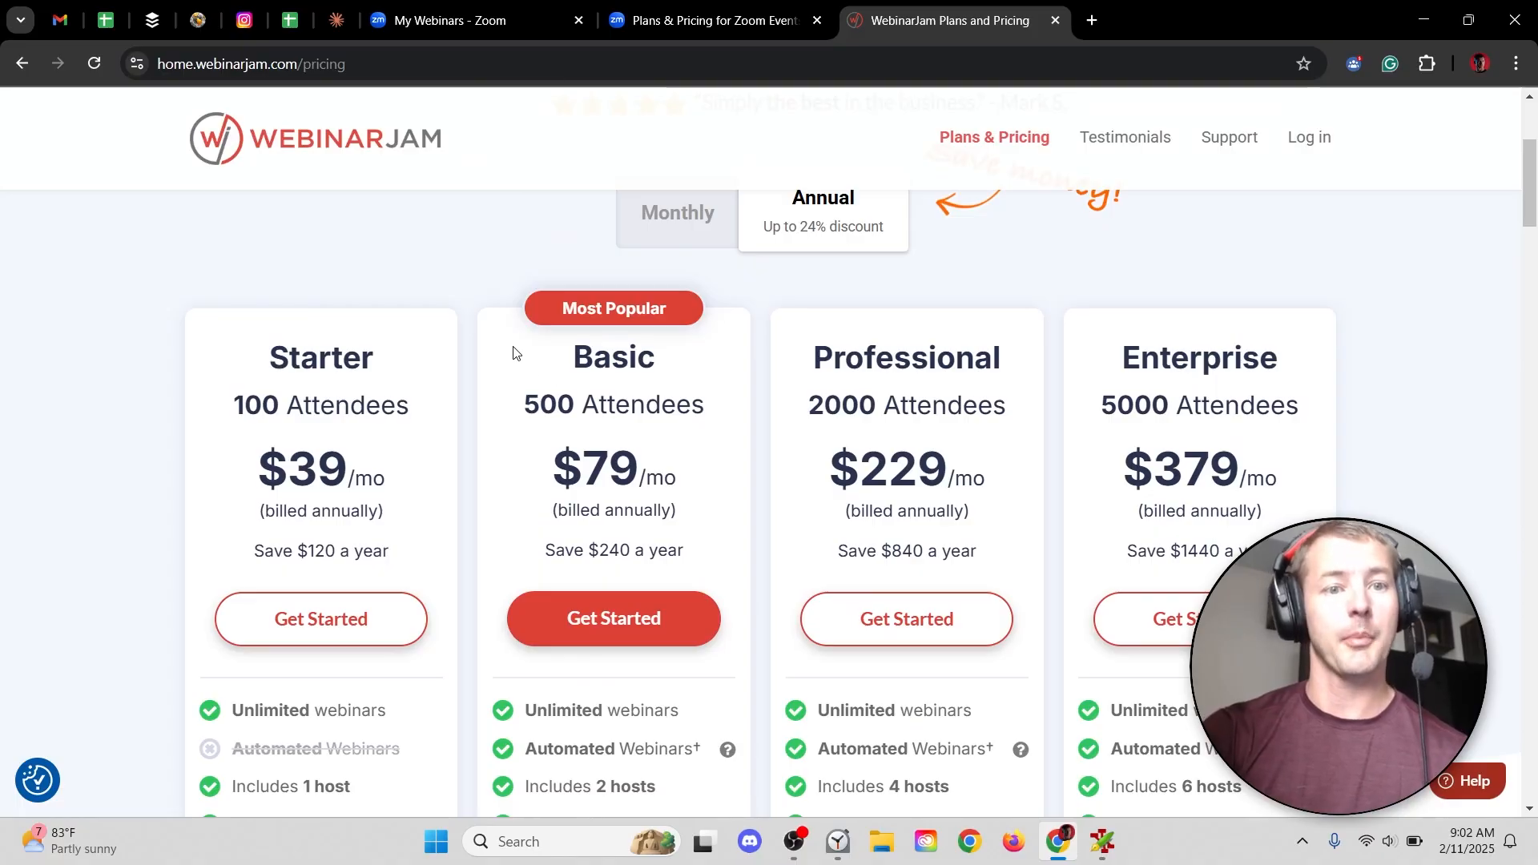
scroll(down, 3)
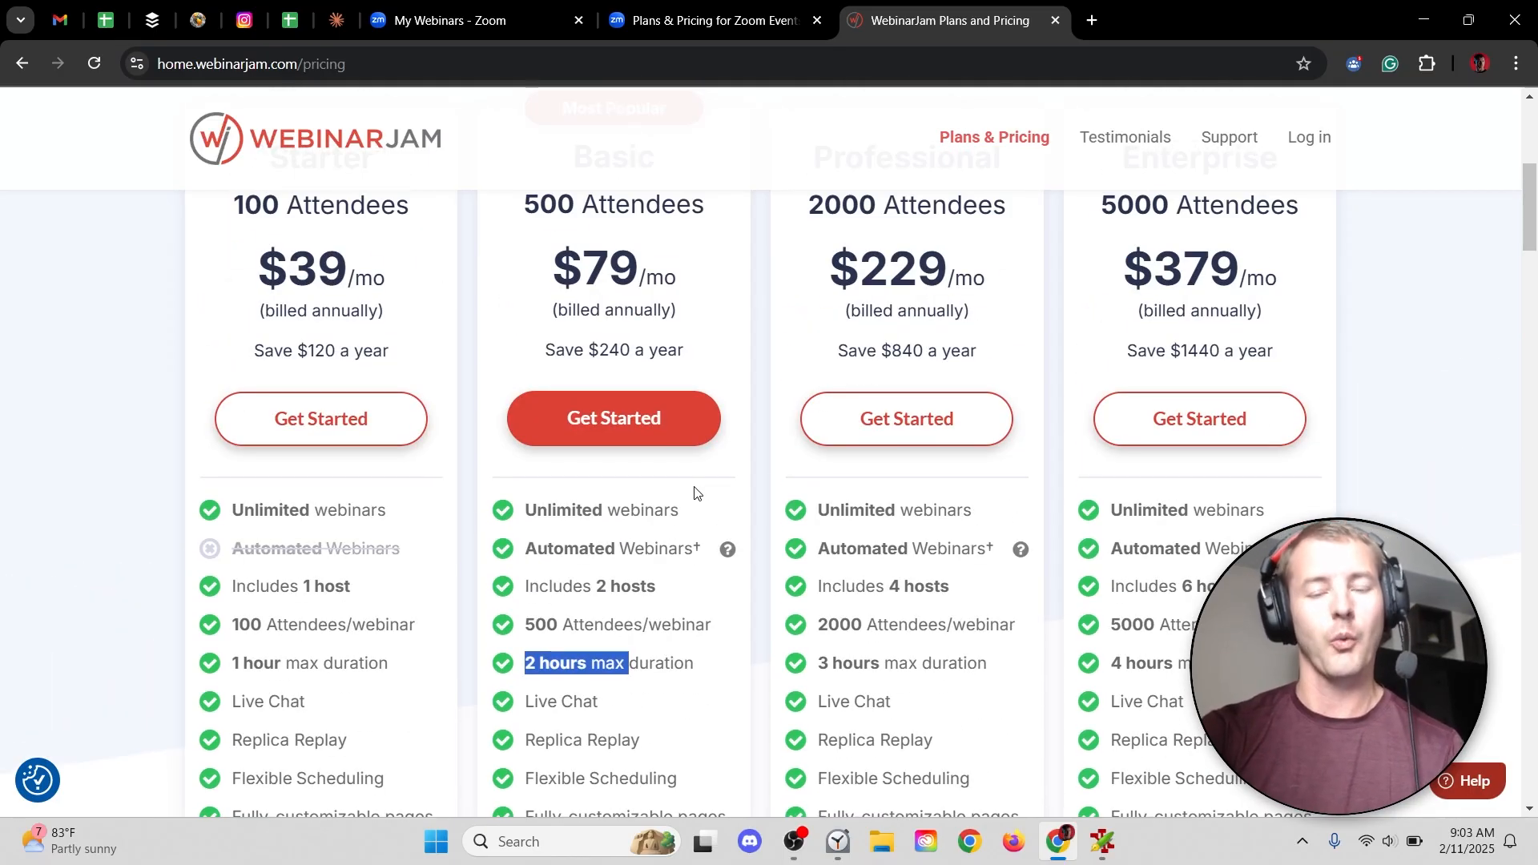
click(714, 20)
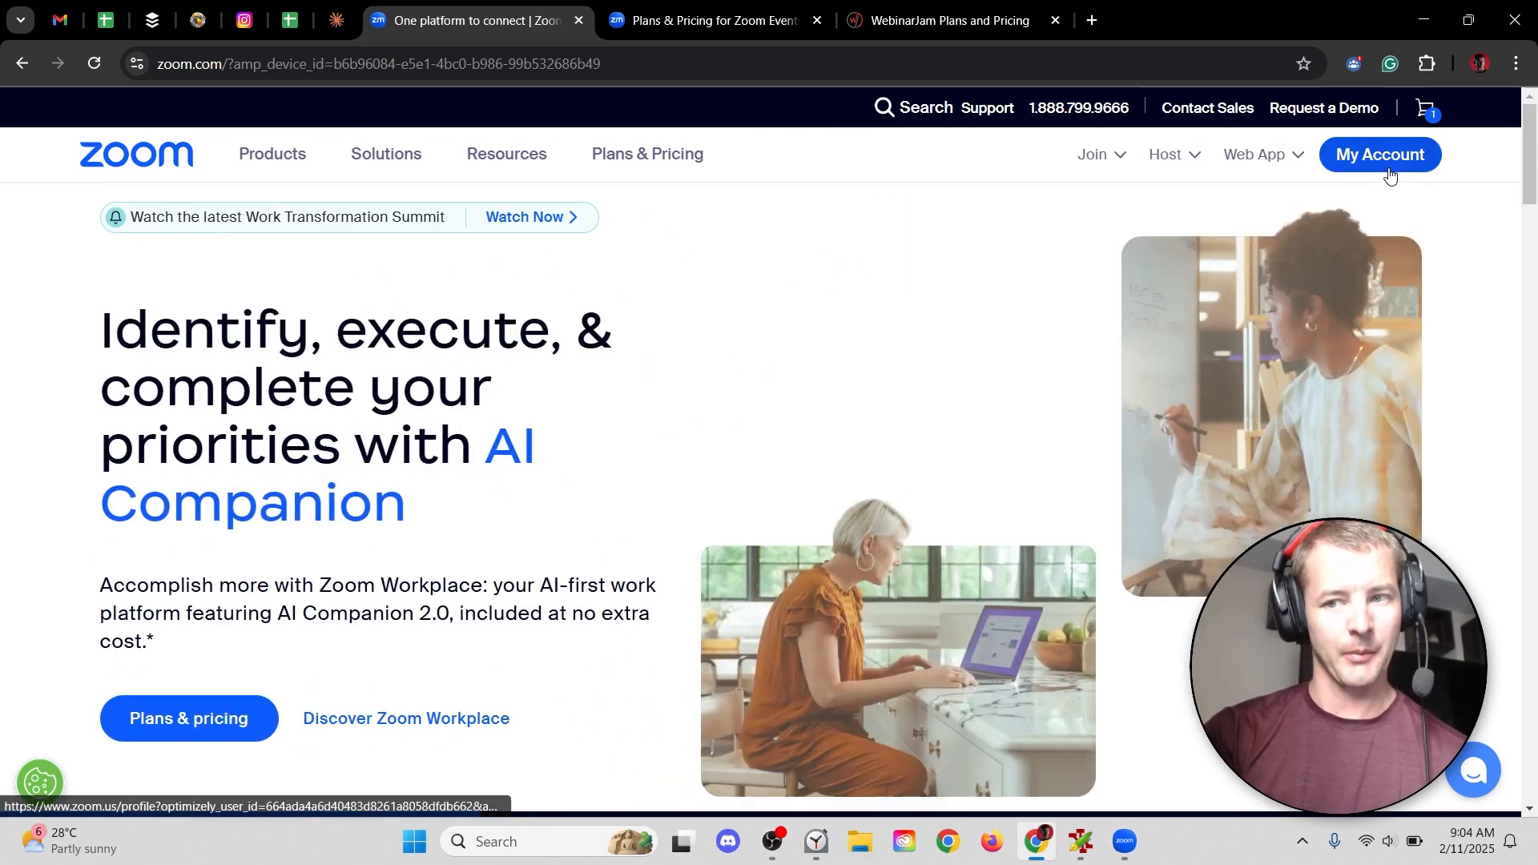
- Open My Account's Webinars list and start a new webinar
click(1379, 154)
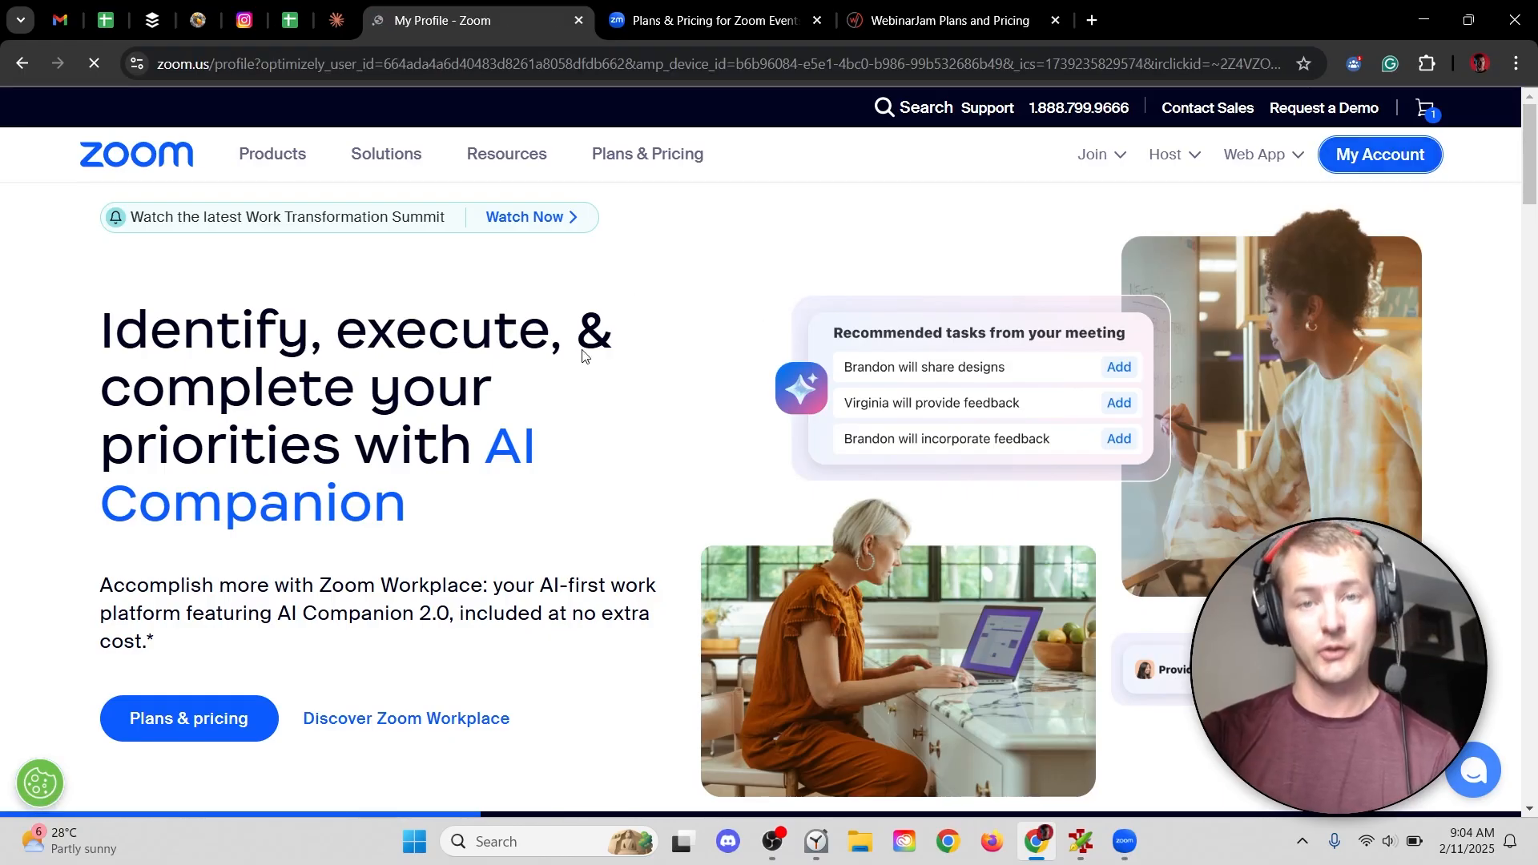
click(1377, 153)
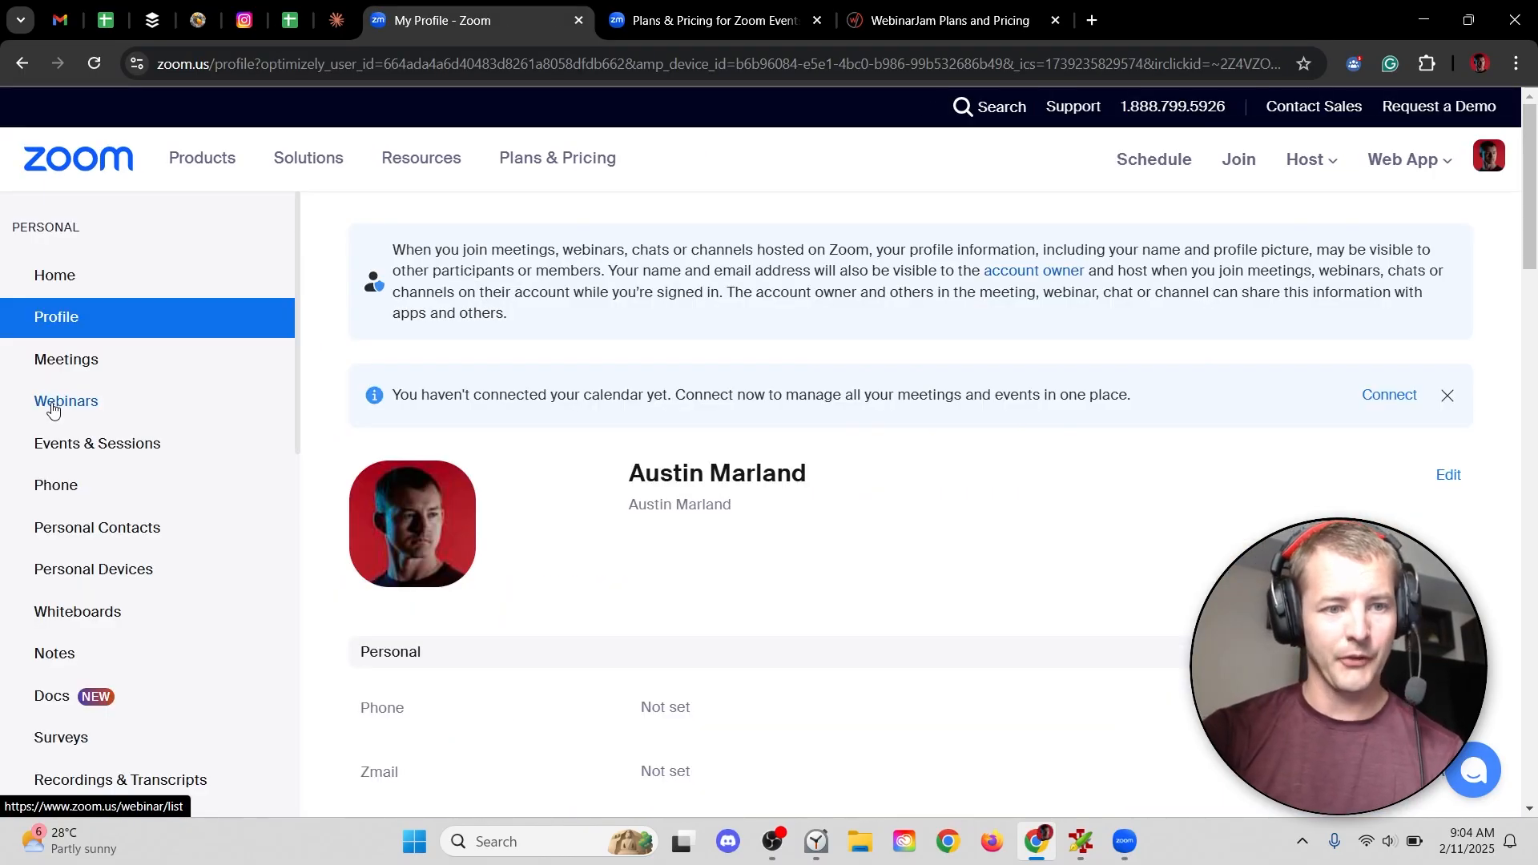
click(66, 401)
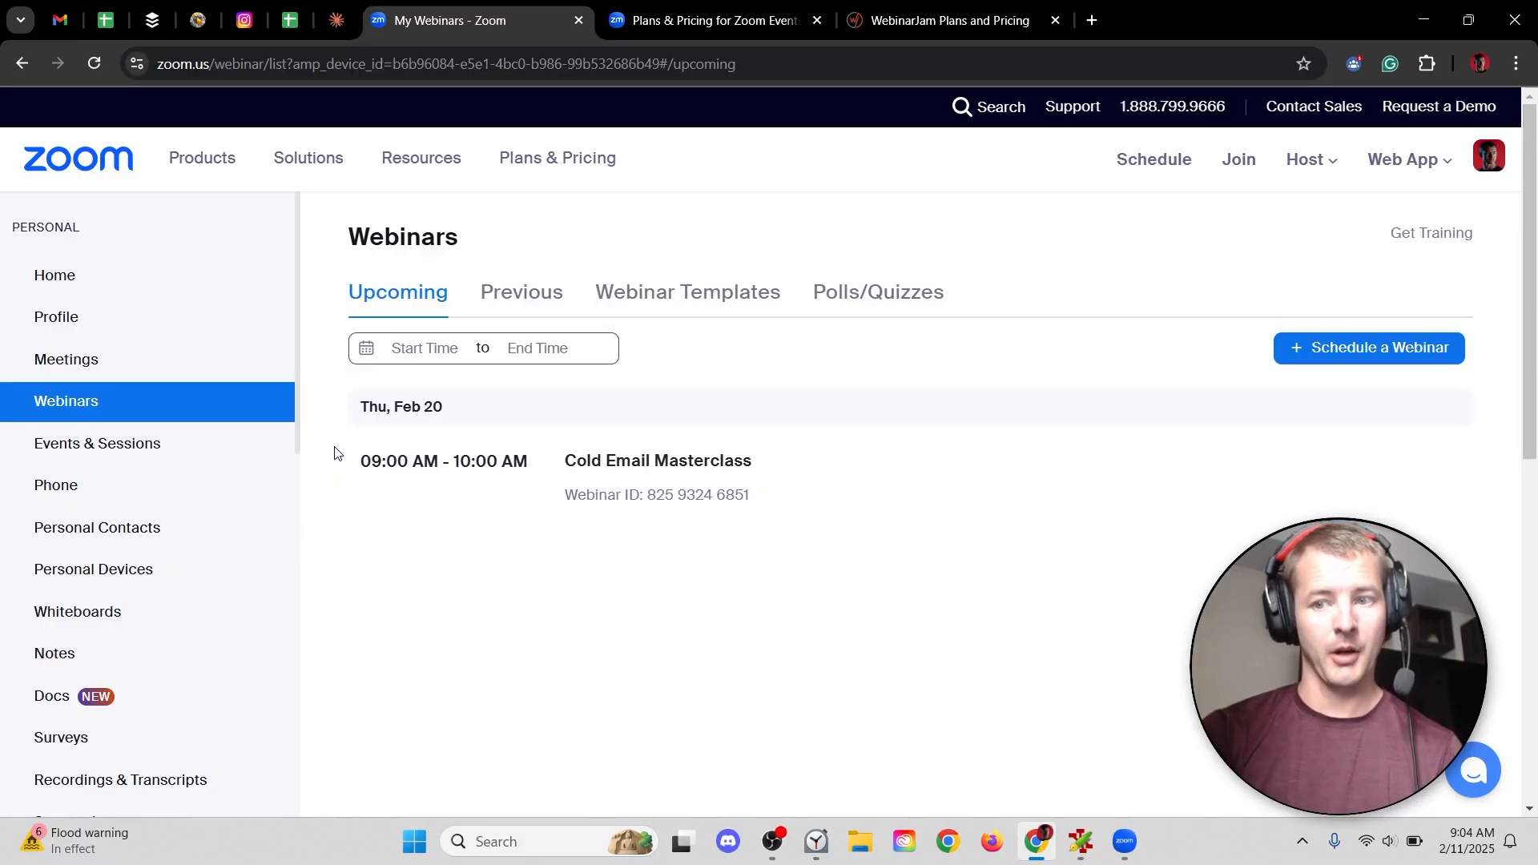
mouse_move(927, 597)
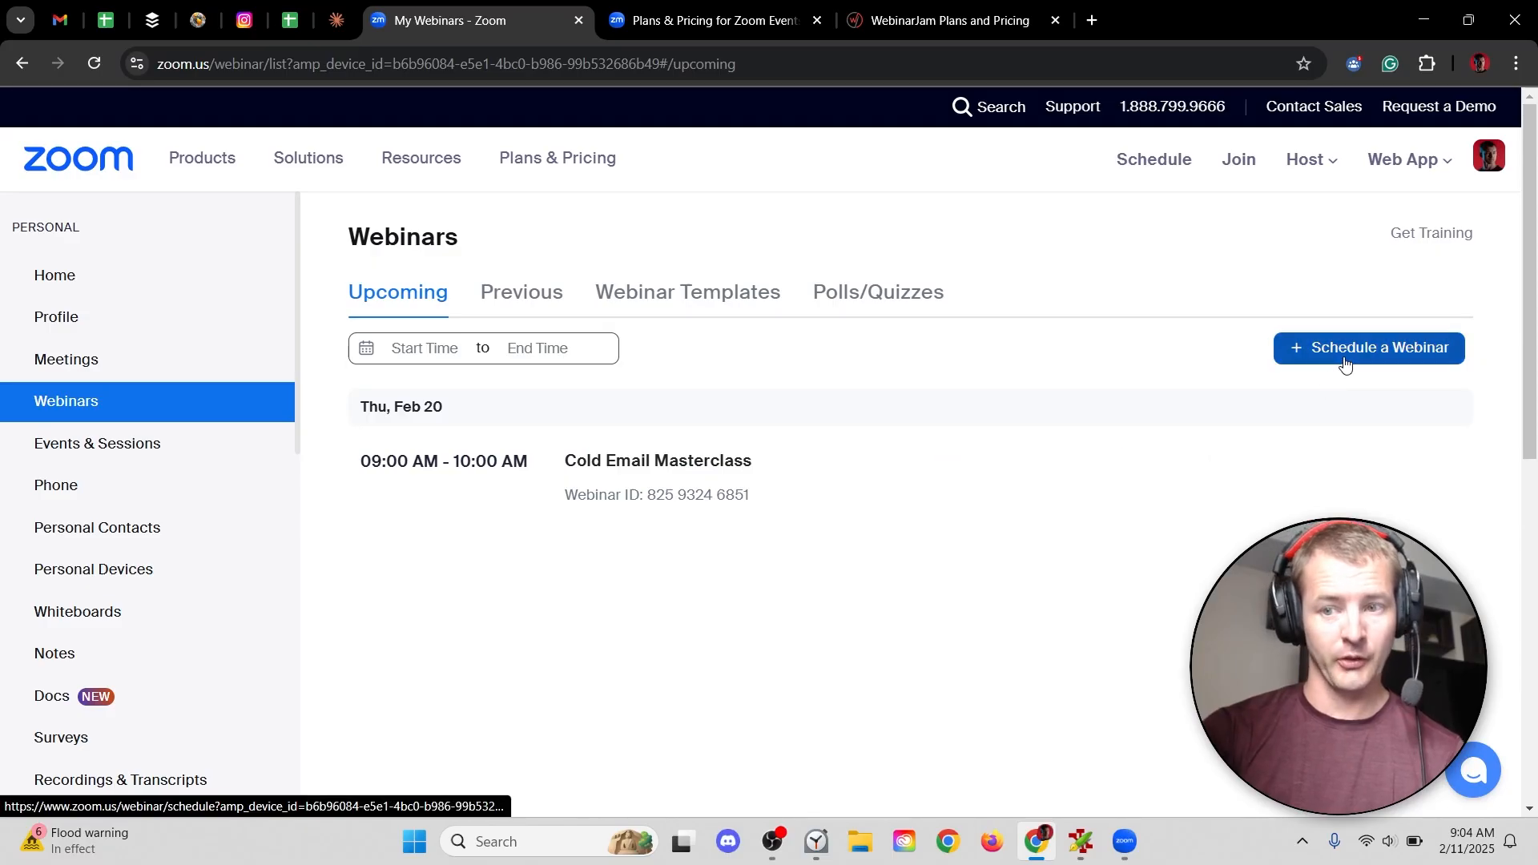
click(1367, 347)
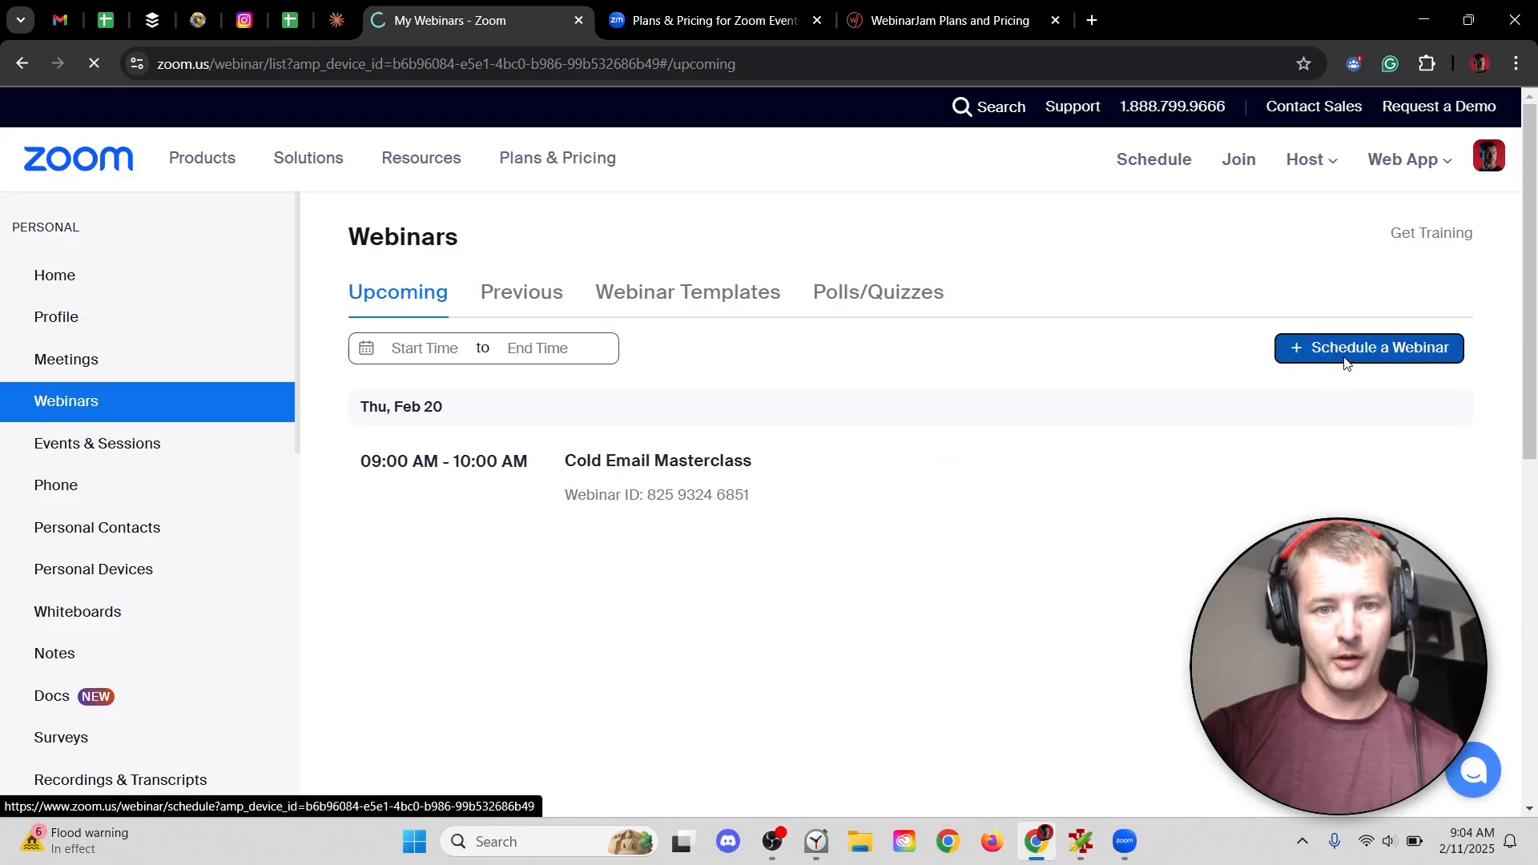
- Describe the webinar as tips and tricks for consistently earning 5-figure monthly revenue
click(1366, 346)
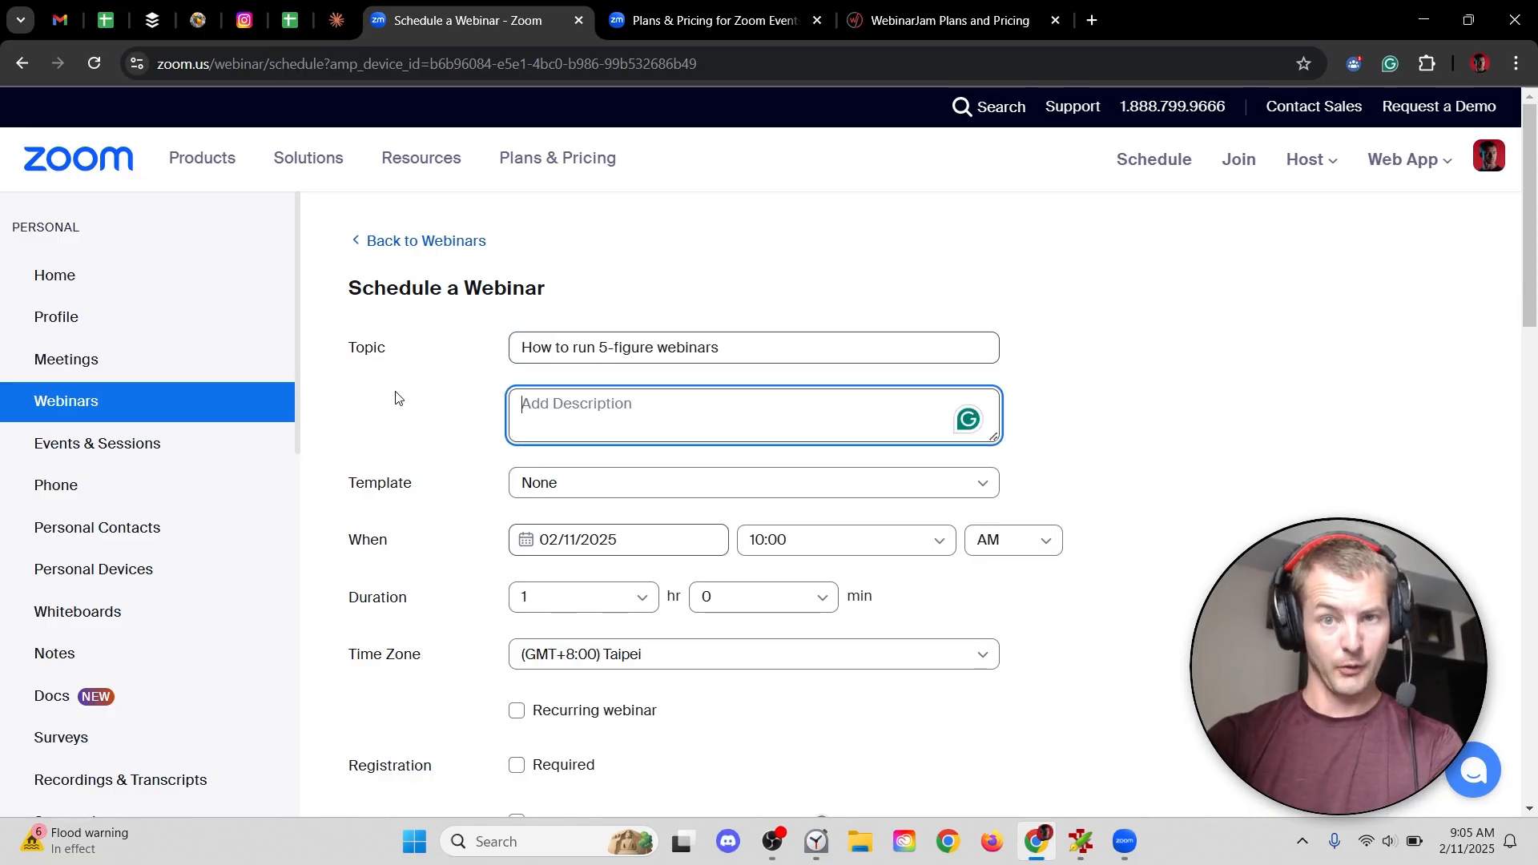
text(In this presentation, I will show you all the tips and tricks to managing webinars that consistently produce 5-figures of revenue per month.)
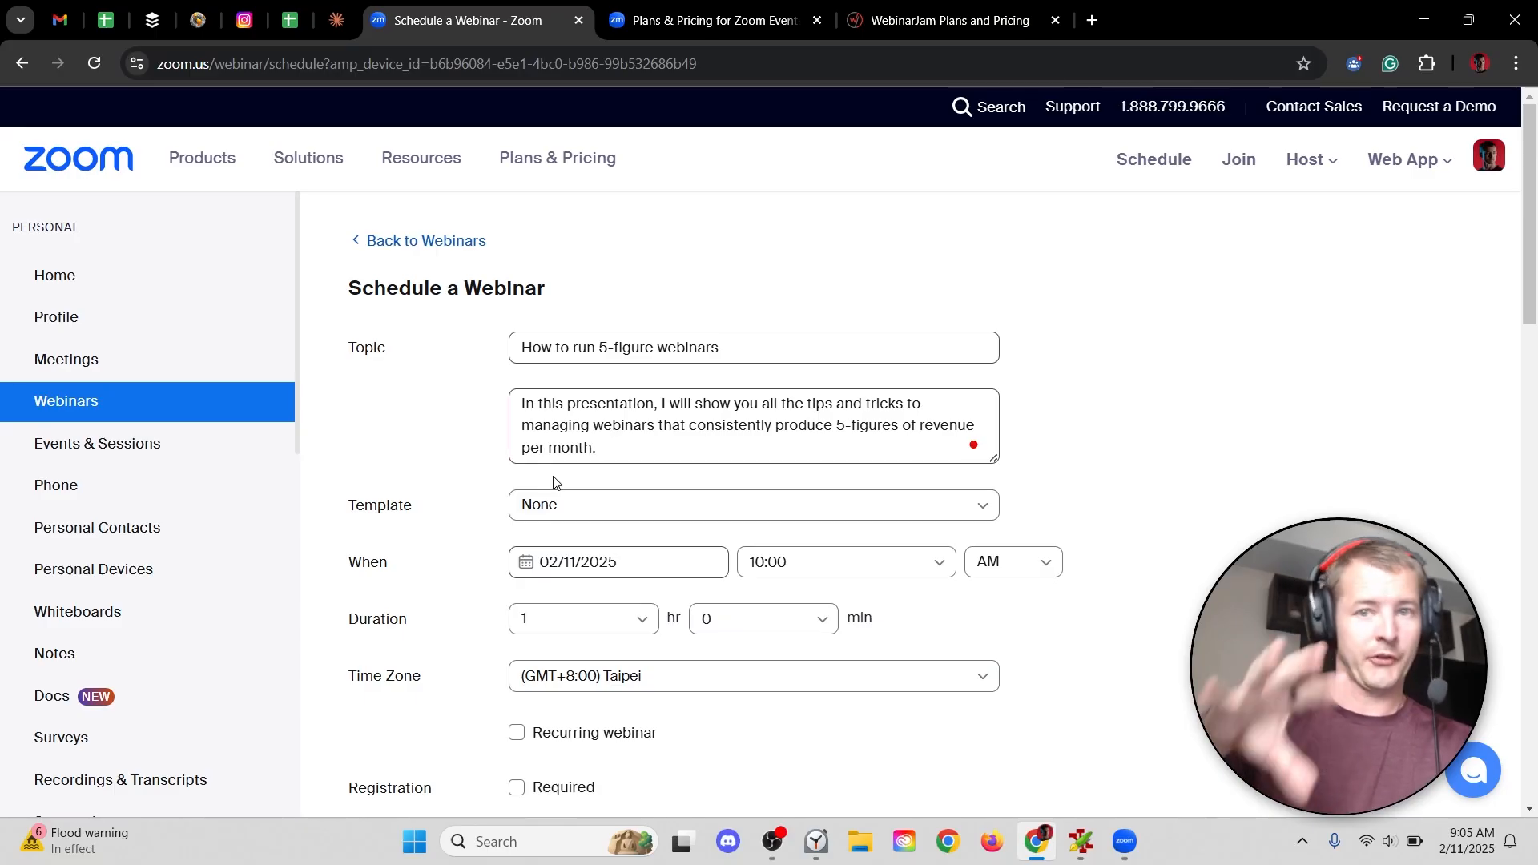
- Set the webinar to start Feb 11, 2025 at 9:00 AM, with recurrence turned off
scroll(down, 3)
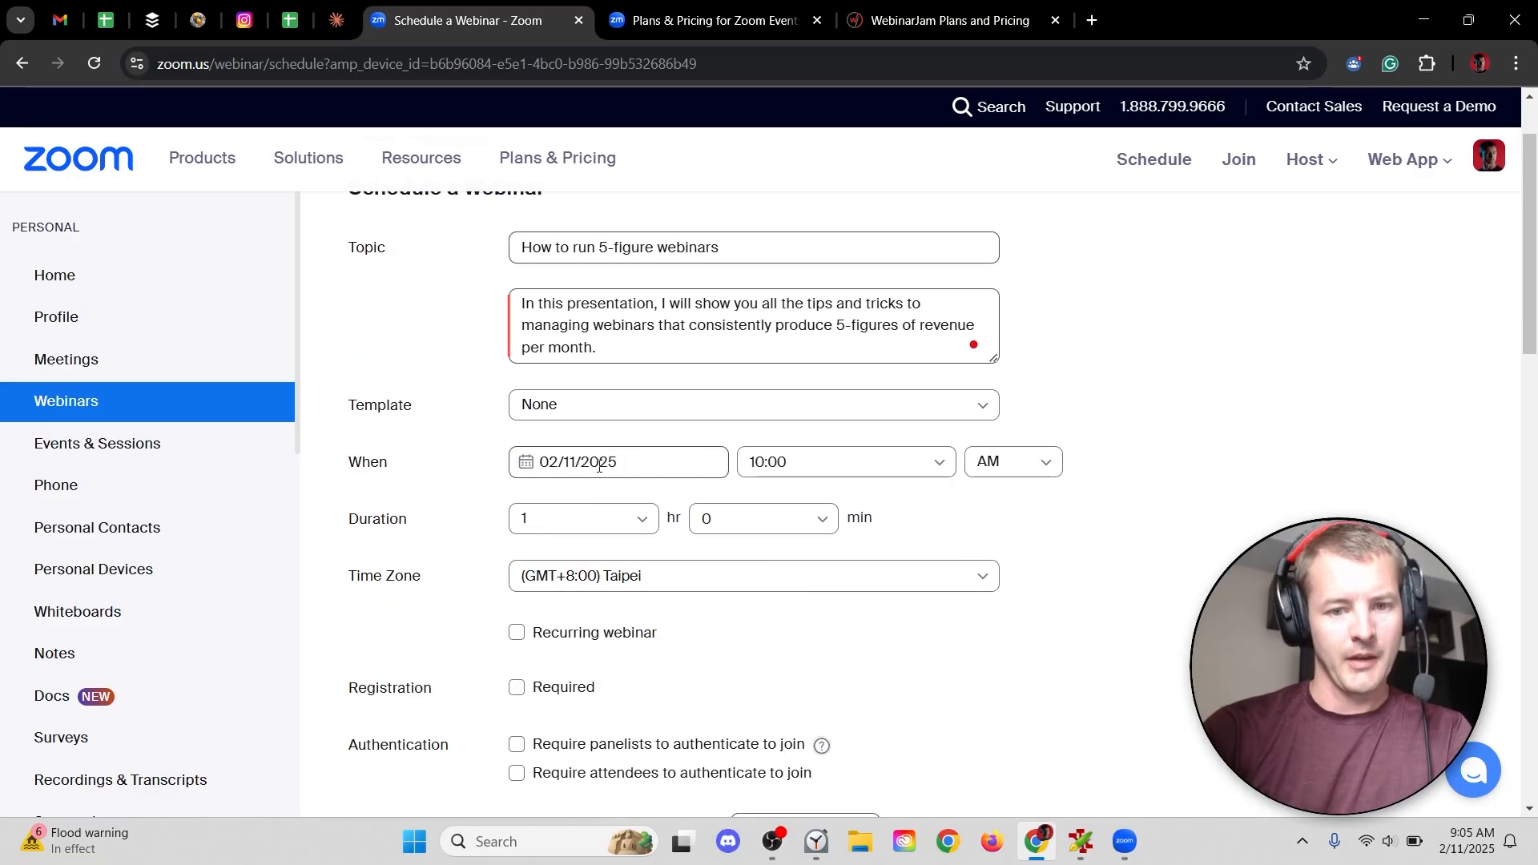
click(617, 463)
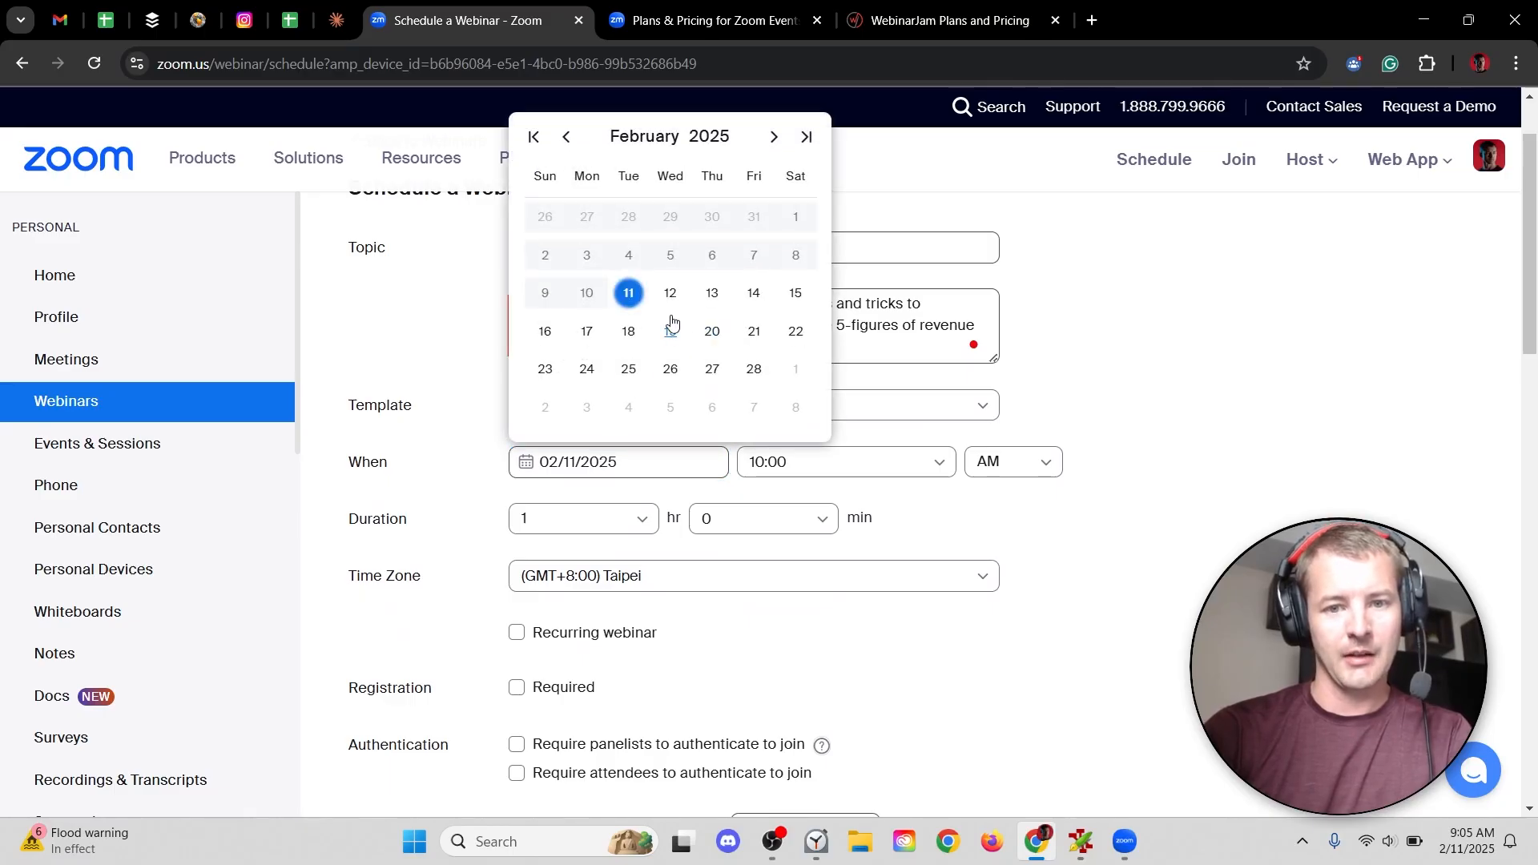
click(582, 518)
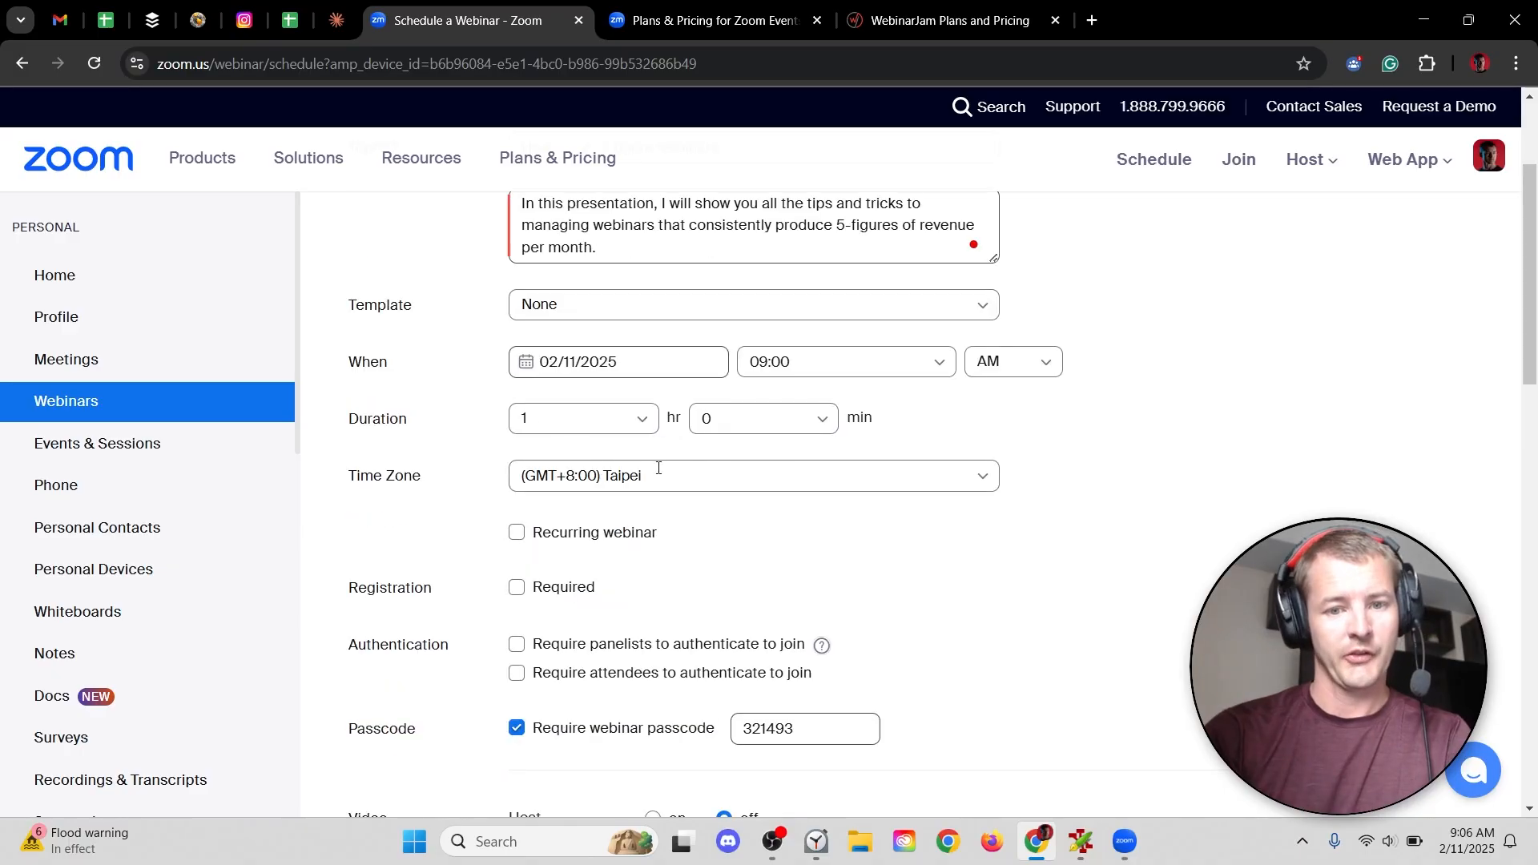
click(517, 531)
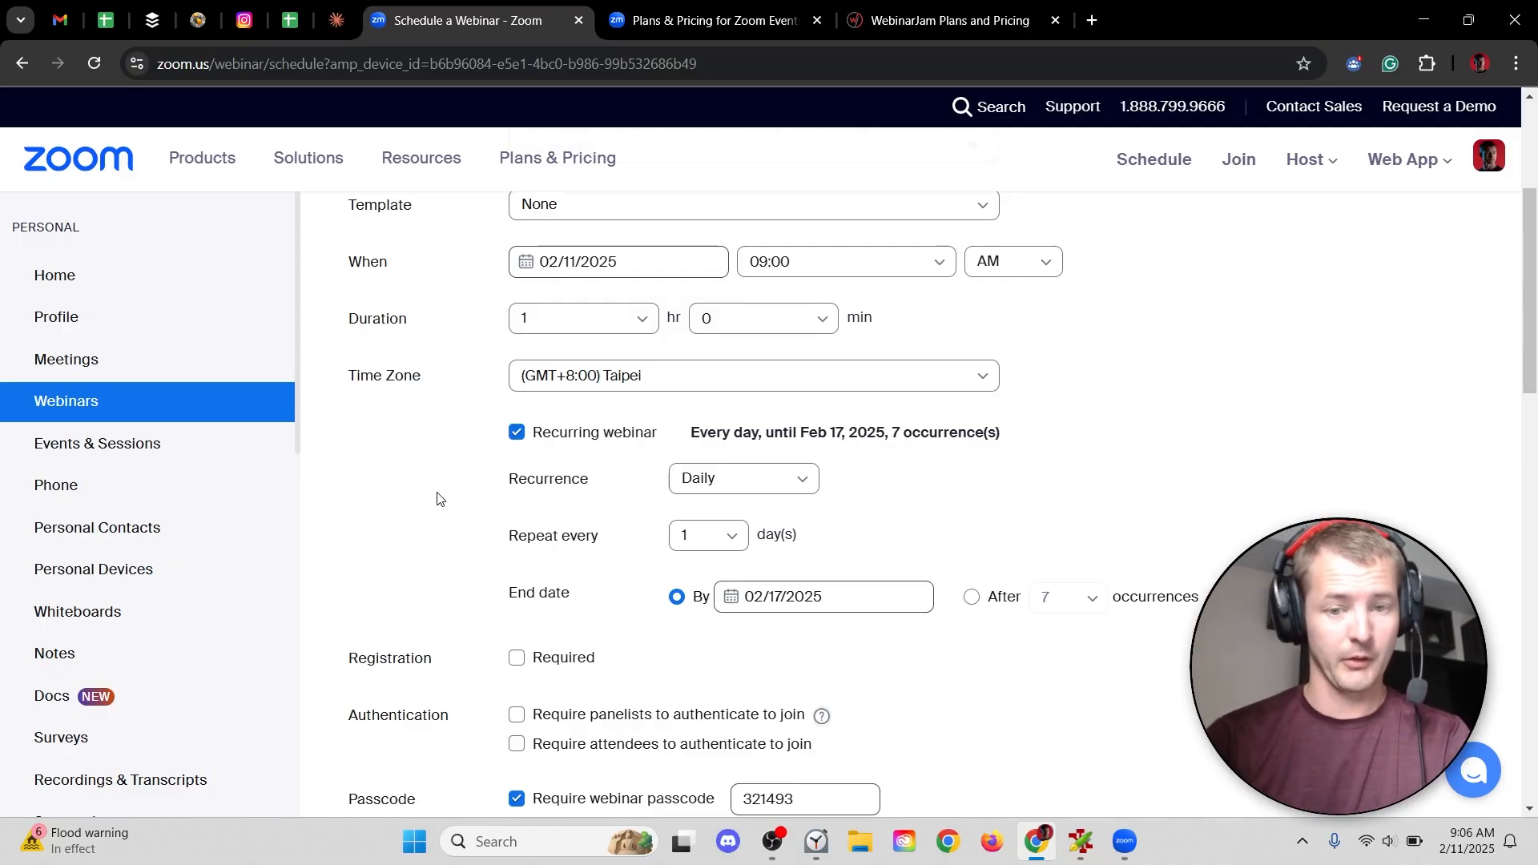
click(743, 478)
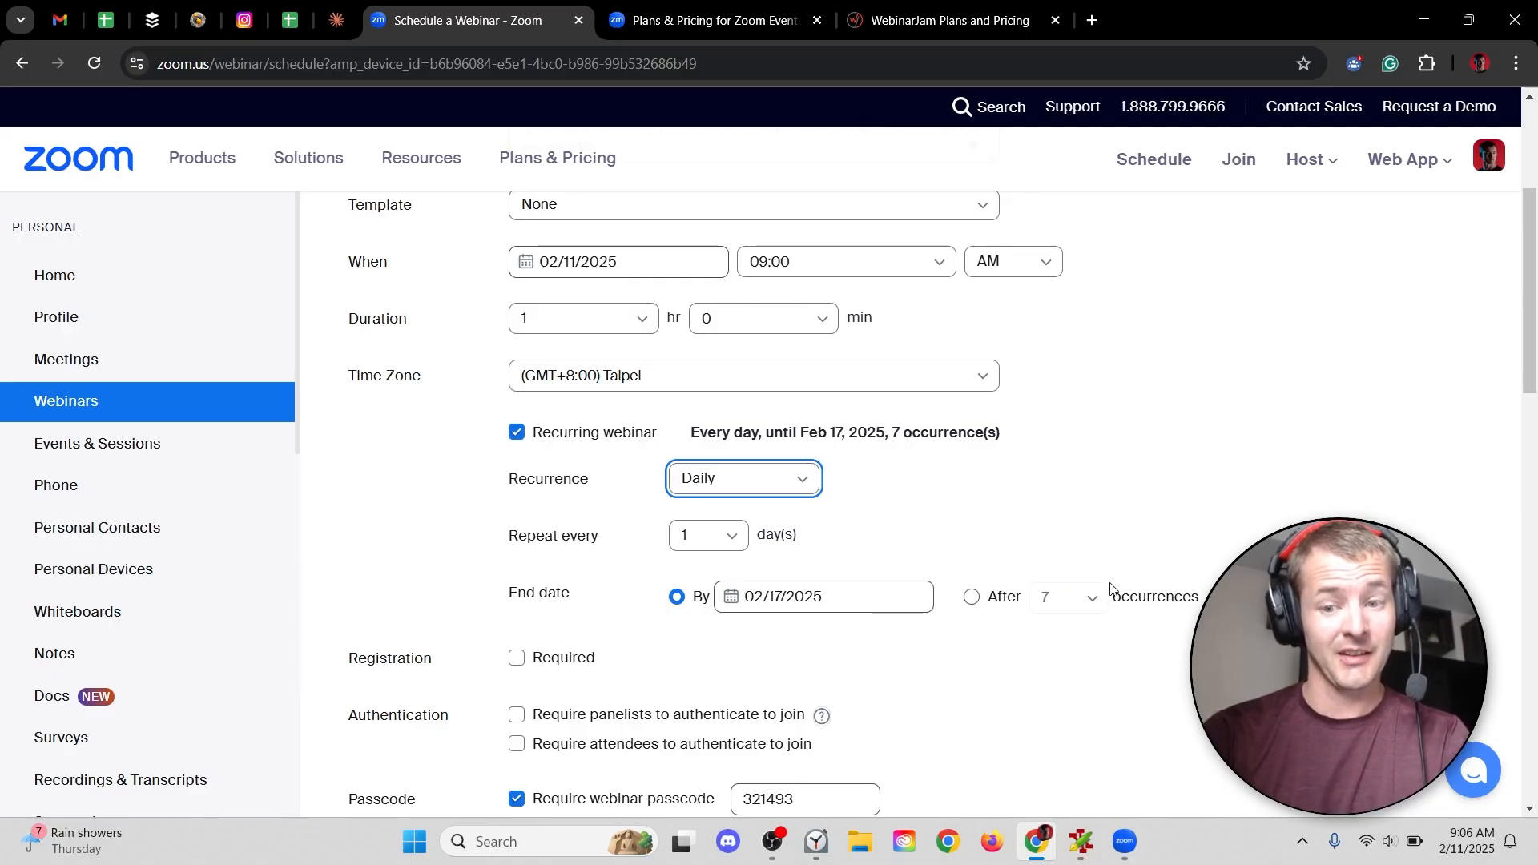
click(516, 432)
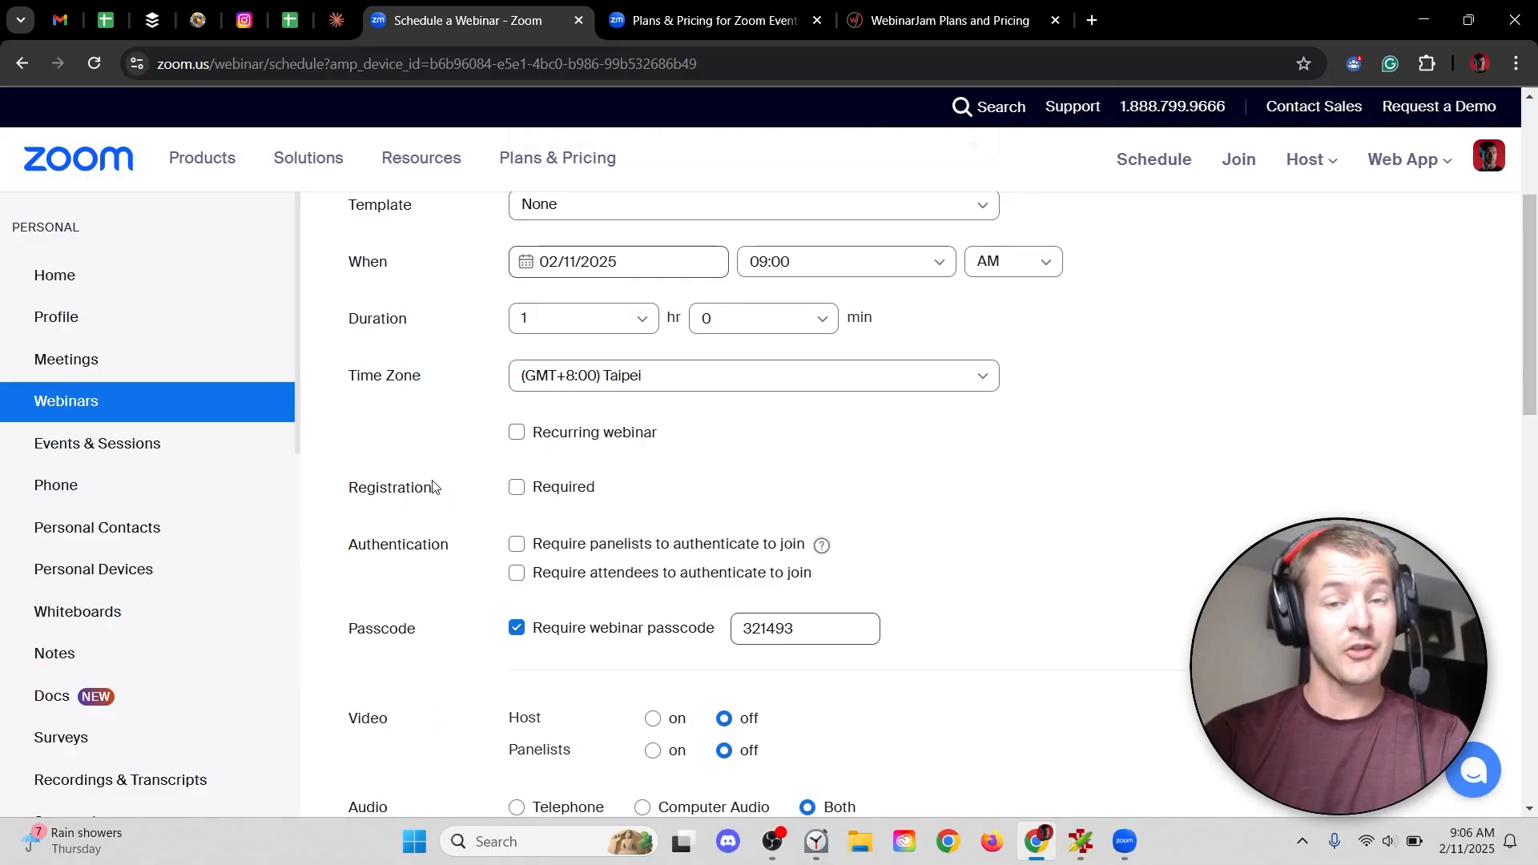
- Turn on required registration and turn off the webinar passcode
click(516, 486)
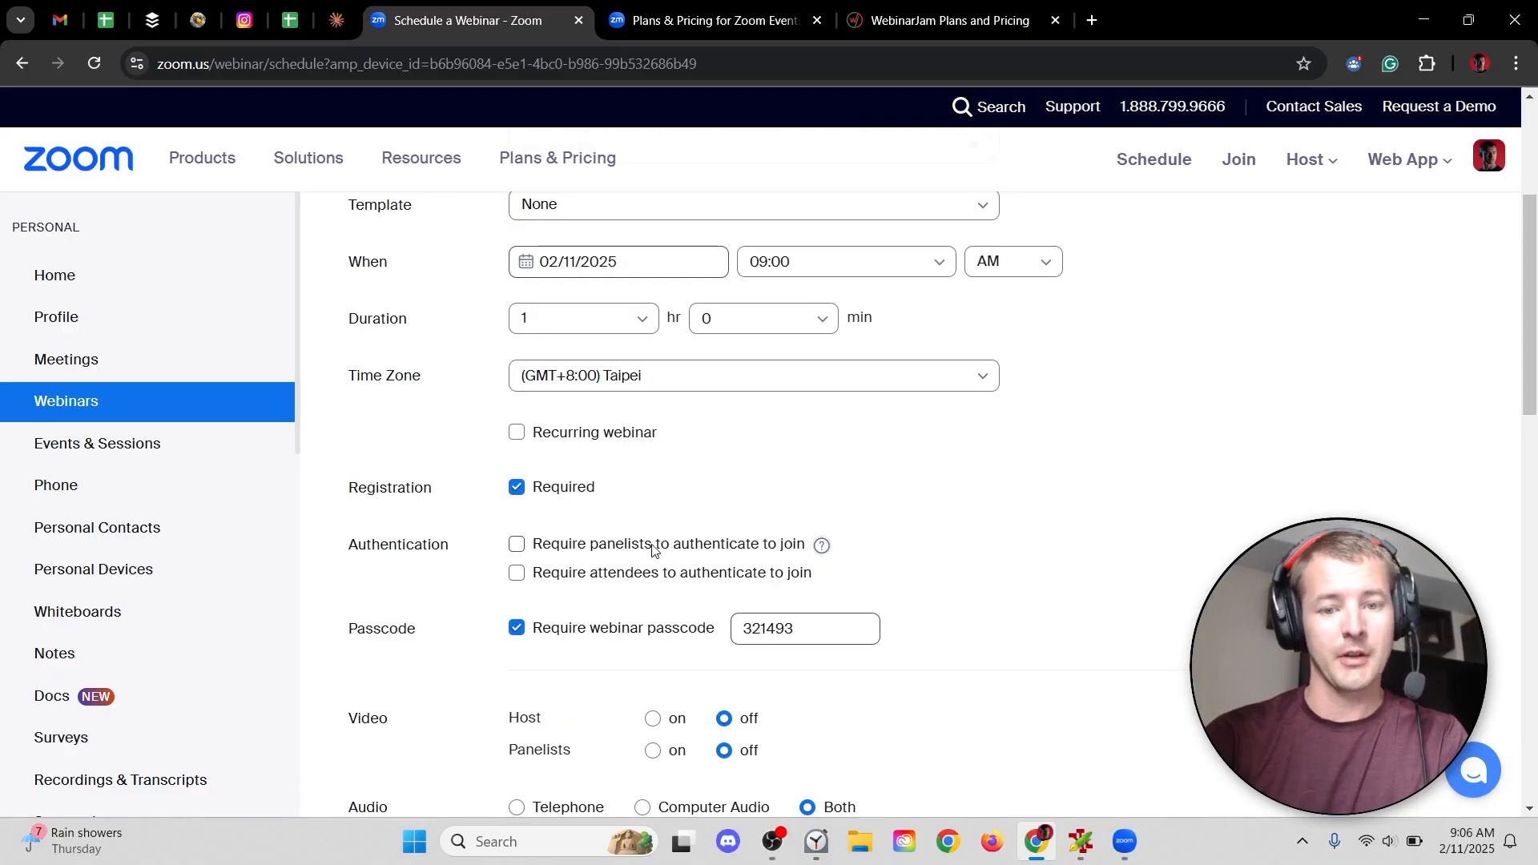
mouse_move(726, 549)
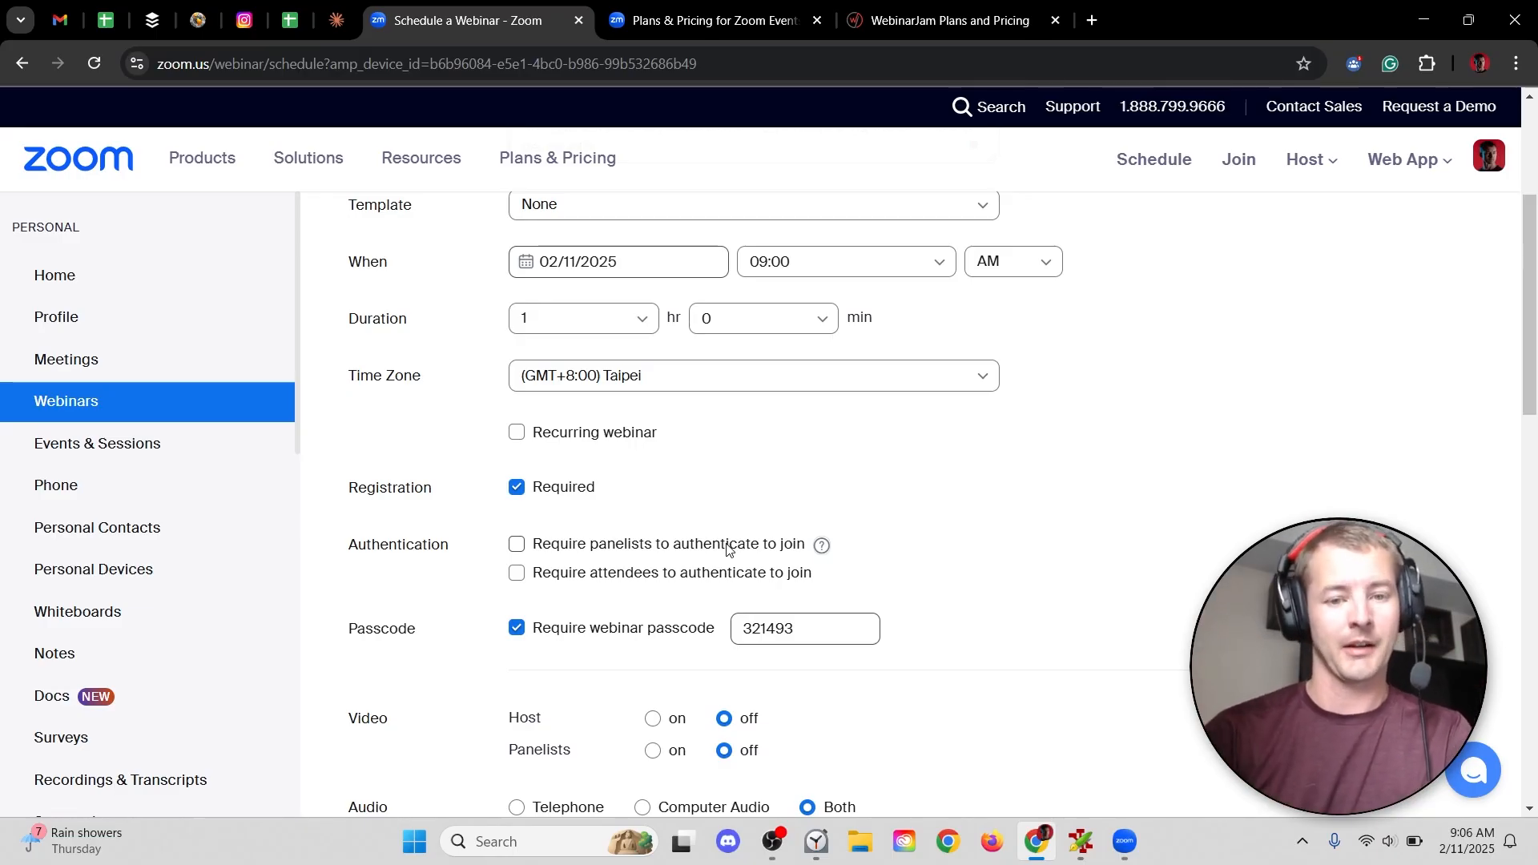
scroll(down, 3)
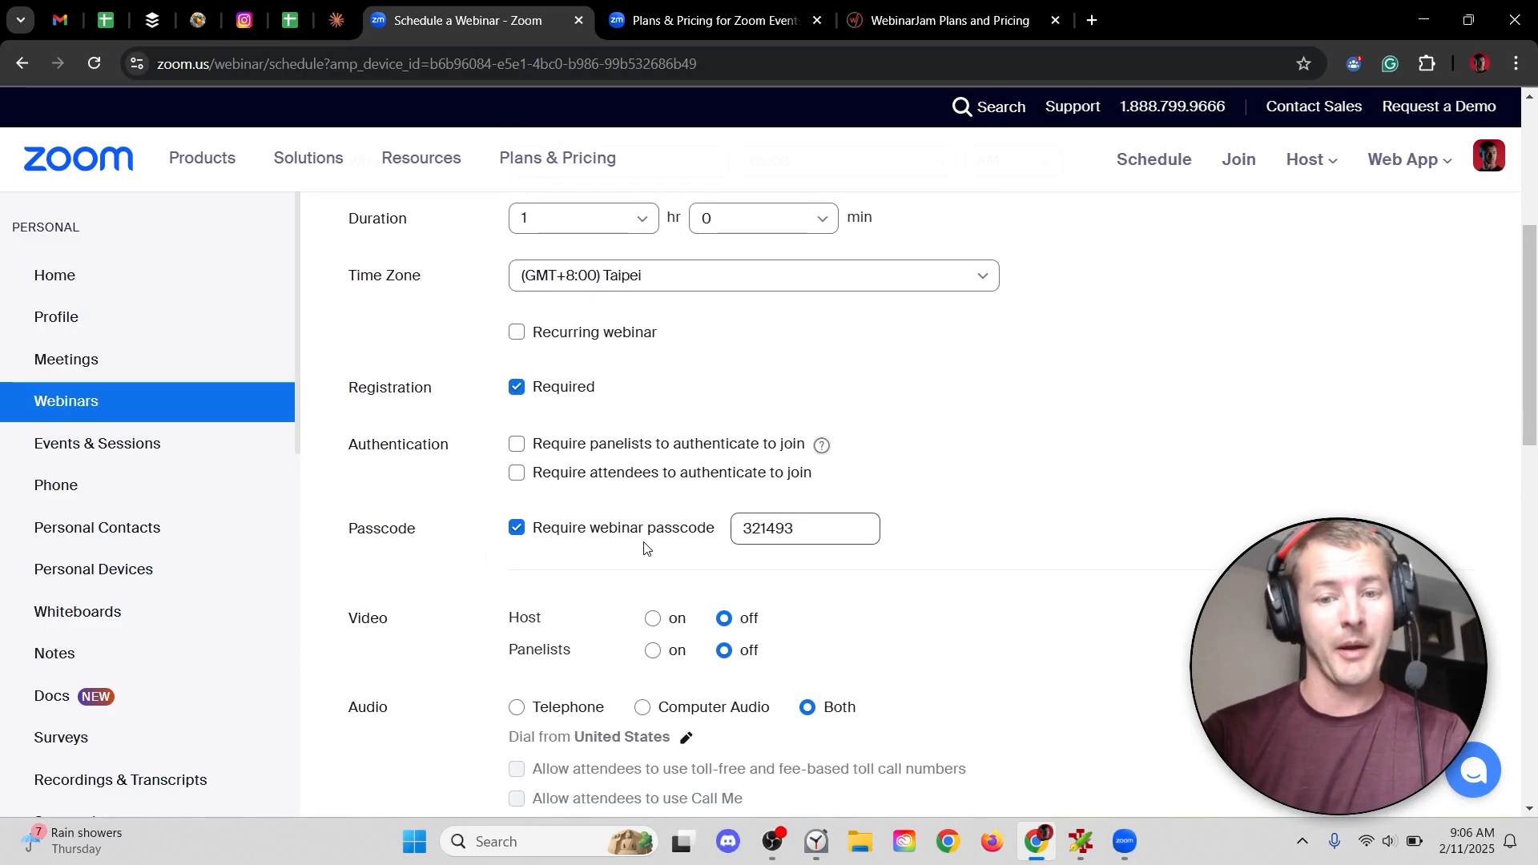
click(517, 528)
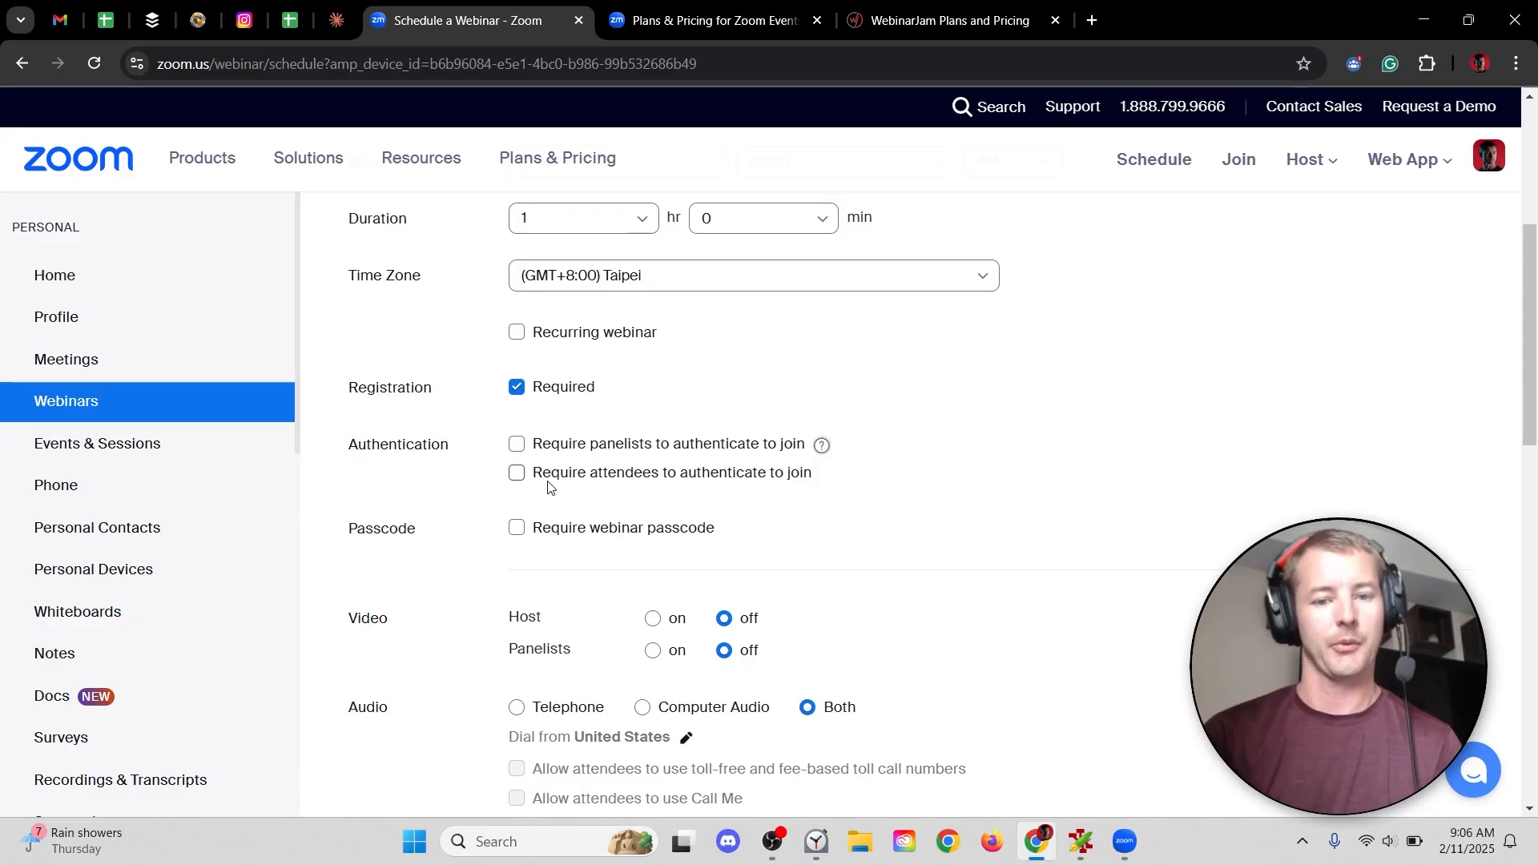
scroll(down, 3)
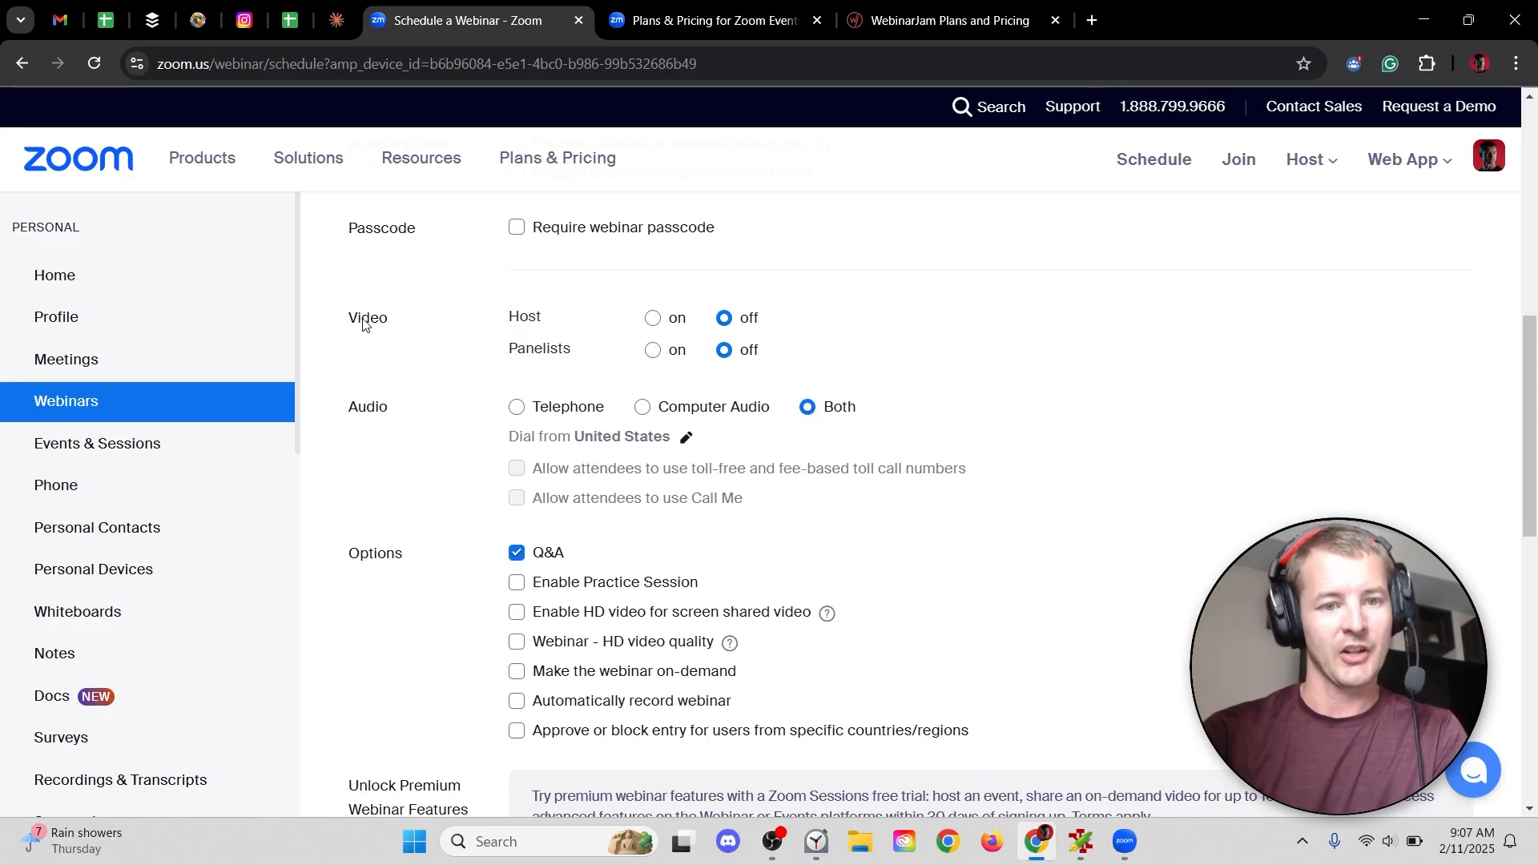
mouse_move(549, 319)
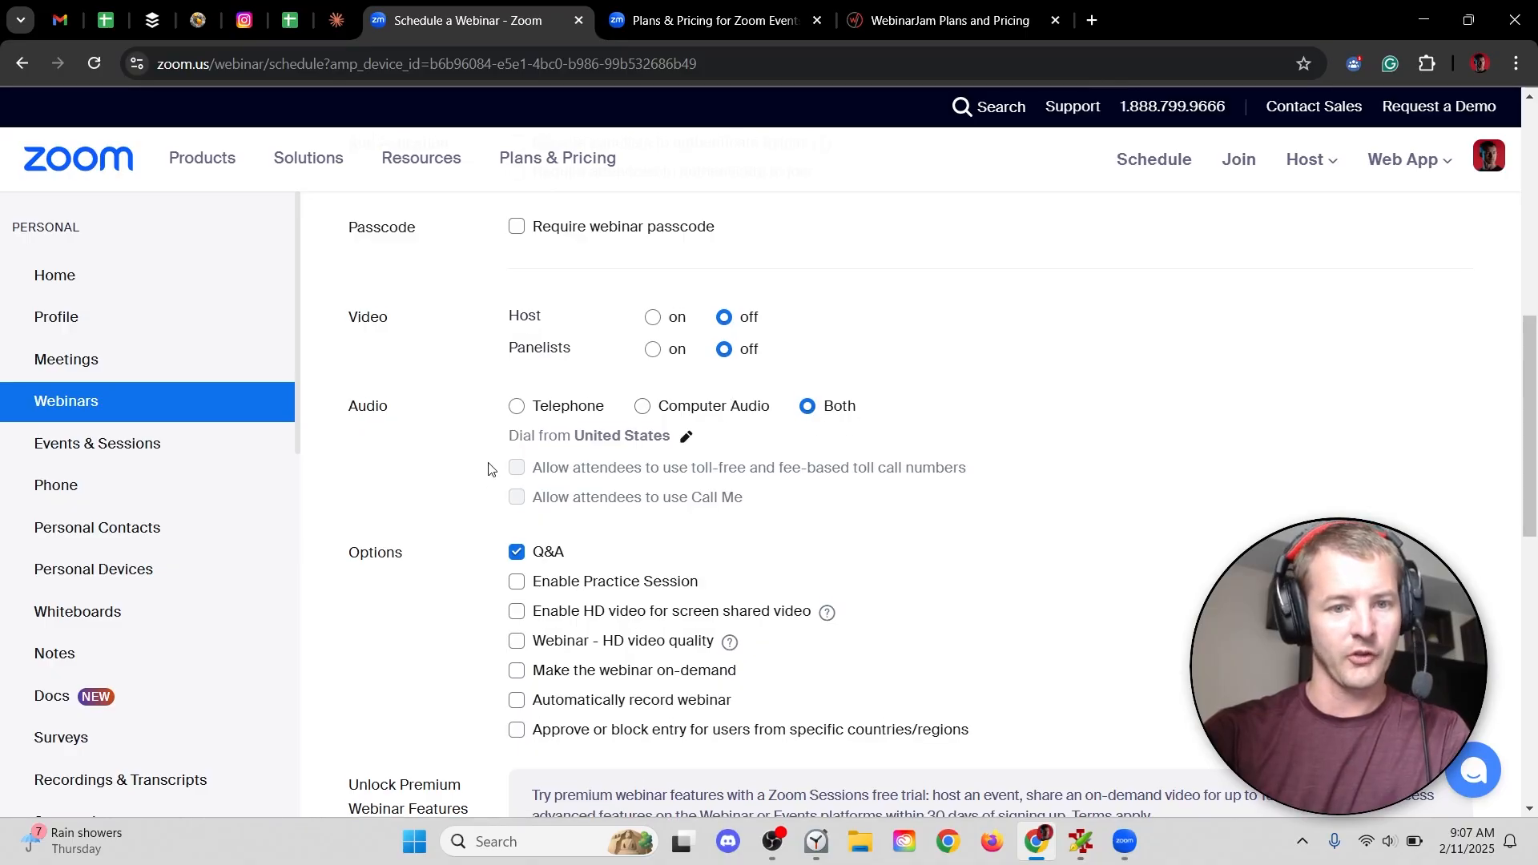
scroll(down, 3)
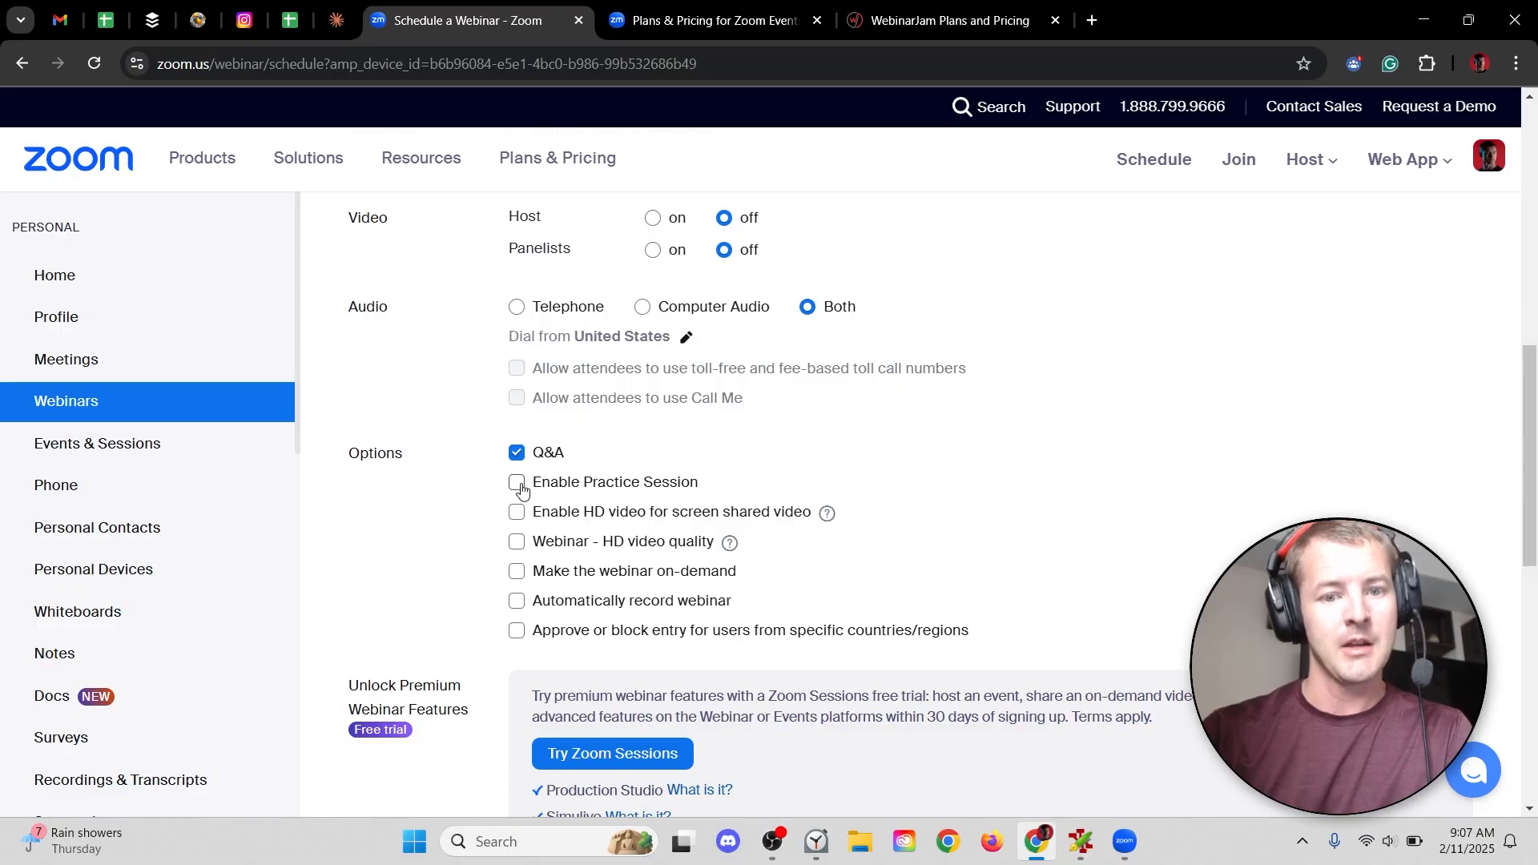
- Enable the practice session and HD video quality at Standard HD (720P)
click(517, 482)
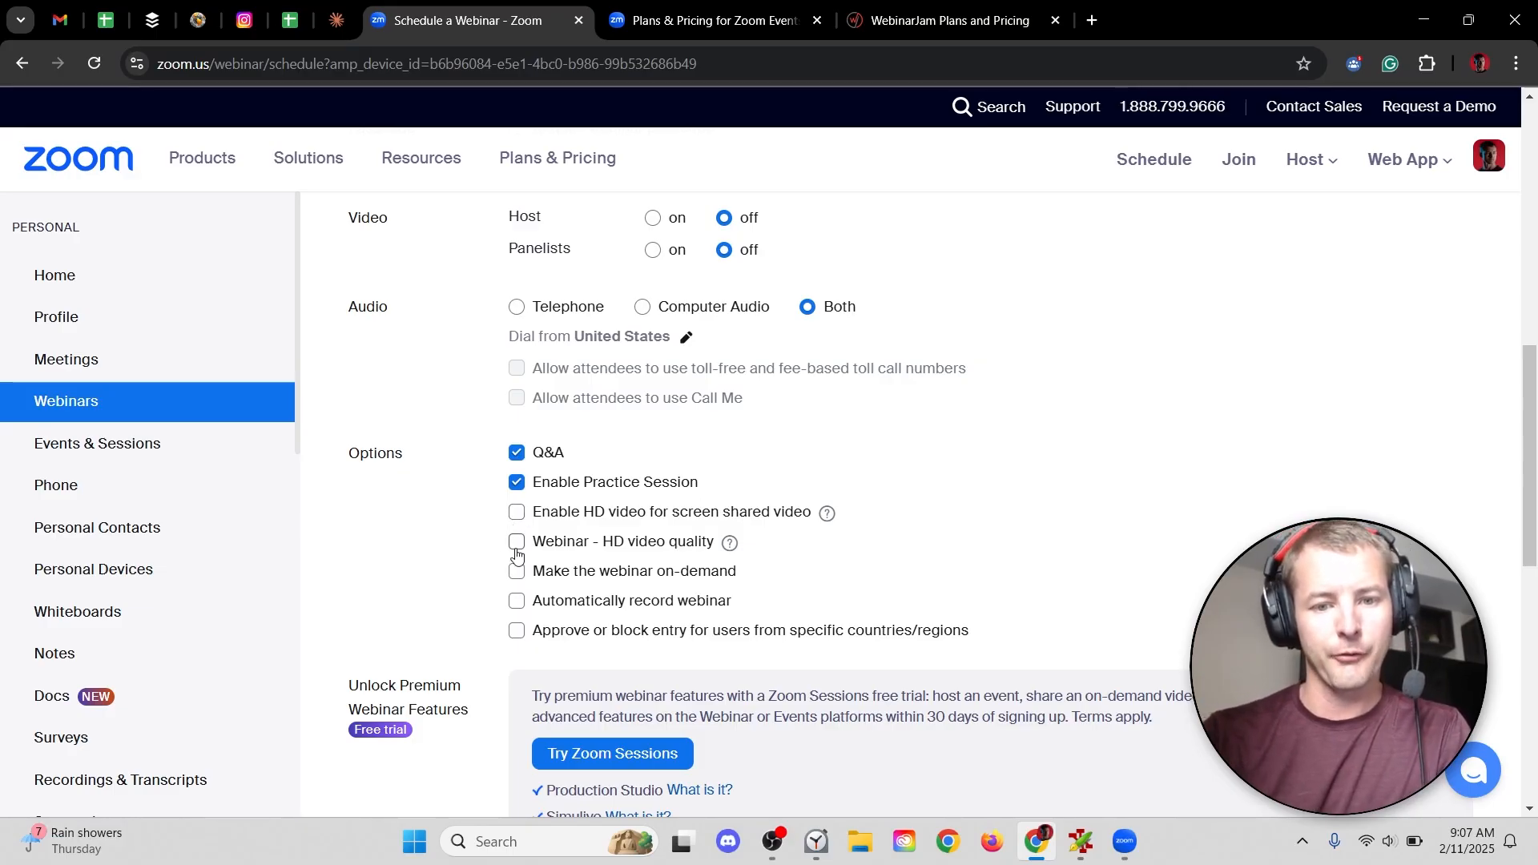
click(515, 541)
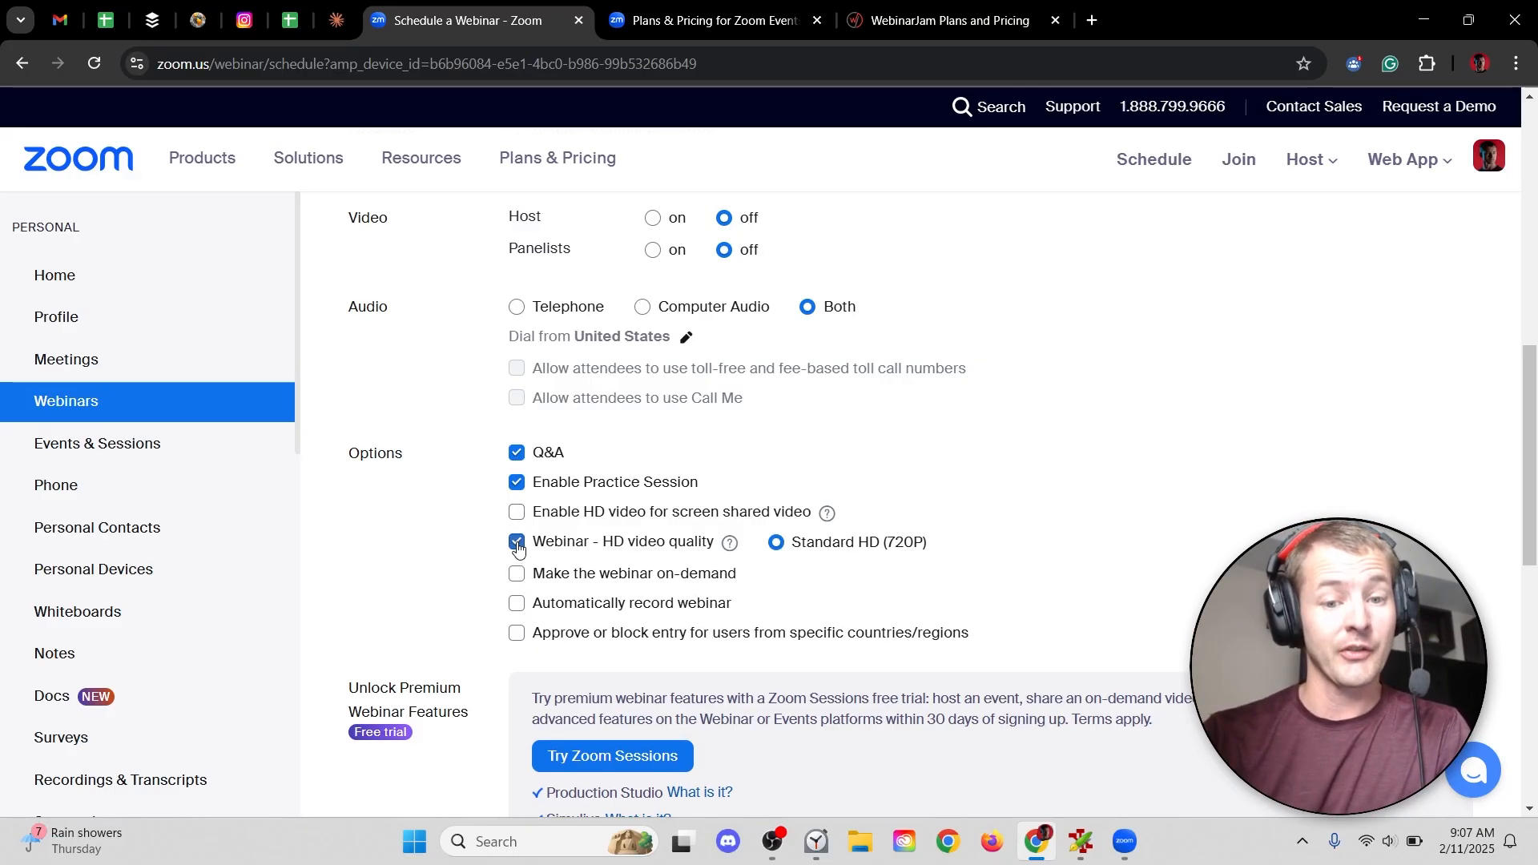
click(517, 540)
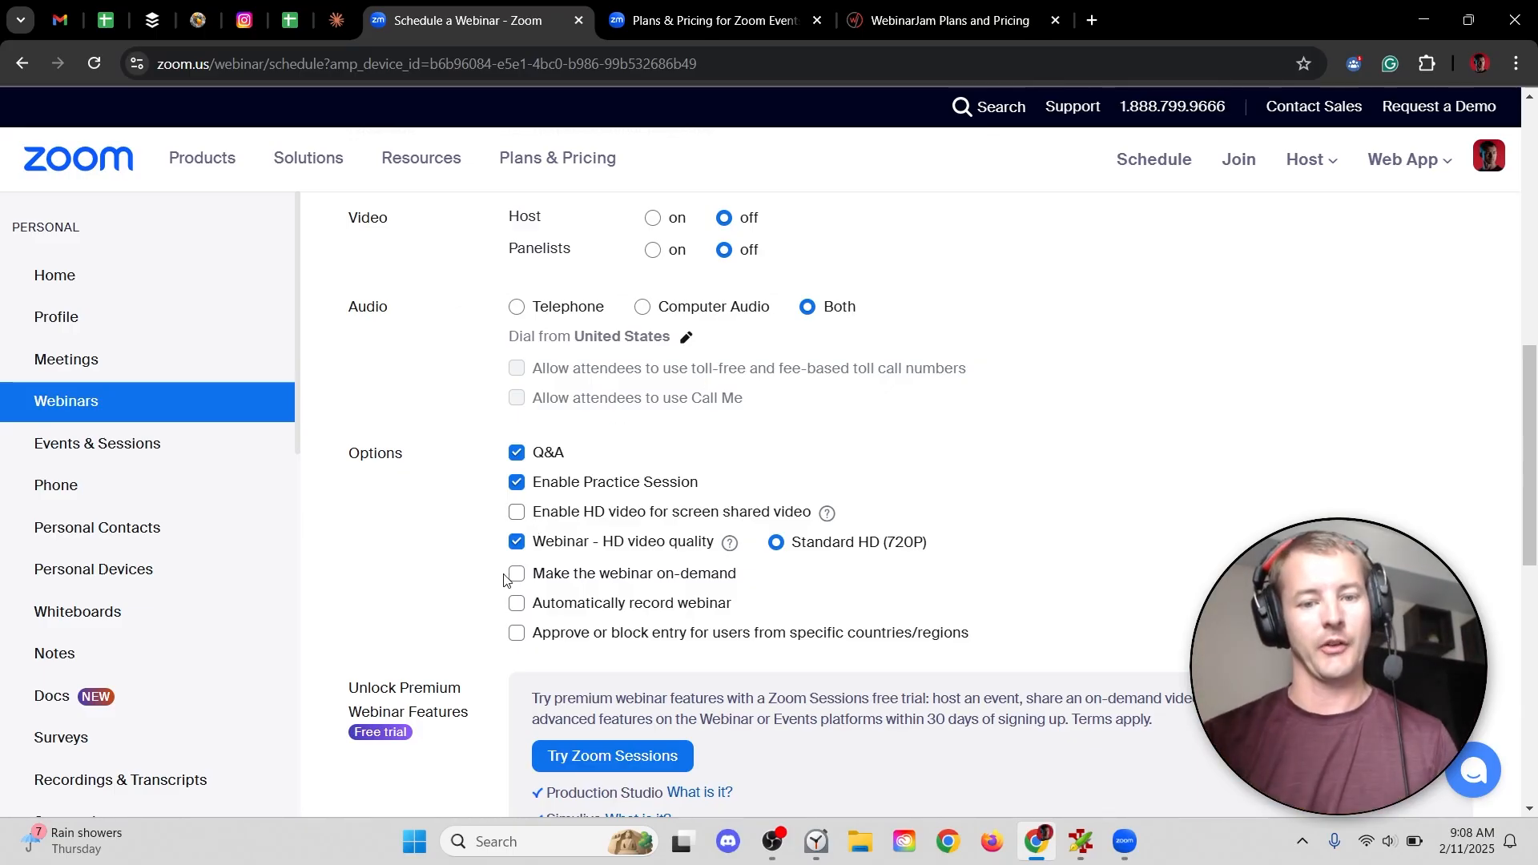
- Keep on-demand off with cloud recording, cancel region entry restrictions, and schedule the webinar
click(517, 574)
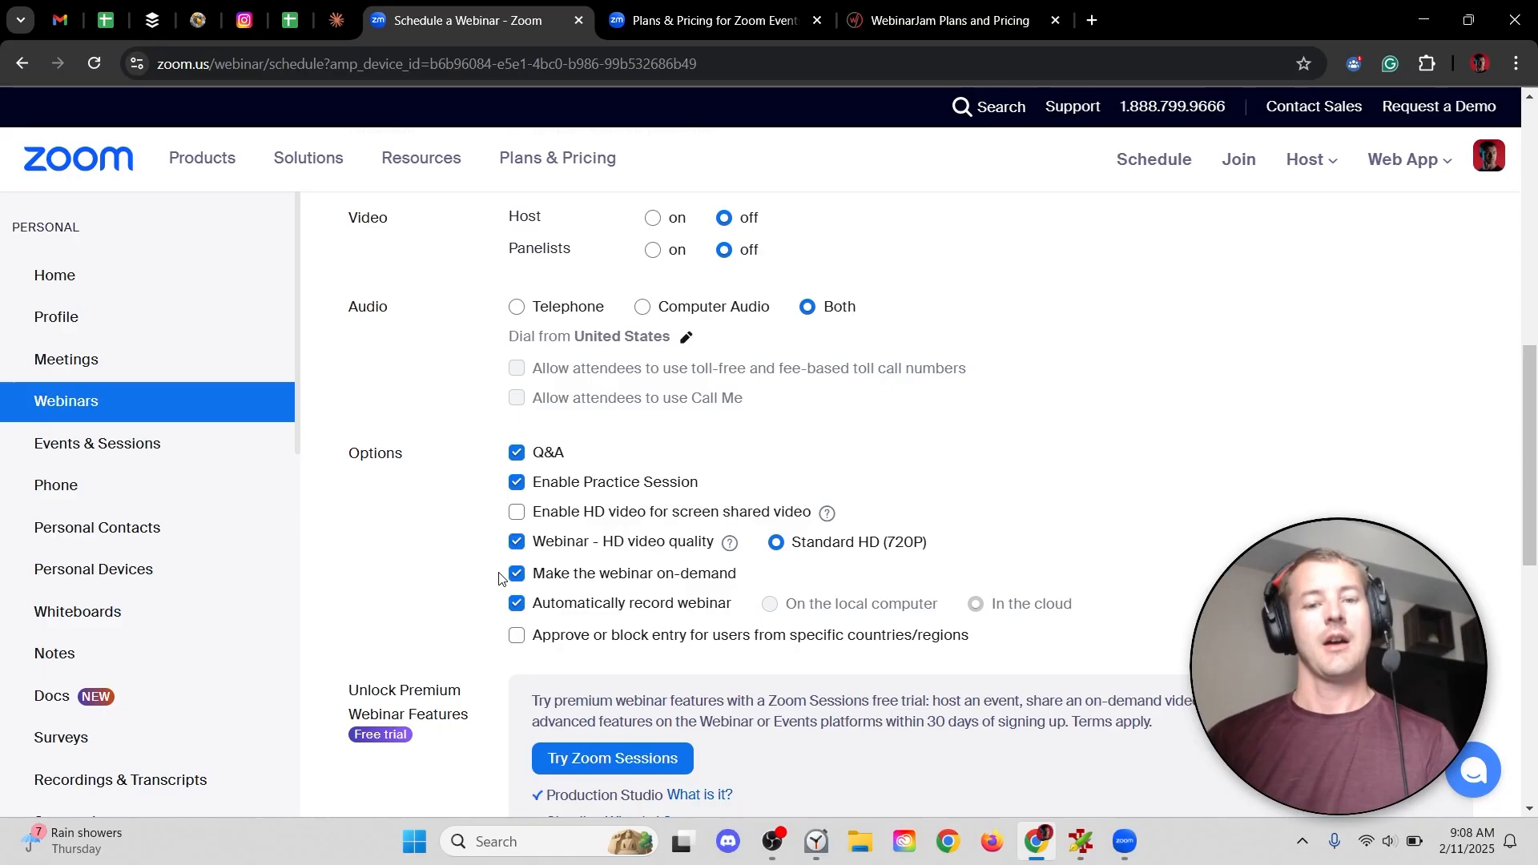
click(516, 573)
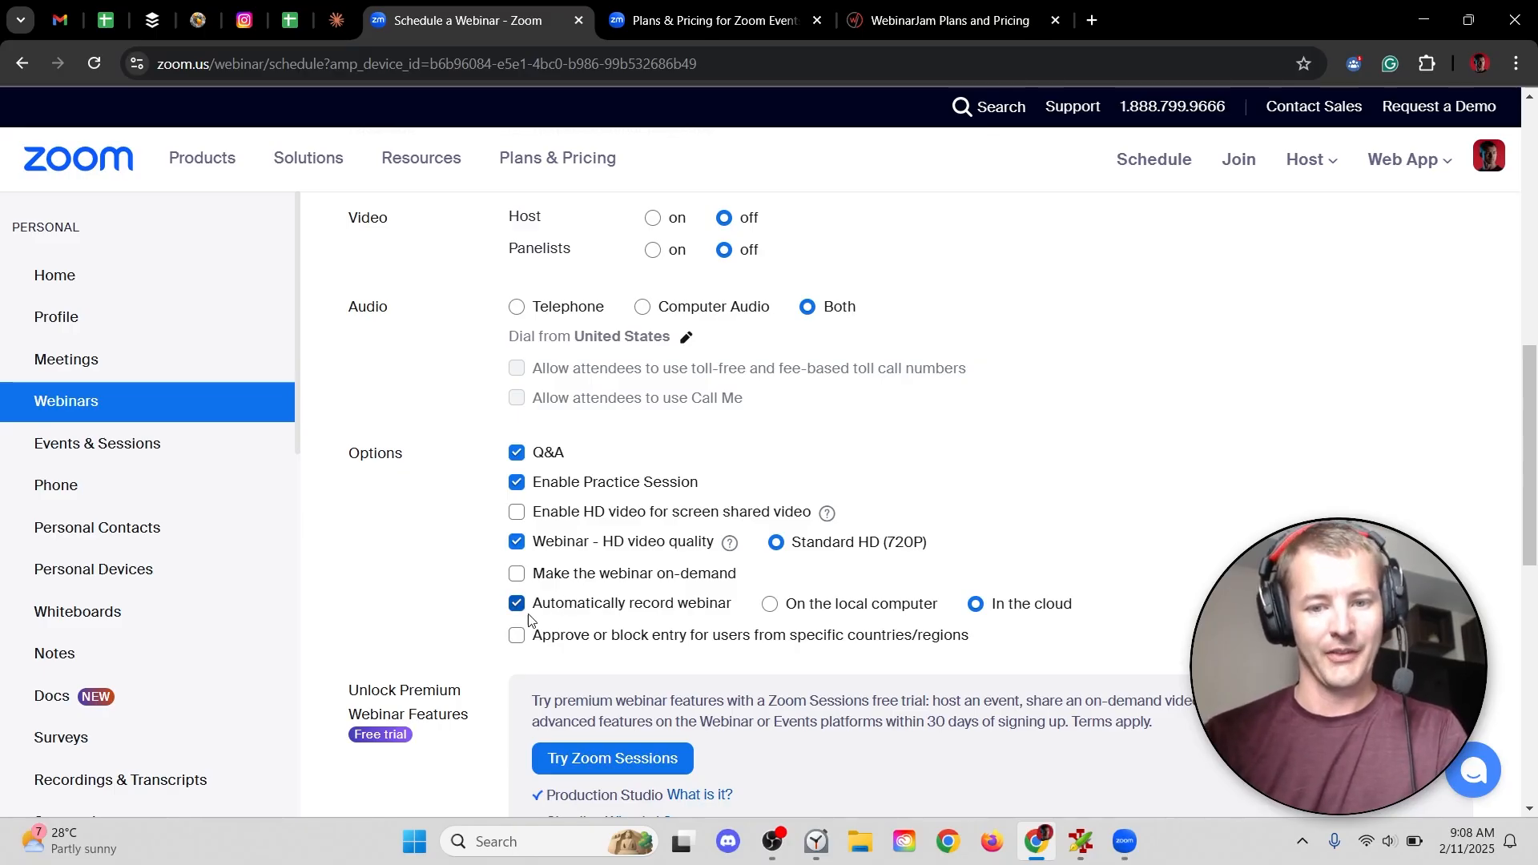
mouse_move(901, 598)
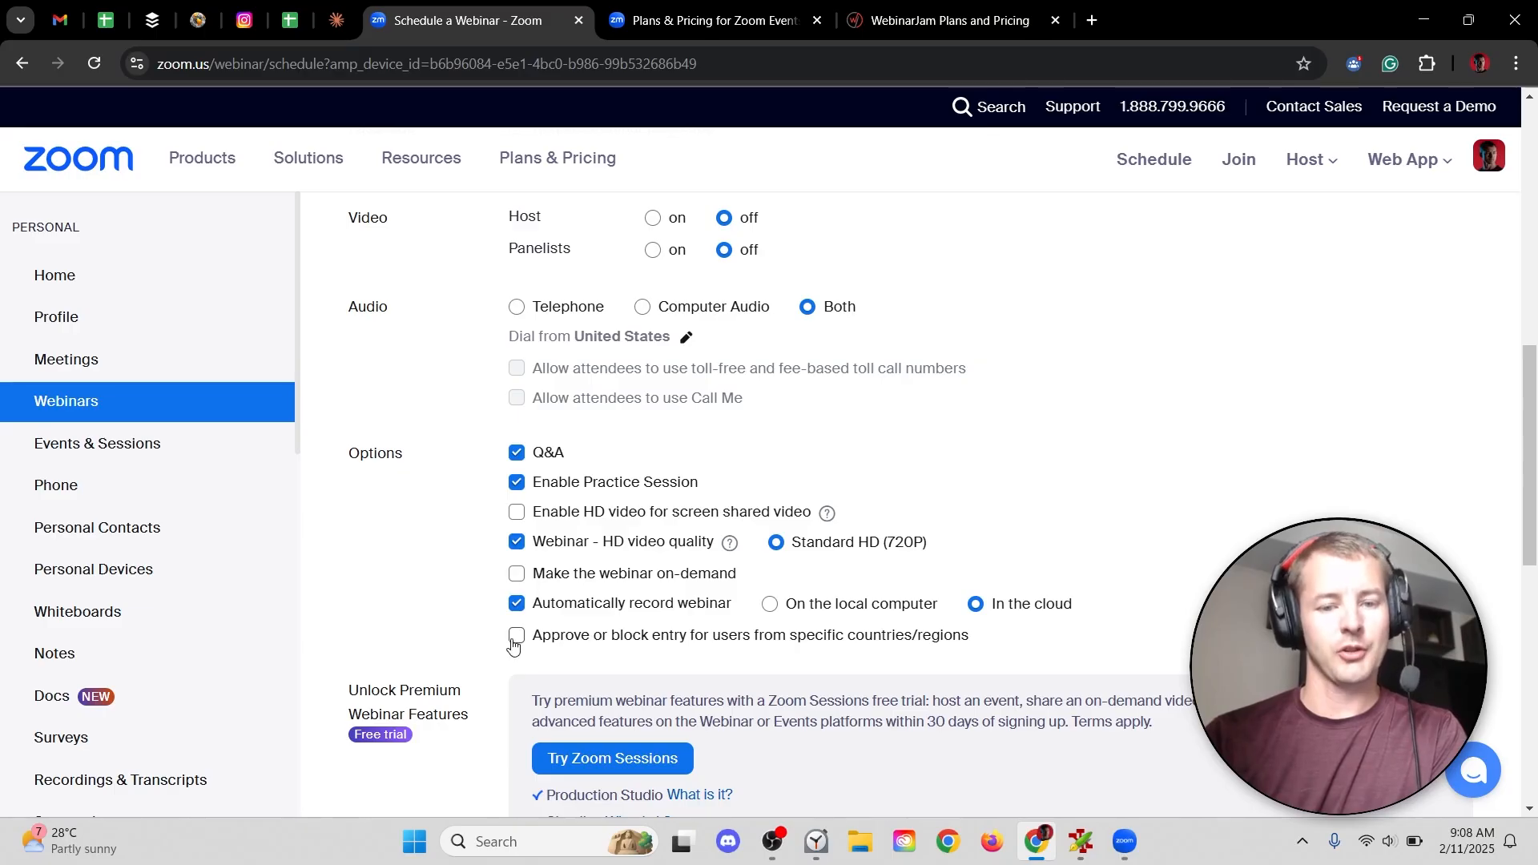
click(516, 634)
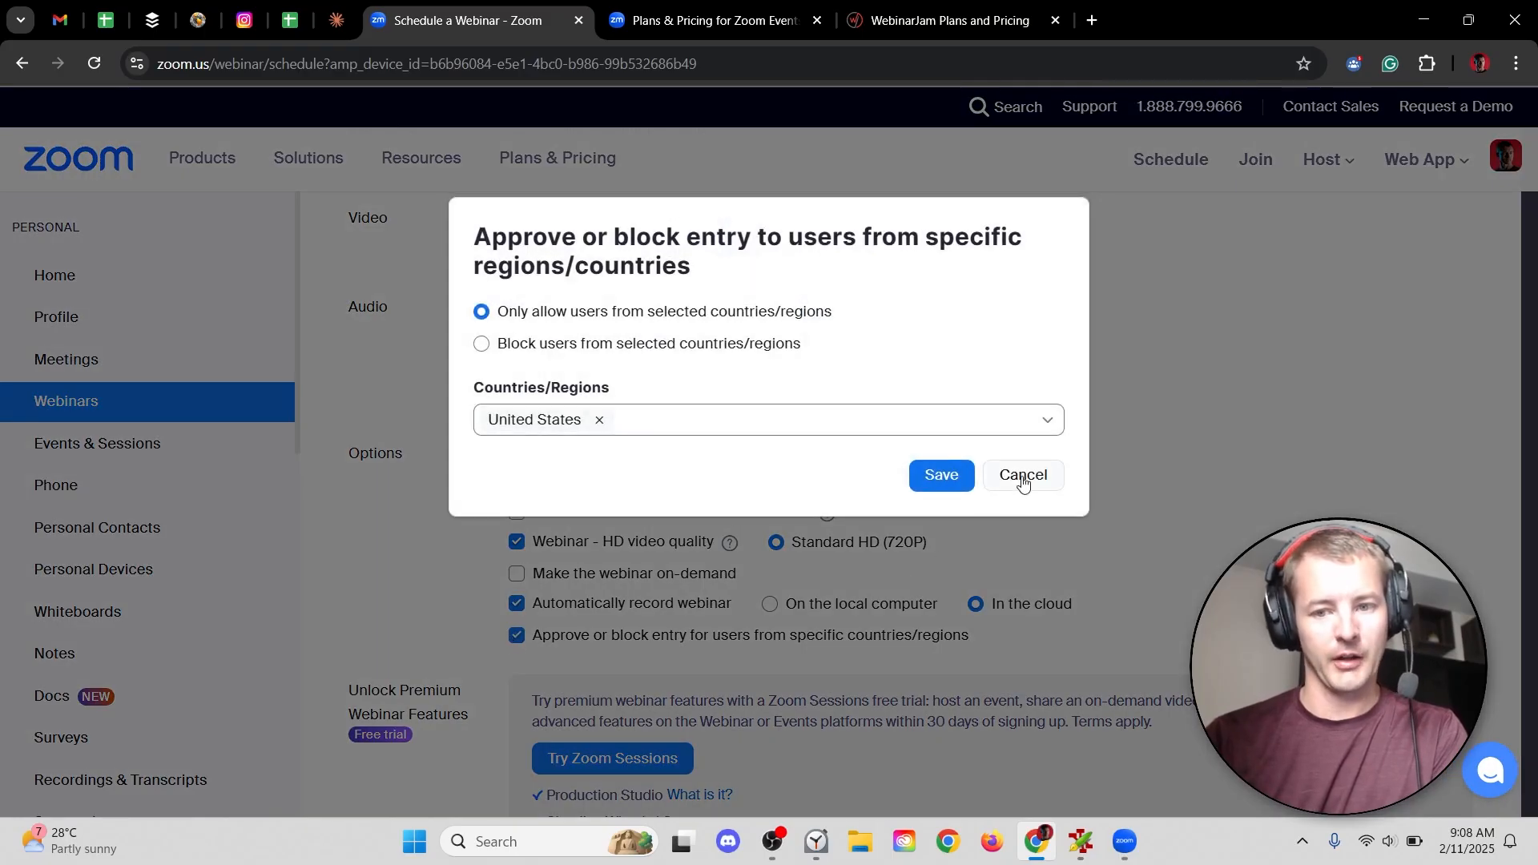
click(1021, 476)
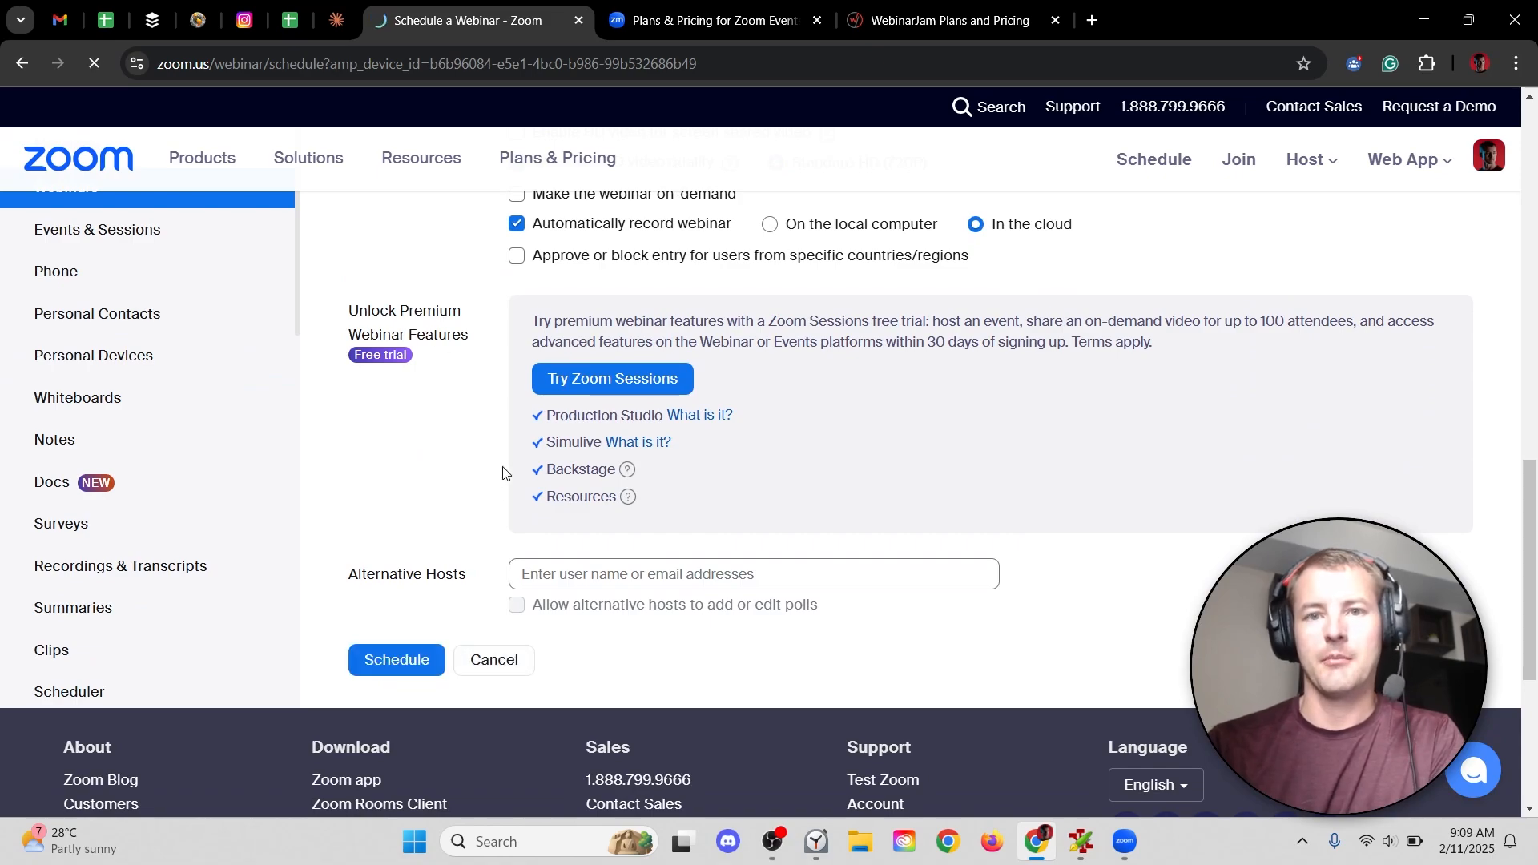
click(397, 659)
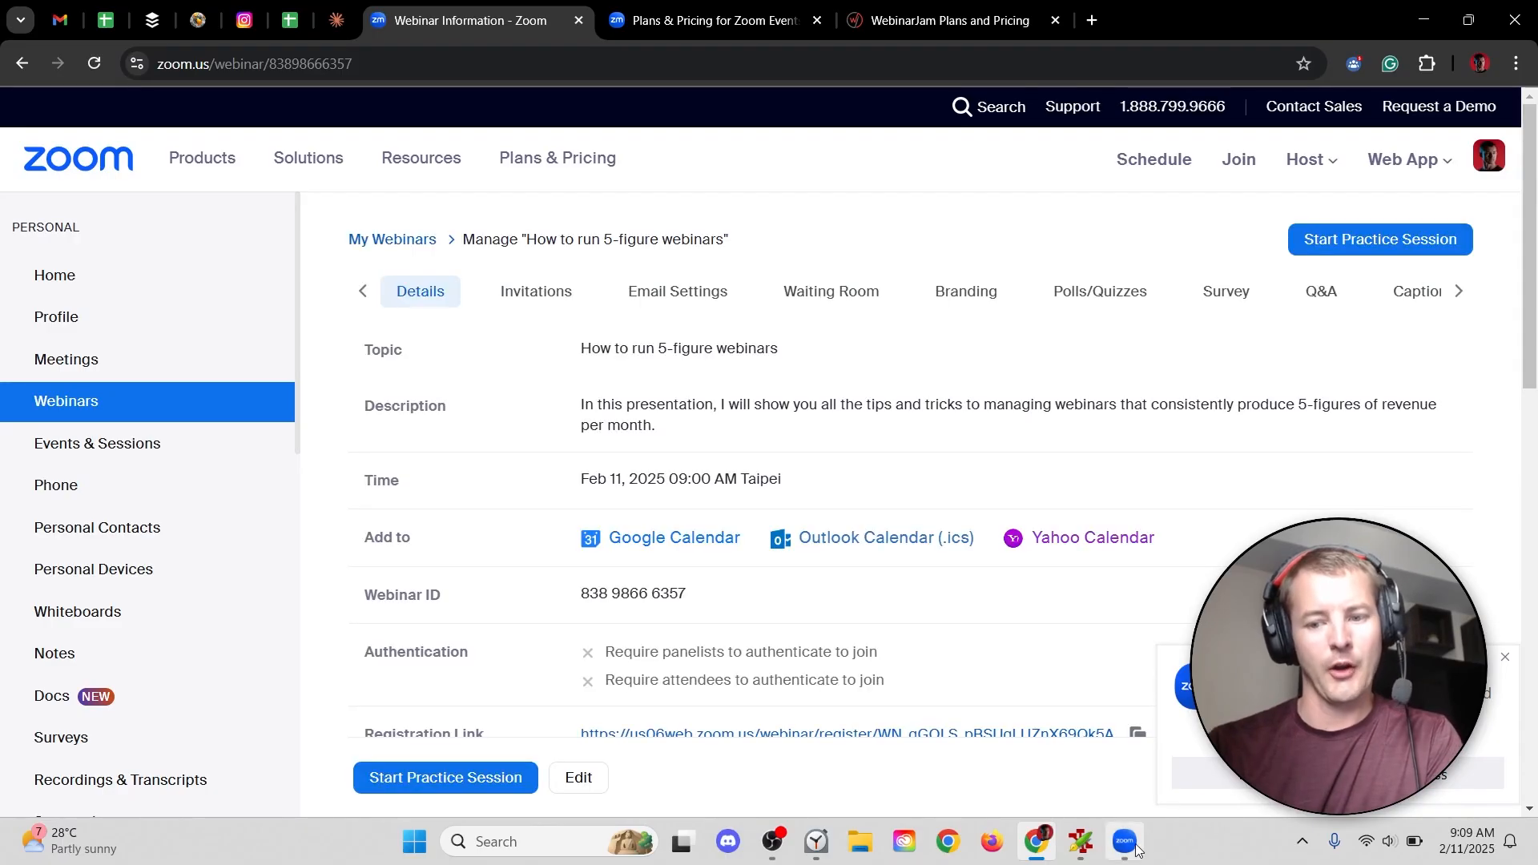
- Go back to My Webinars to see the new webinar above Cold Email Masterclass
click(1122, 840)
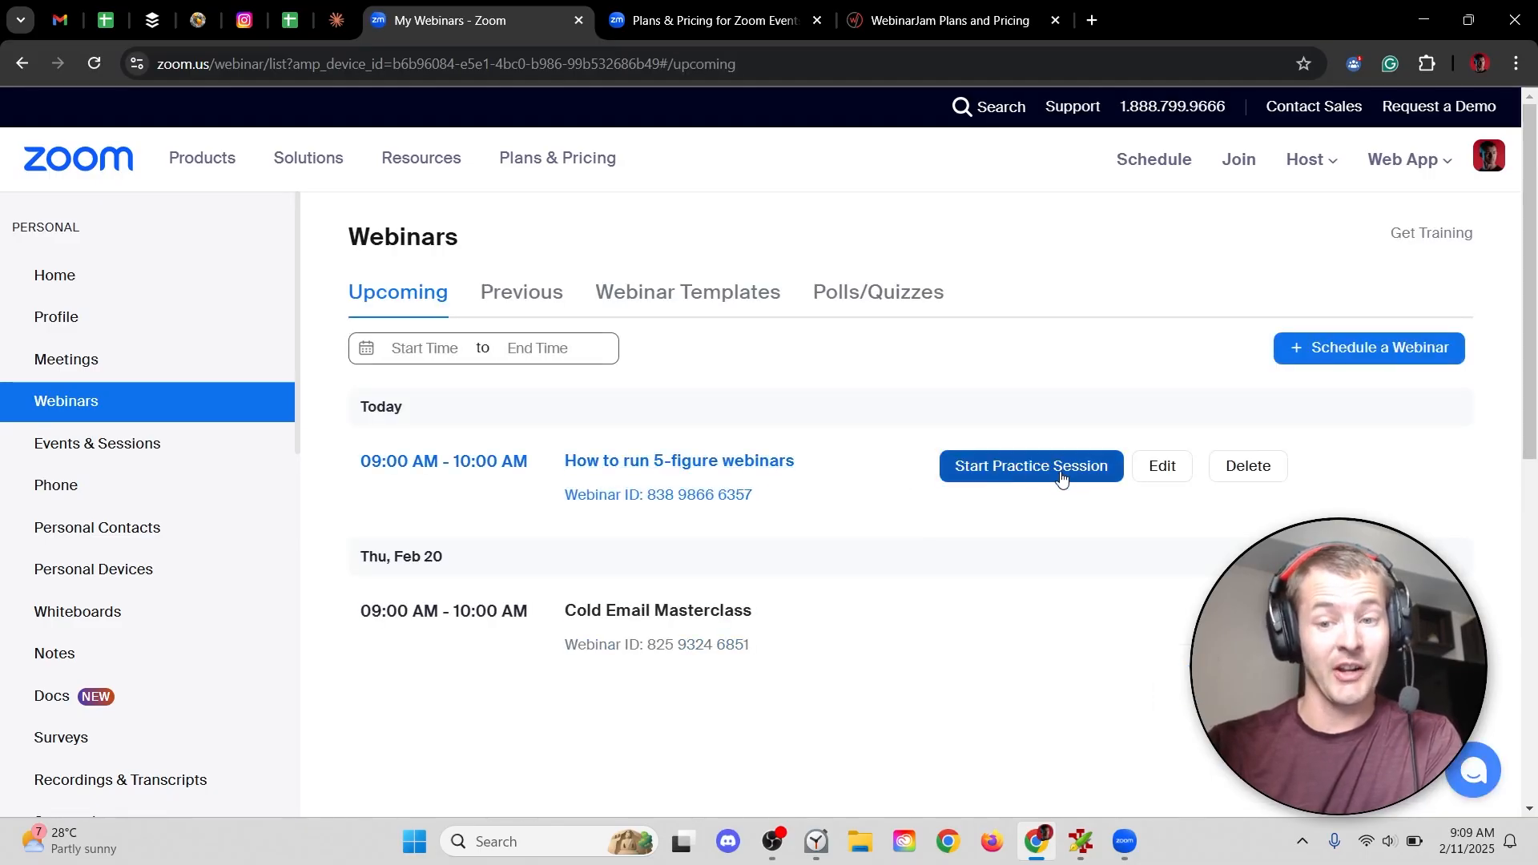
mouse_move(679, 459)
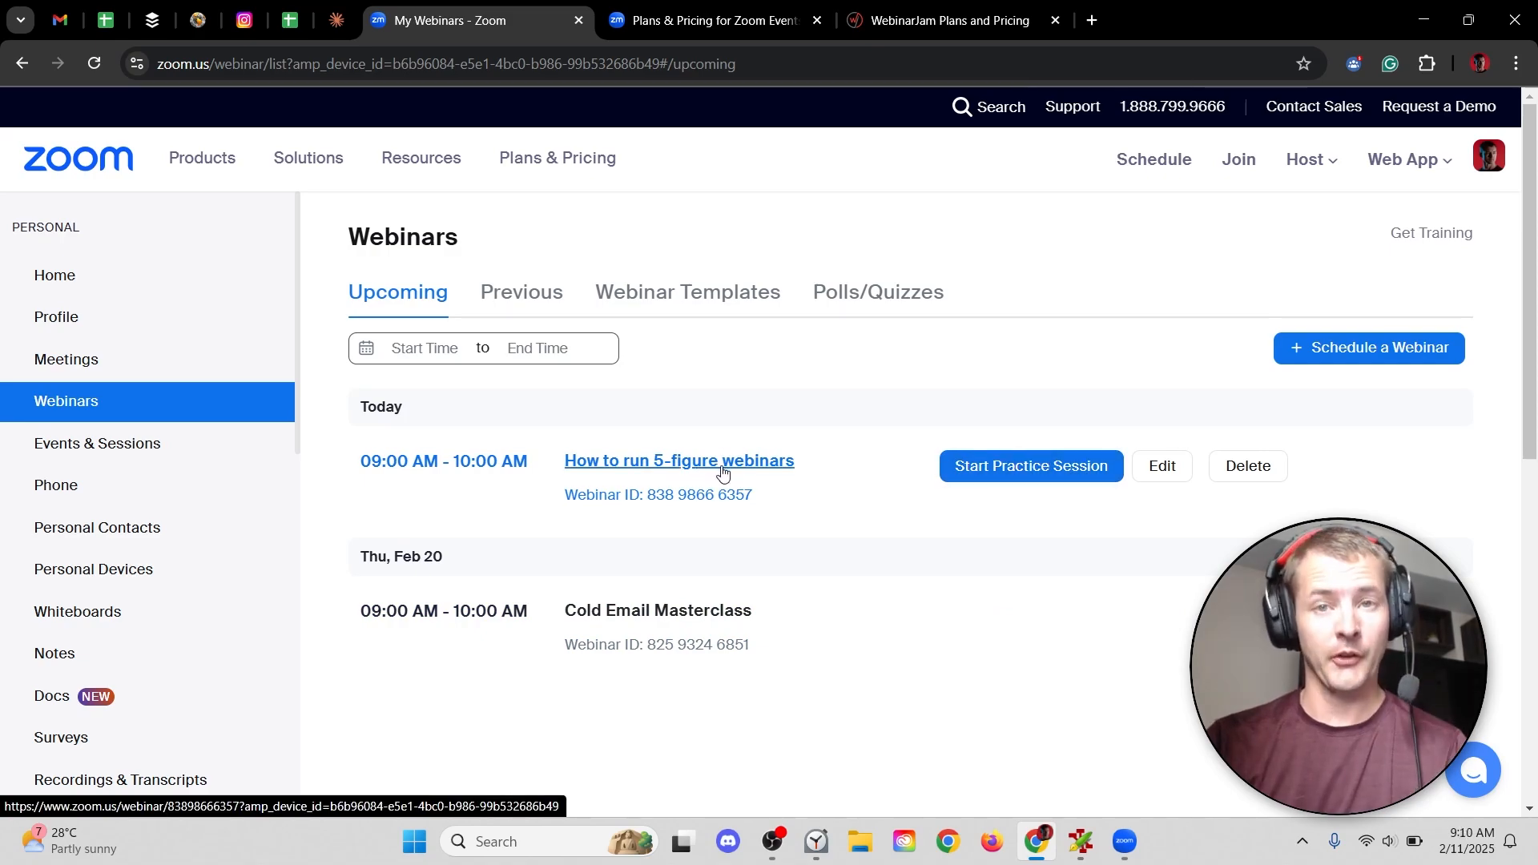
- Open the 'How to run 5-figure webinars' details and scroll to Save as Template
click(678, 461)
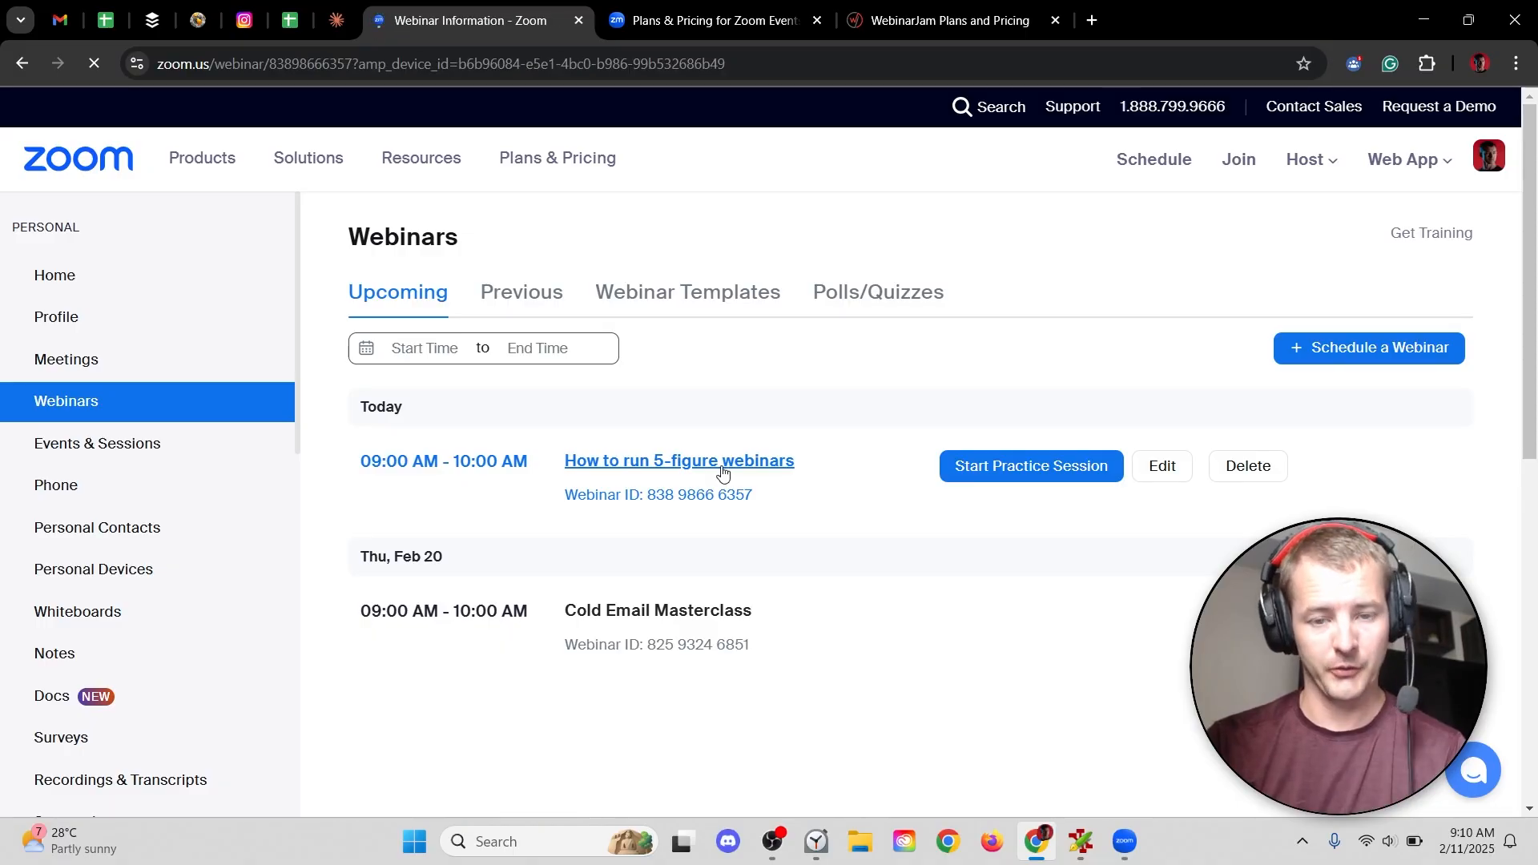
click(678, 460)
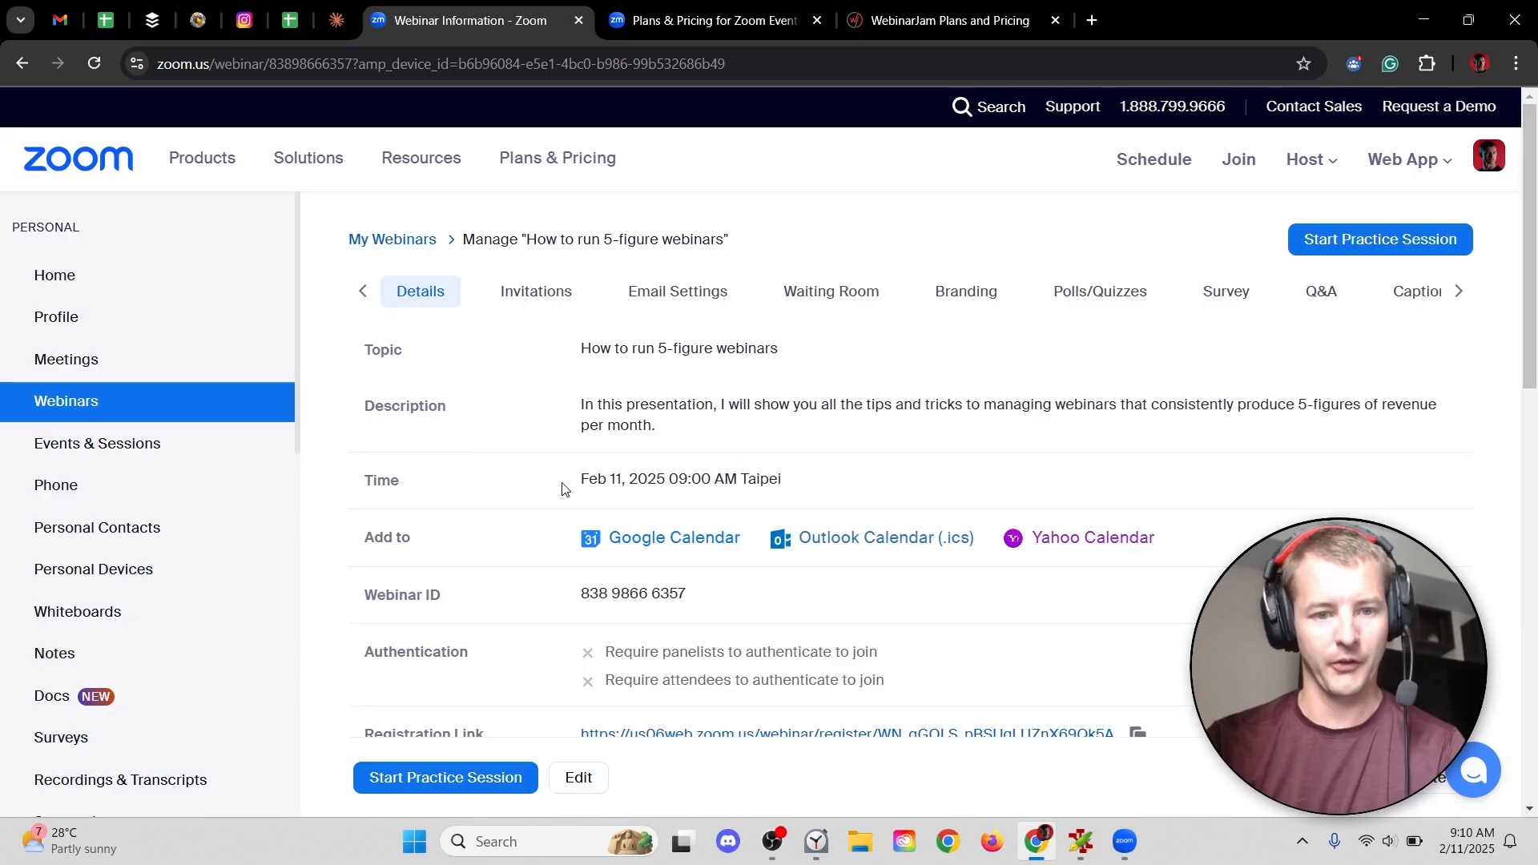
scroll(down, 3)
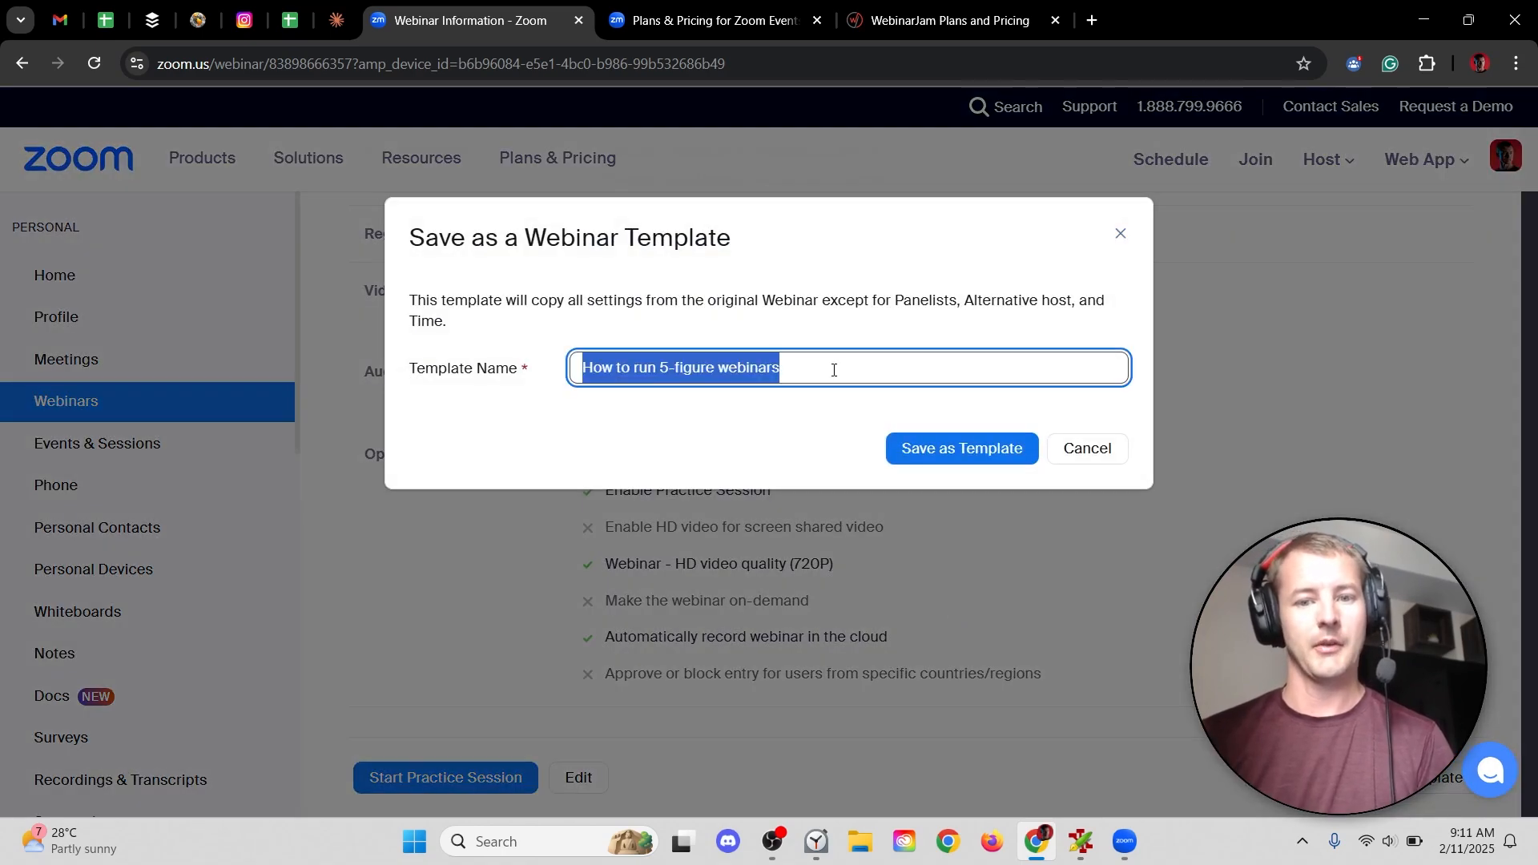
- Cancel the template dialog and view the Invitations tab
click(1084, 448)
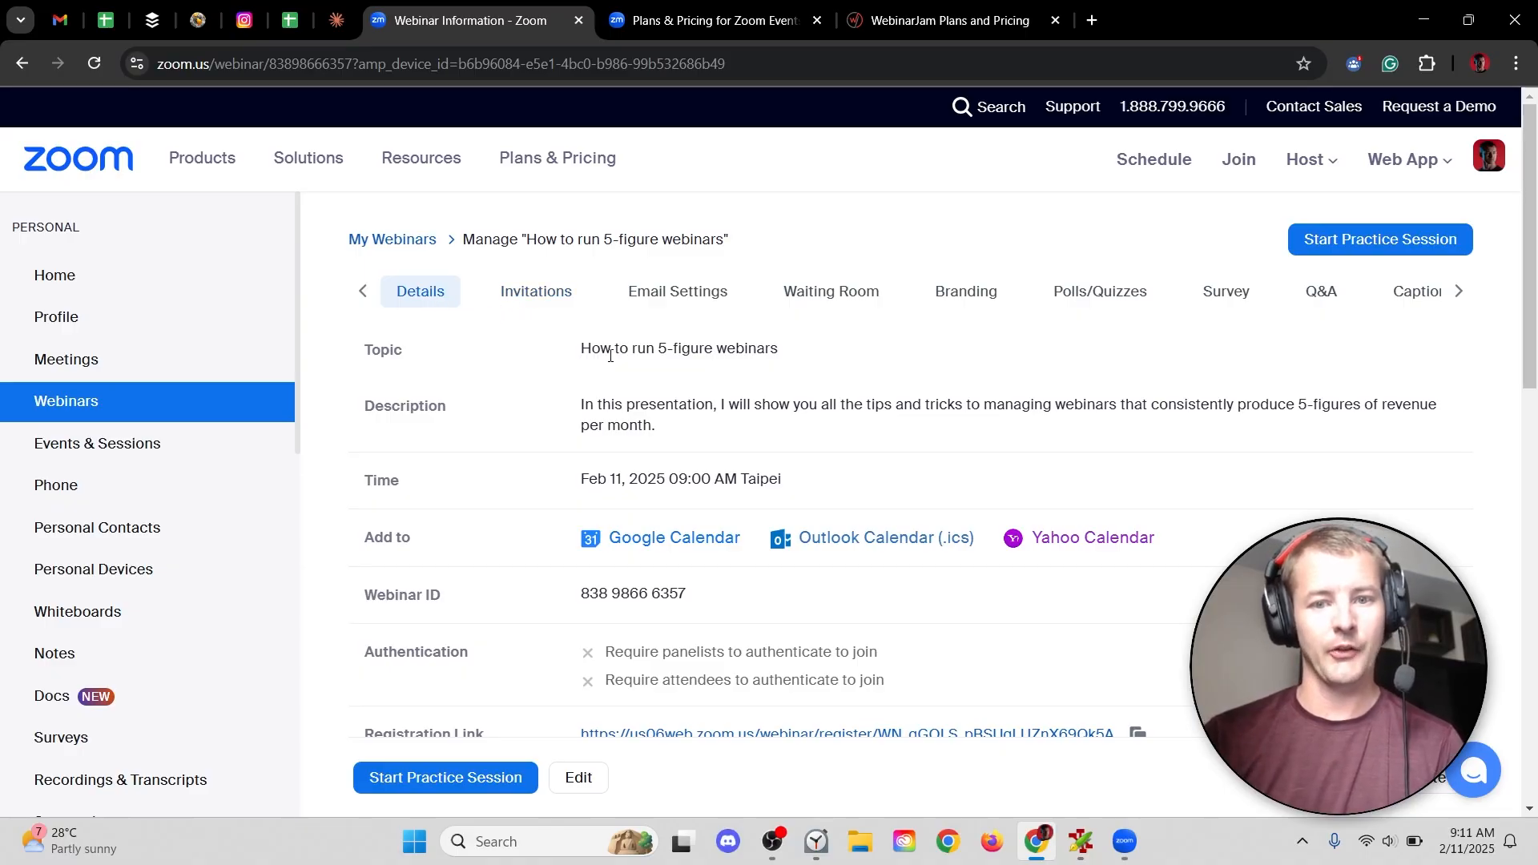
click(536, 292)
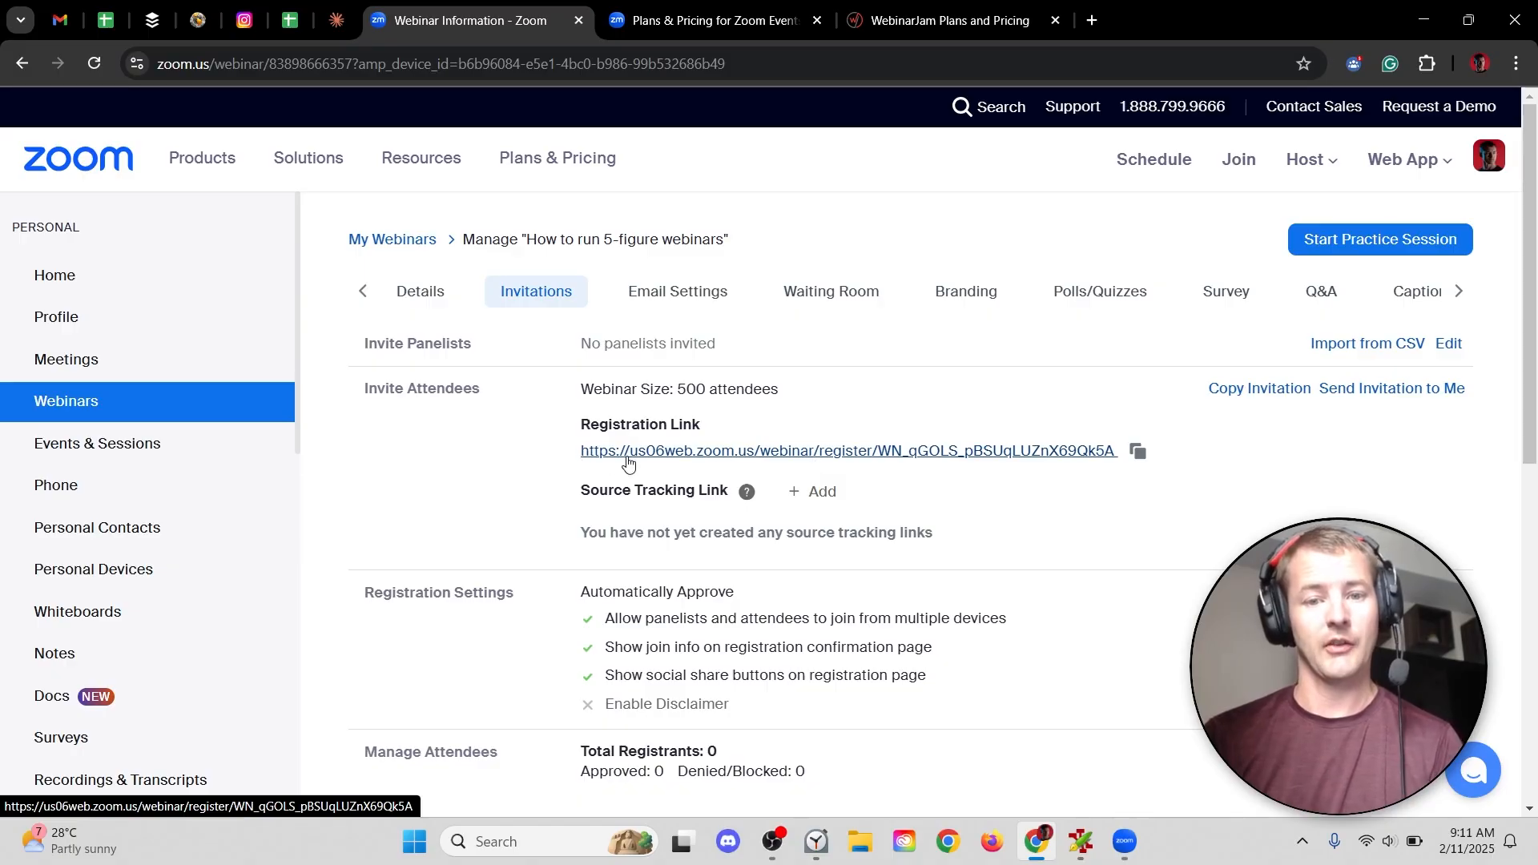
mouse_move(669, 443)
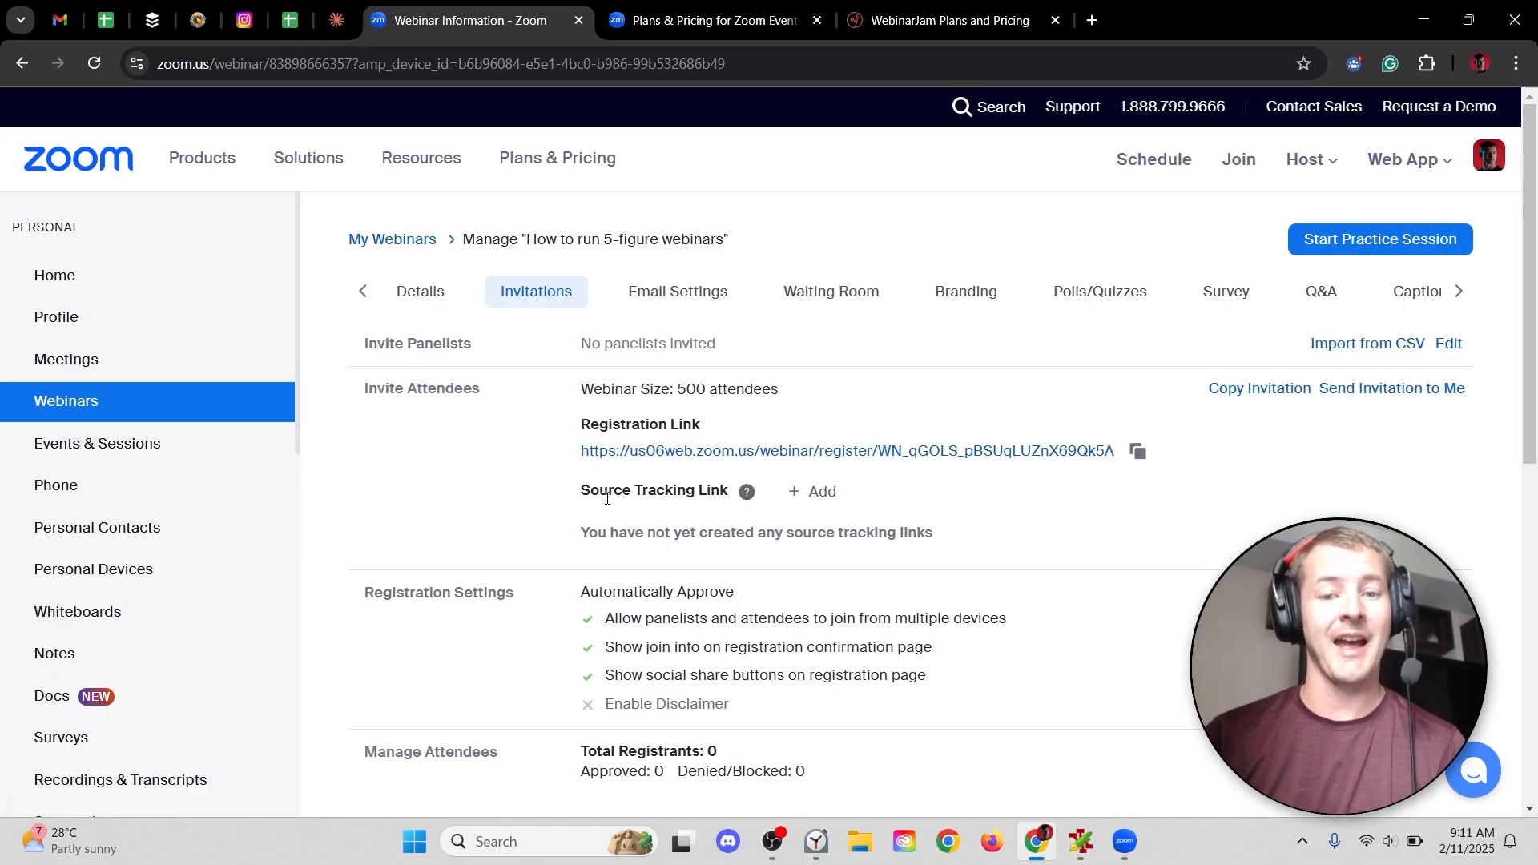
double_click(653, 490)
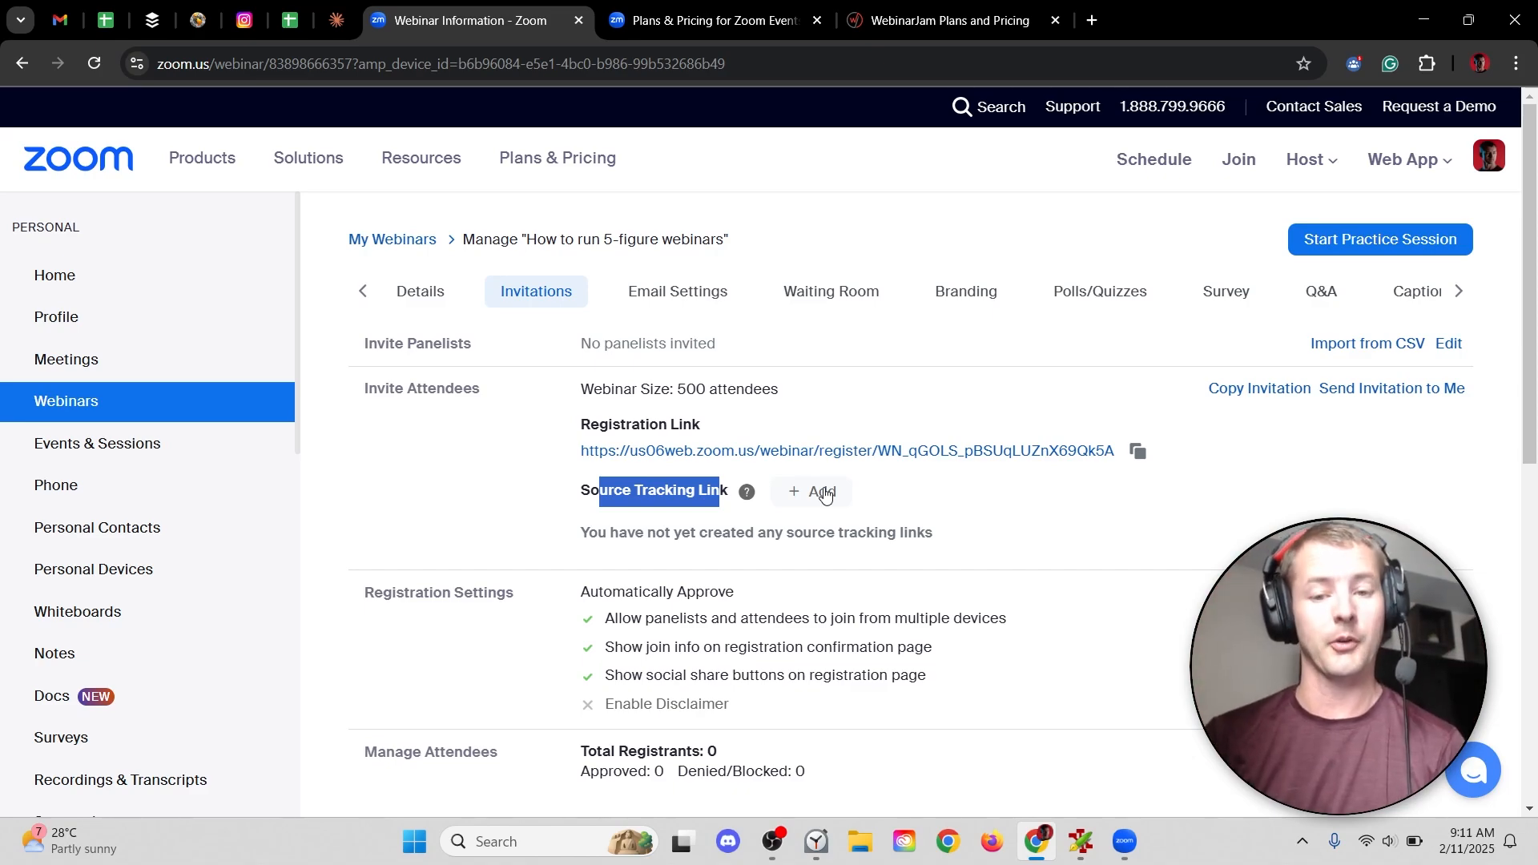
- Create two webinar tracking links, 'Instagram' and 'Email list', saving each one
text(Instag)
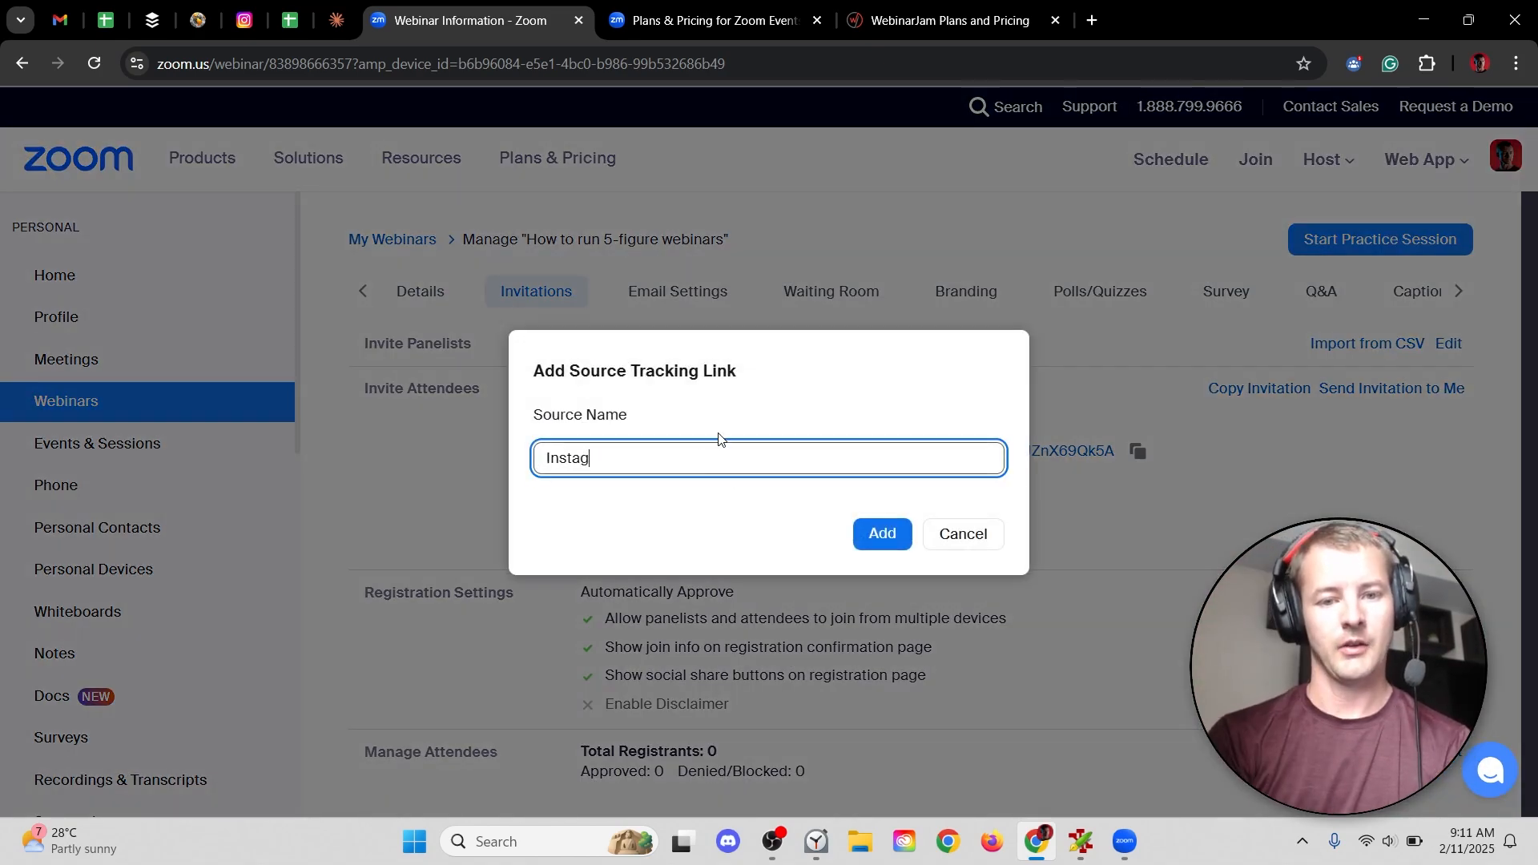
text(ram)
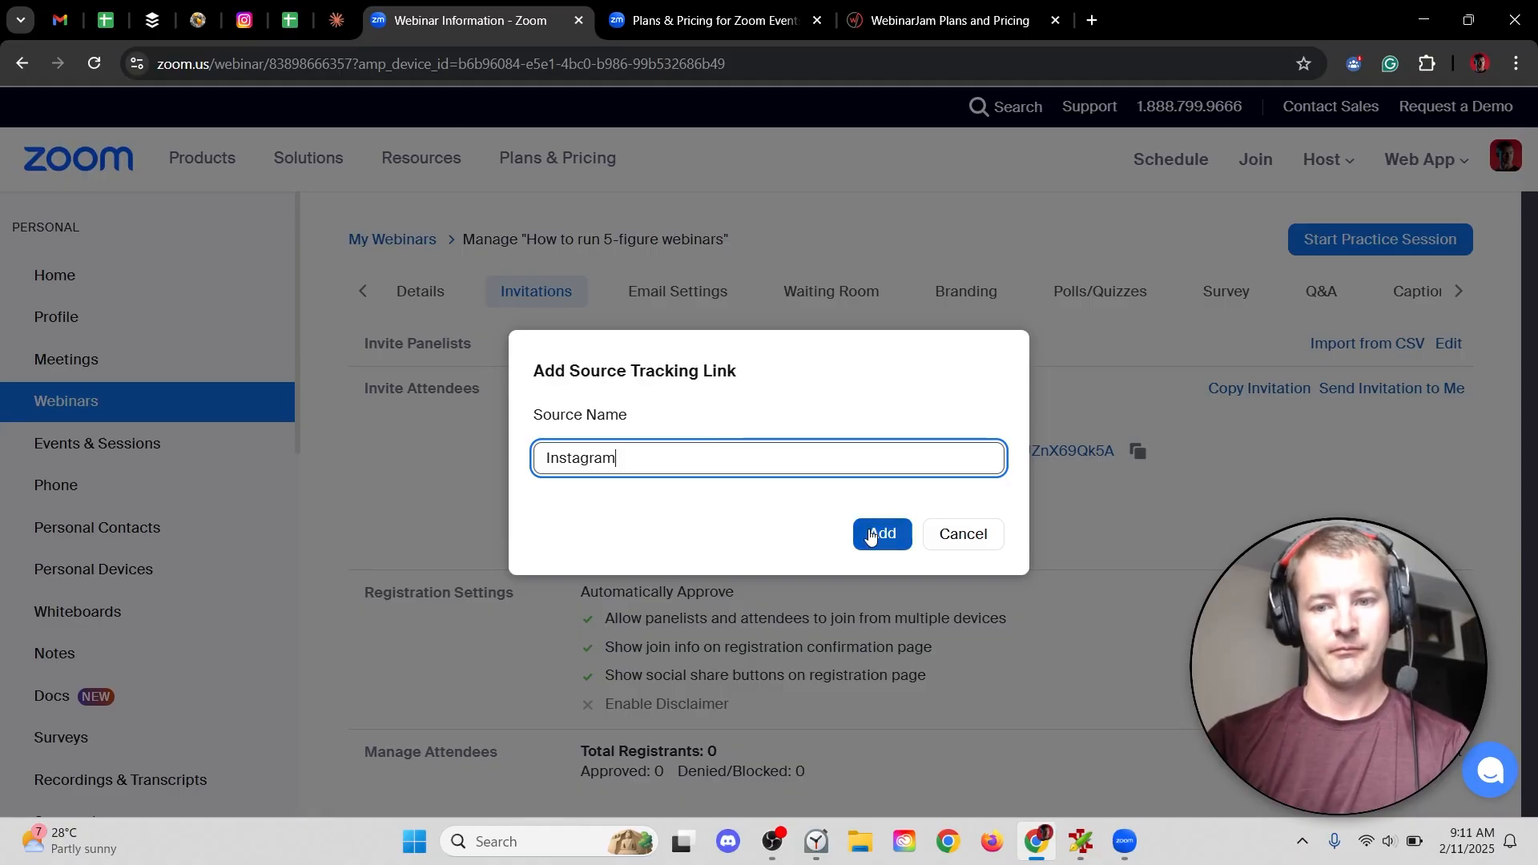
click(879, 533)
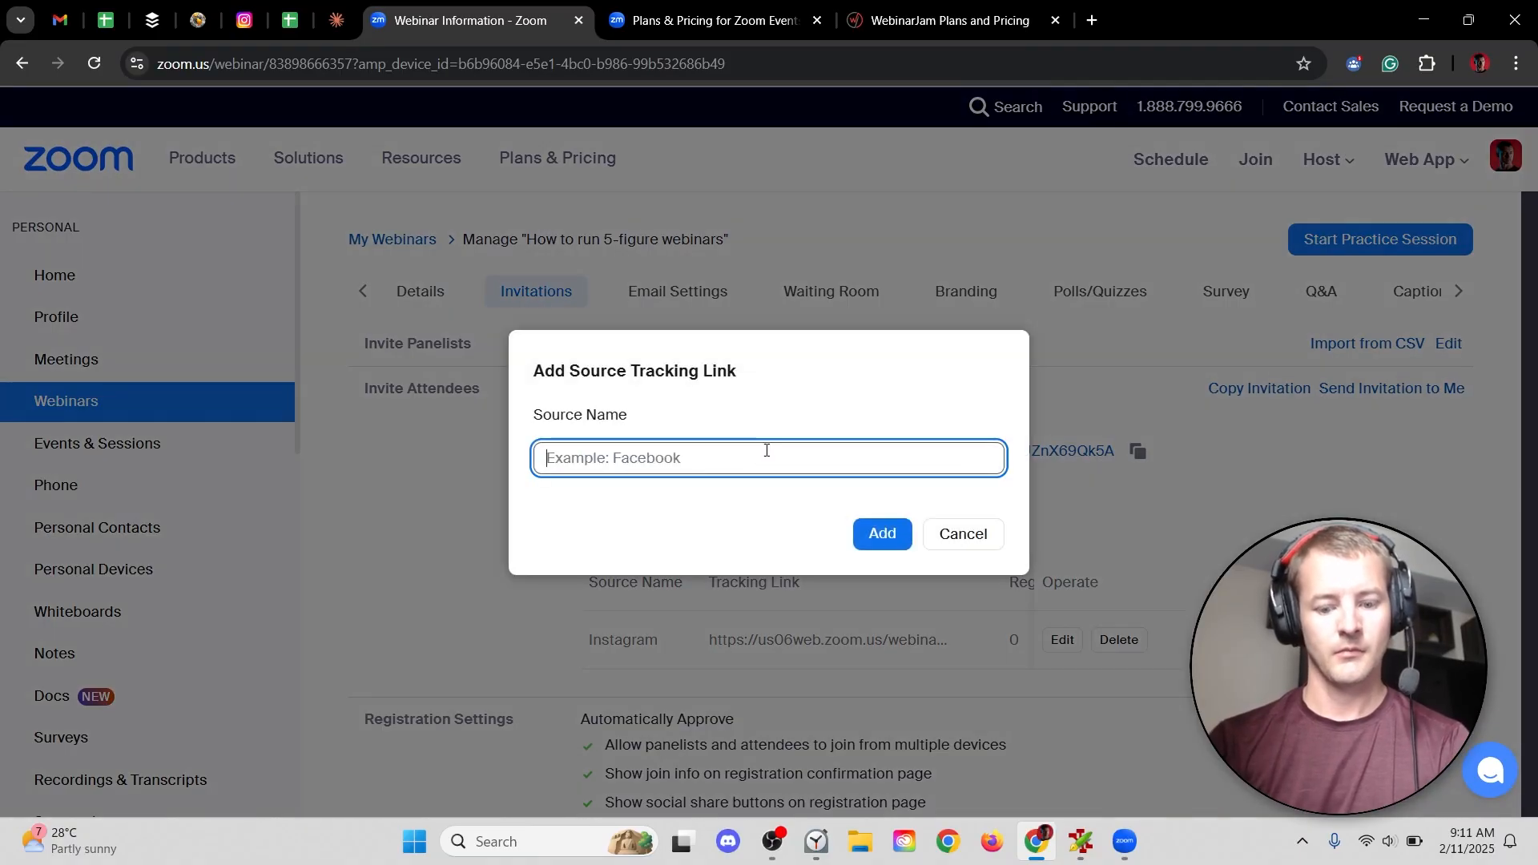
text(Email list)
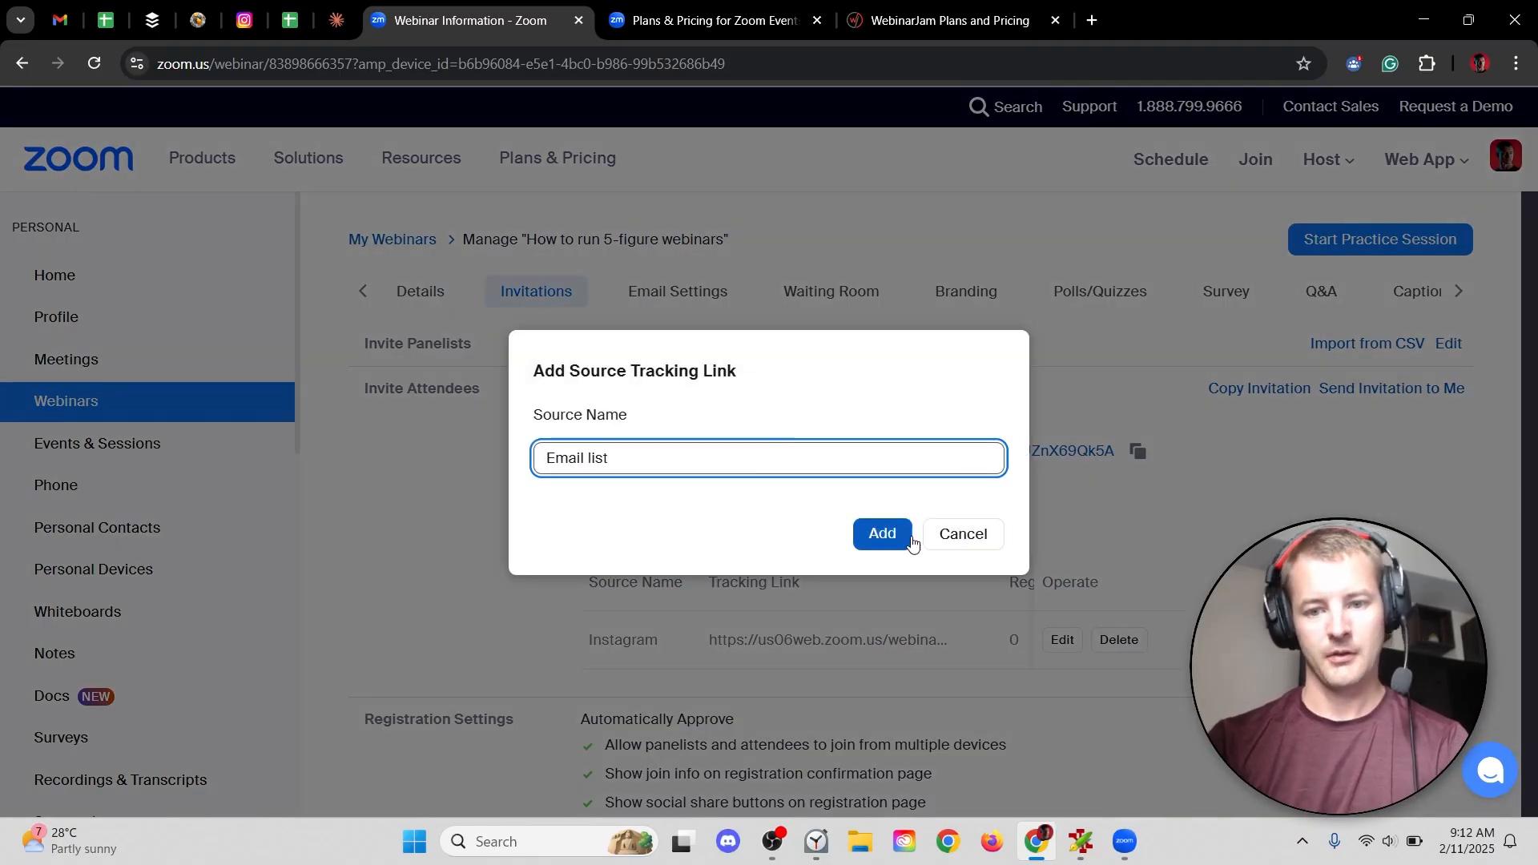
click(881, 533)
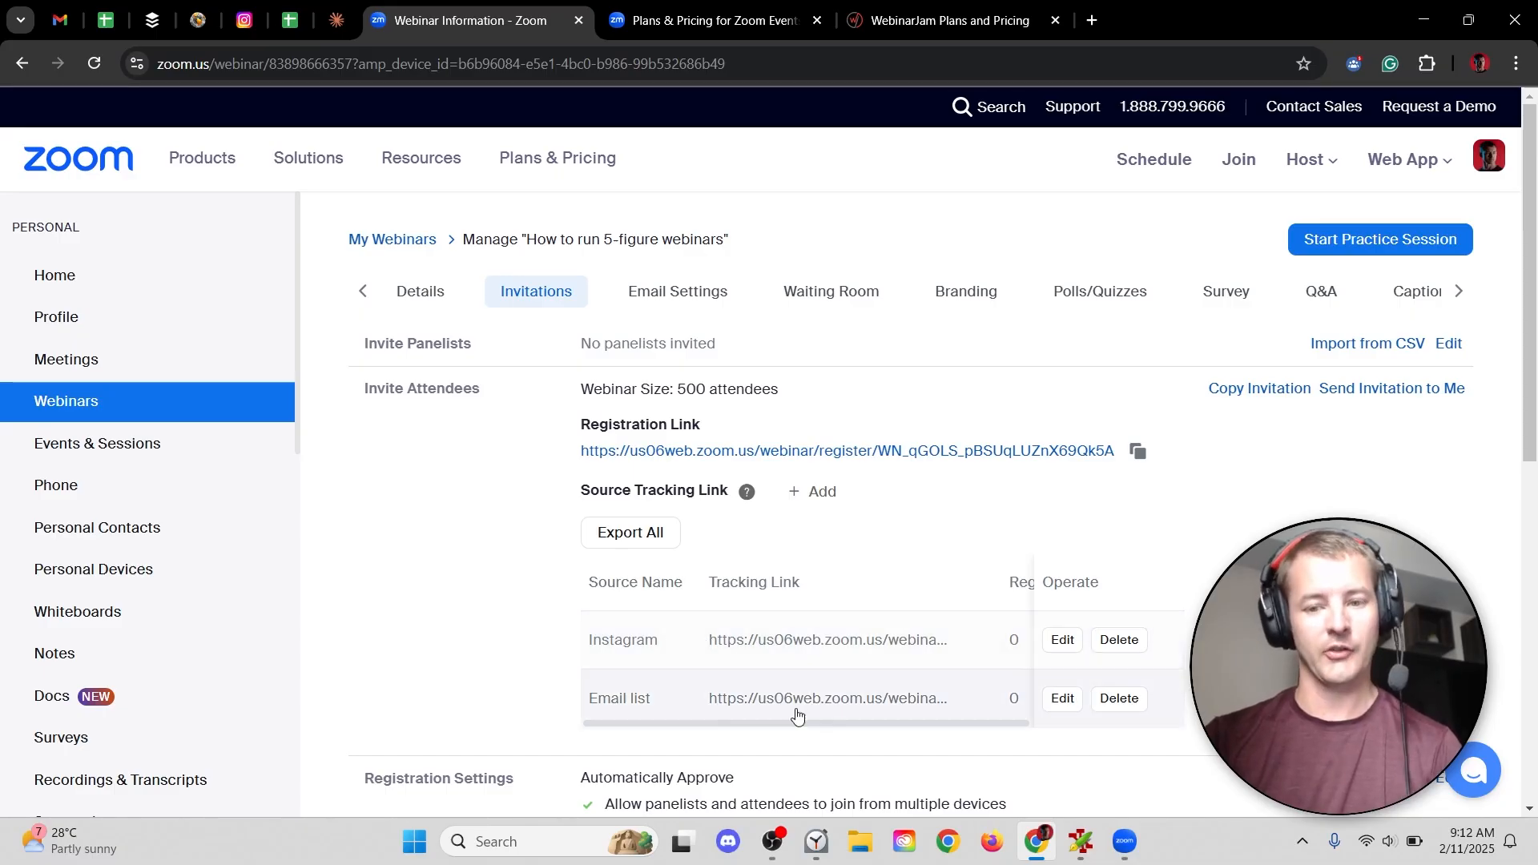
mouse_move(825, 685)
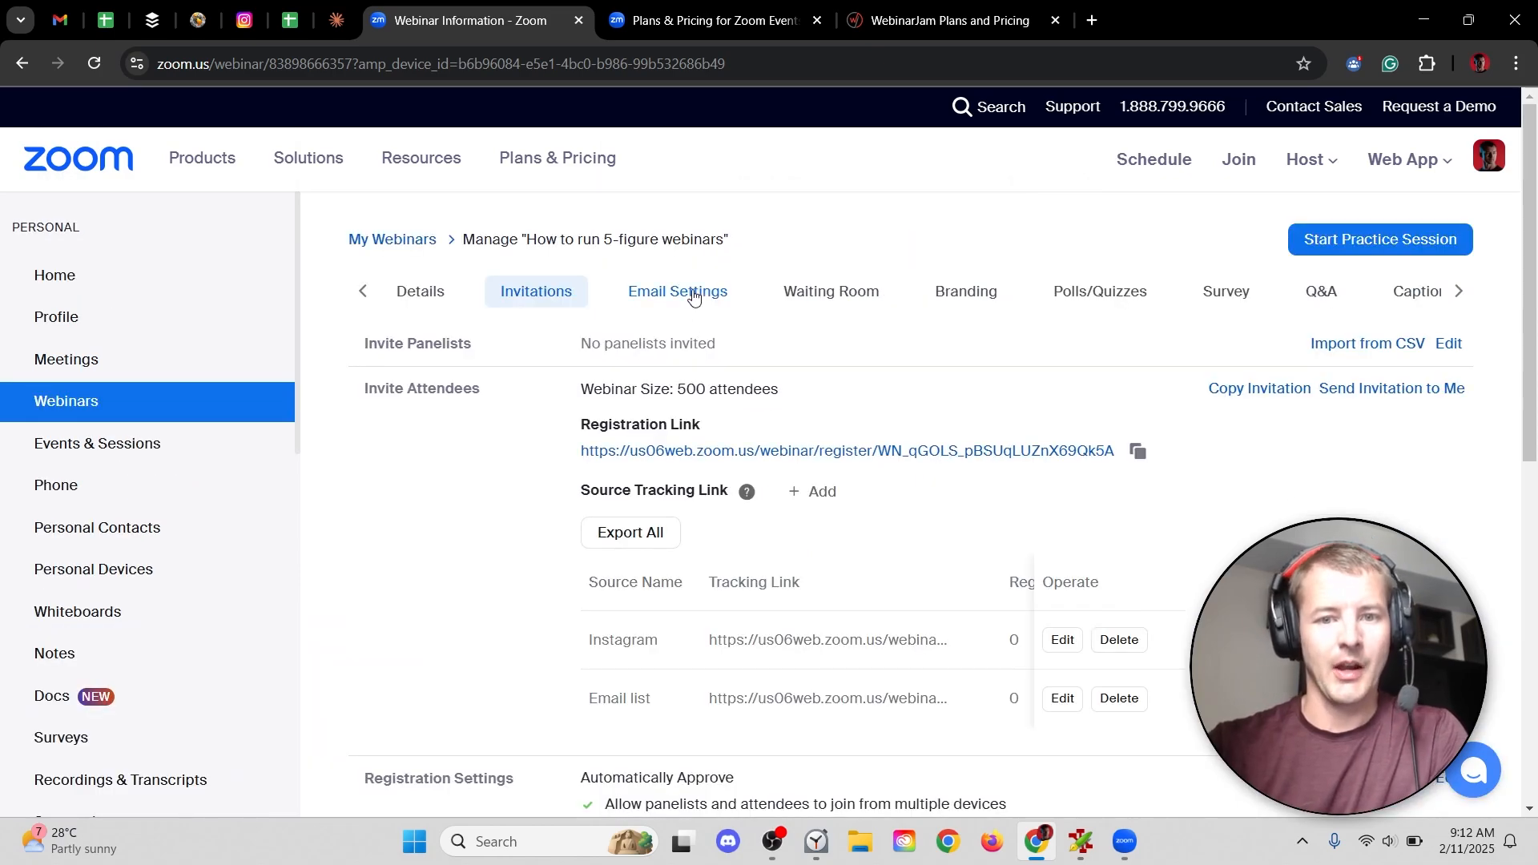
- Under Email Settings, edit the Confirmation email titled '[Meeting Topic] Confirmation'
click(677, 292)
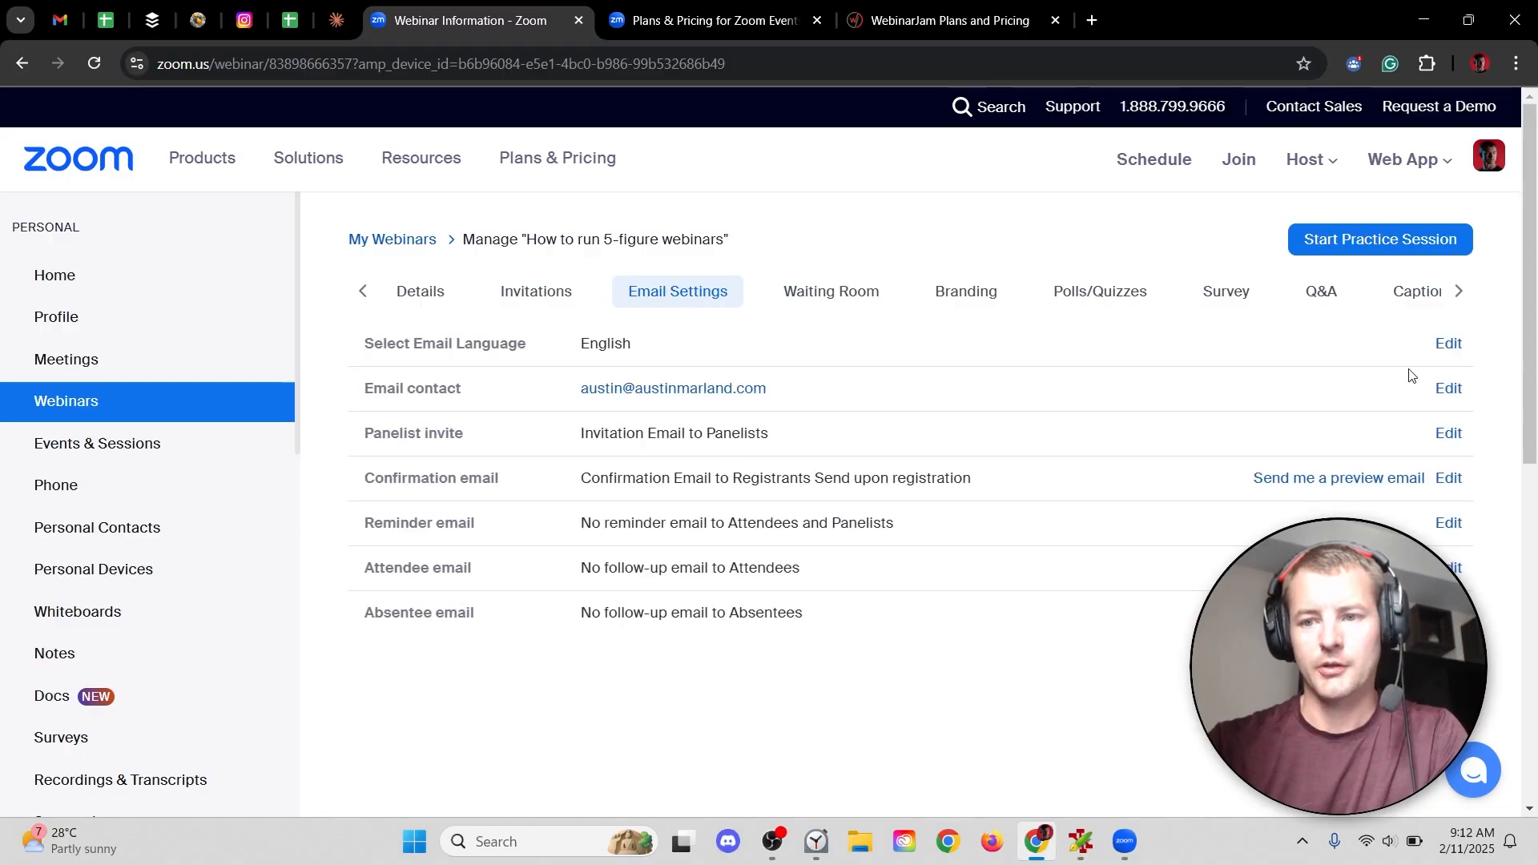
click(1447, 389)
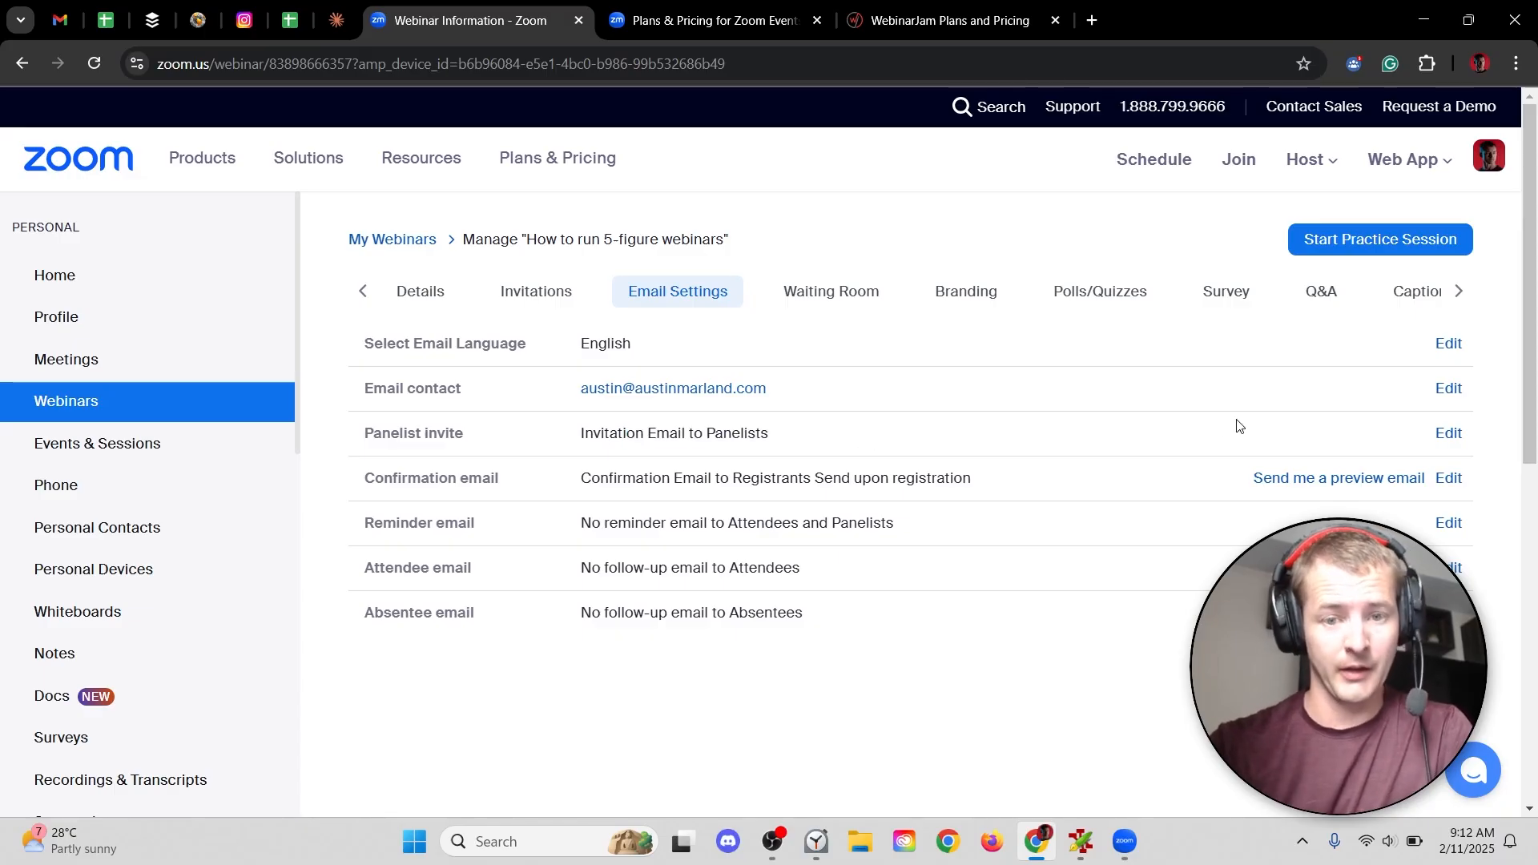
double_click(623, 477)
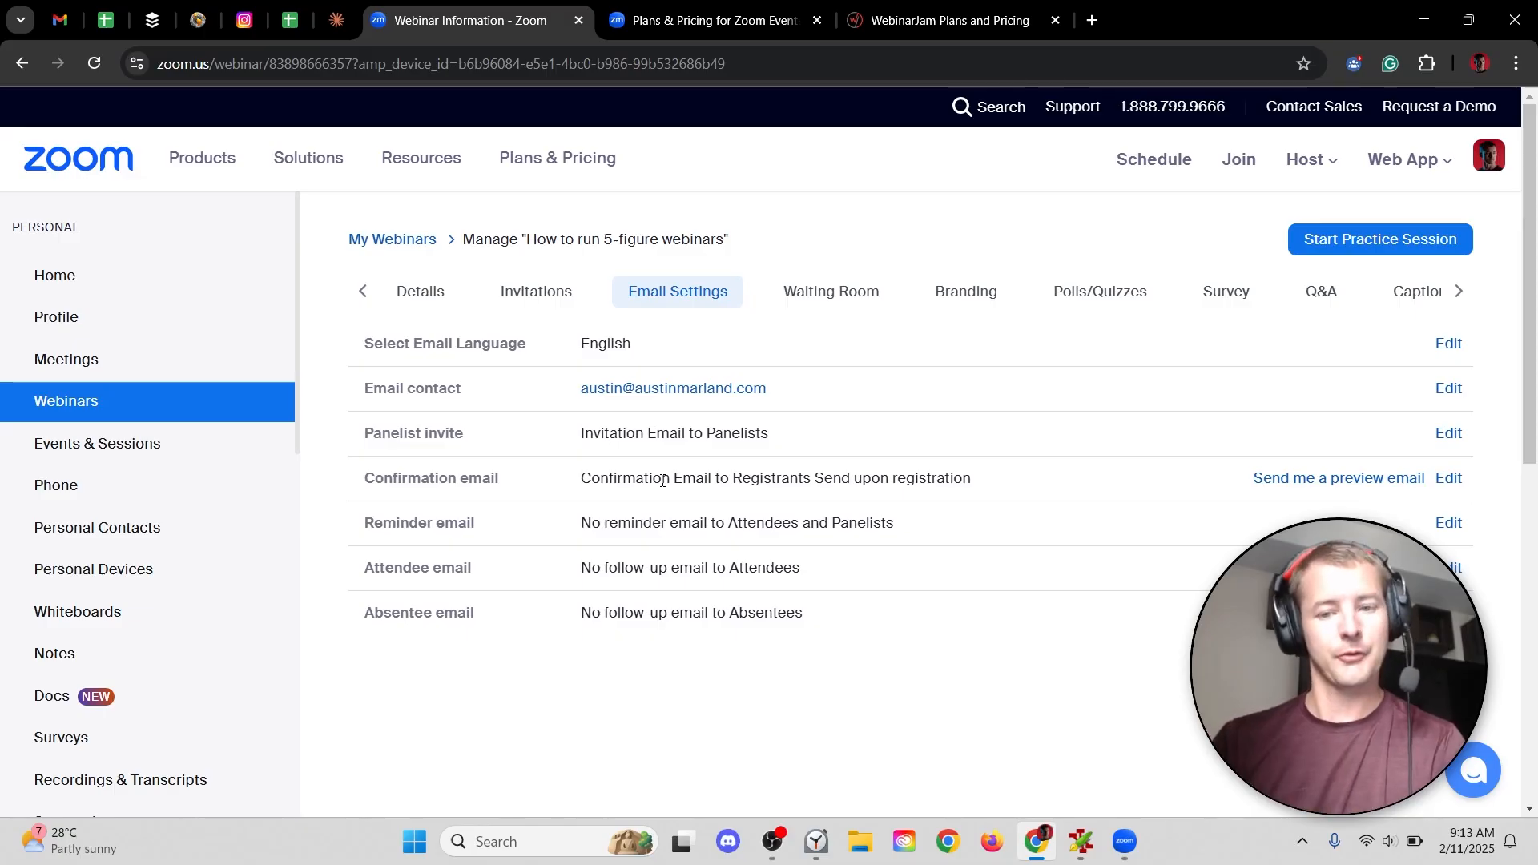
click(1446, 477)
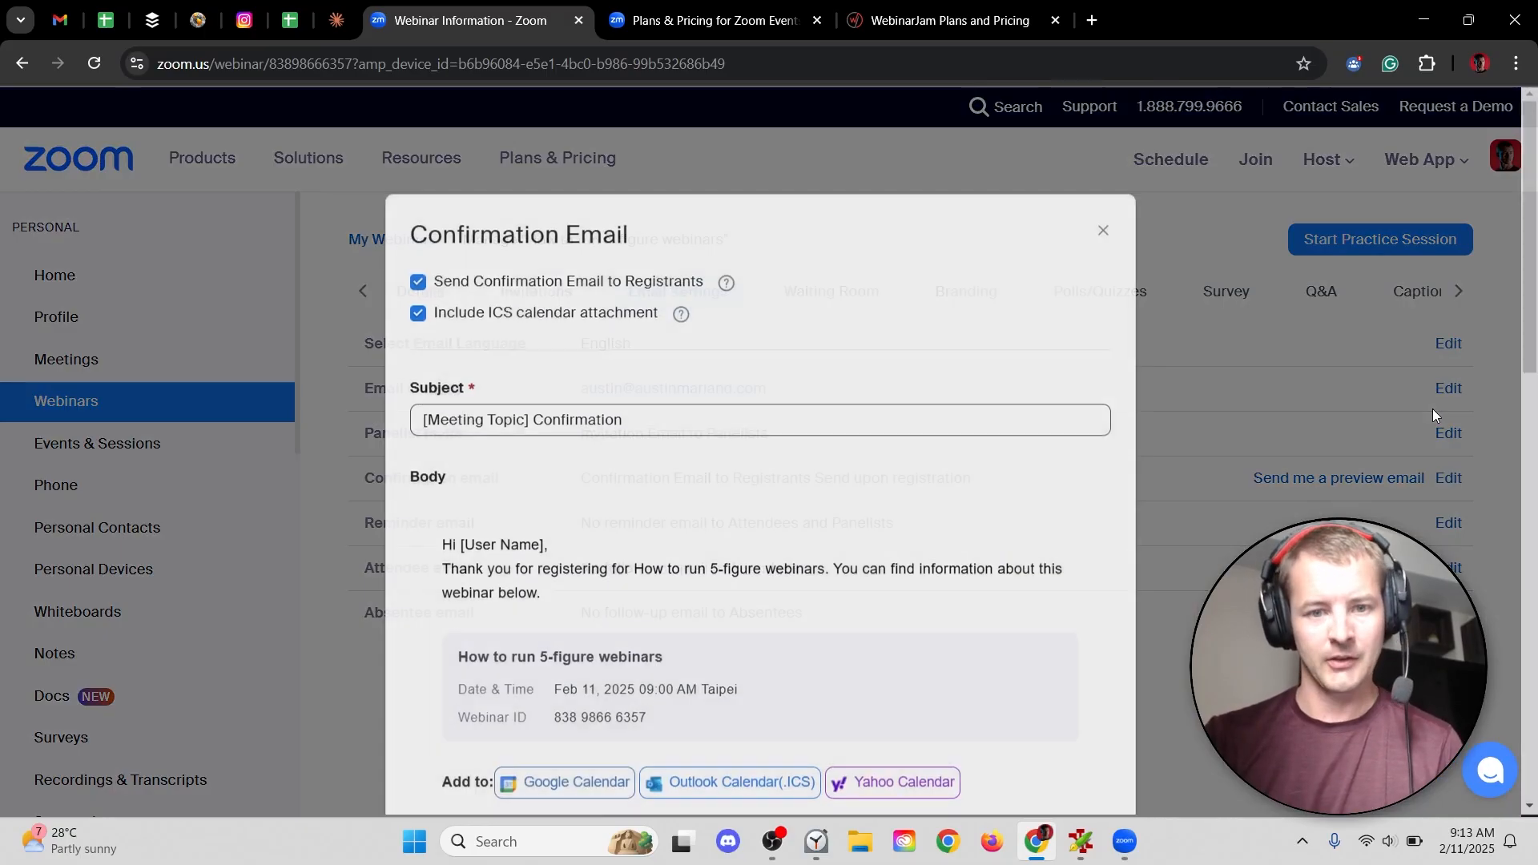
- Scroll through the Confirmation Email body and cancel the editor without saving
triple_click(520, 420)
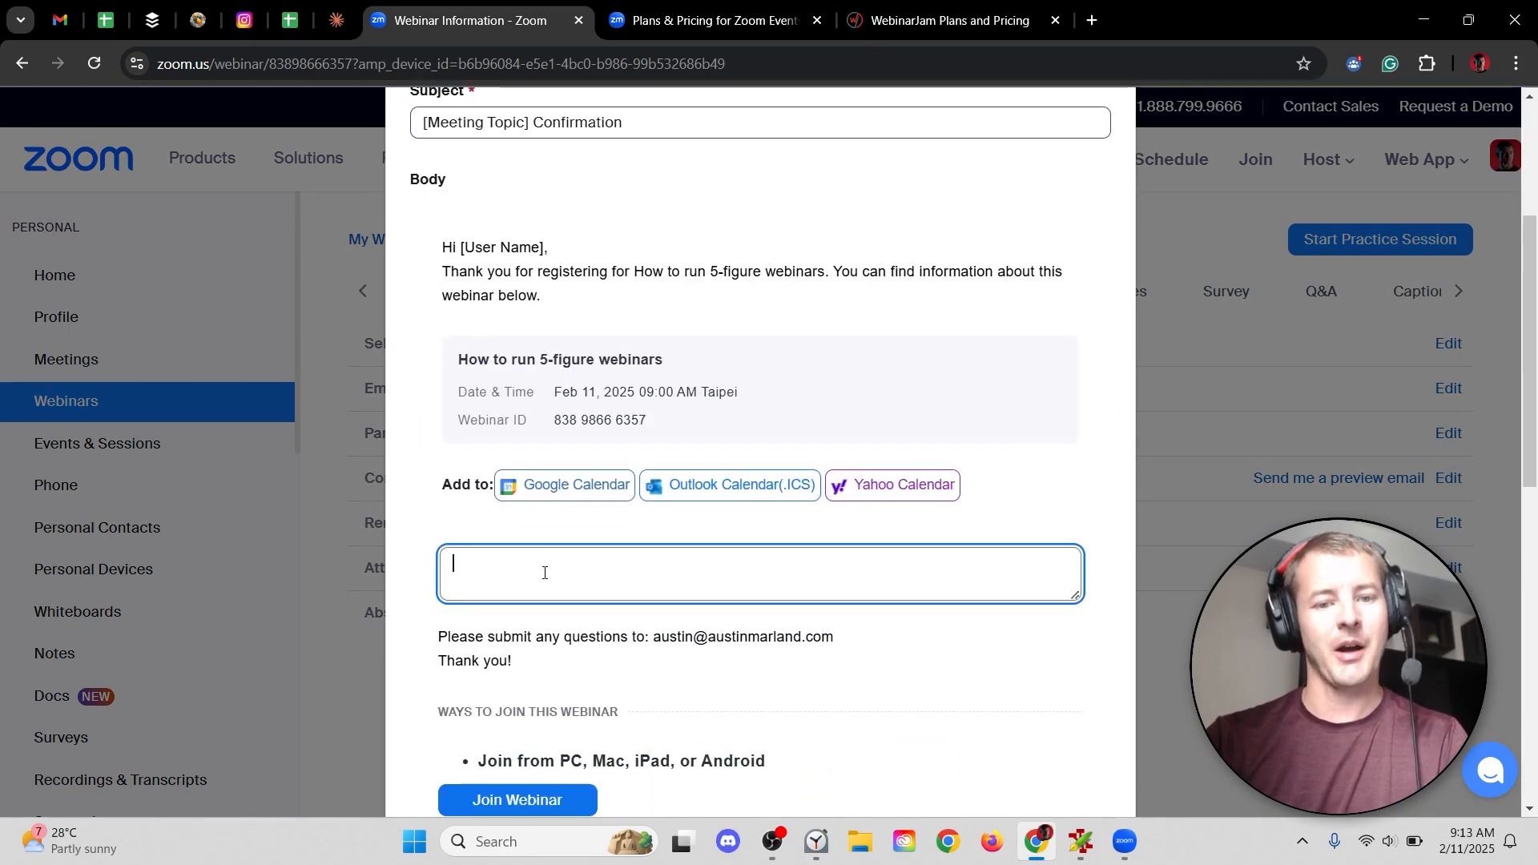
scroll(down, 3)
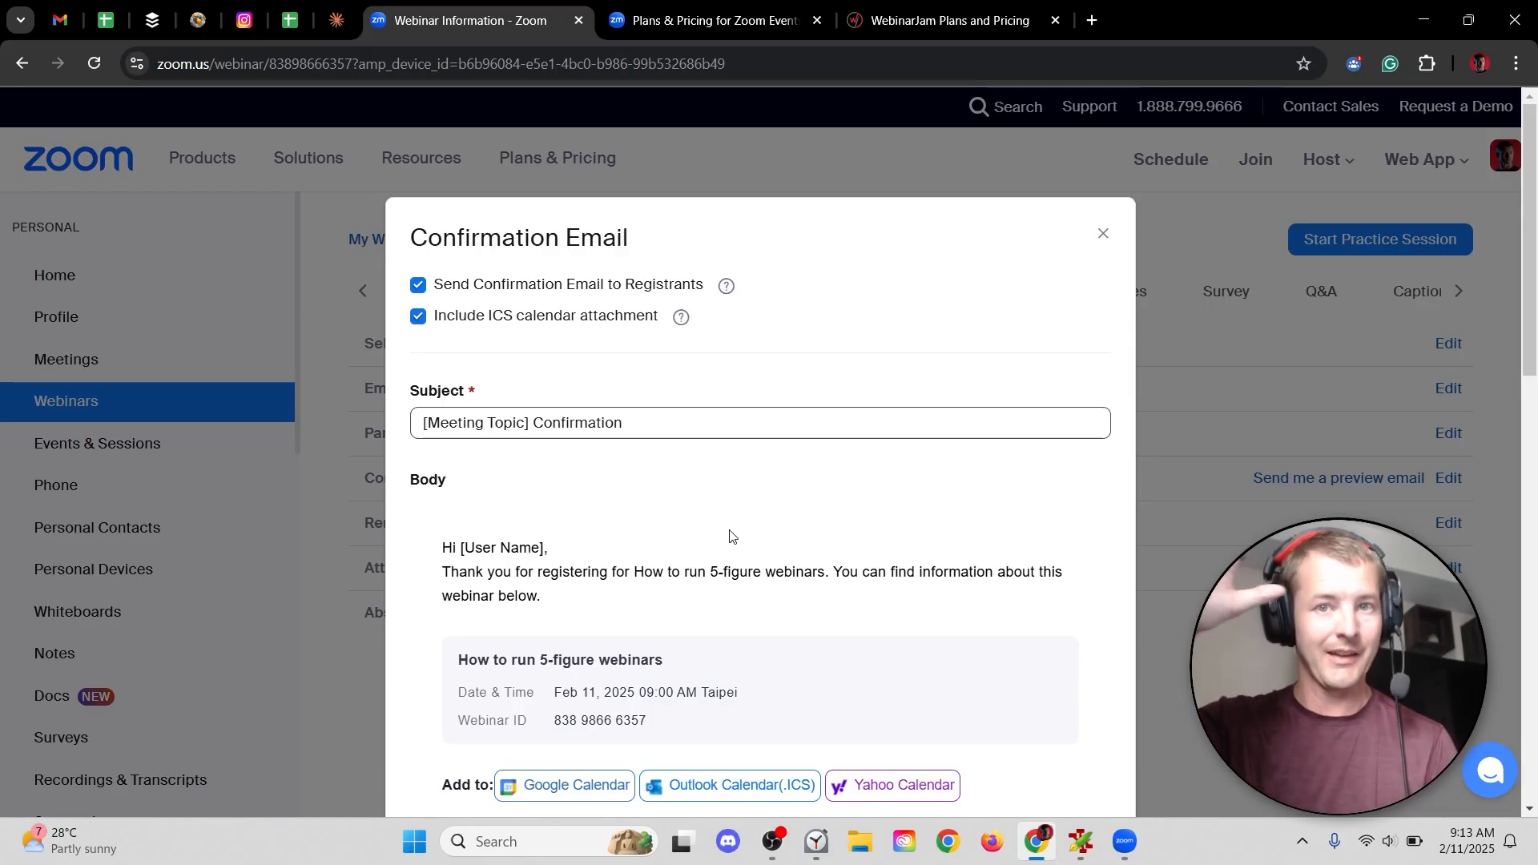
scroll(down, 3)
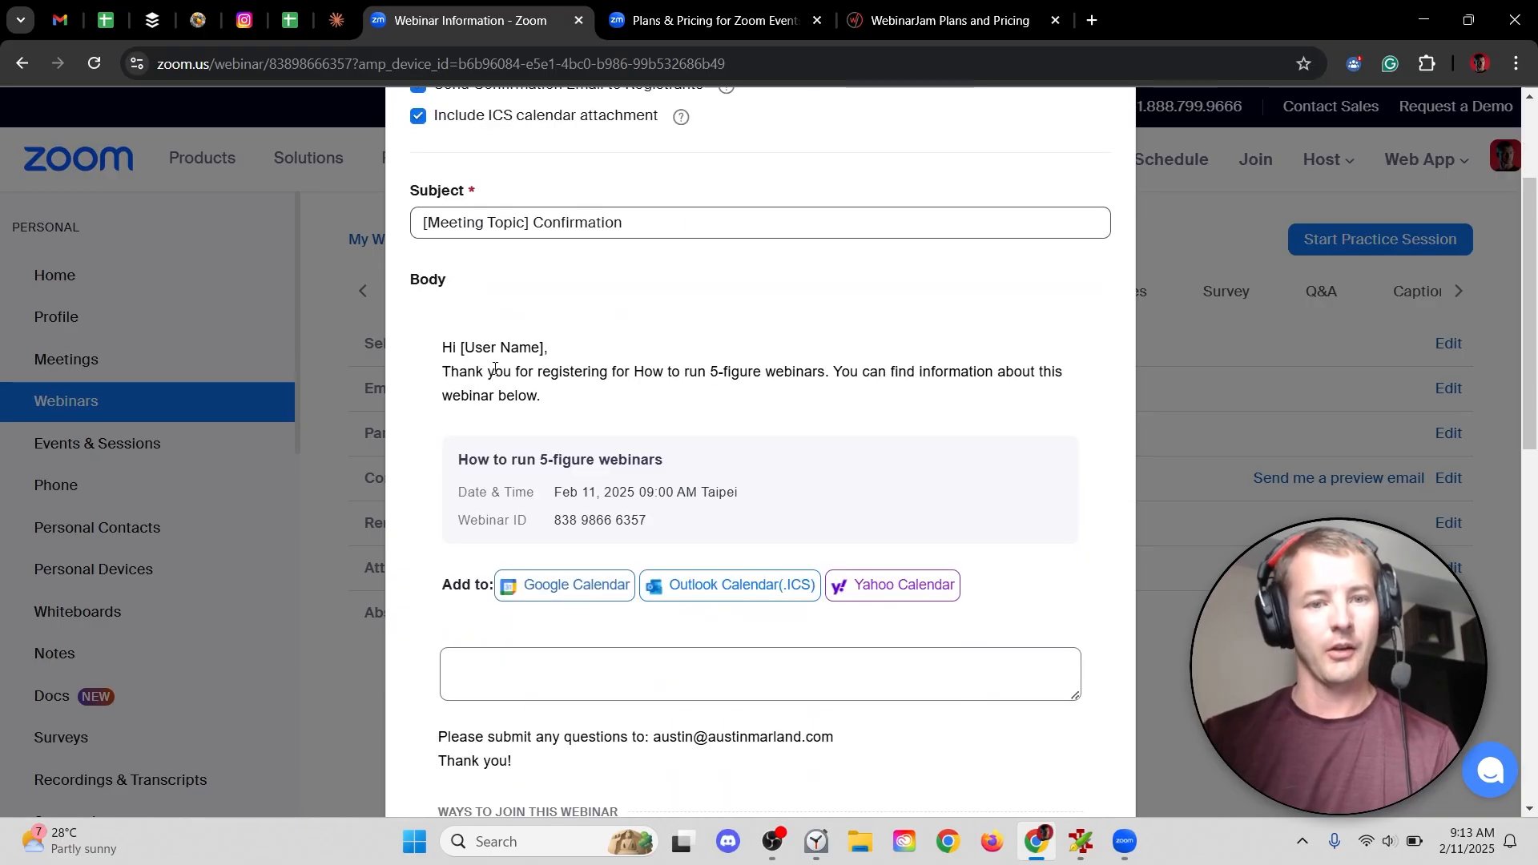
drag(442, 346, 540, 394)
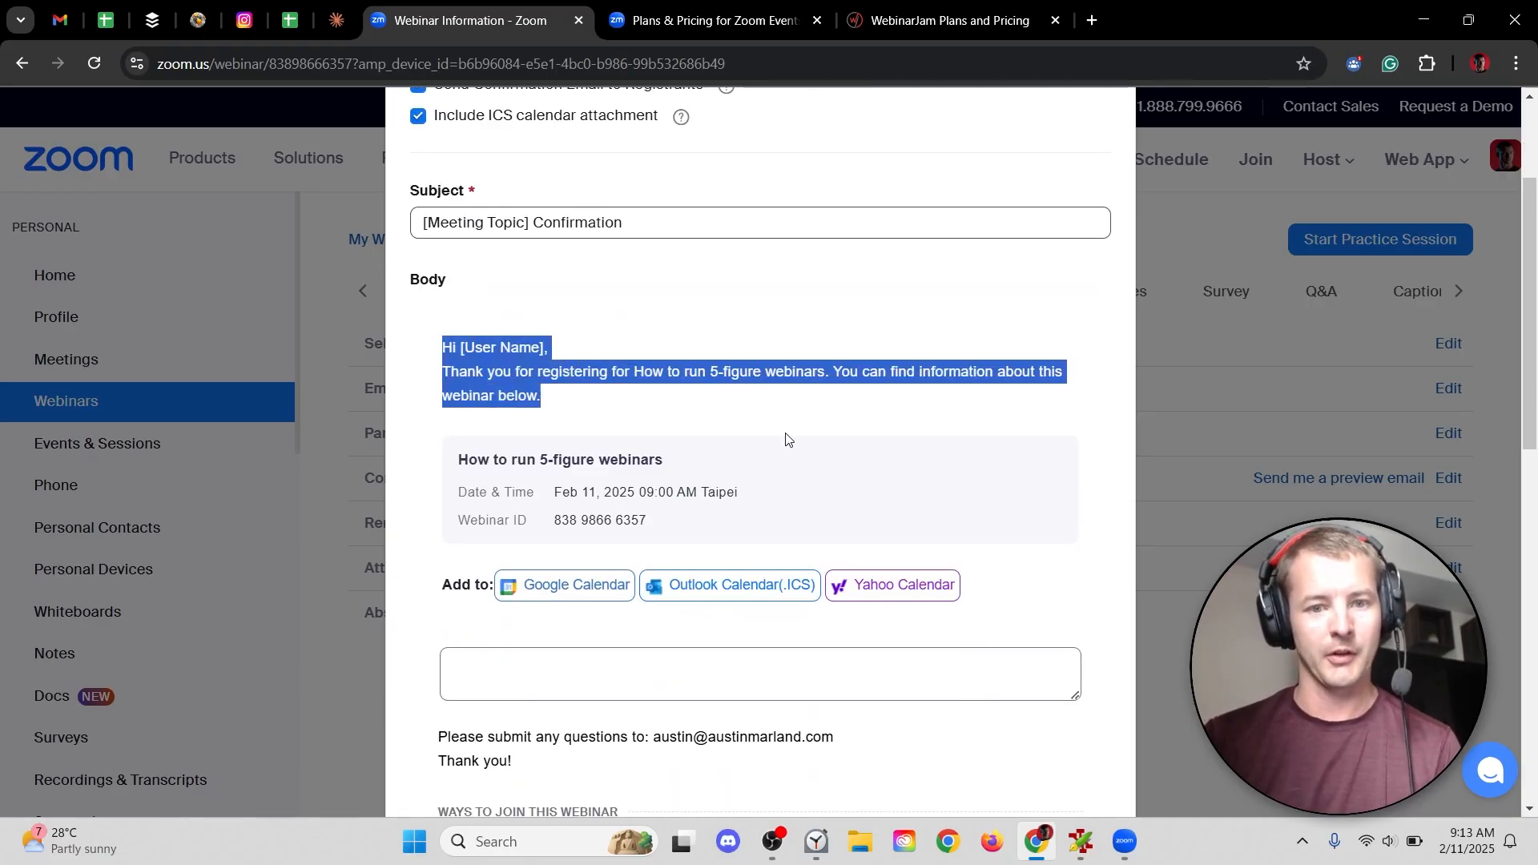
click(432, 355)
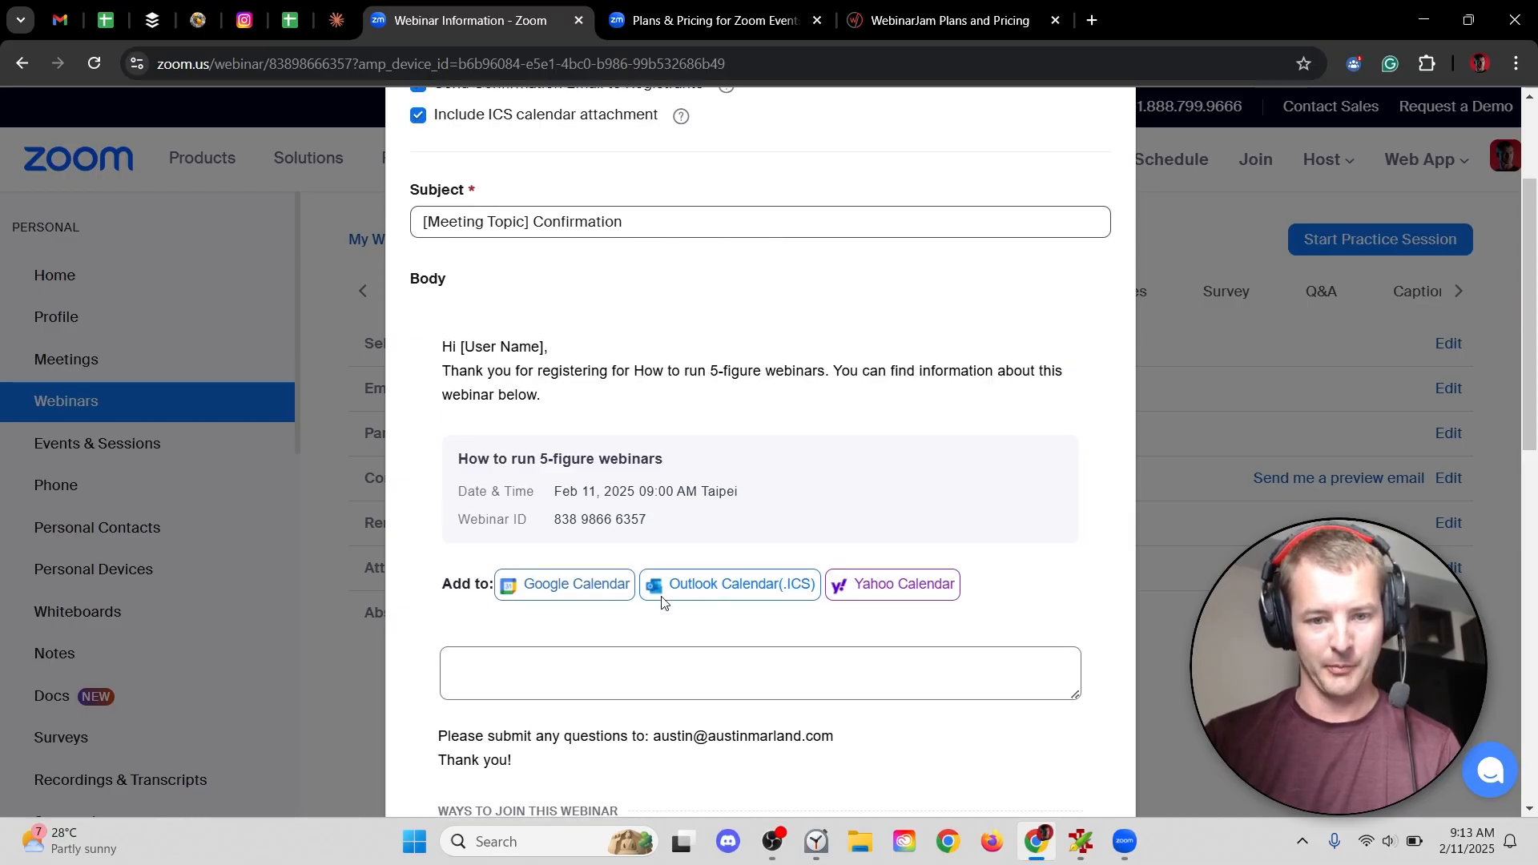
scroll(down, 3)
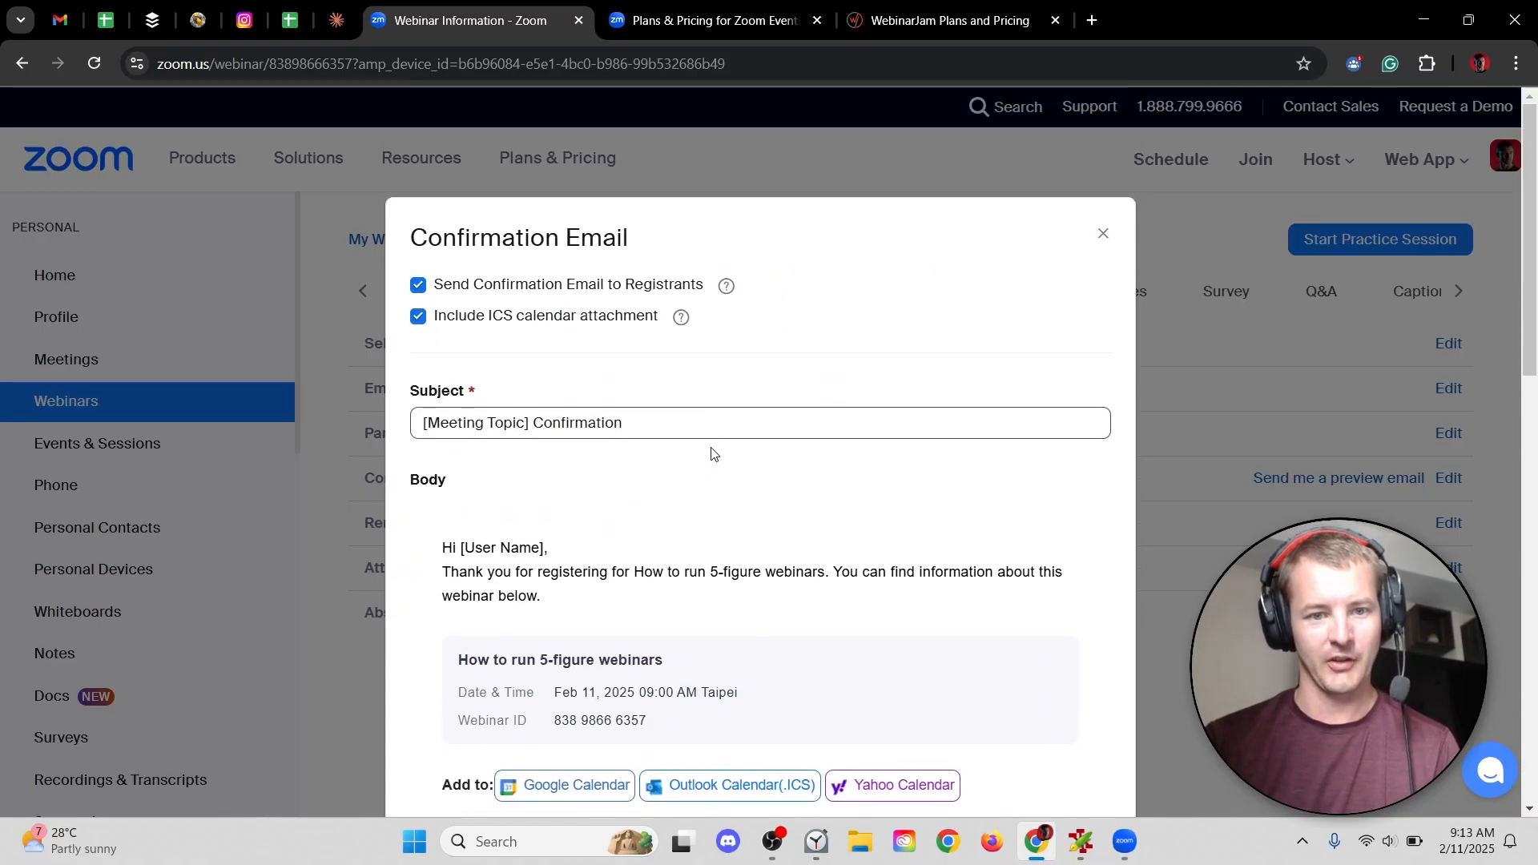
scroll(down, 3)
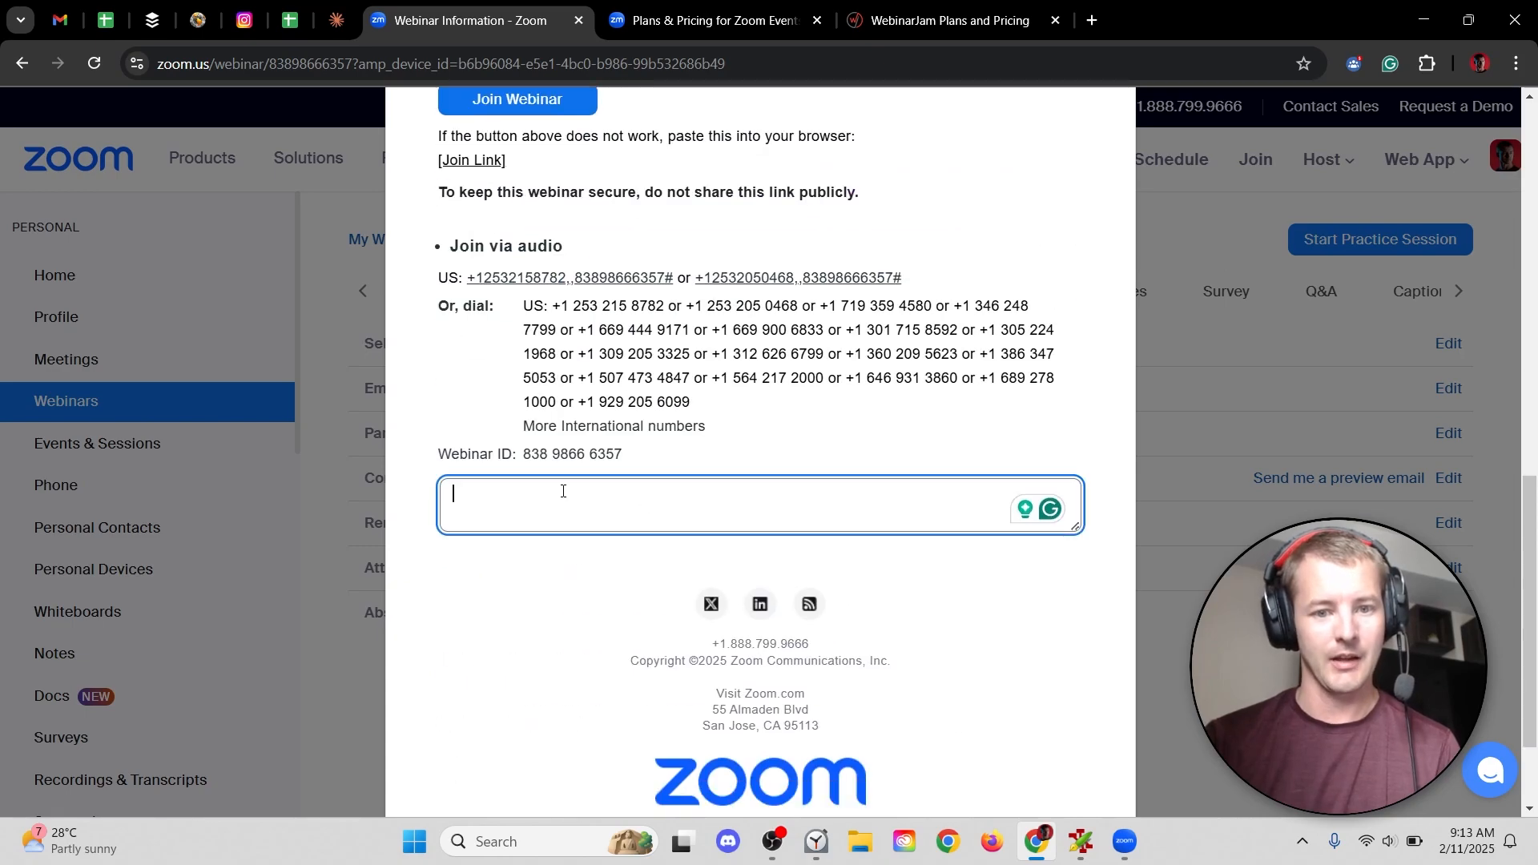
scroll(down, 3)
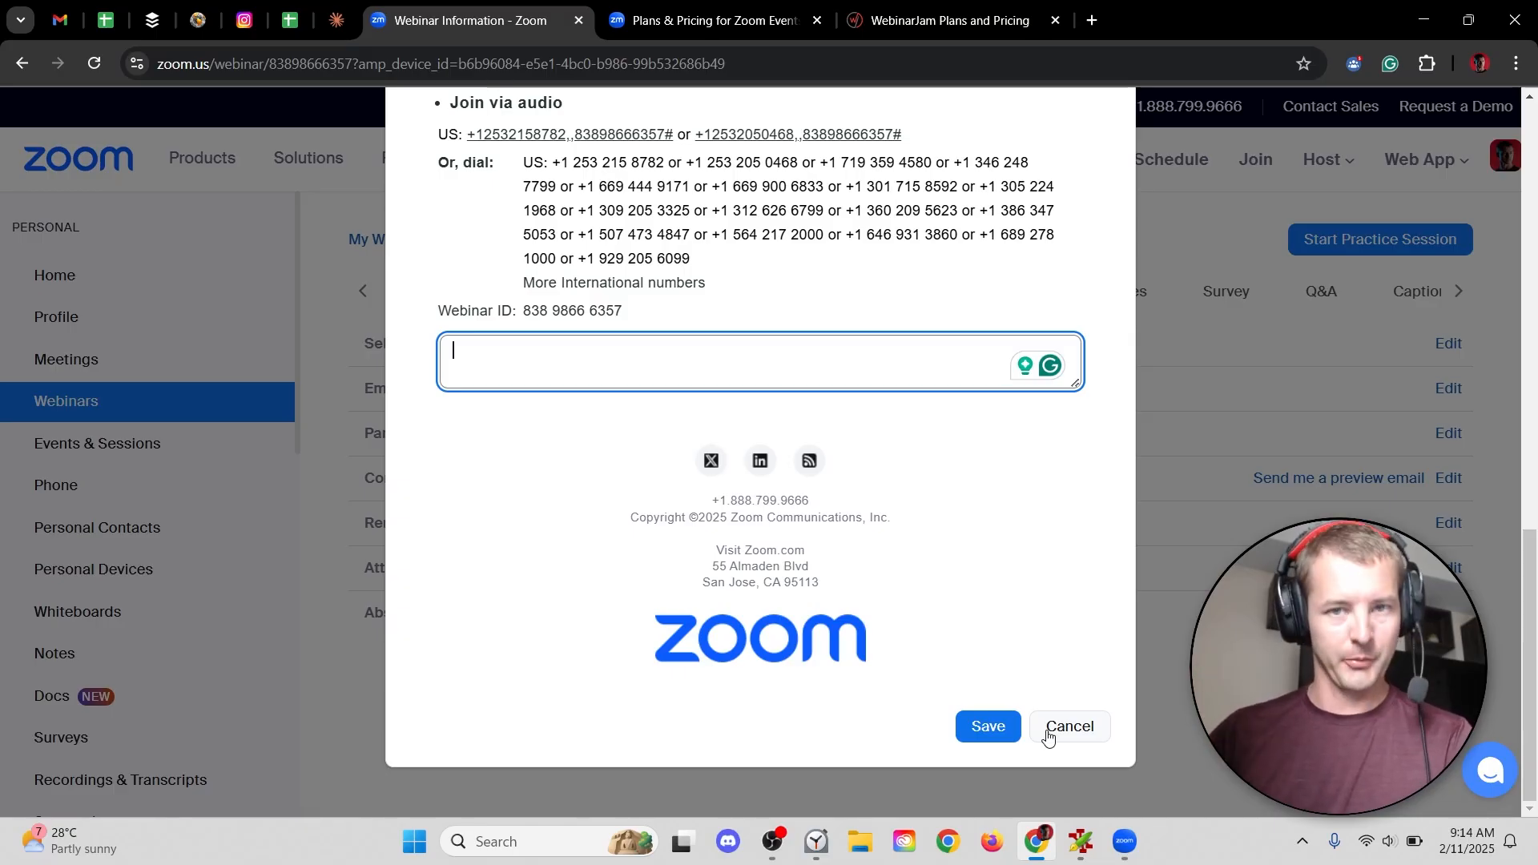
click(1068, 726)
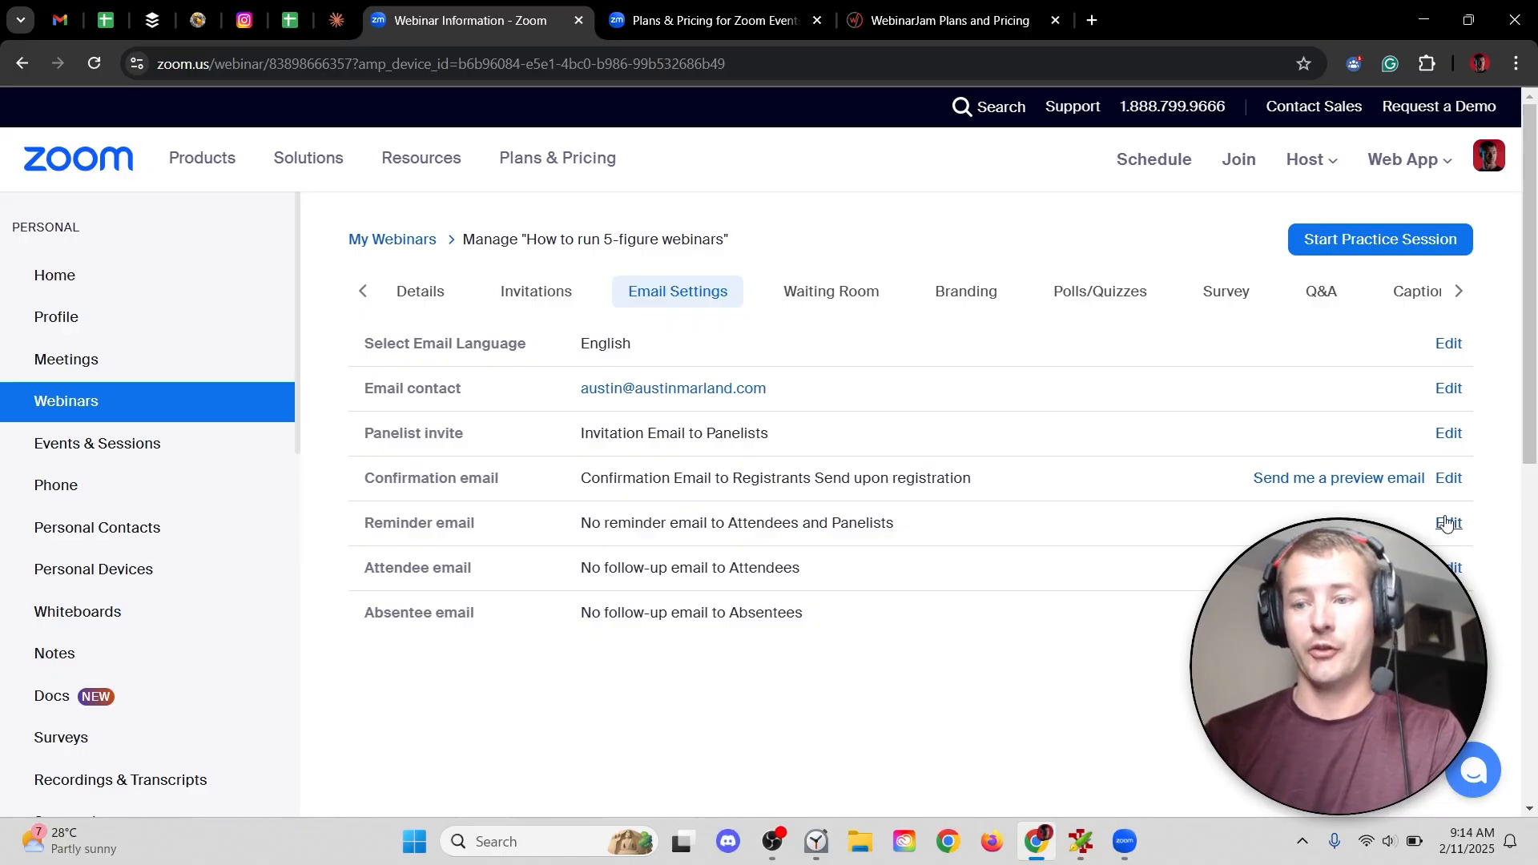
click(1447, 523)
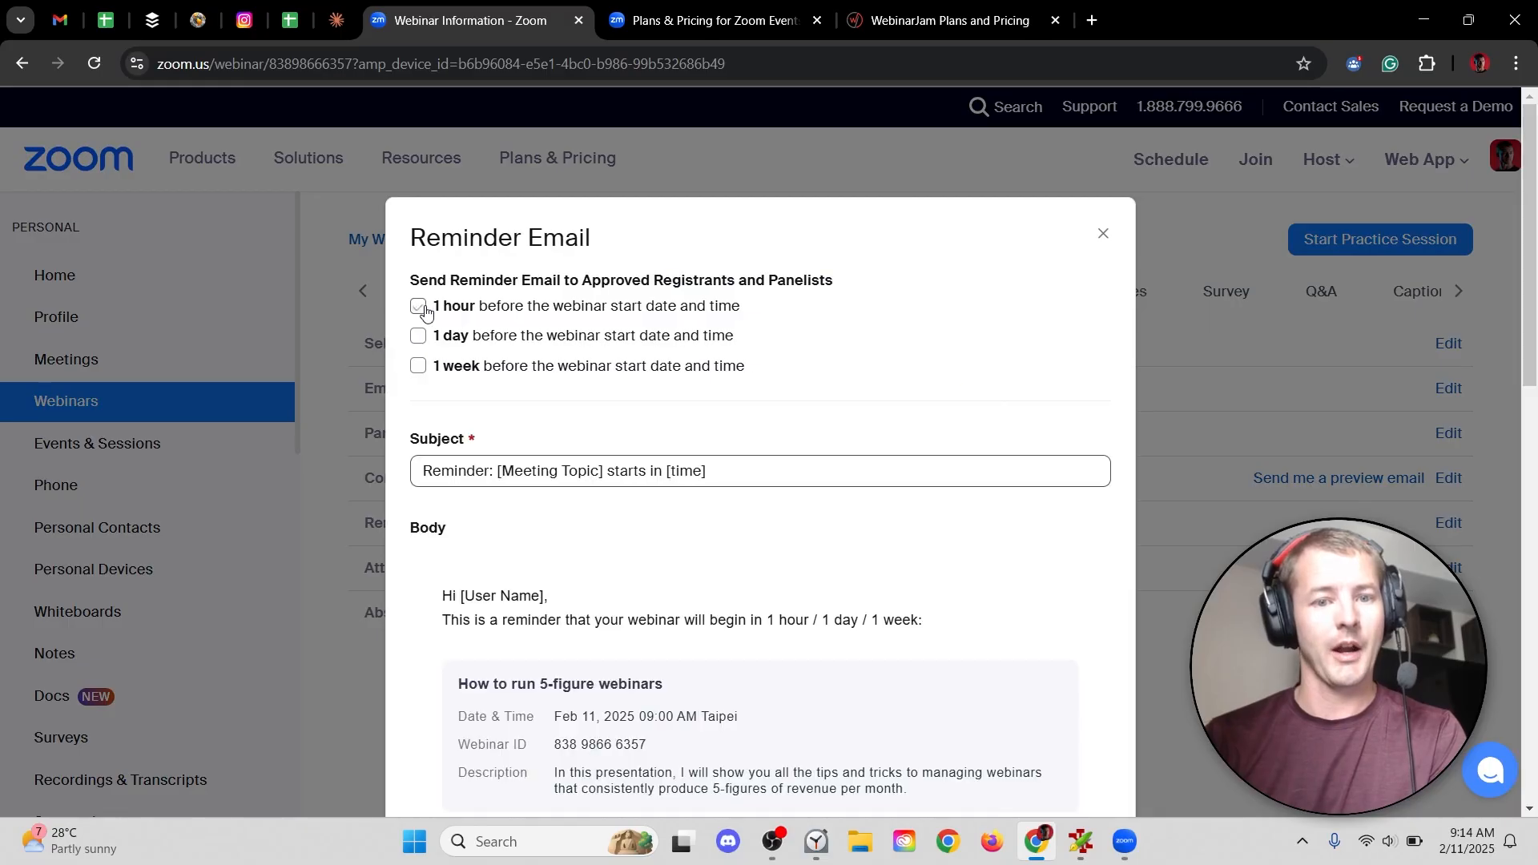
click(418, 305)
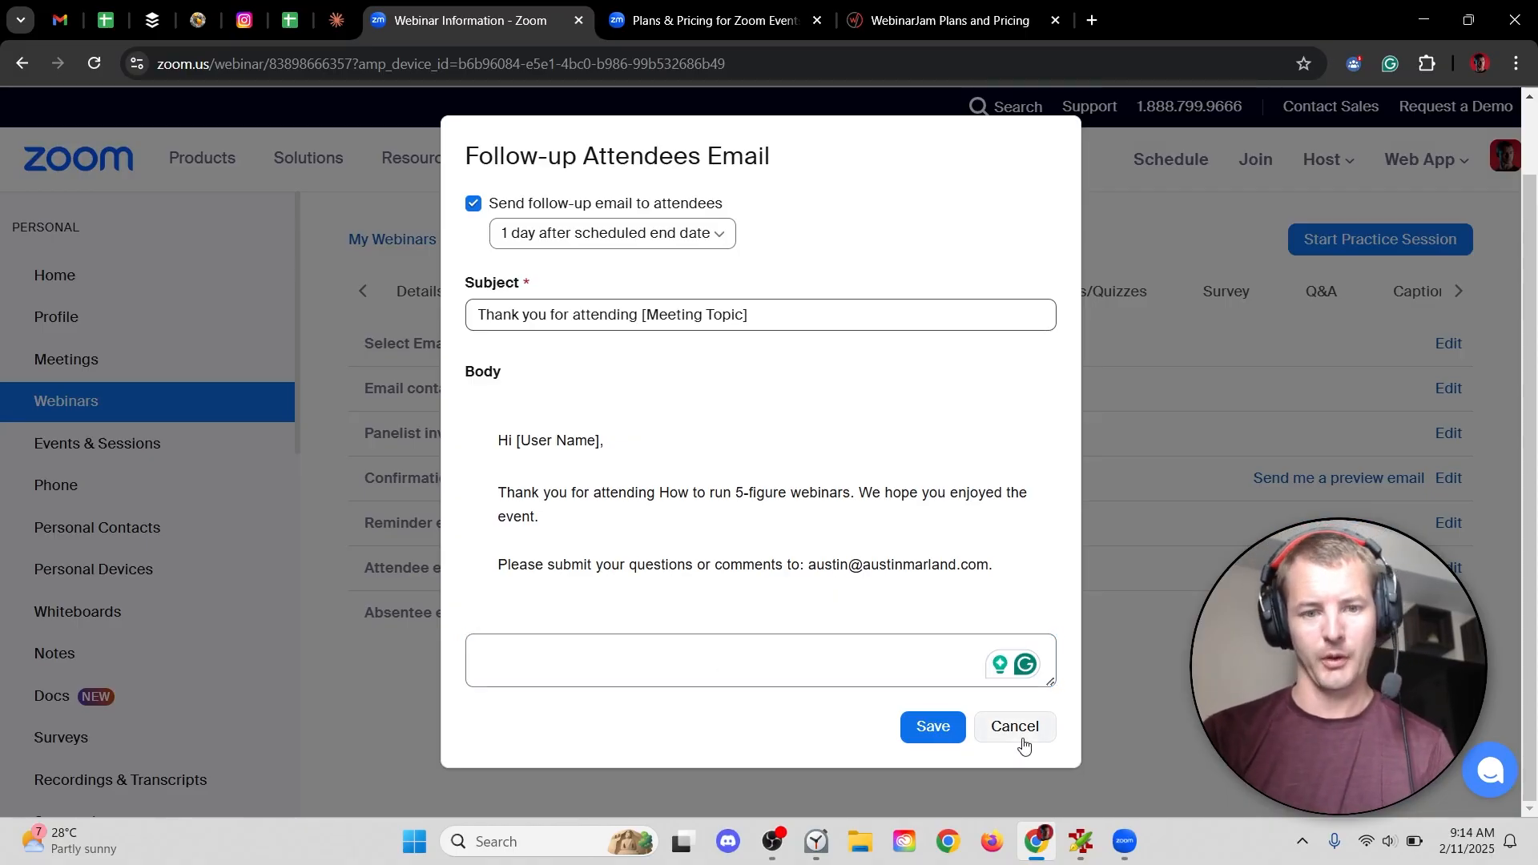
click(1013, 727)
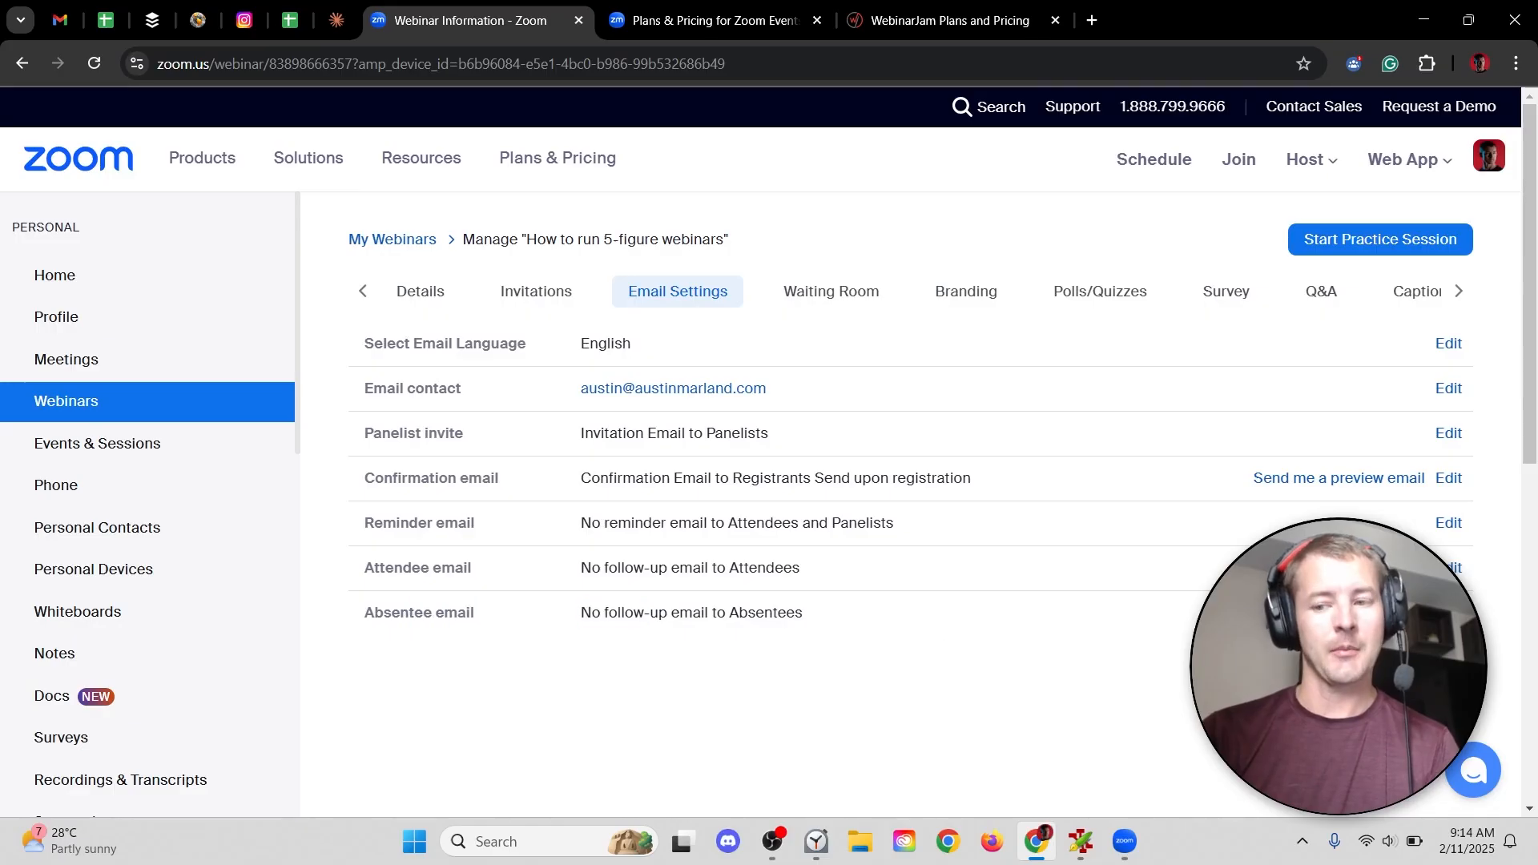
click(1449, 611)
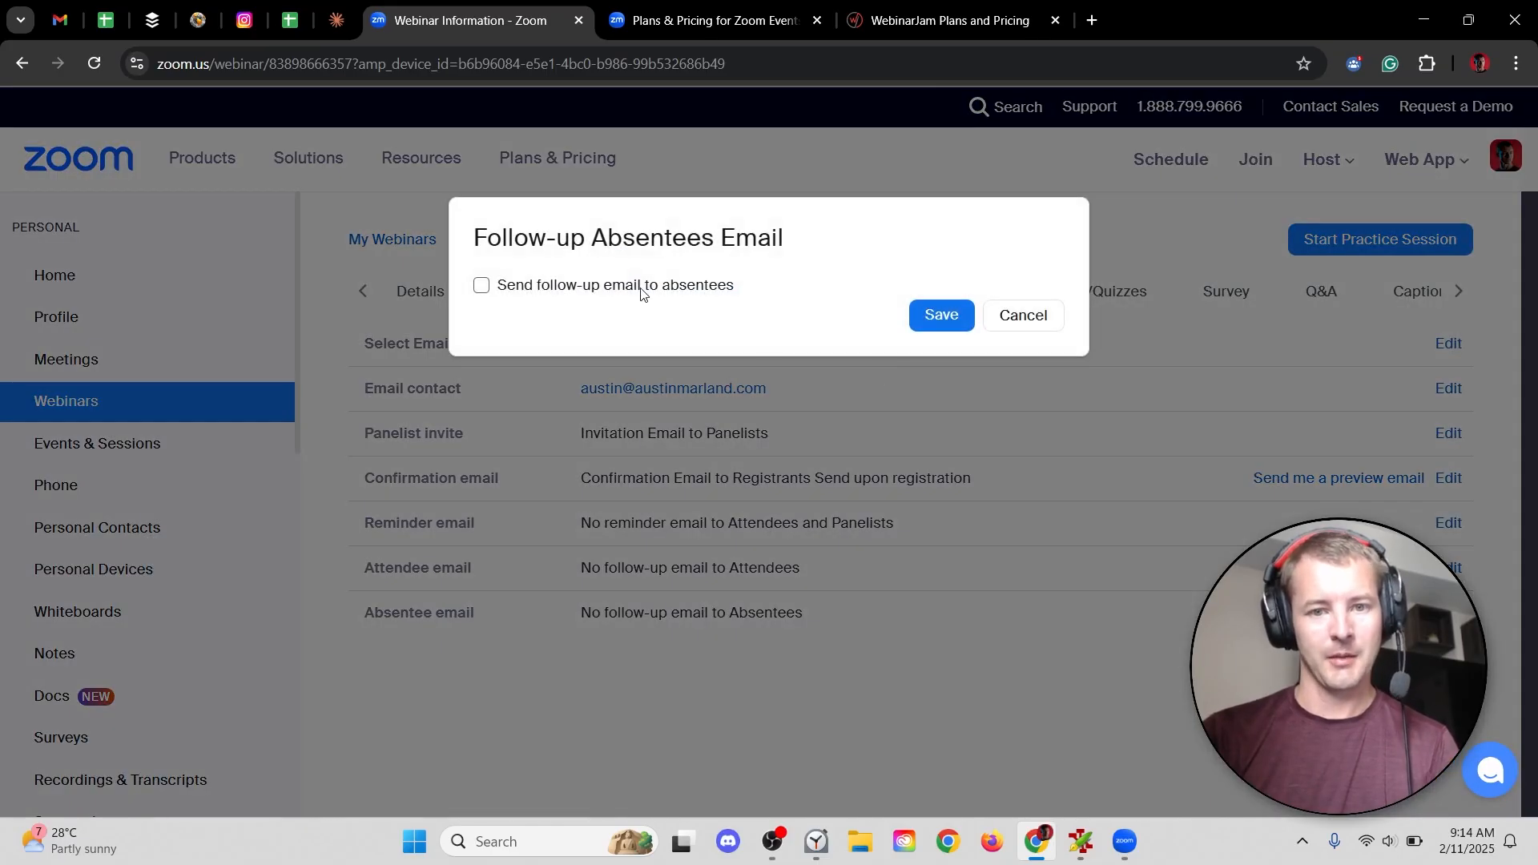
click(482, 285)
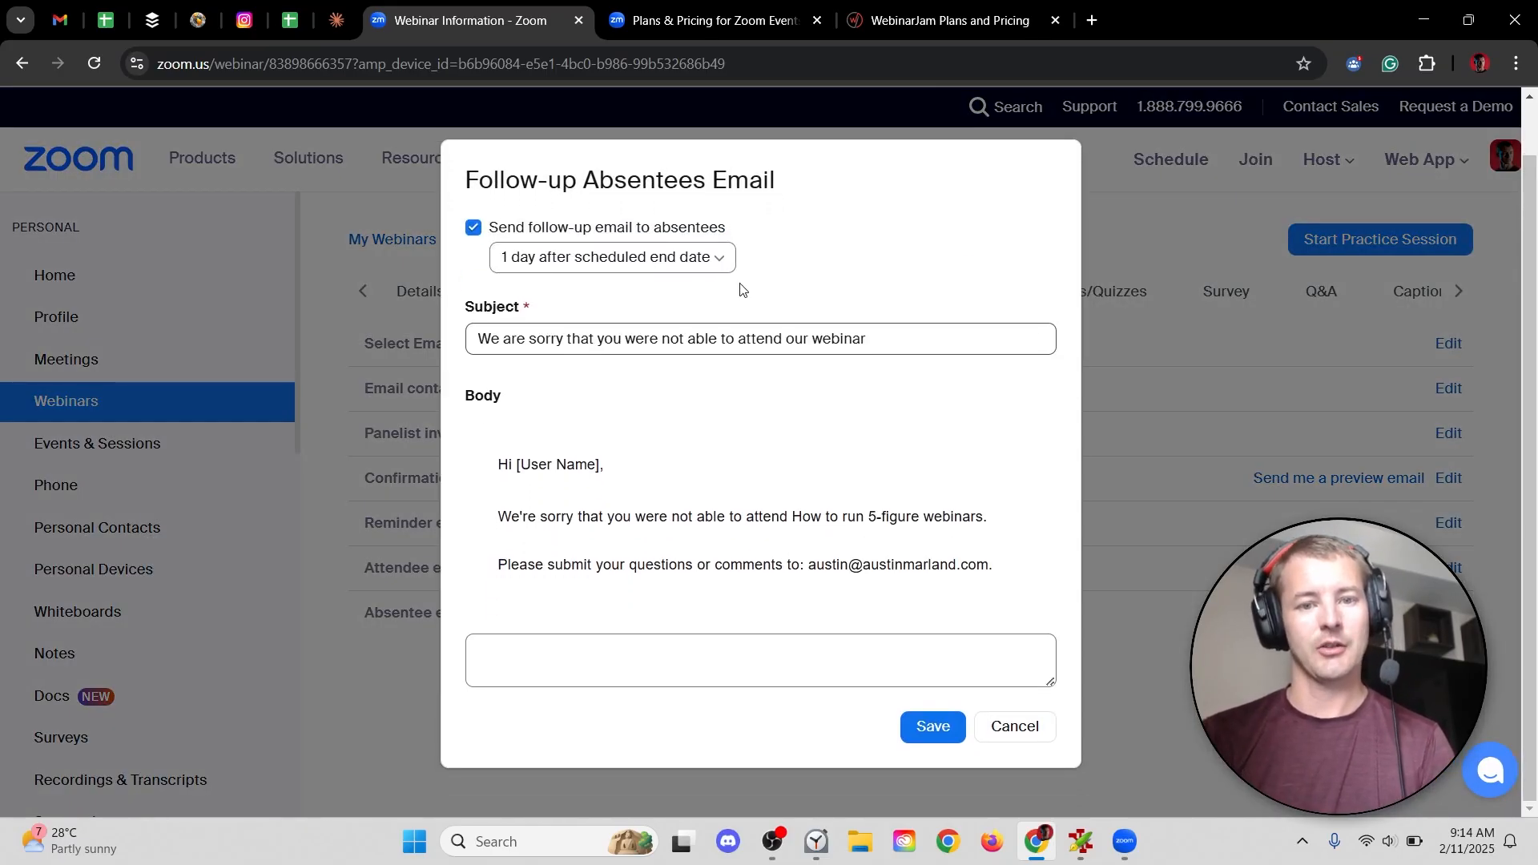
click(1013, 725)
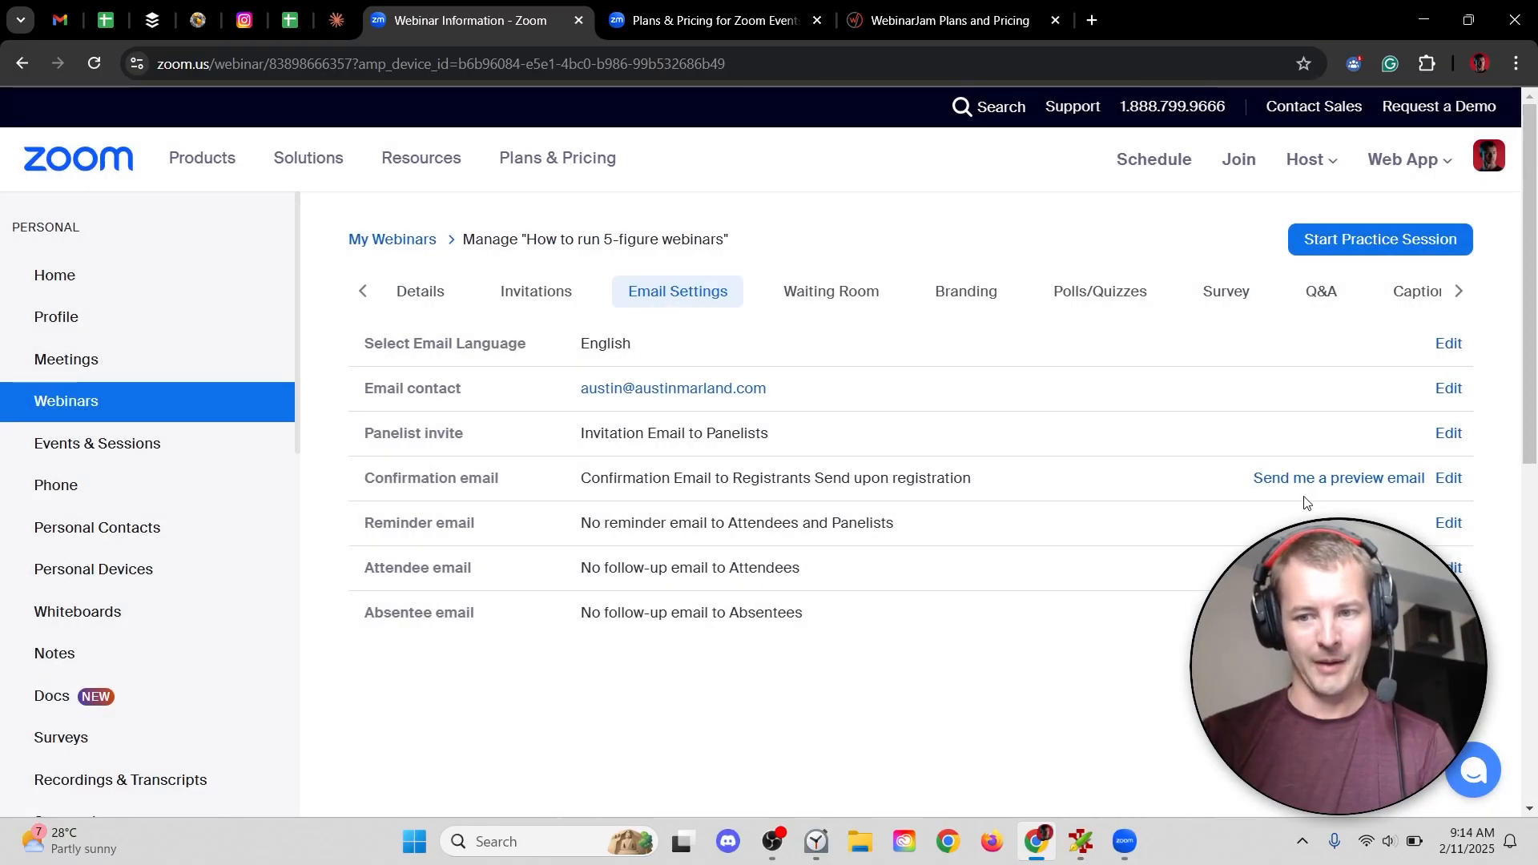
mouse_move(1227, 551)
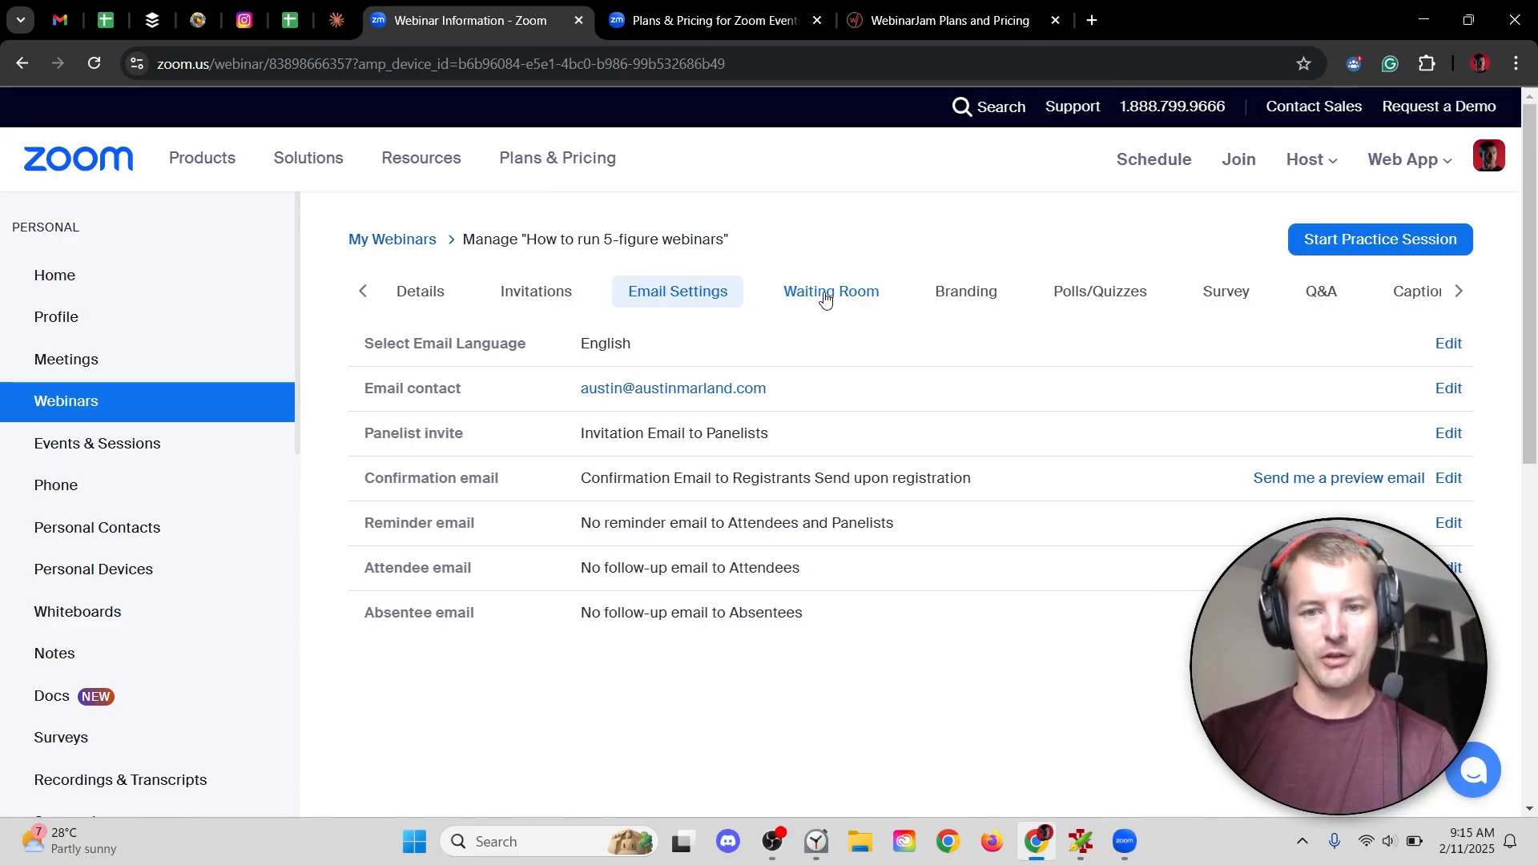
- Preview a 'Please wait...' message in the Waiting Room layout customizer, then cancel it
click(830, 292)
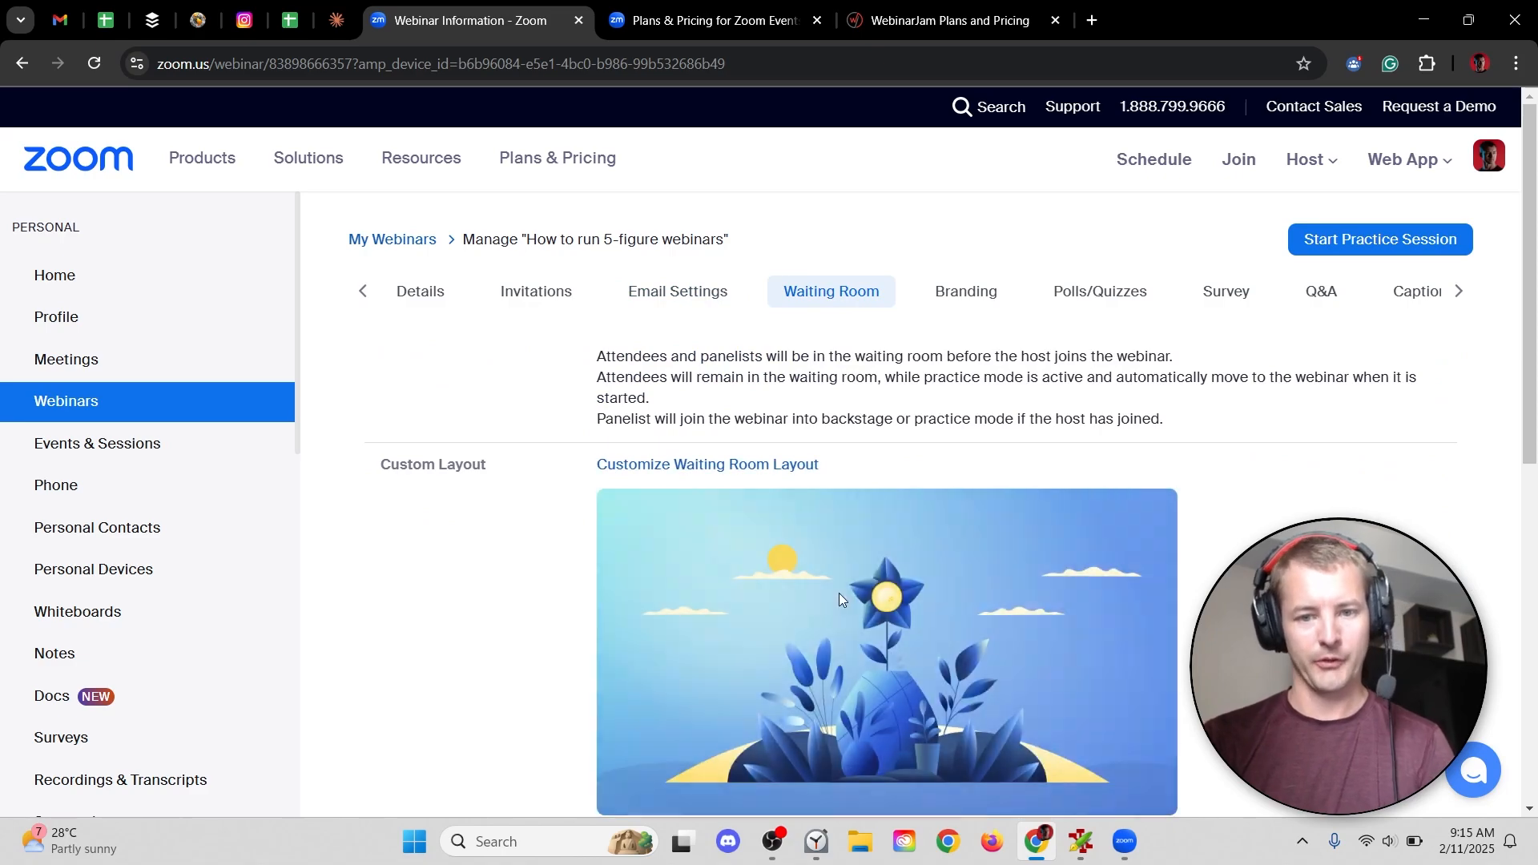
scroll(down, 3)
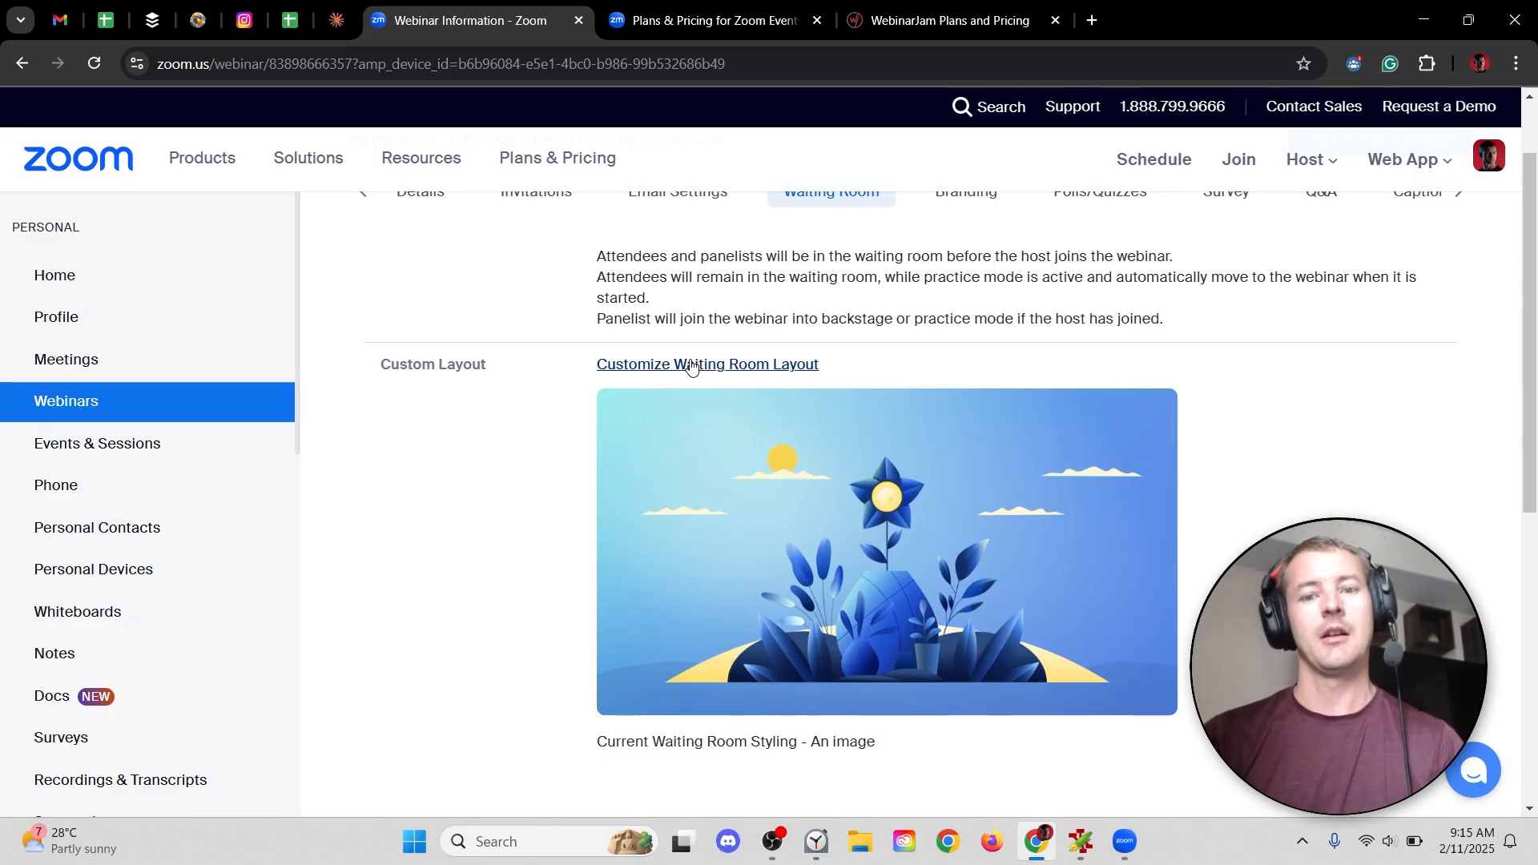
click(707, 364)
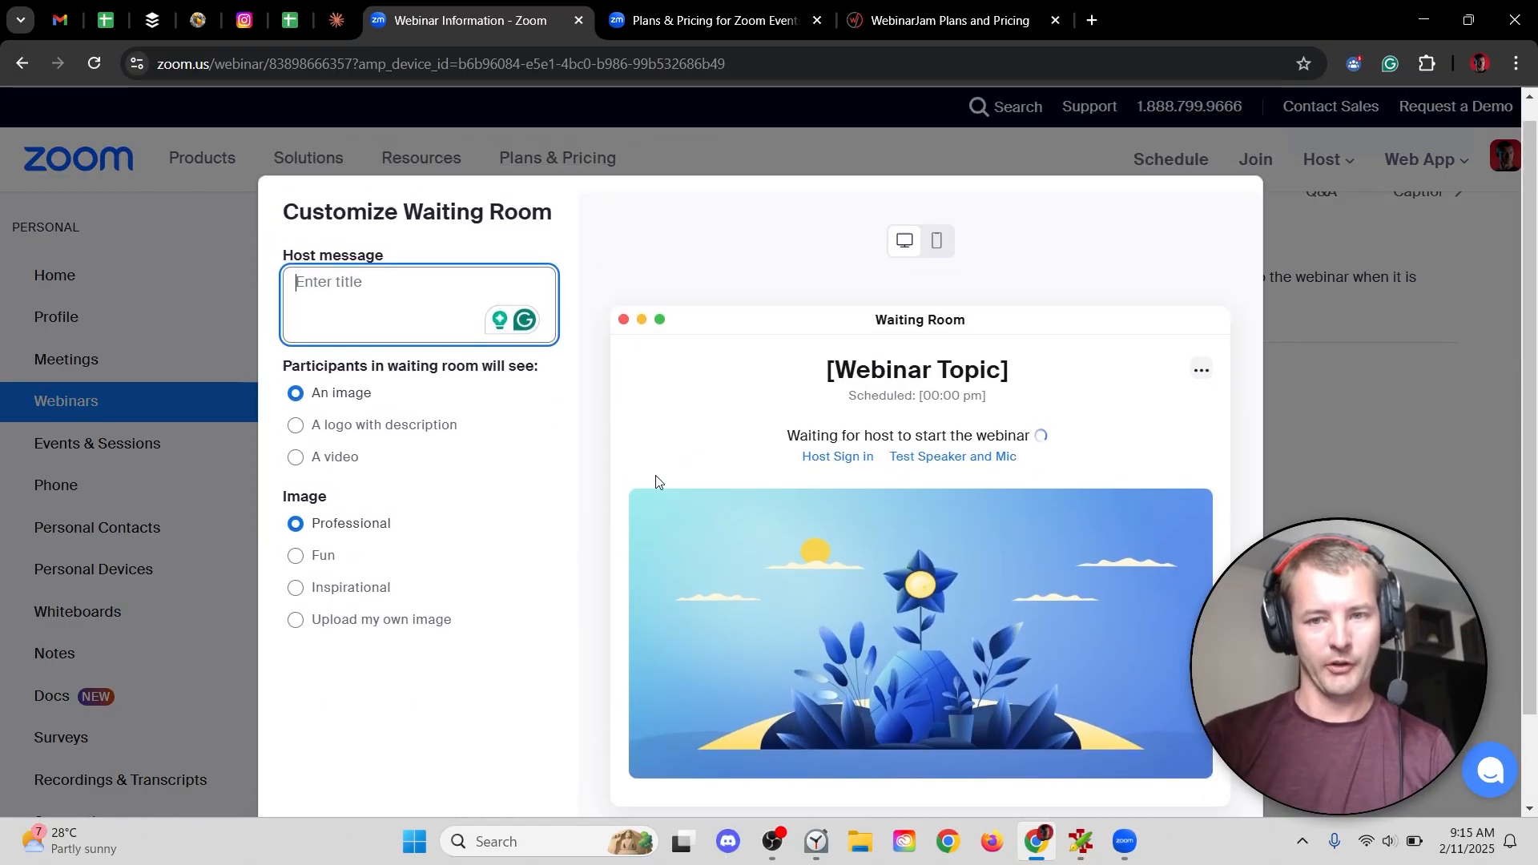
scroll(down, 3)
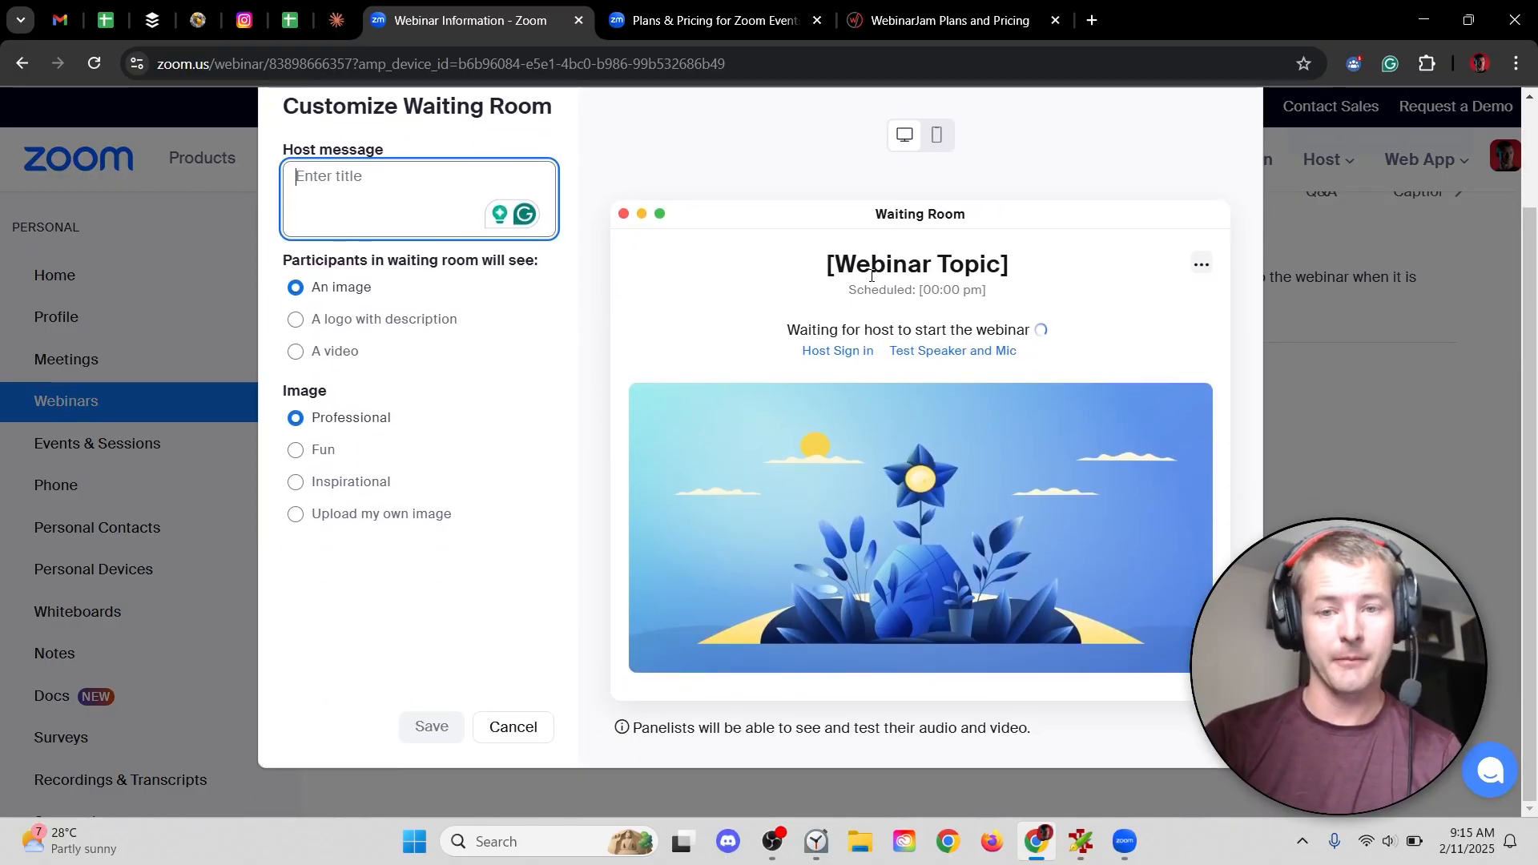
double_click(853, 264)
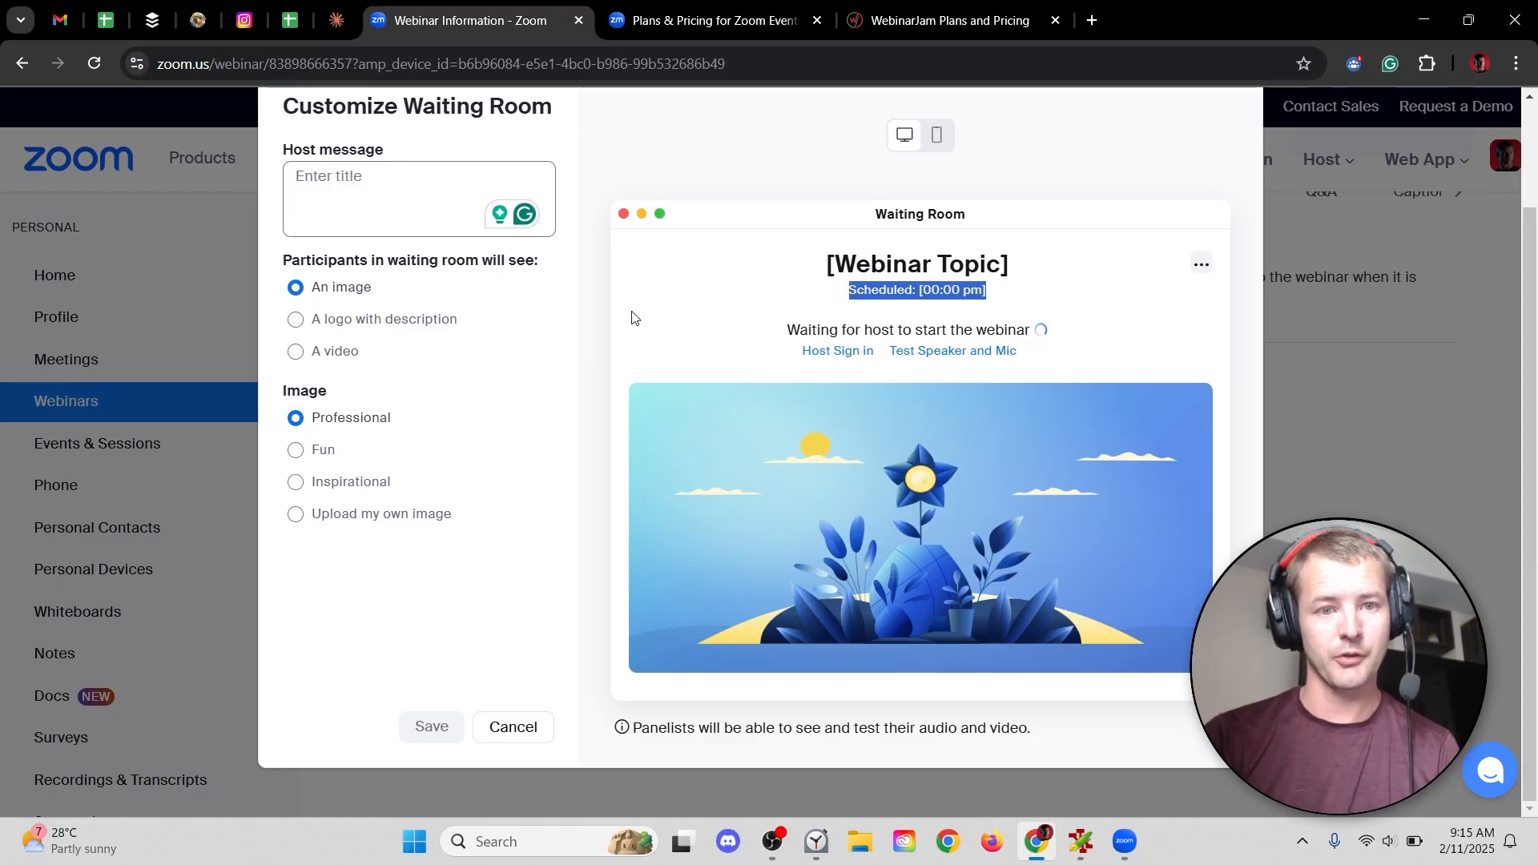
text(Please wait...)
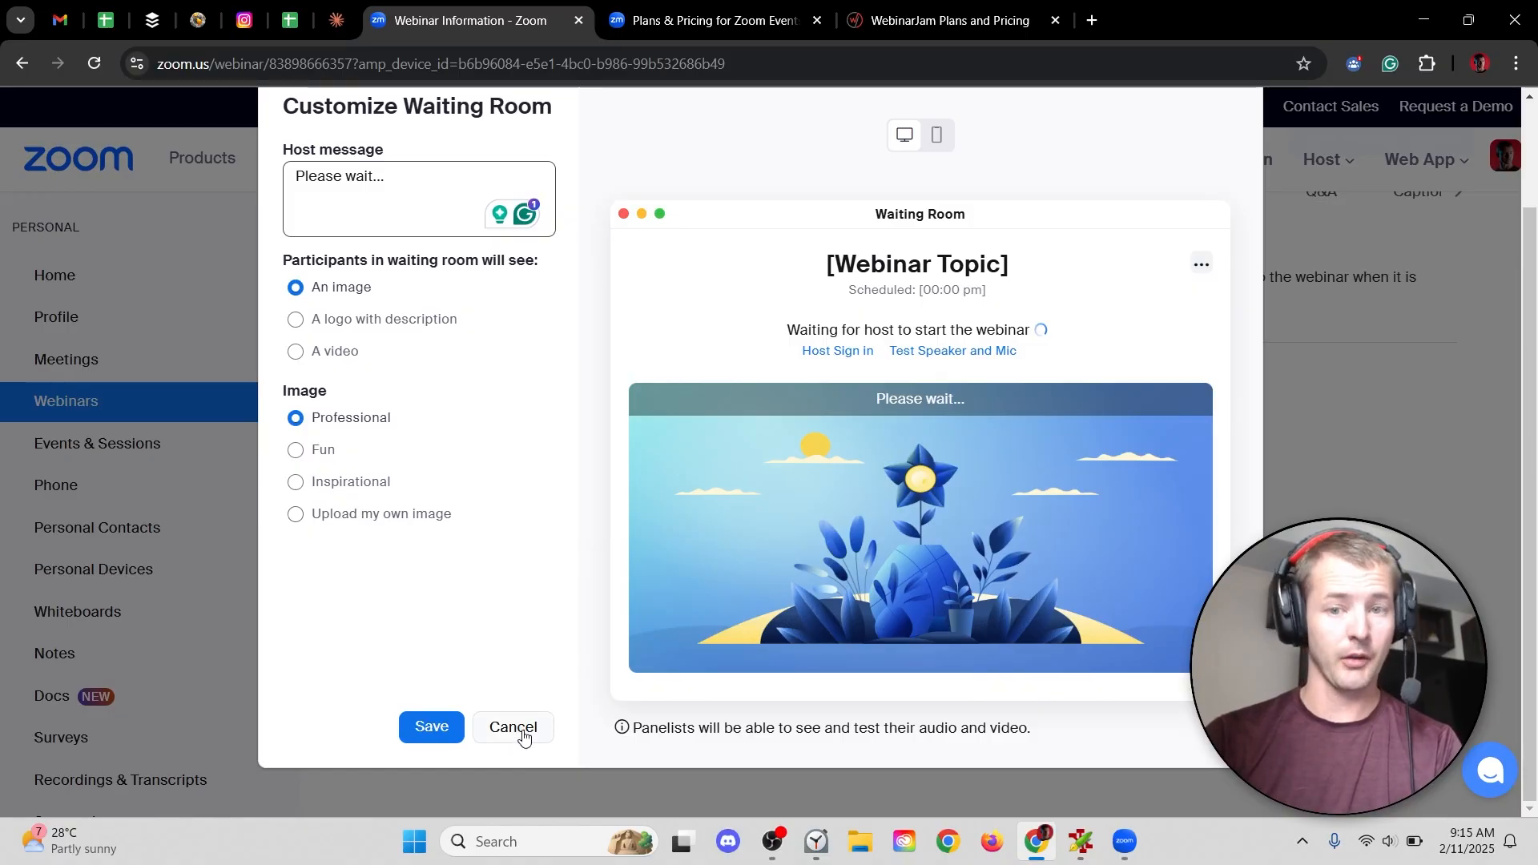
click(512, 726)
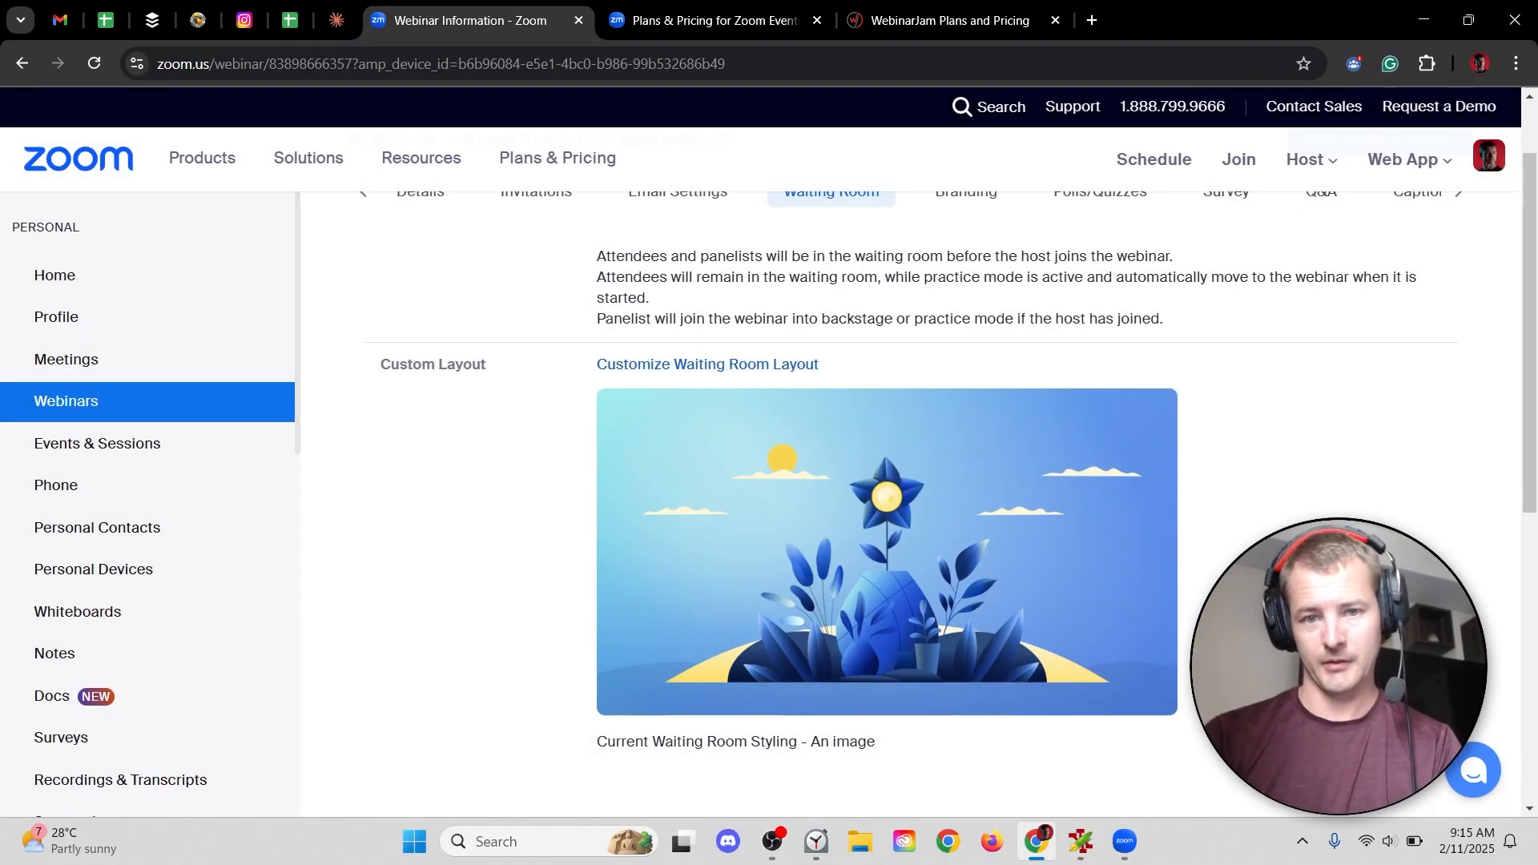
- Review Branding wallpaper, background and name tag options, then the registration page description
click(964, 291)
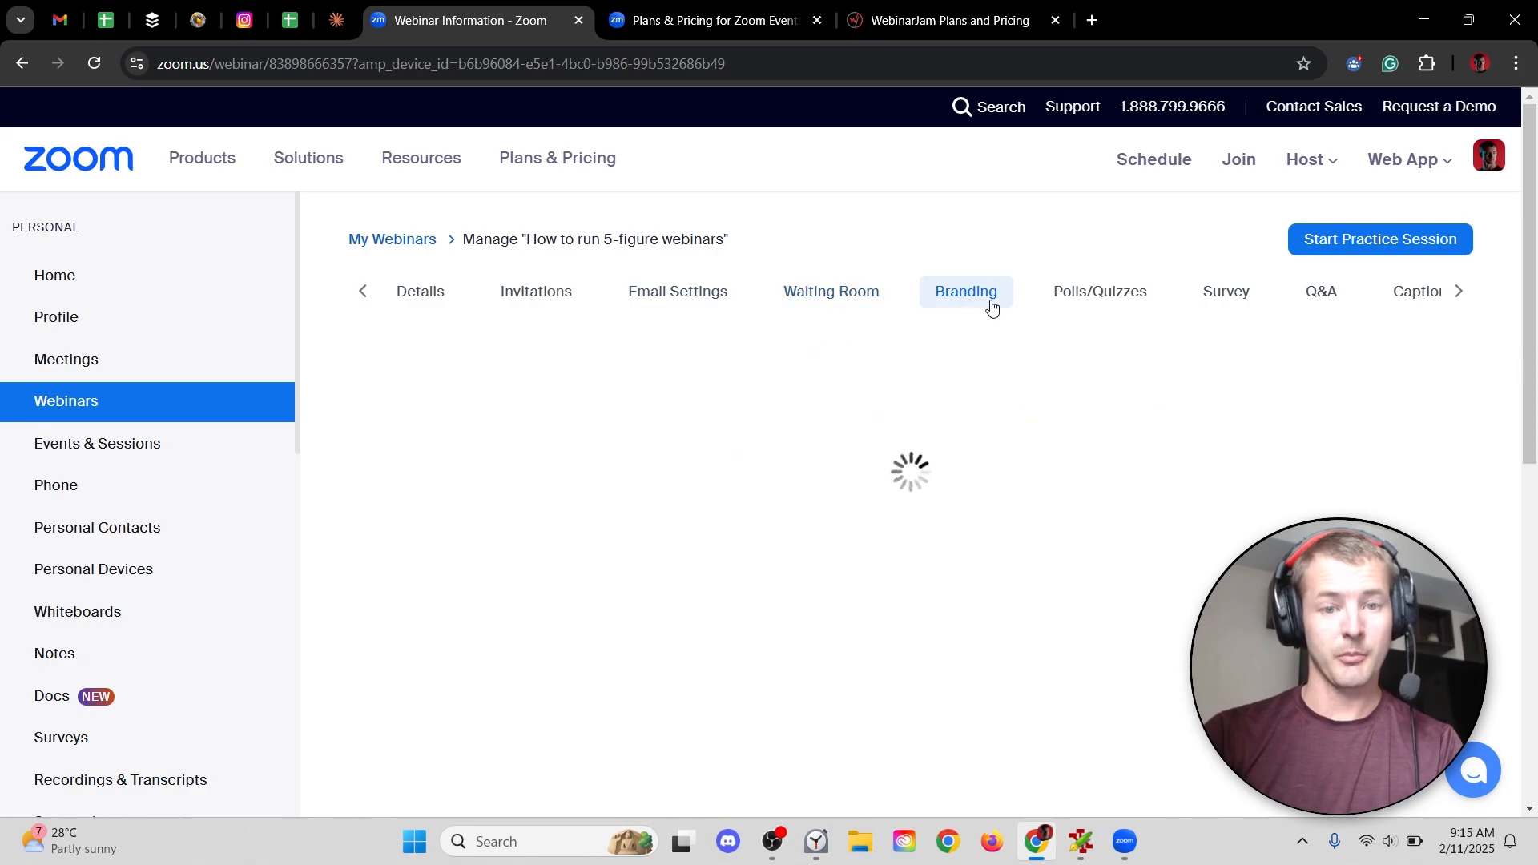
click(964, 291)
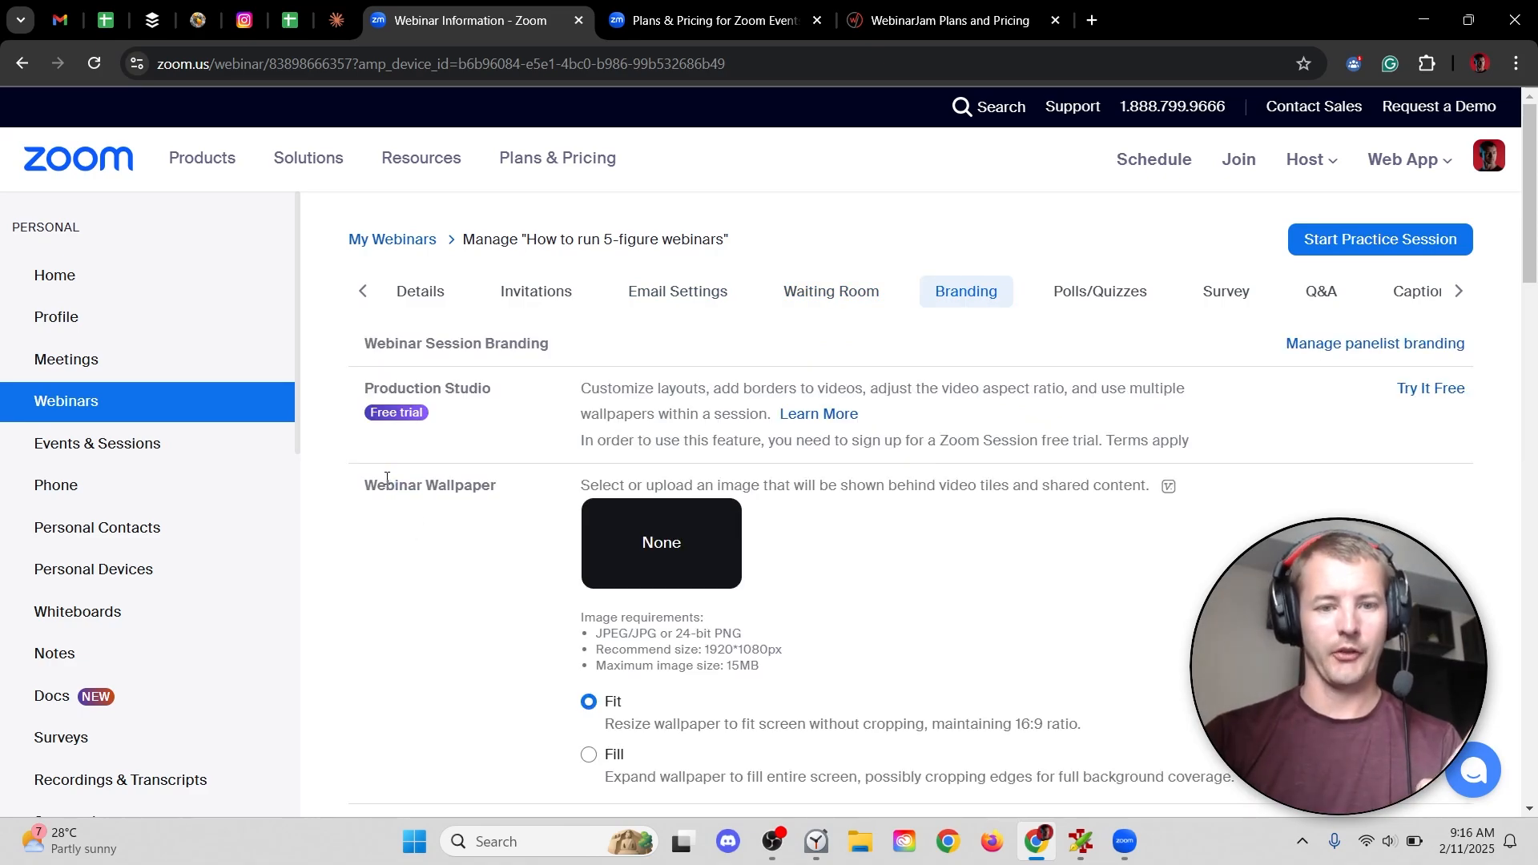
double_click(429, 484)
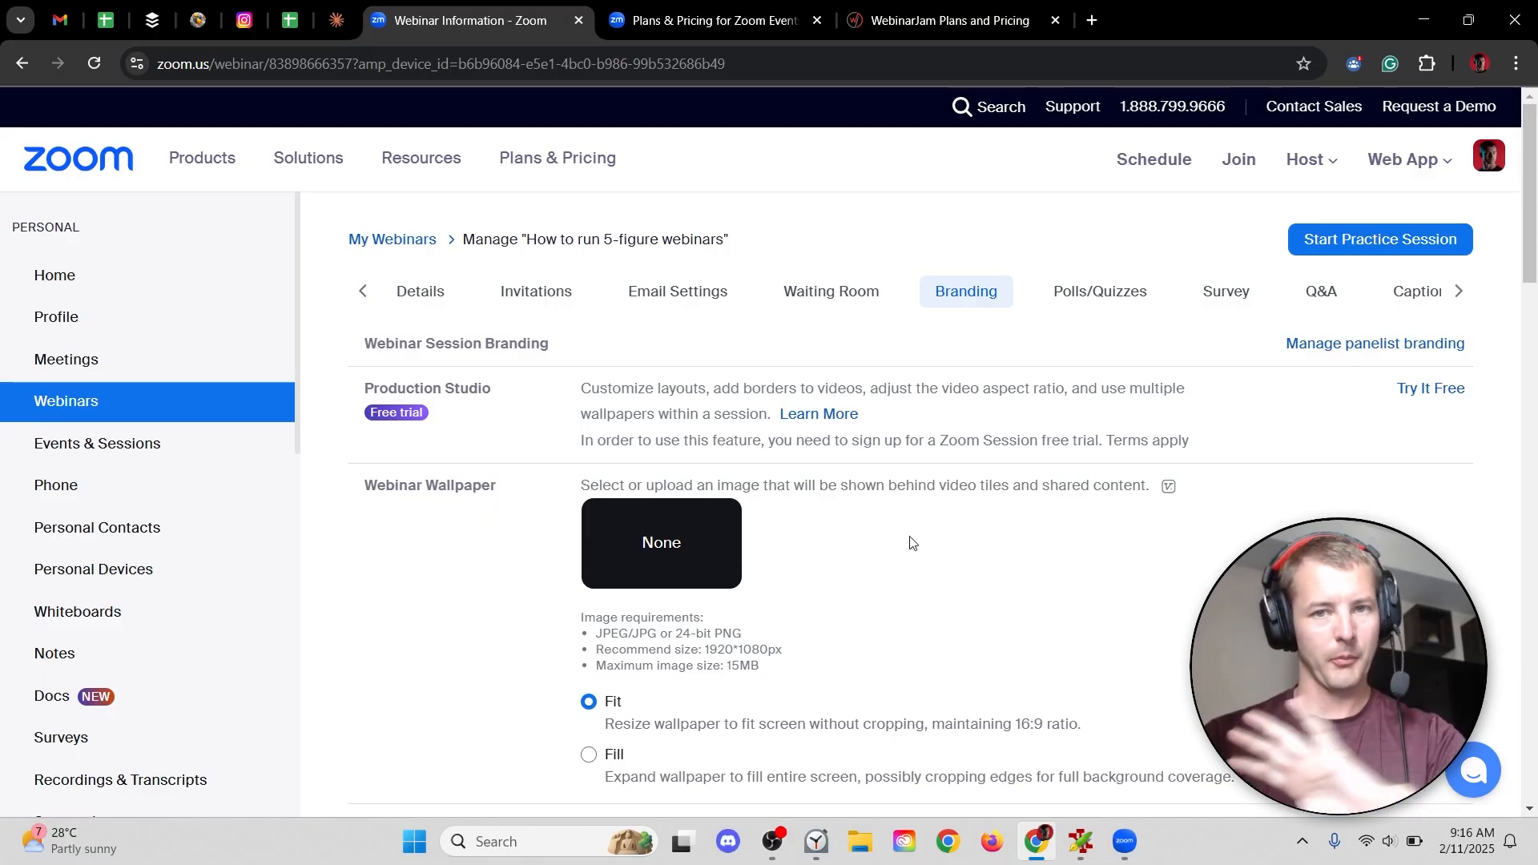
scroll(down, 3)
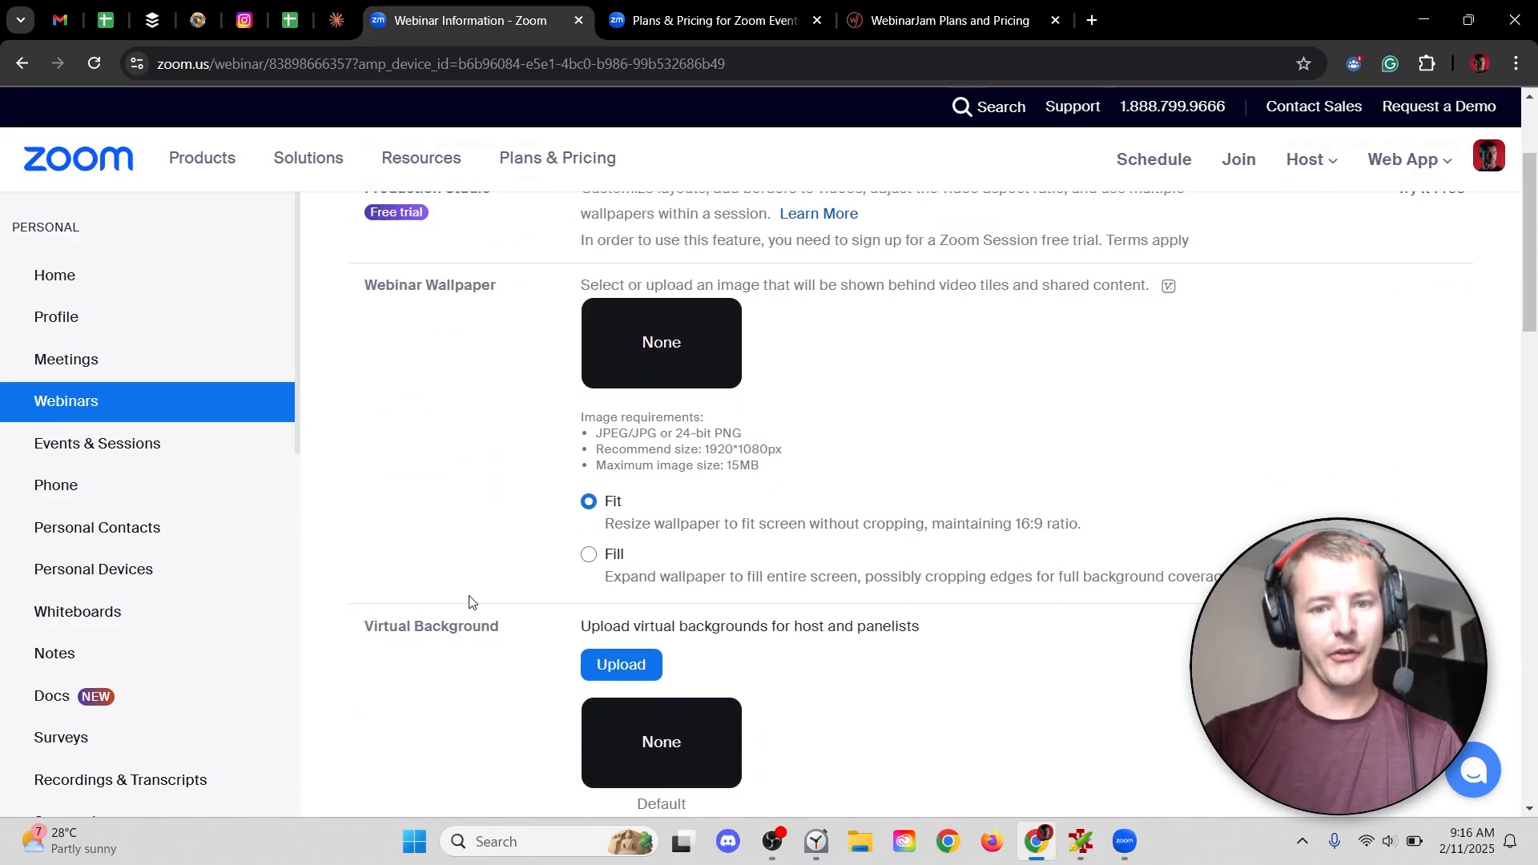
scroll(down, 3)
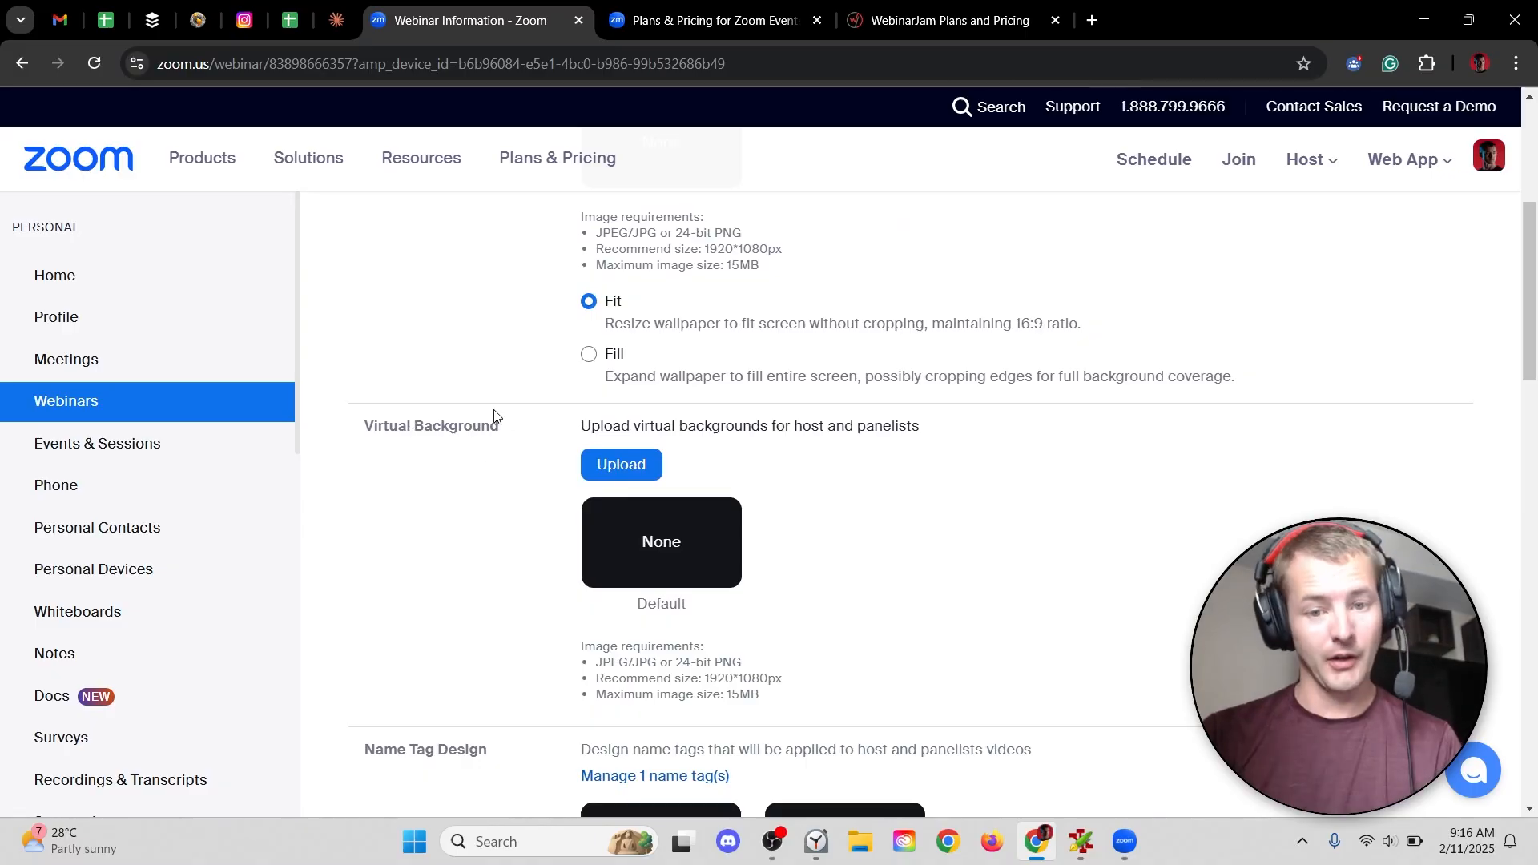
scroll(down, 3)
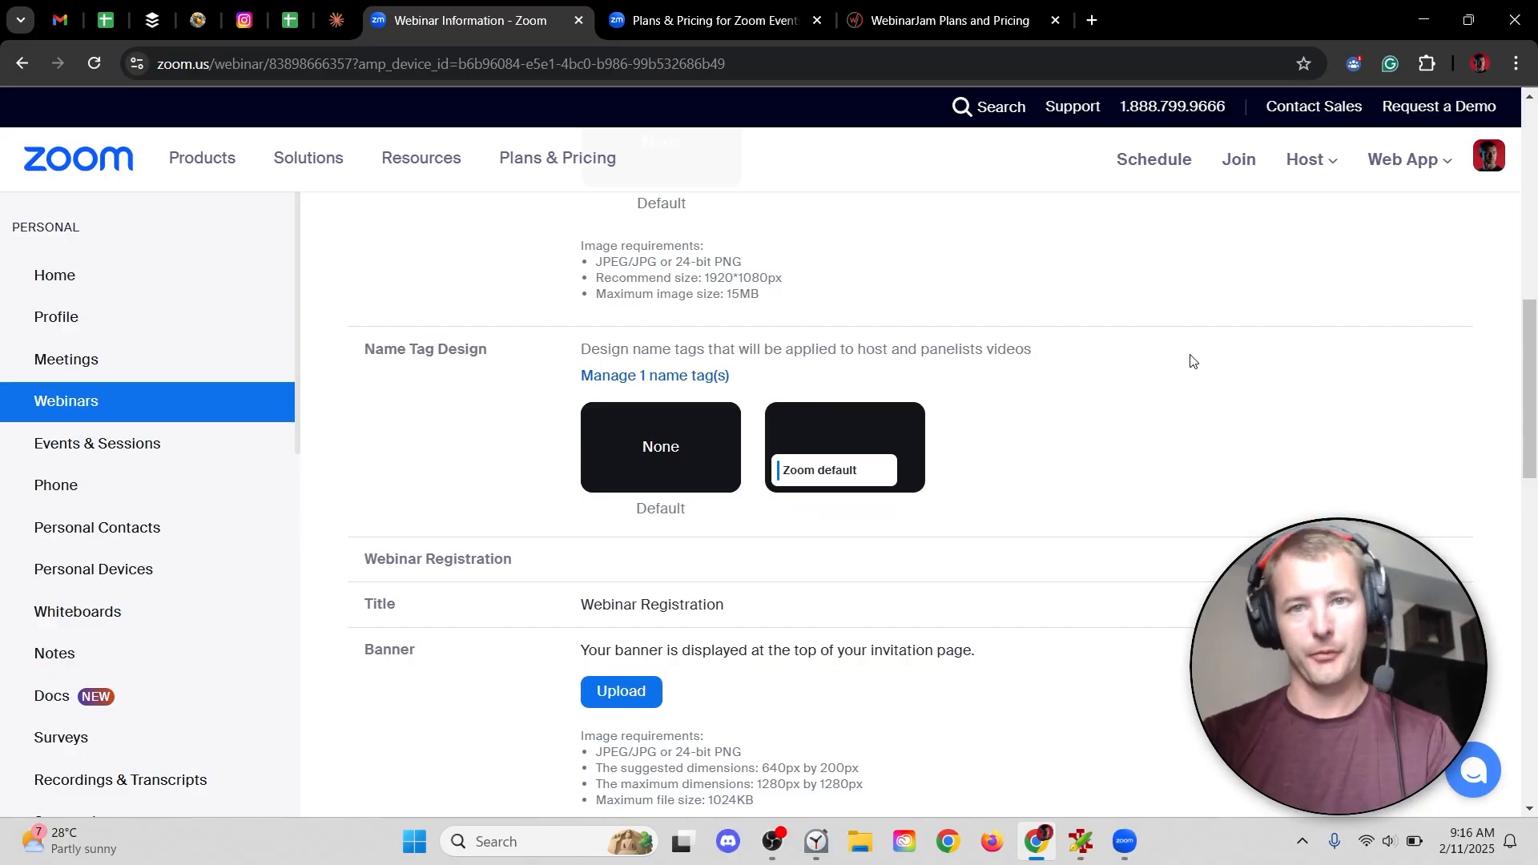
mouse_move(613, 432)
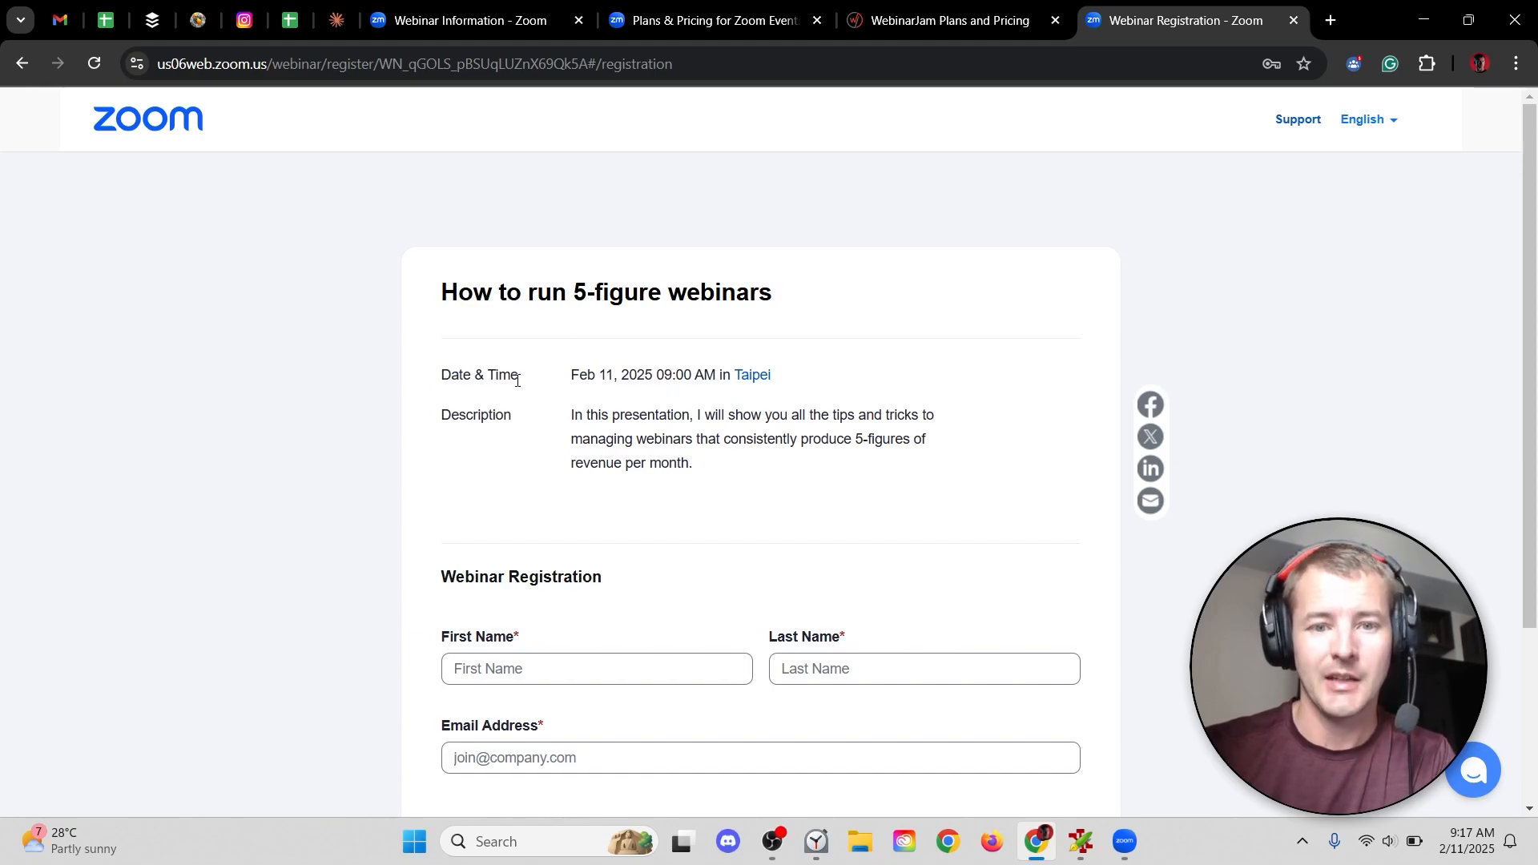
triple_click(750, 438)
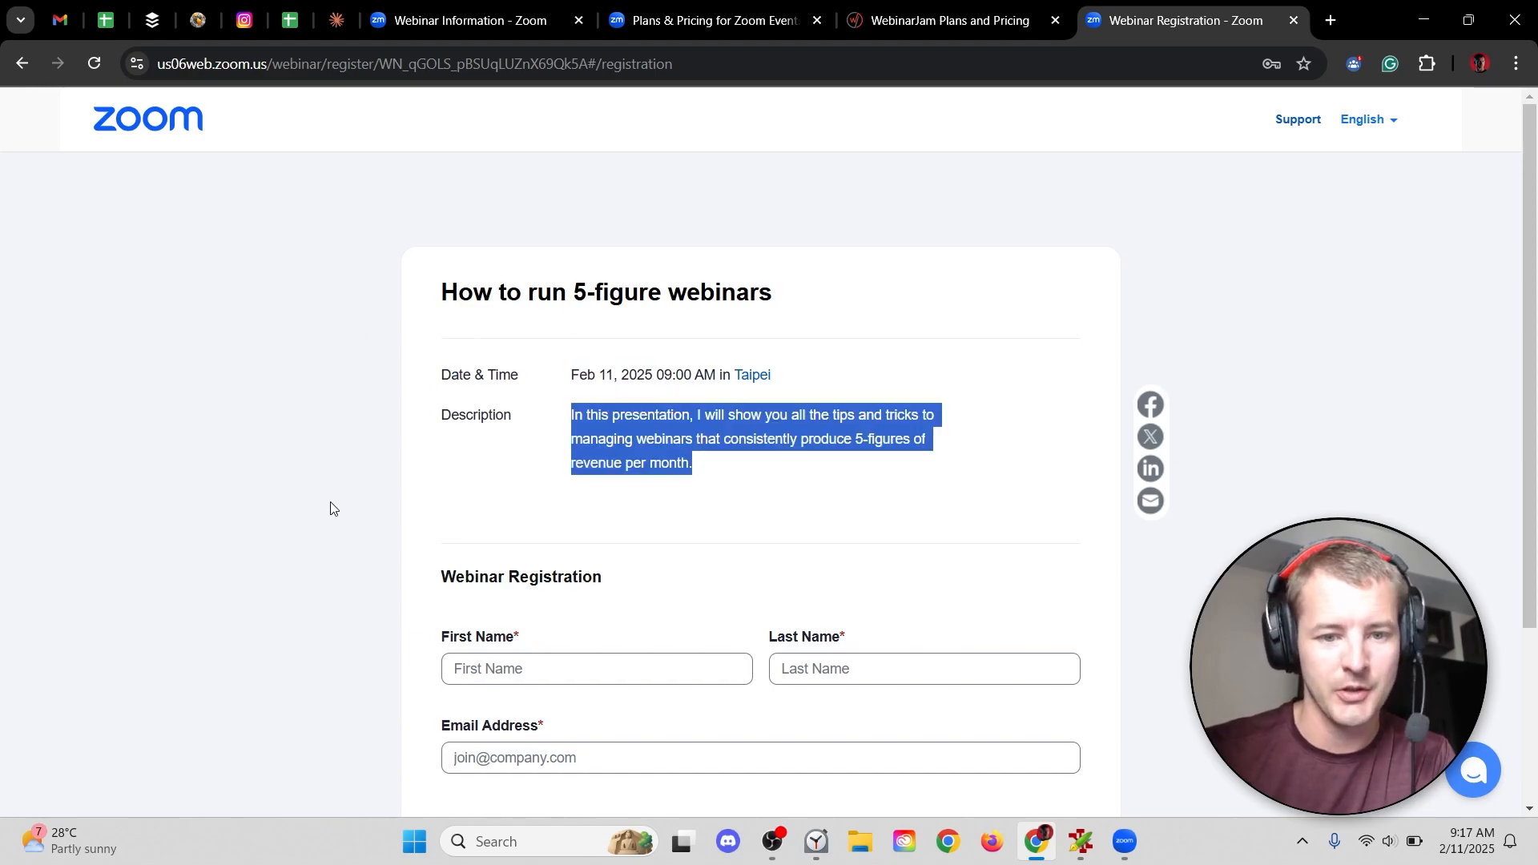
scroll(down, 3)
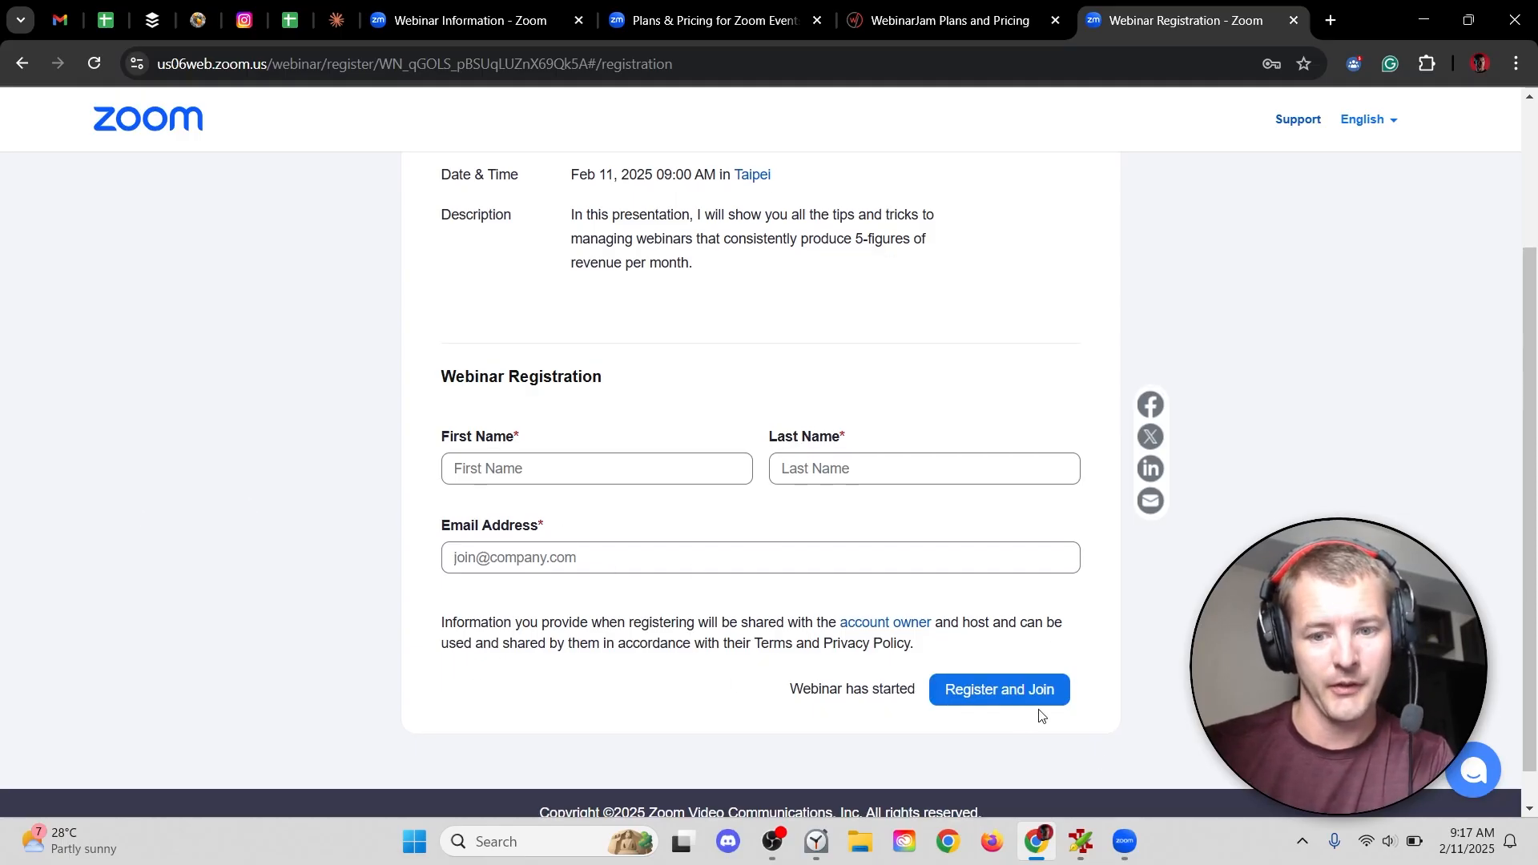
- Scroll to Speakers and open the empty 'Add speakers from panelists list'
click(471, 19)
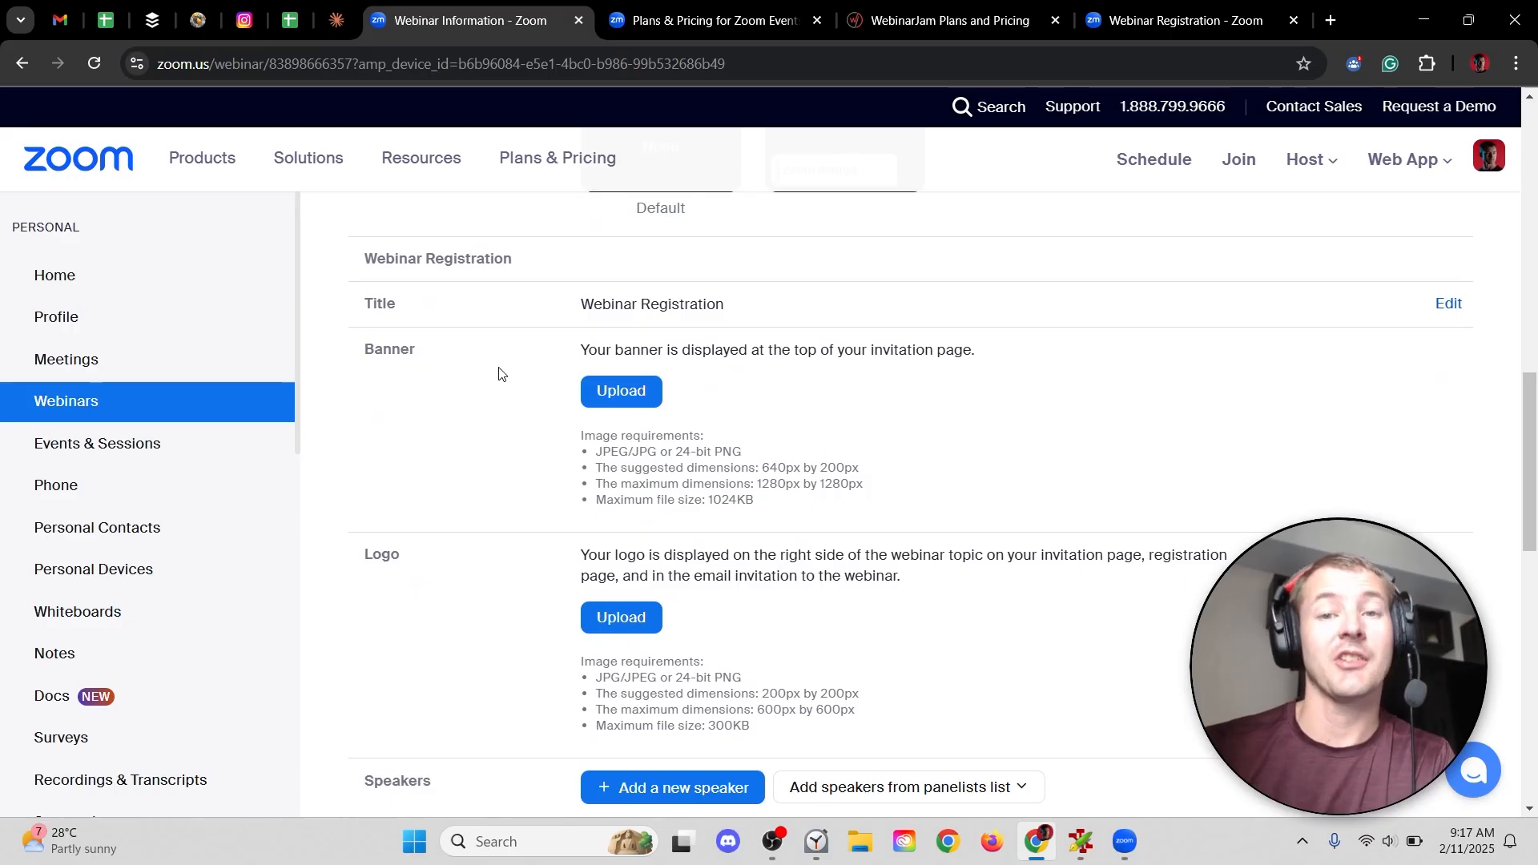
mouse_move(550, 396)
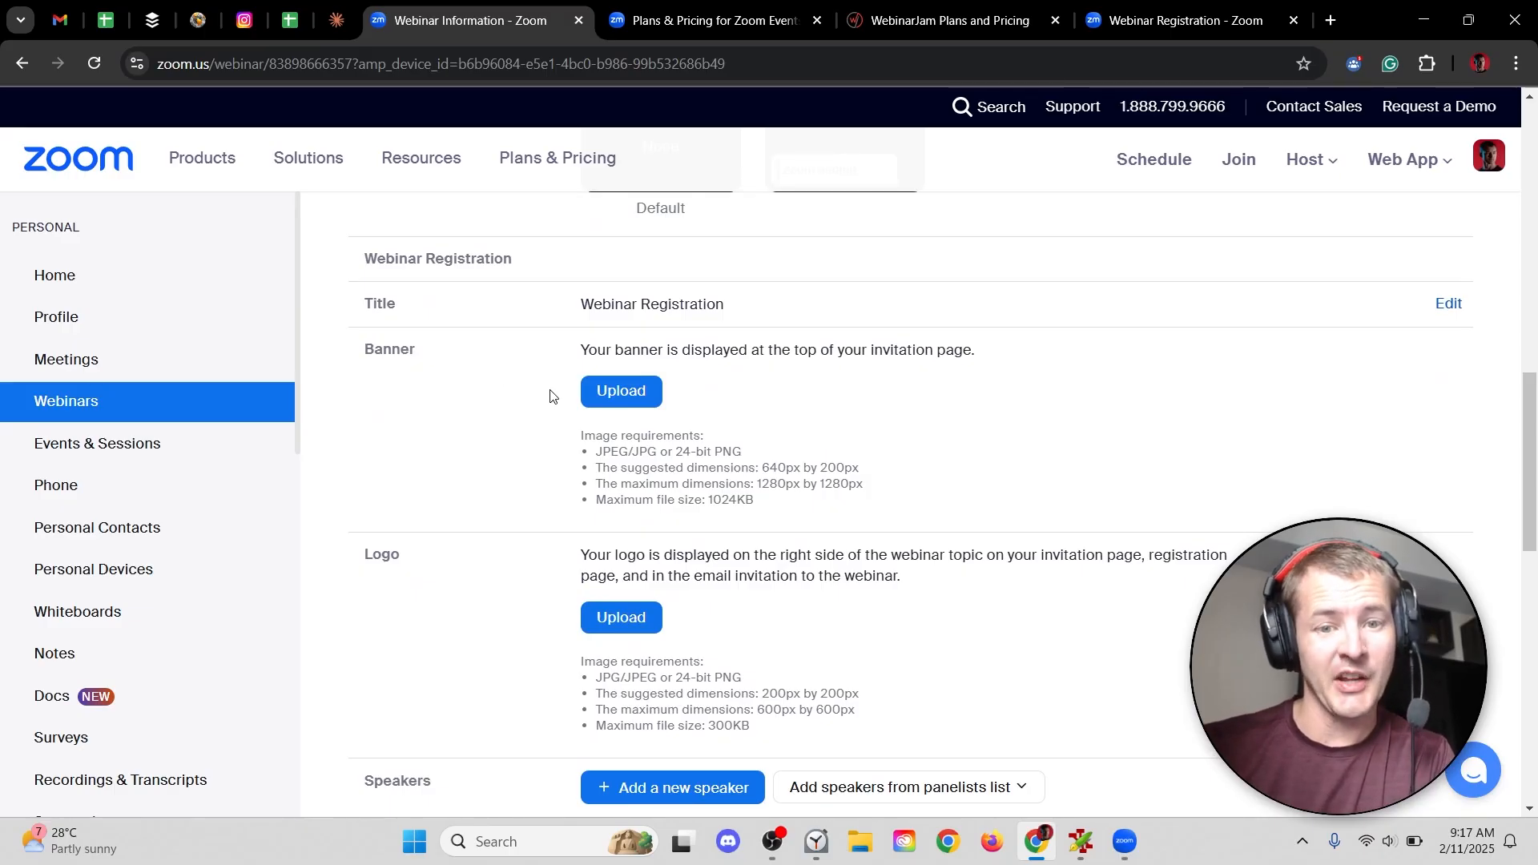
mouse_move(607, 527)
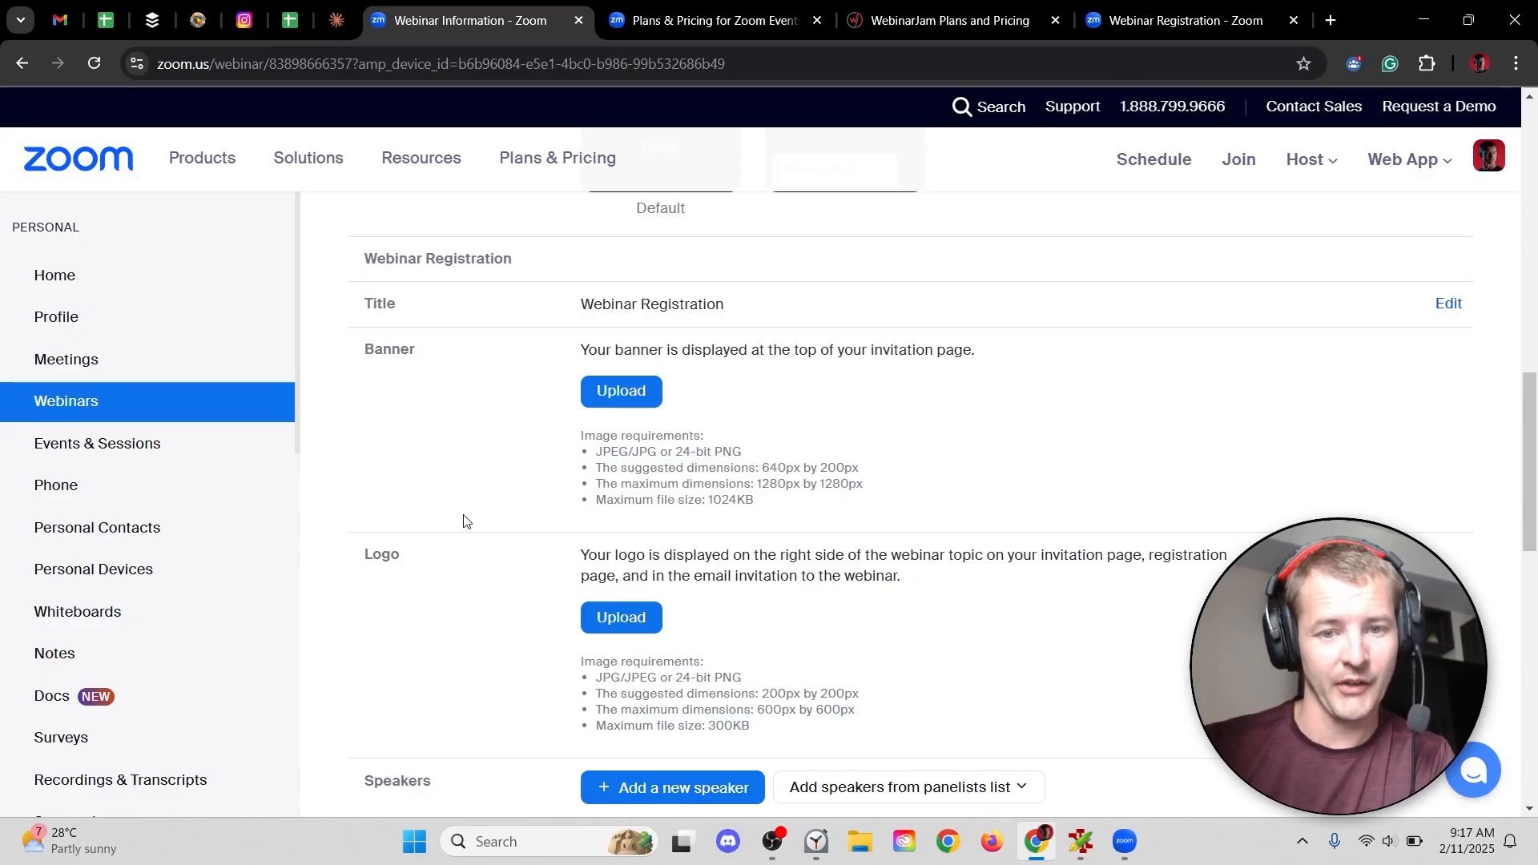
scroll(down, 3)
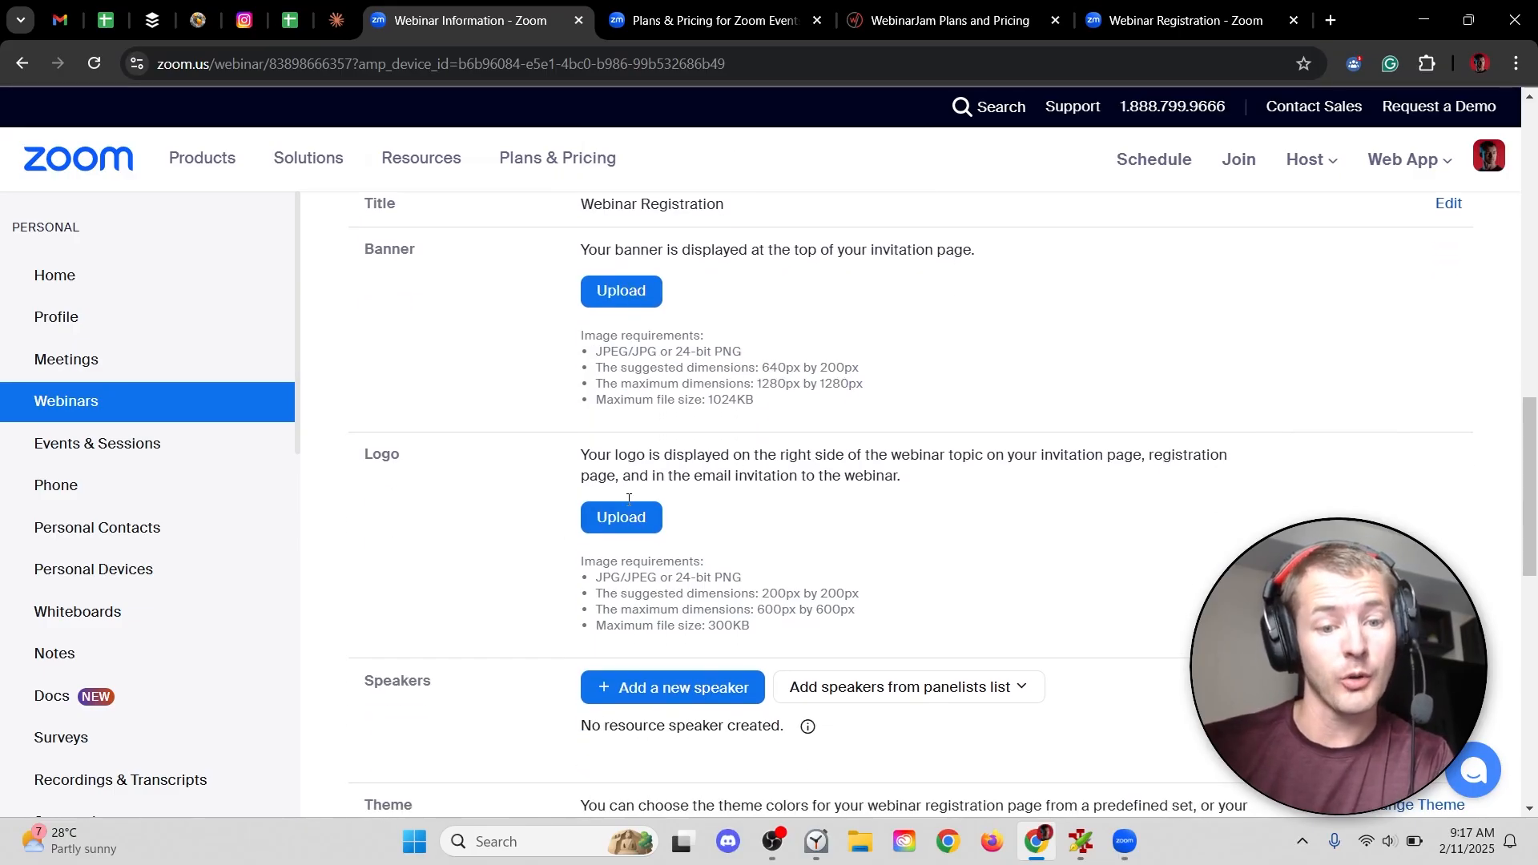
scroll(down, 3)
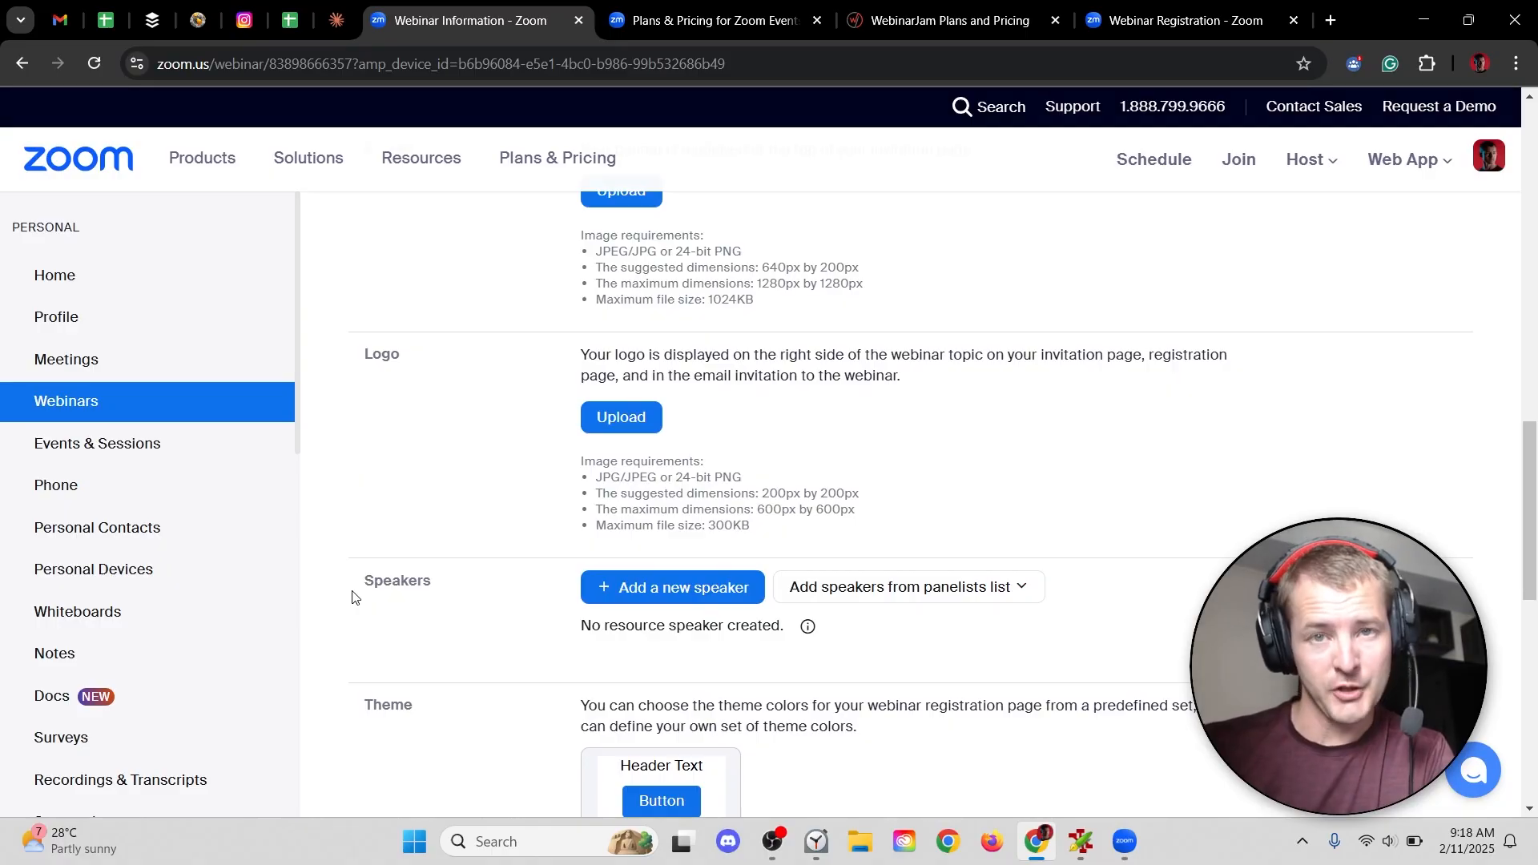
click(896, 585)
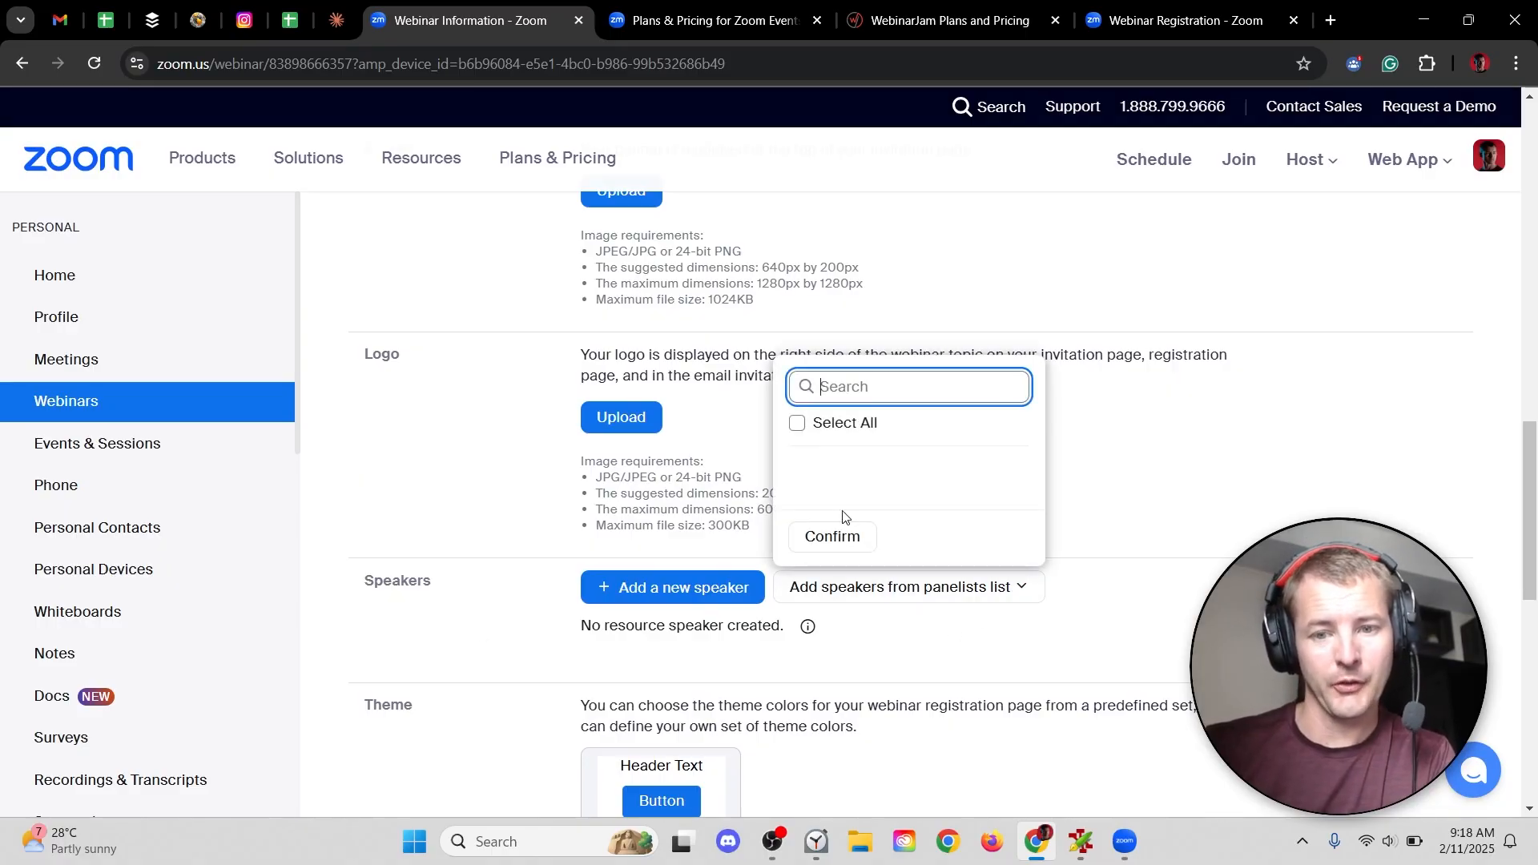
mouse_move(807, 481)
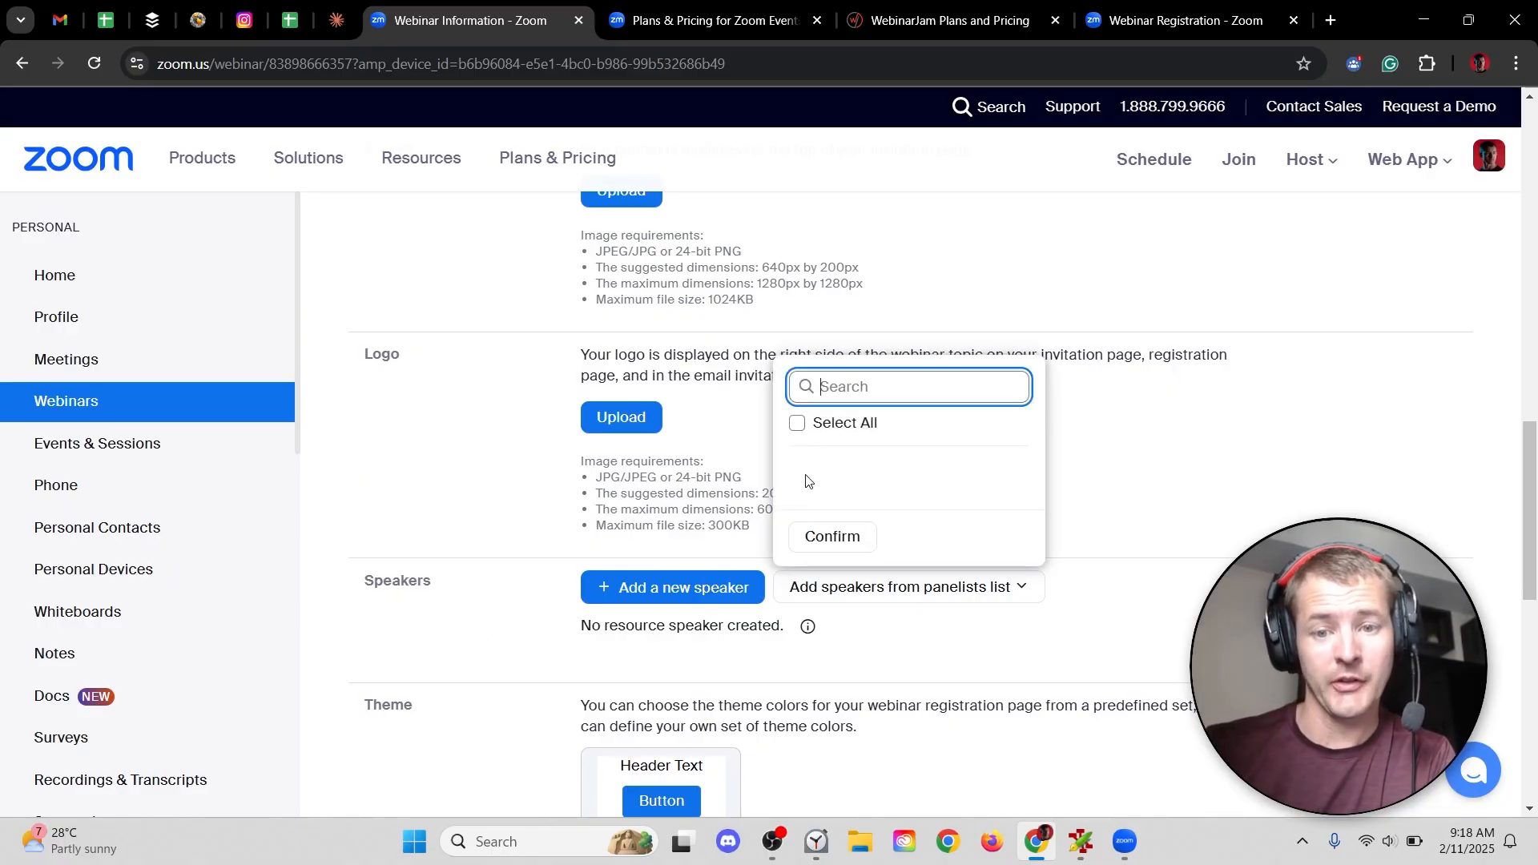
click(672, 586)
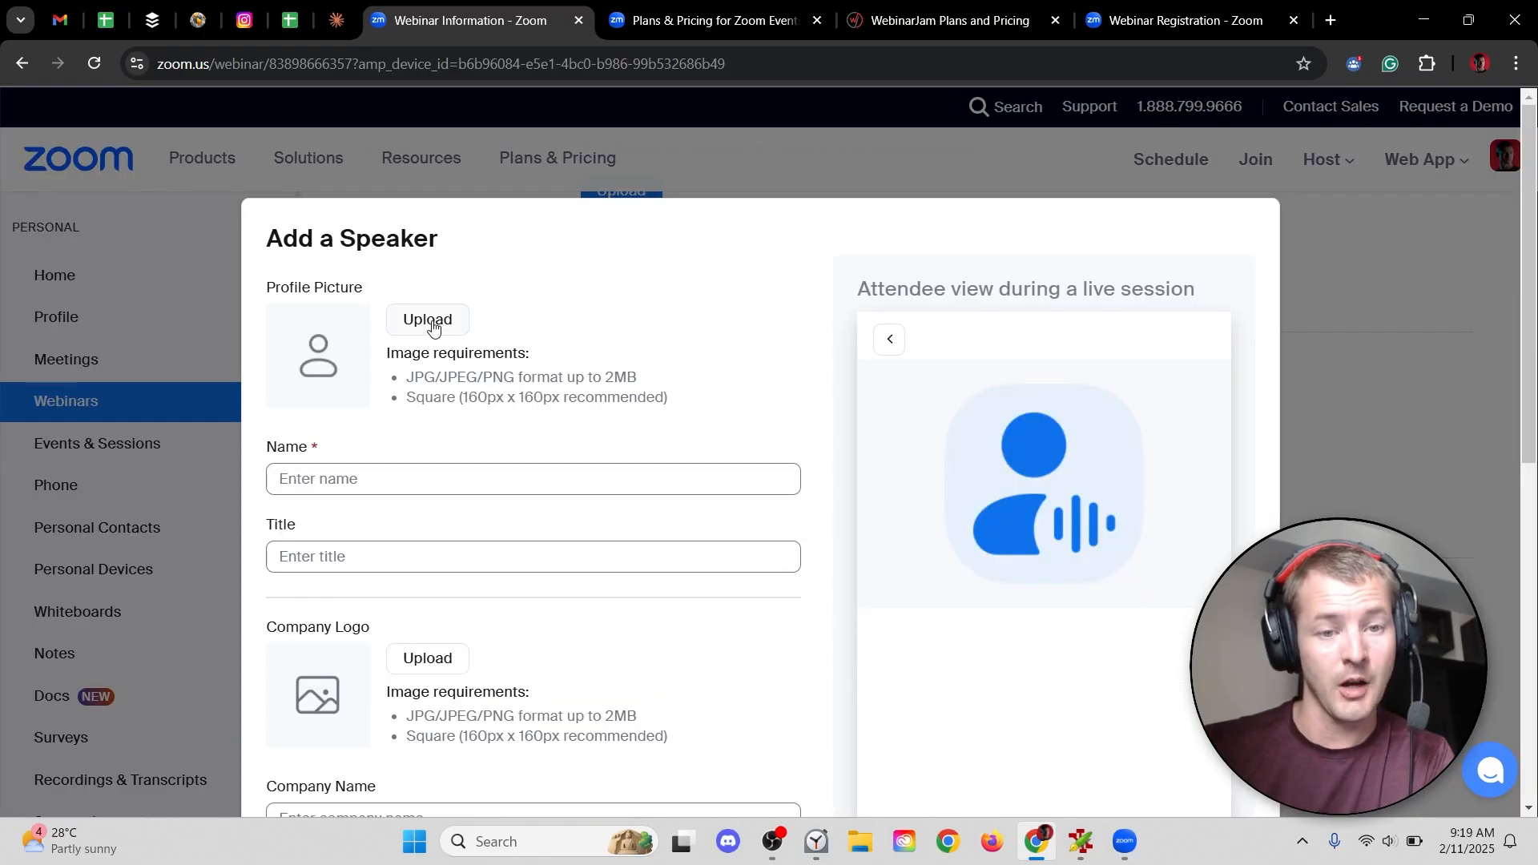
click(427, 319)
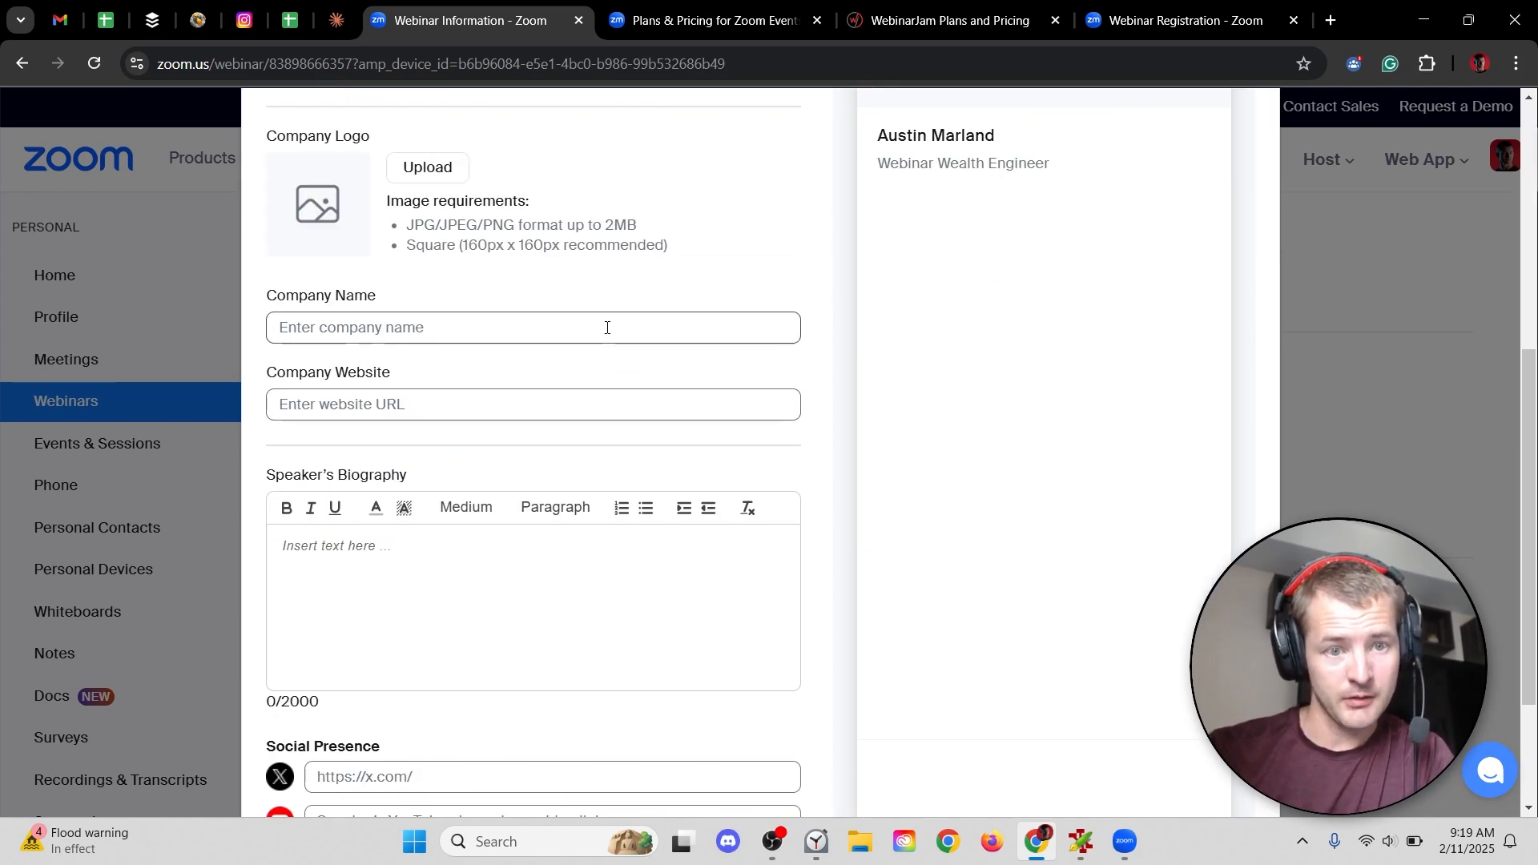
scroll(down, 3)
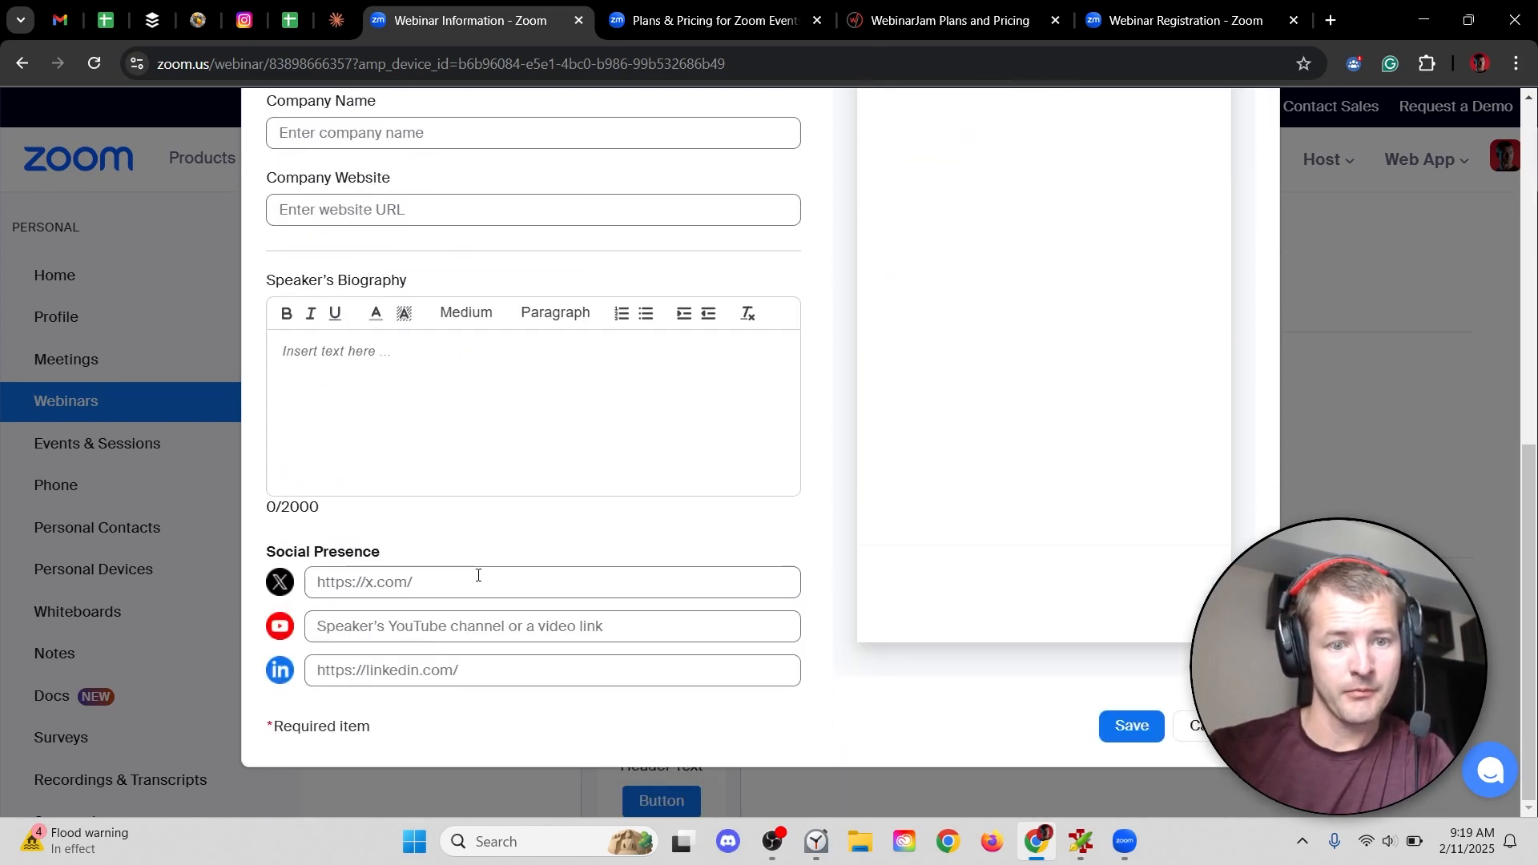
text(https)
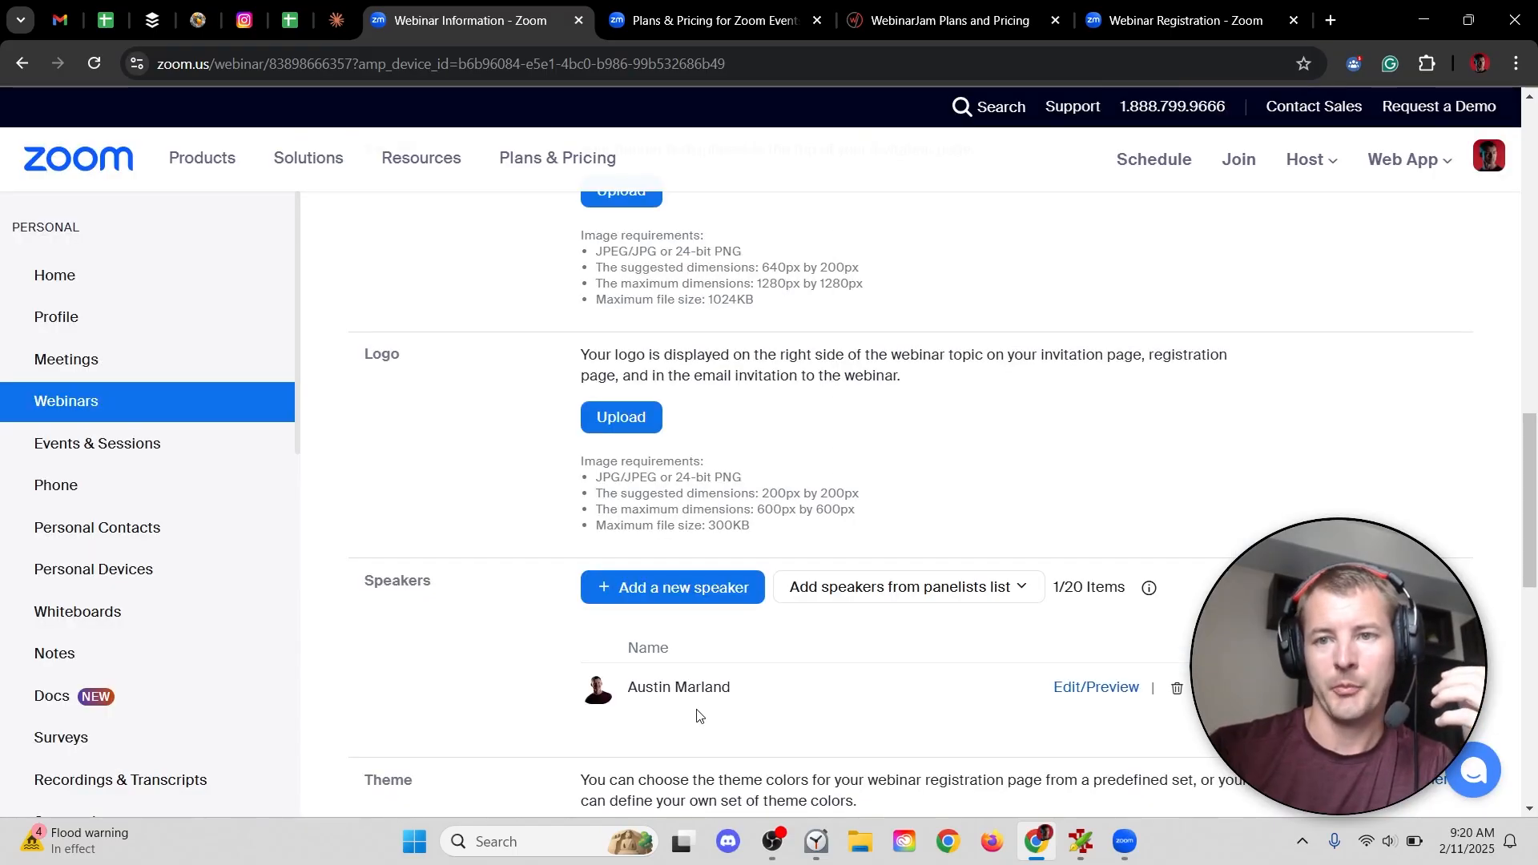
click(1171, 19)
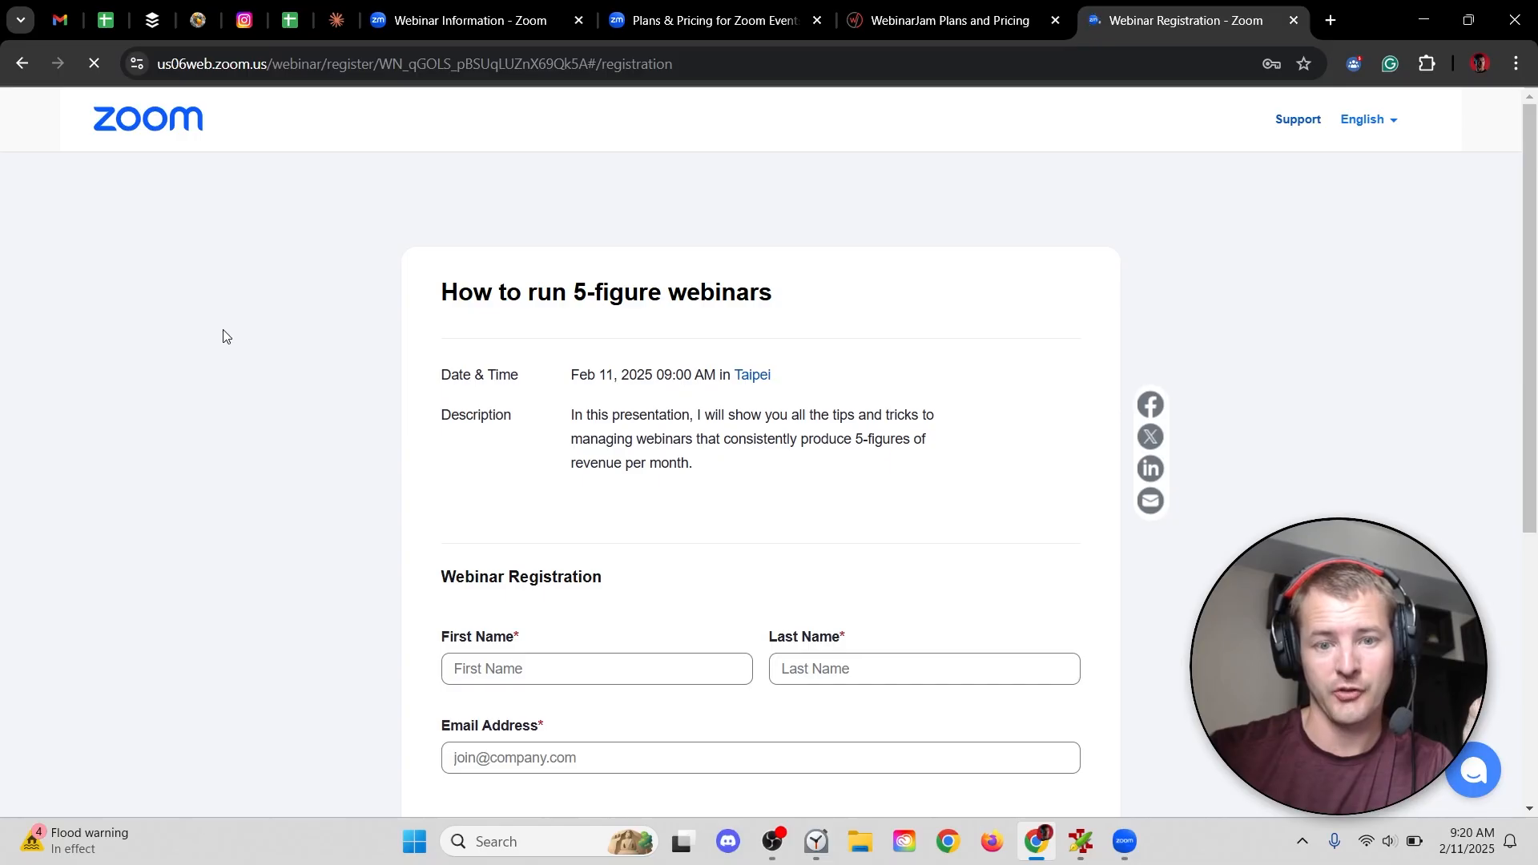
scroll(down, 3)
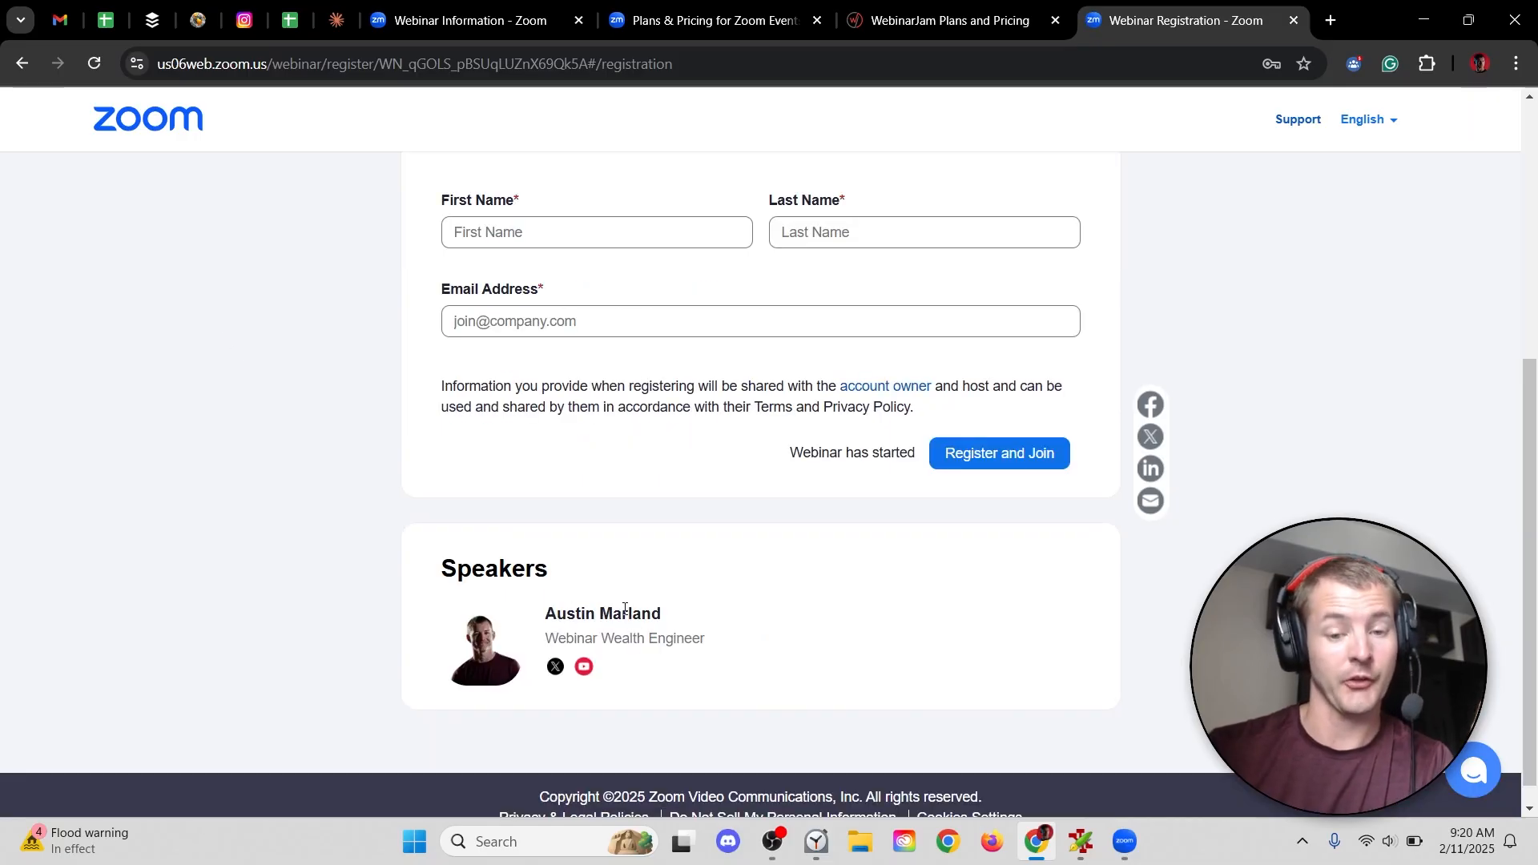
mouse_move(576, 644)
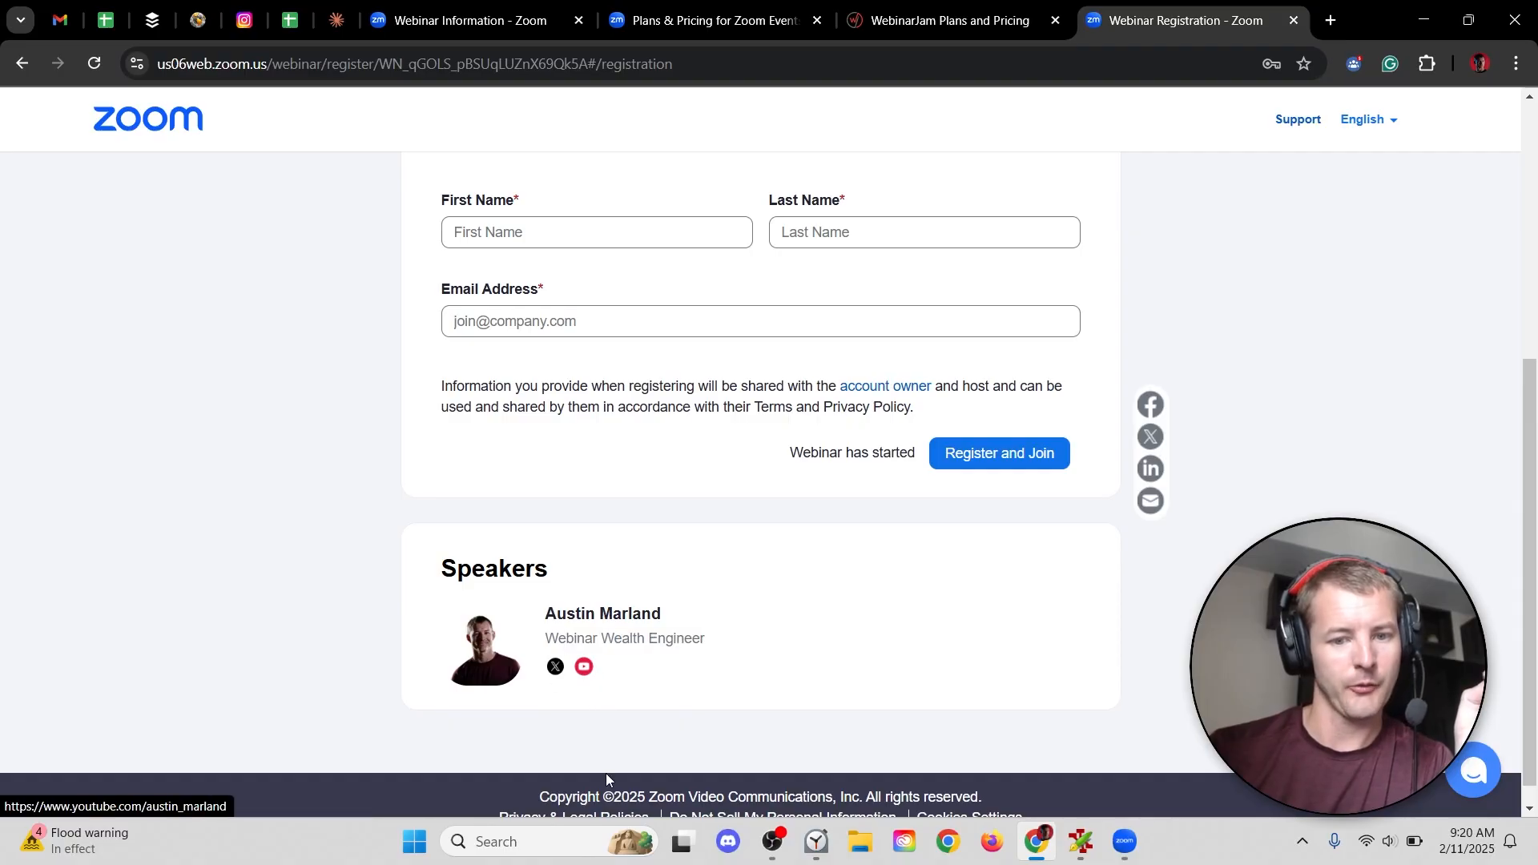
- Open Untitled poll 1 under Polls/Quizzes and preview its meaning-of-life question, answer 42
click(471, 19)
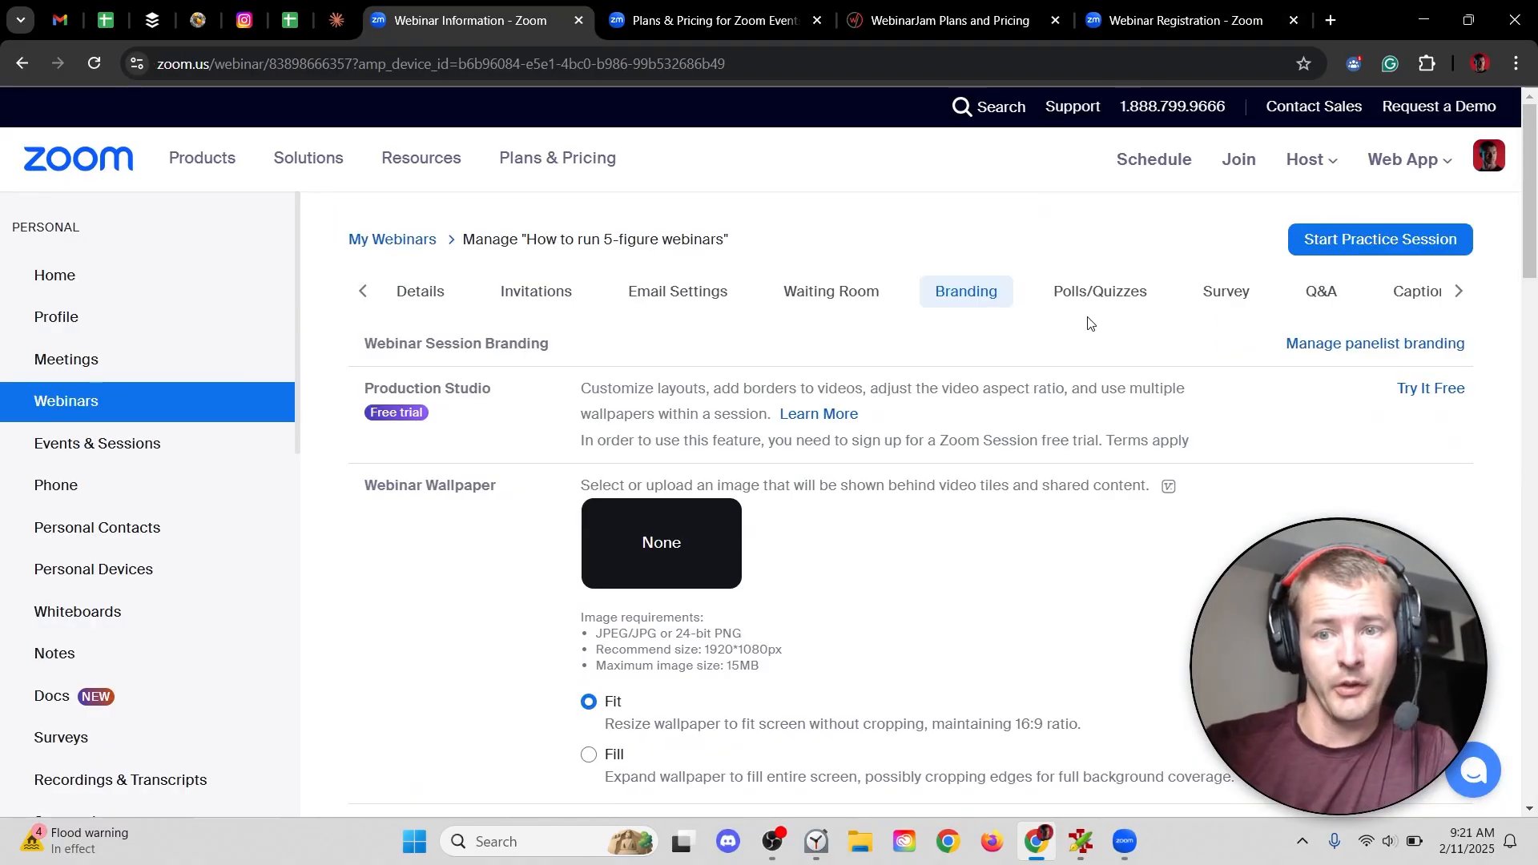
click(1098, 292)
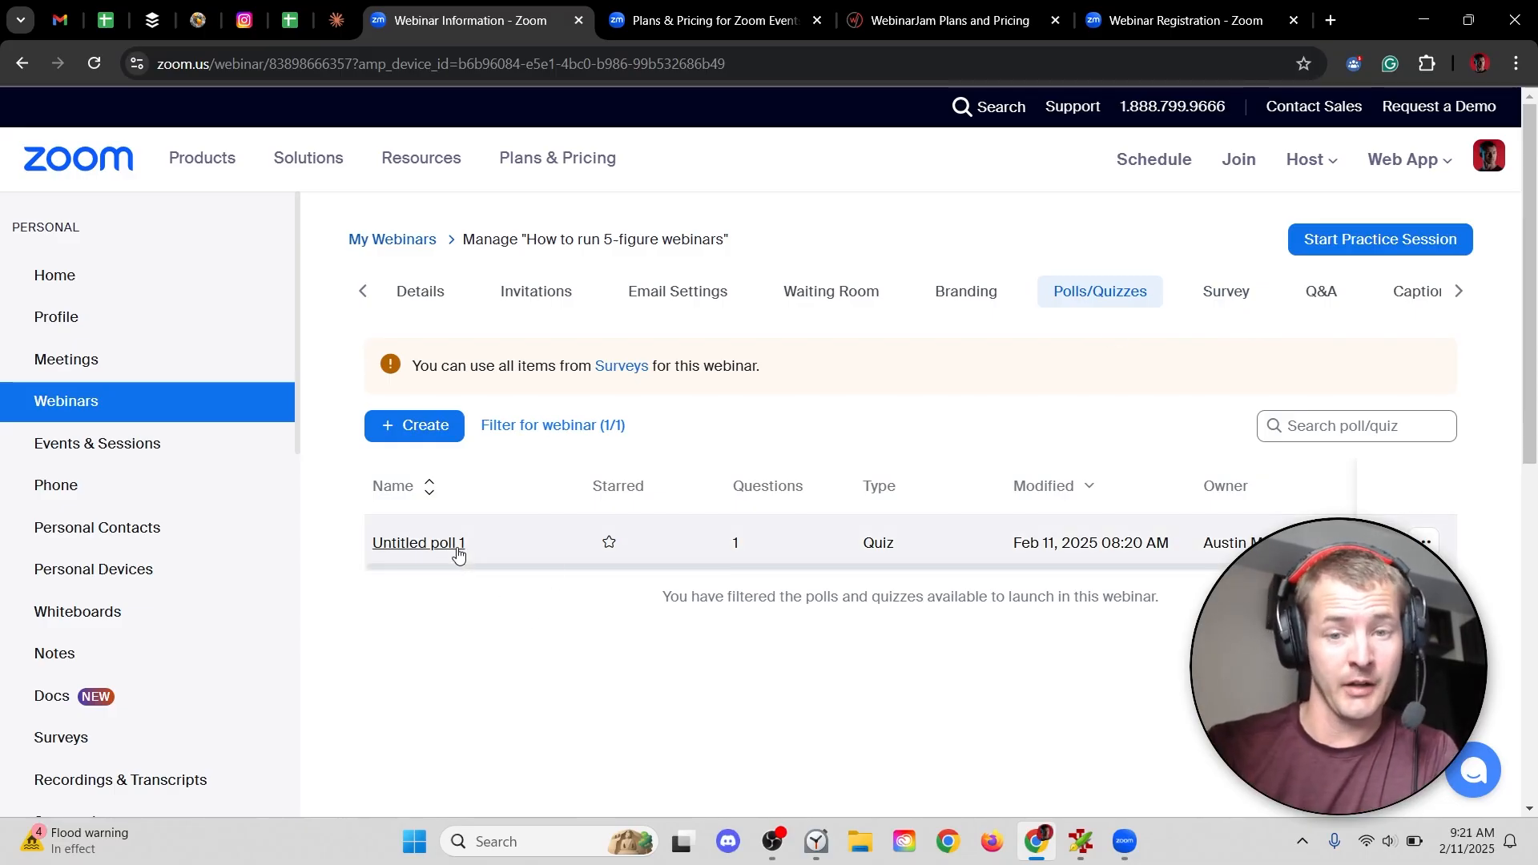
mouse_move(418, 542)
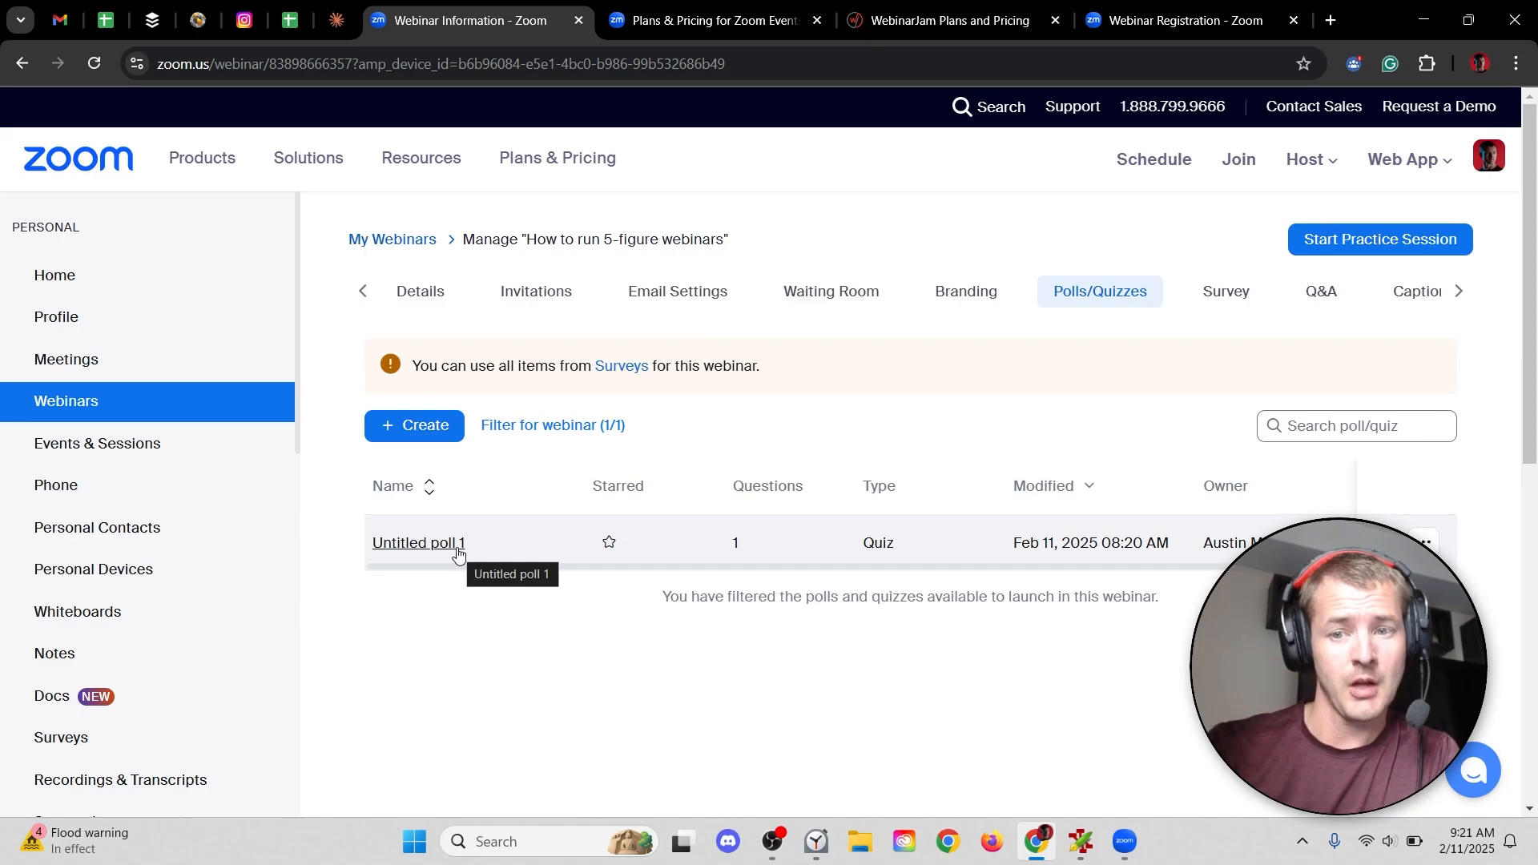
click(418, 542)
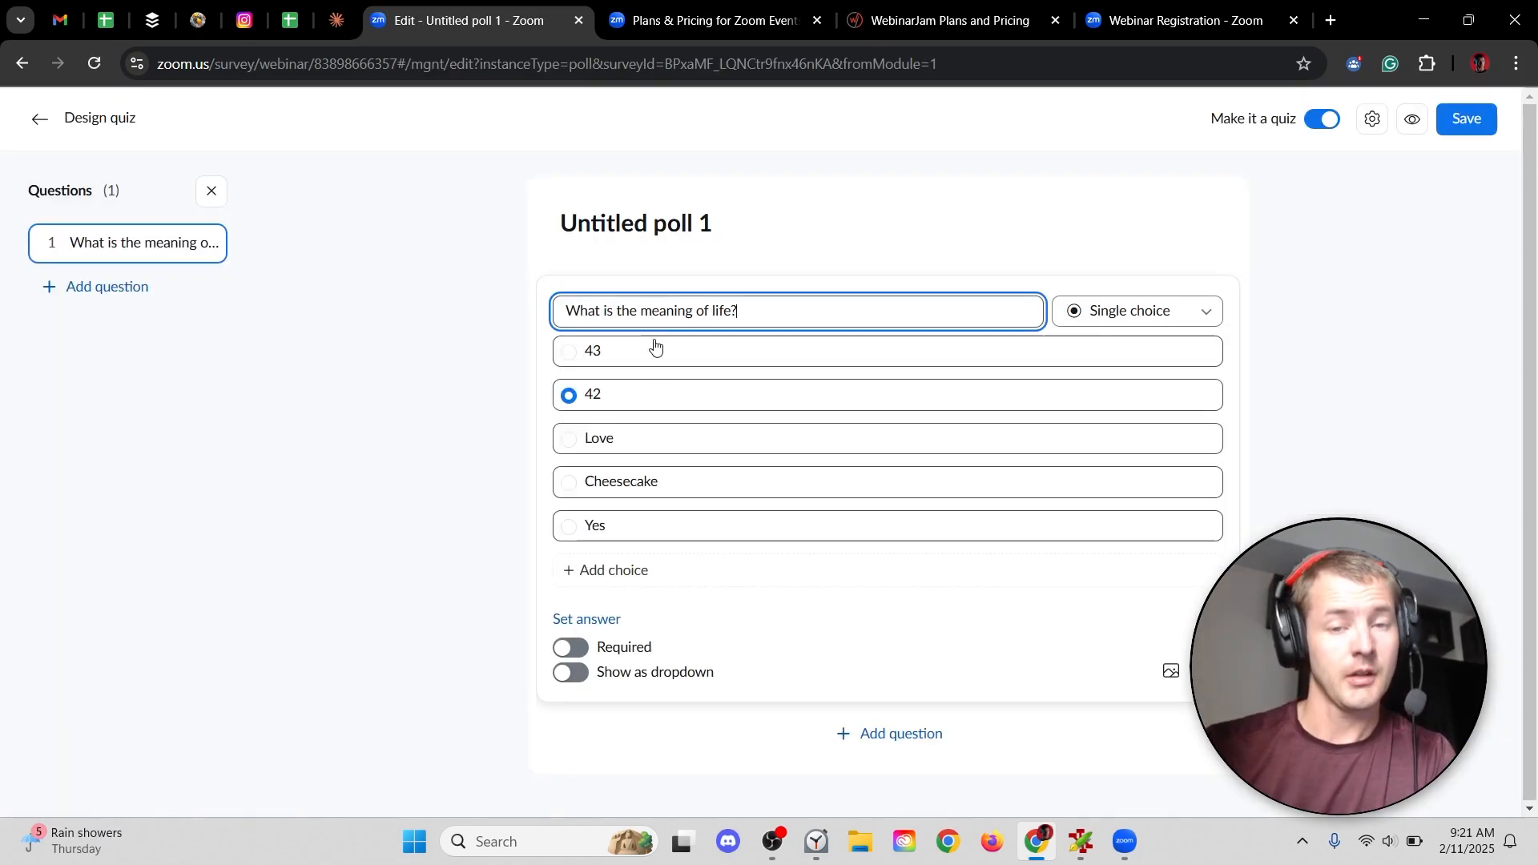
click(447, 334)
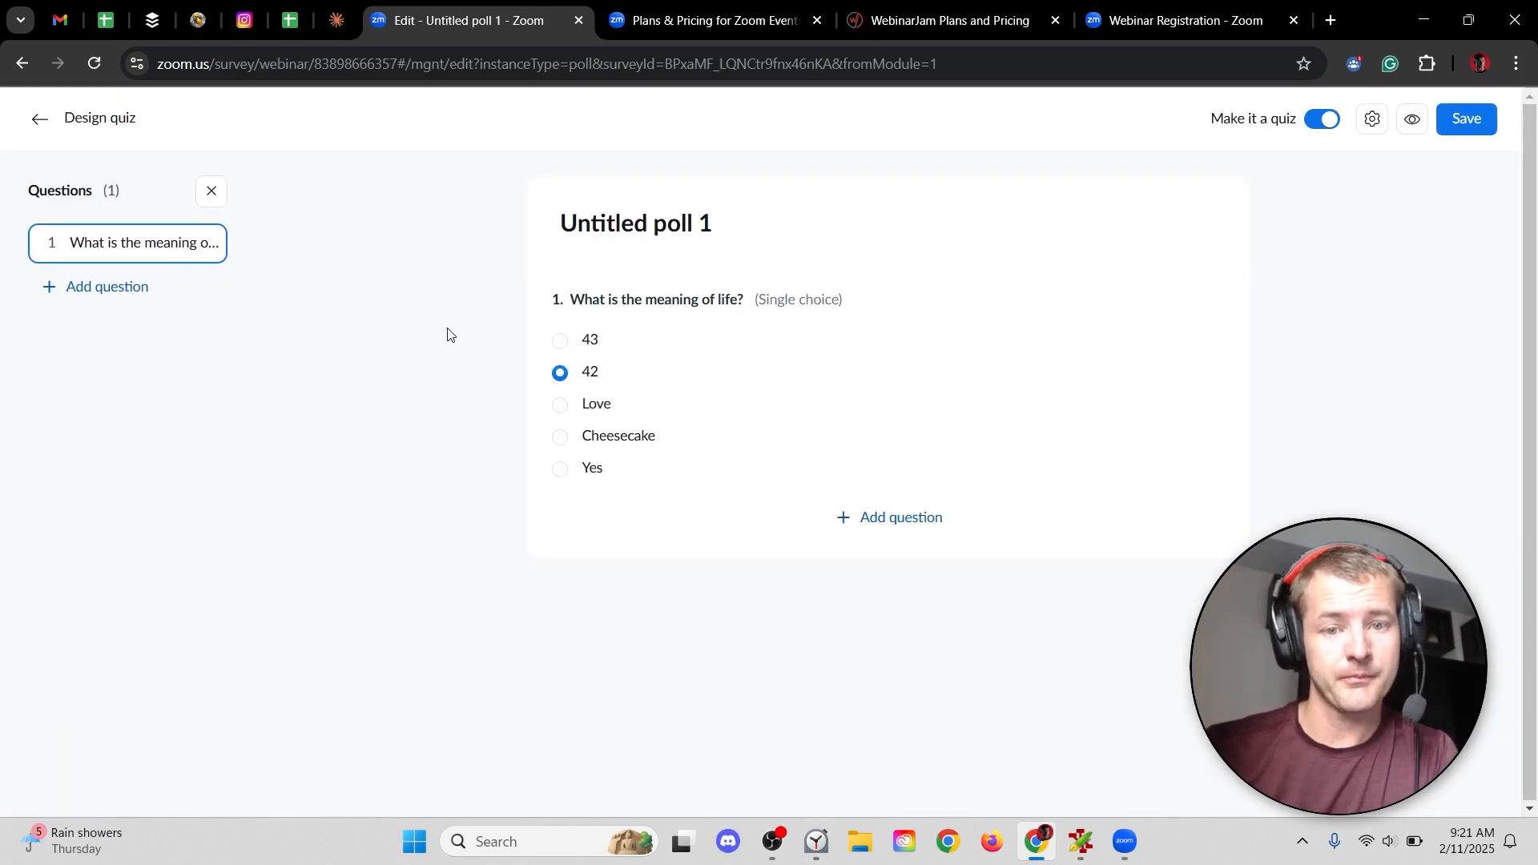
mouse_move(534, 346)
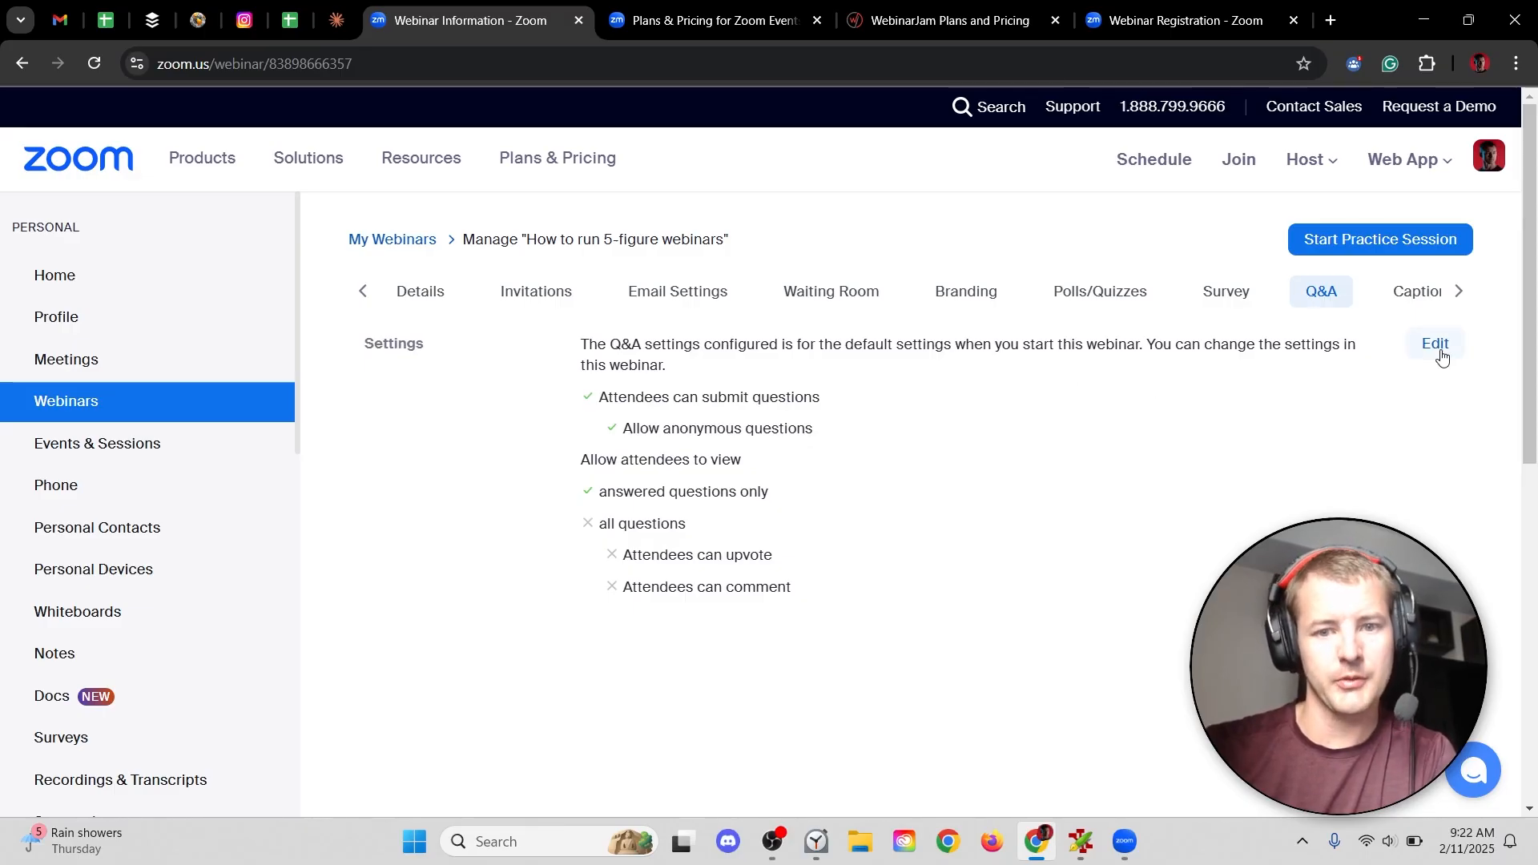
- Change Q&A so attendees view all questions and can upvote and comment, then save
click(1433, 344)
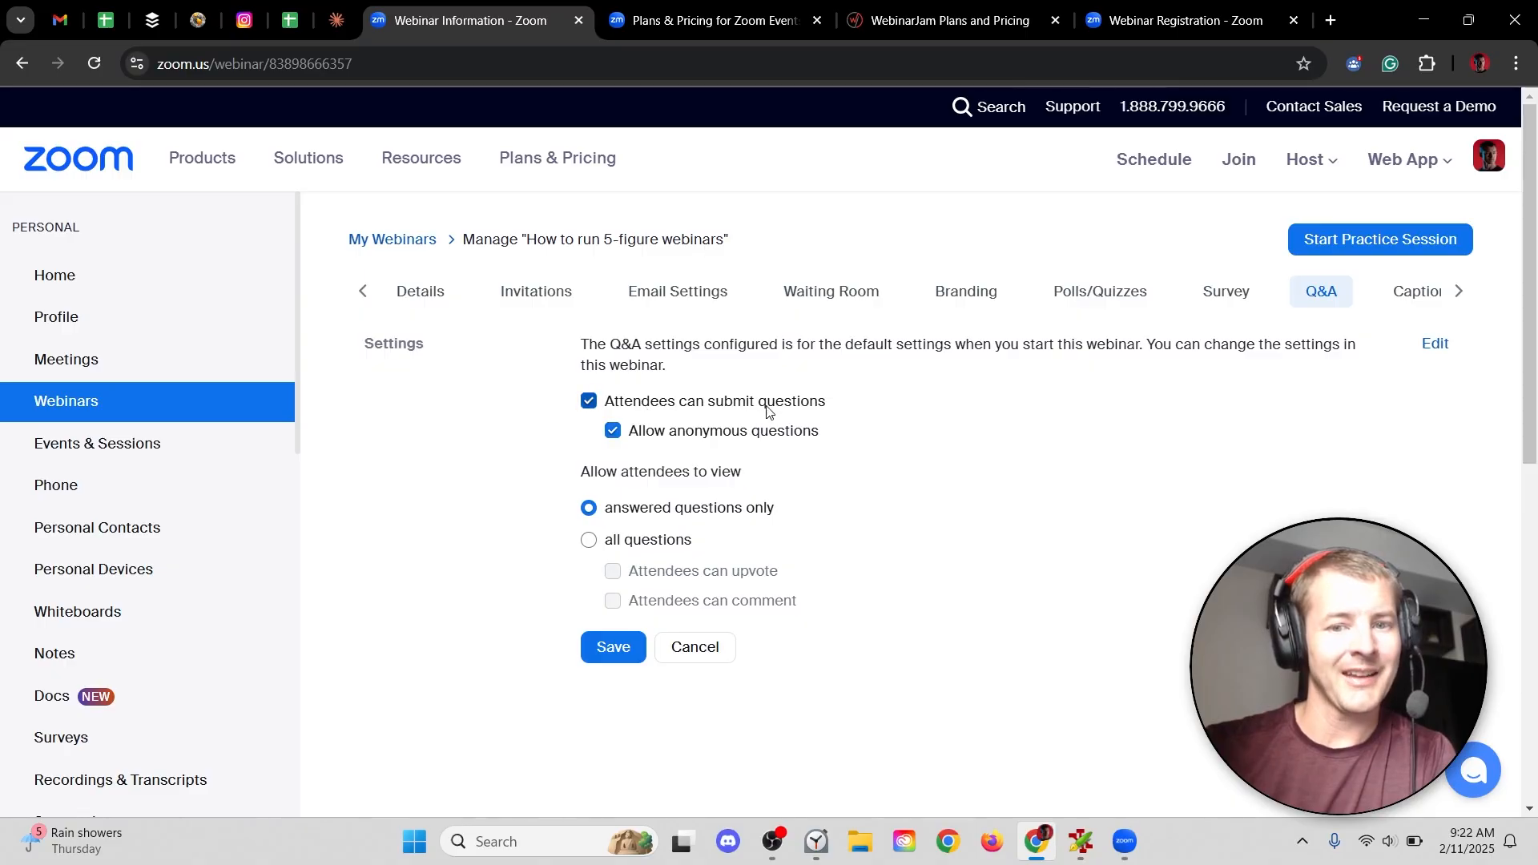
mouse_move(829, 445)
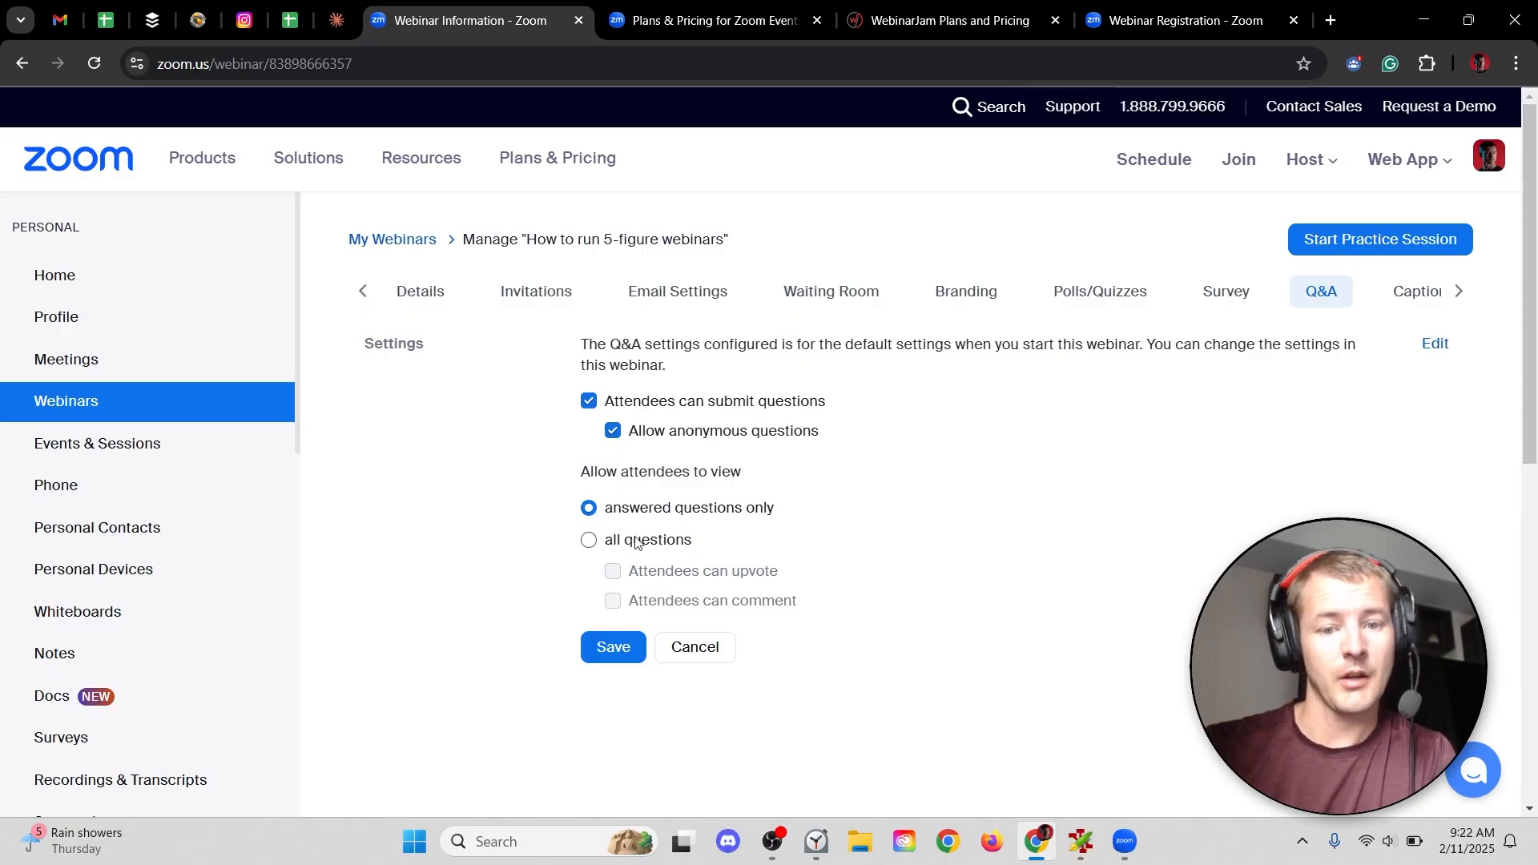
click(587, 539)
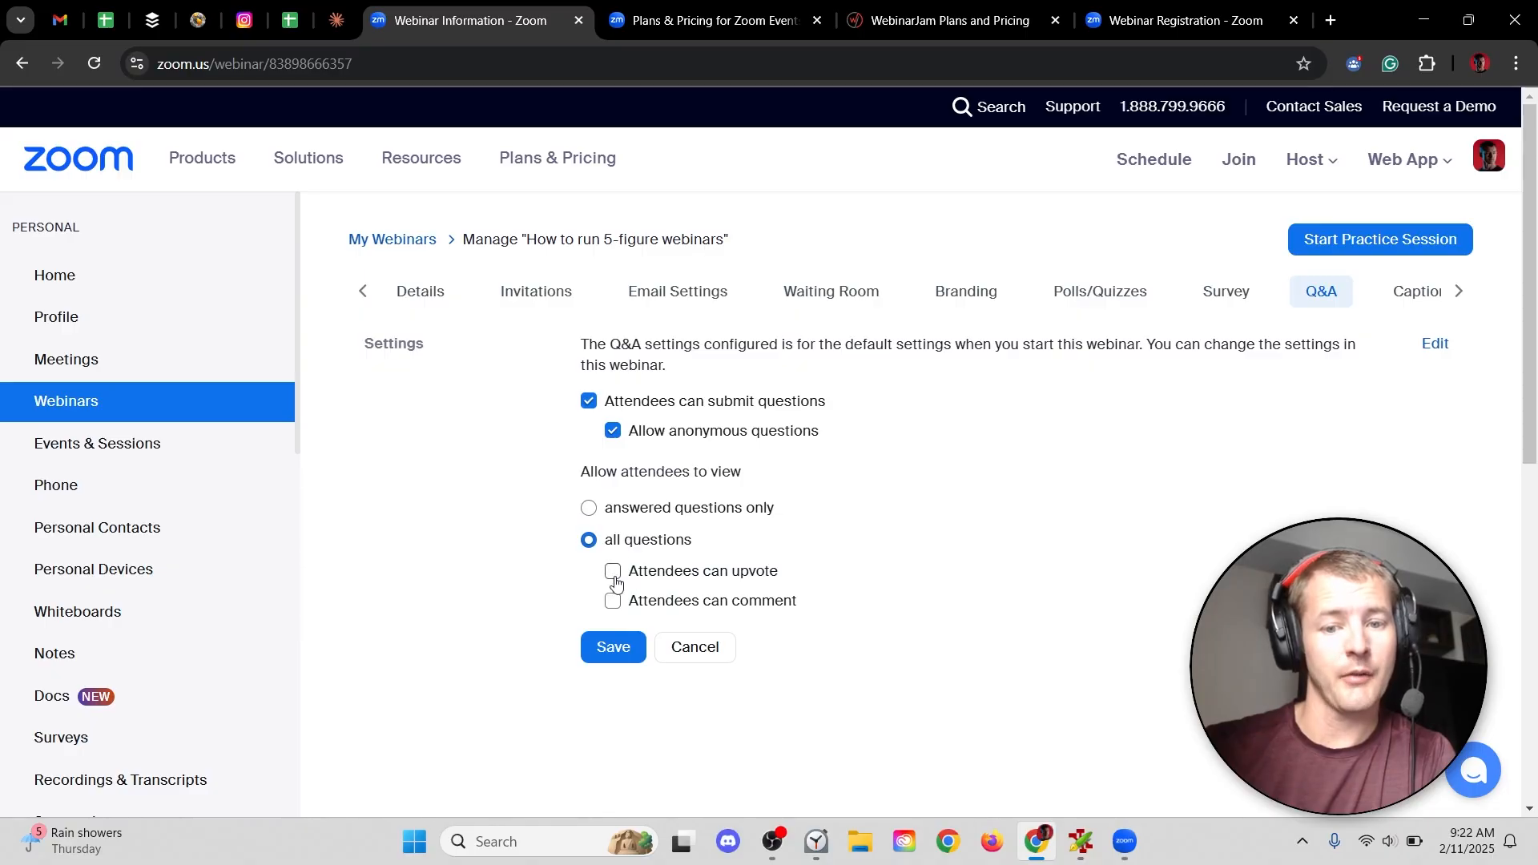
click(612, 571)
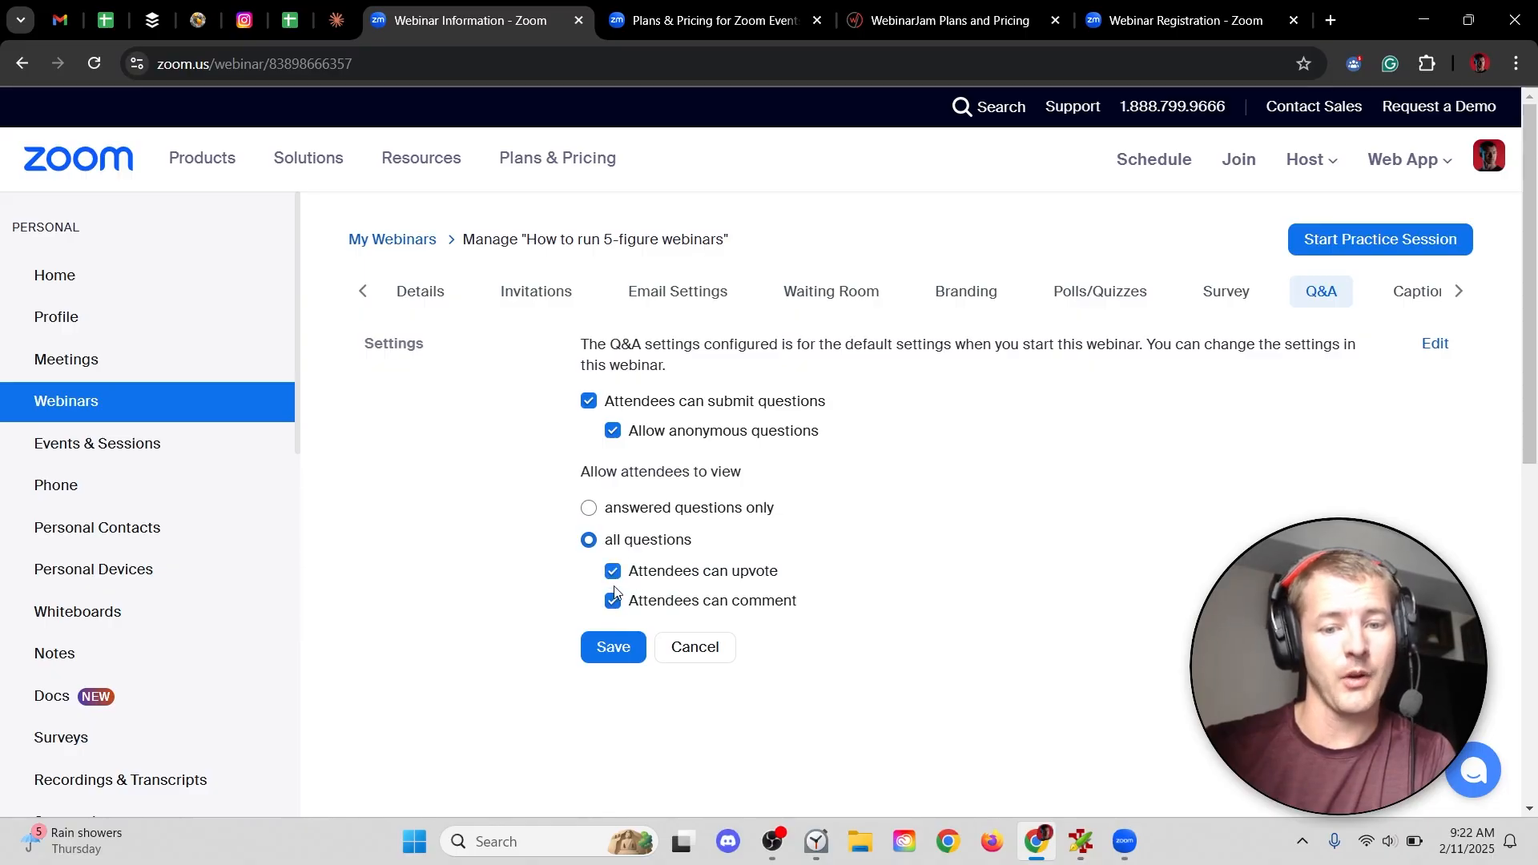
click(1231, 291)
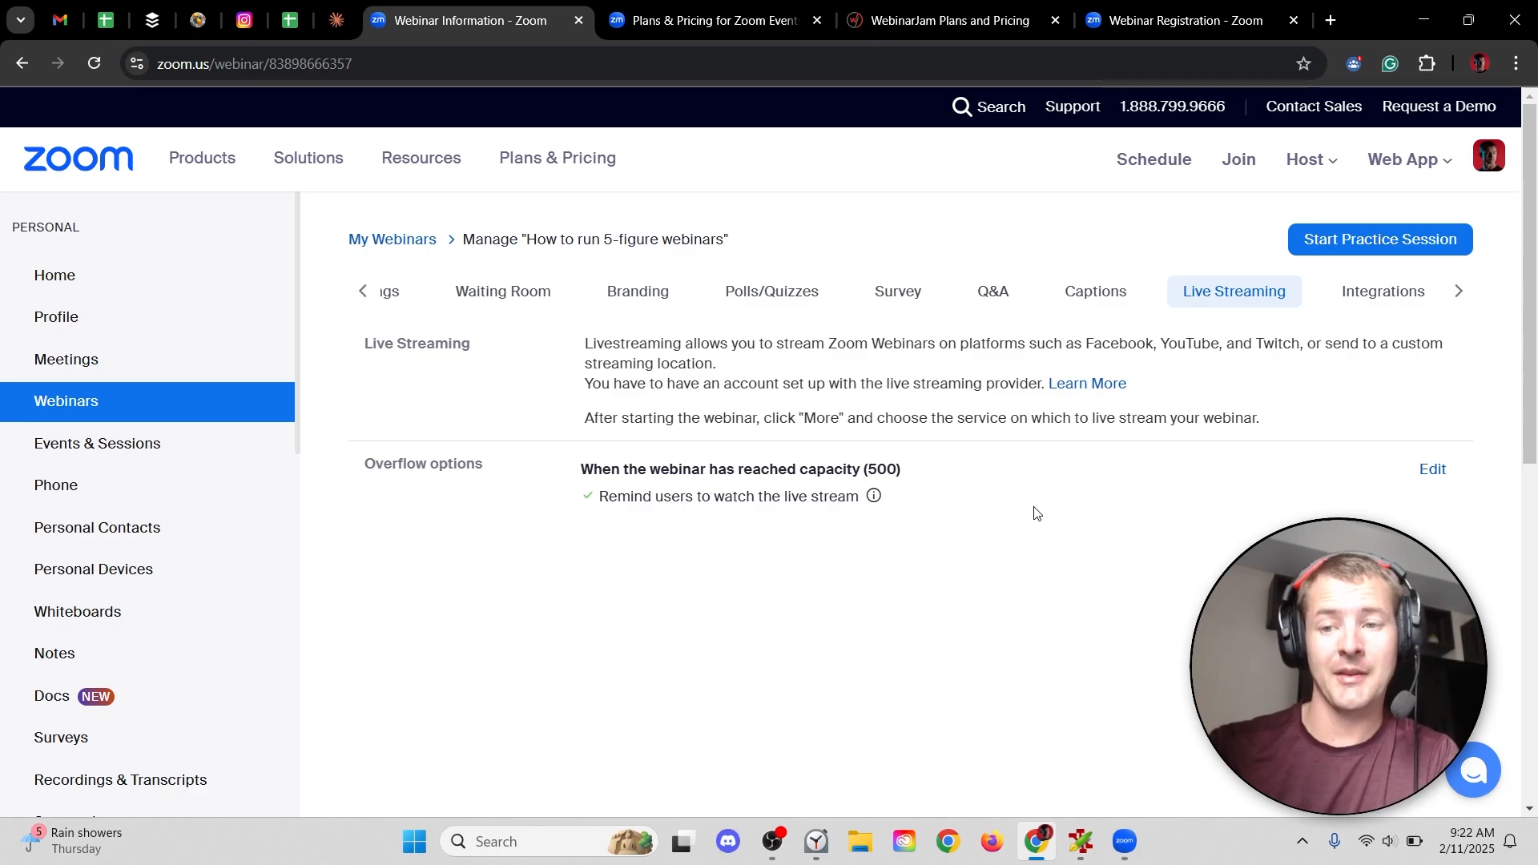
mouse_move(662, 407)
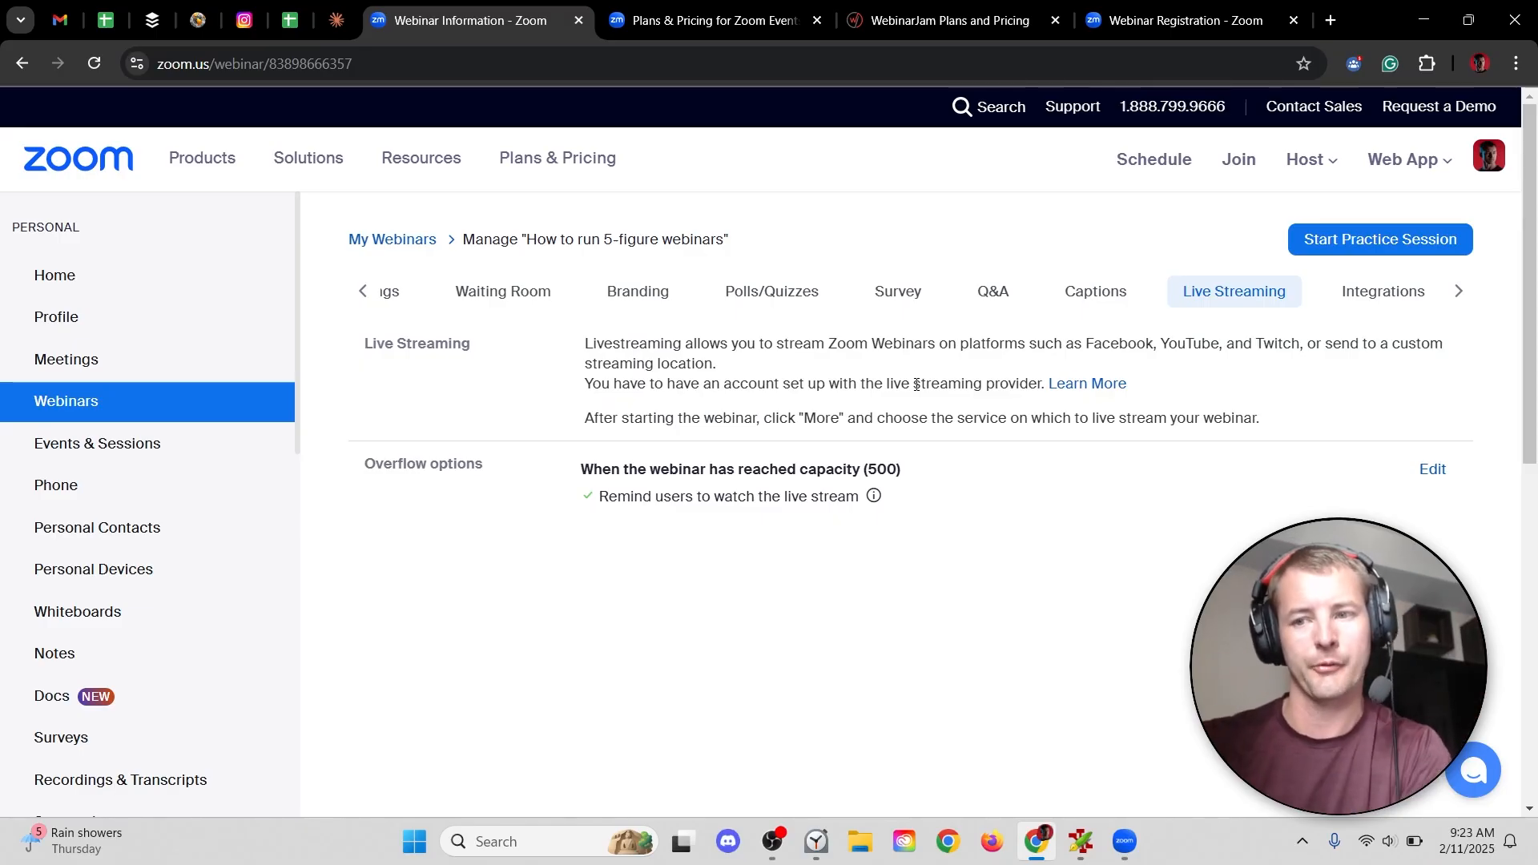
- After reviewing the Live Streaming options, open the webinar's Integrations tab
click(1381, 291)
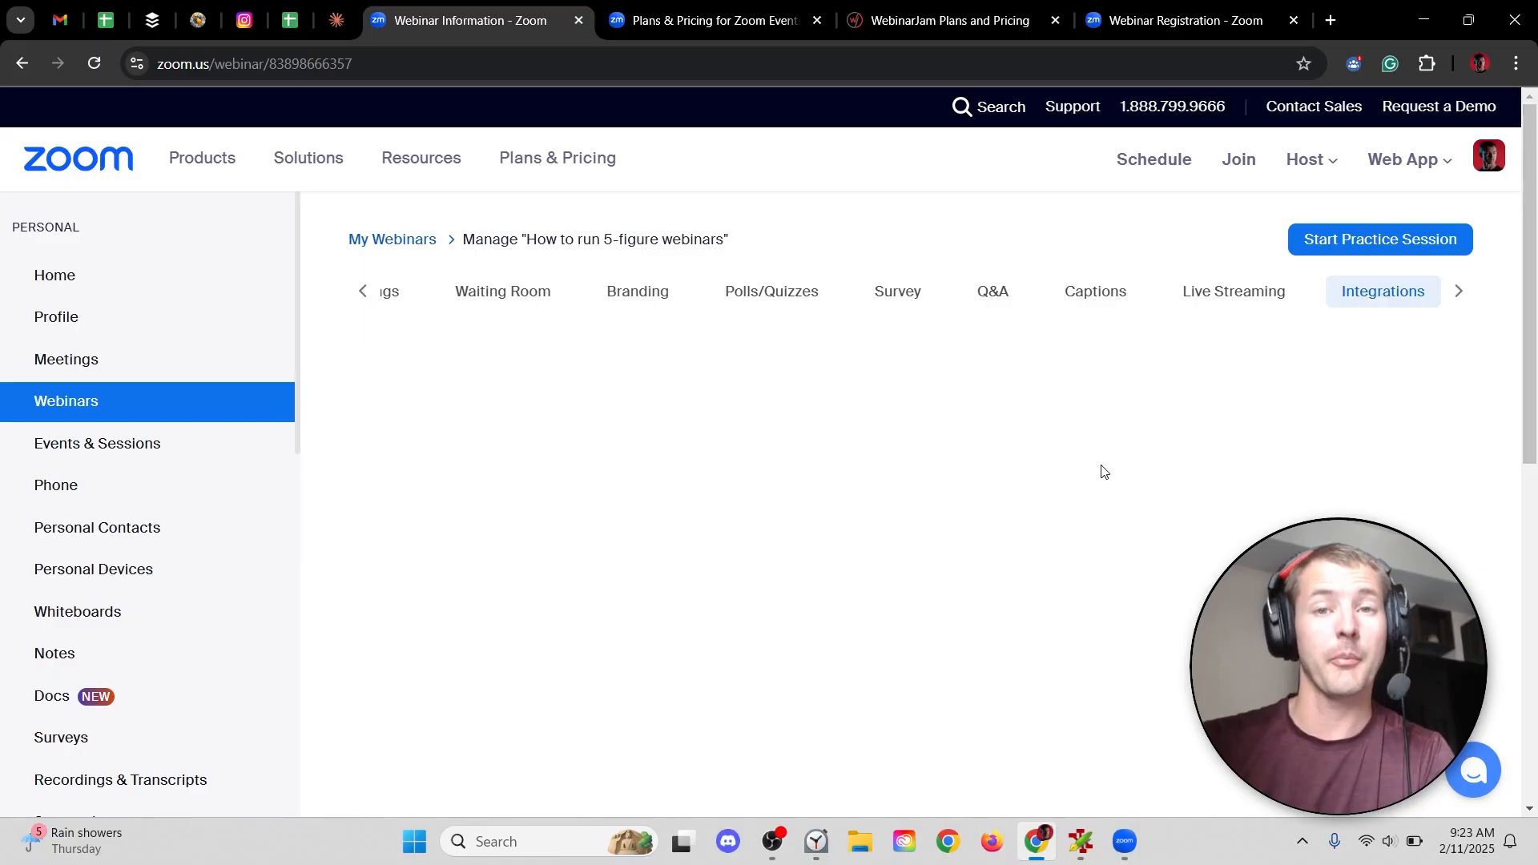
mouse_move(392, 239)
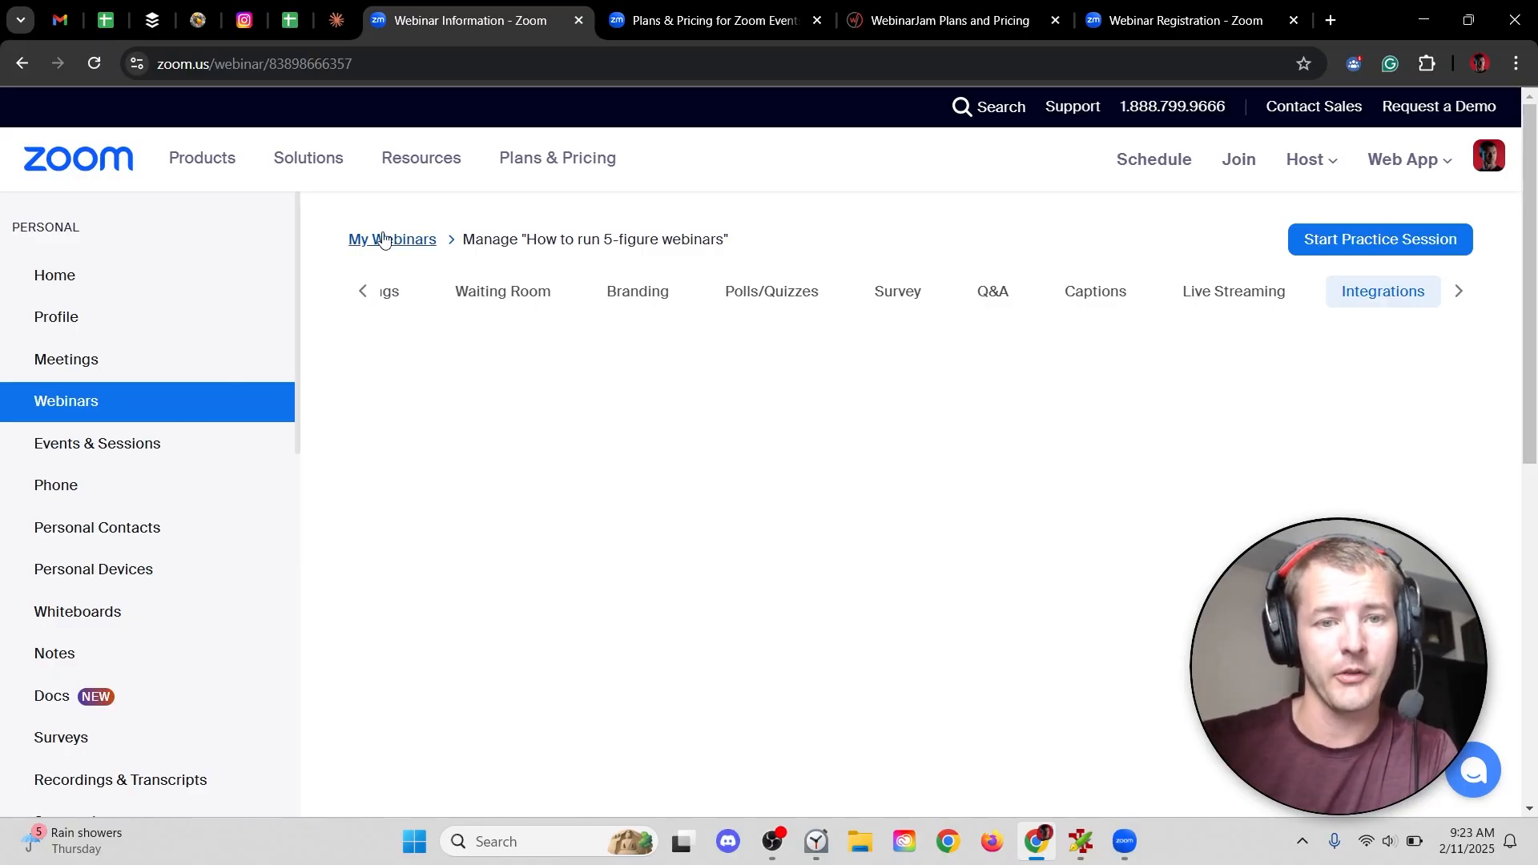
mouse_move(92, 412)
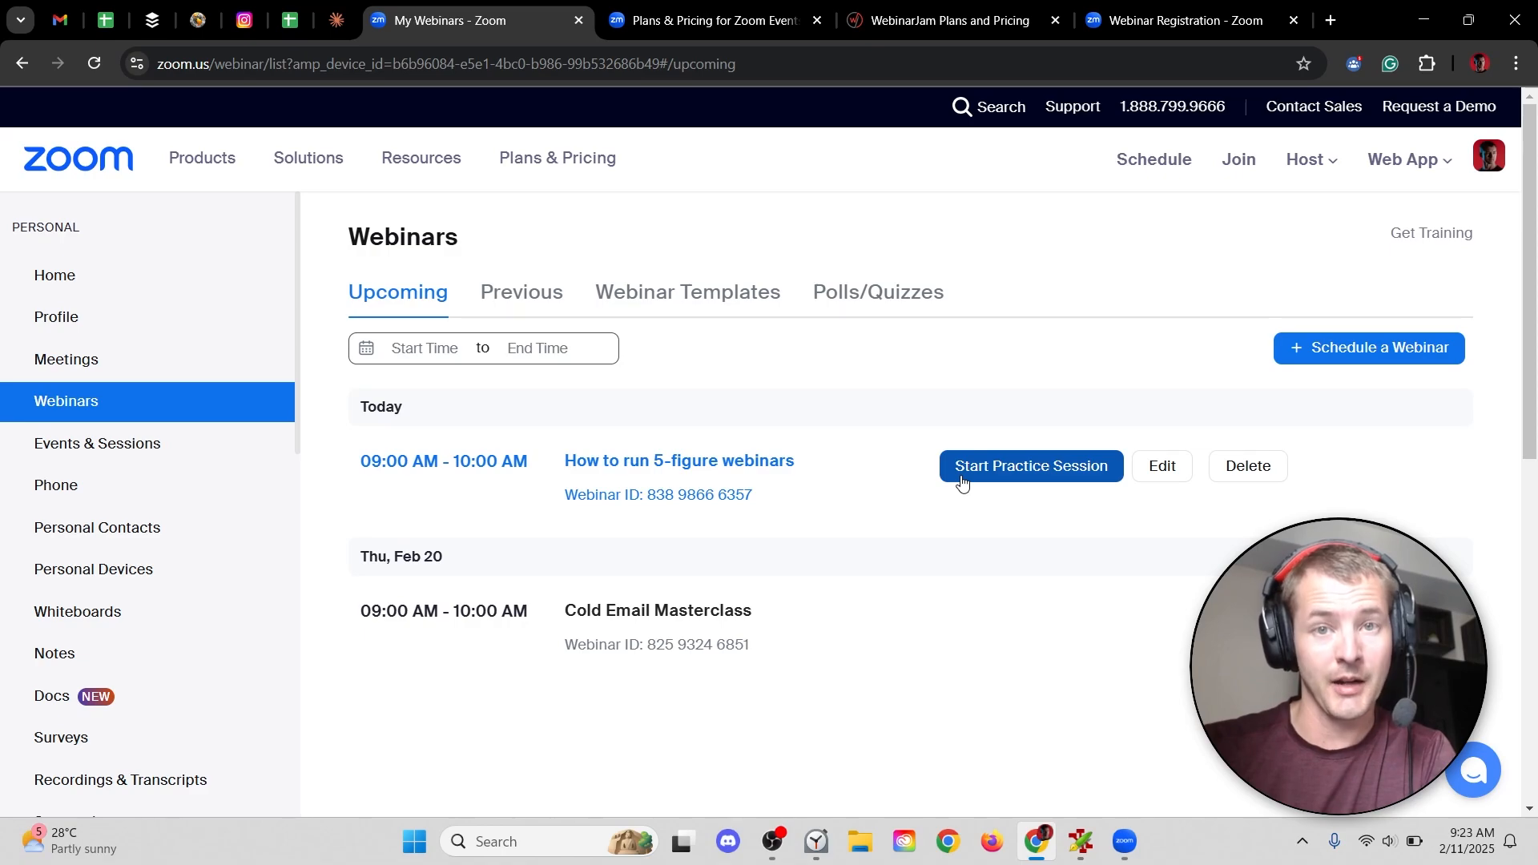
- Start a practice session for 'How to run 5-figure webinars' from My Webinars
click(1030, 466)
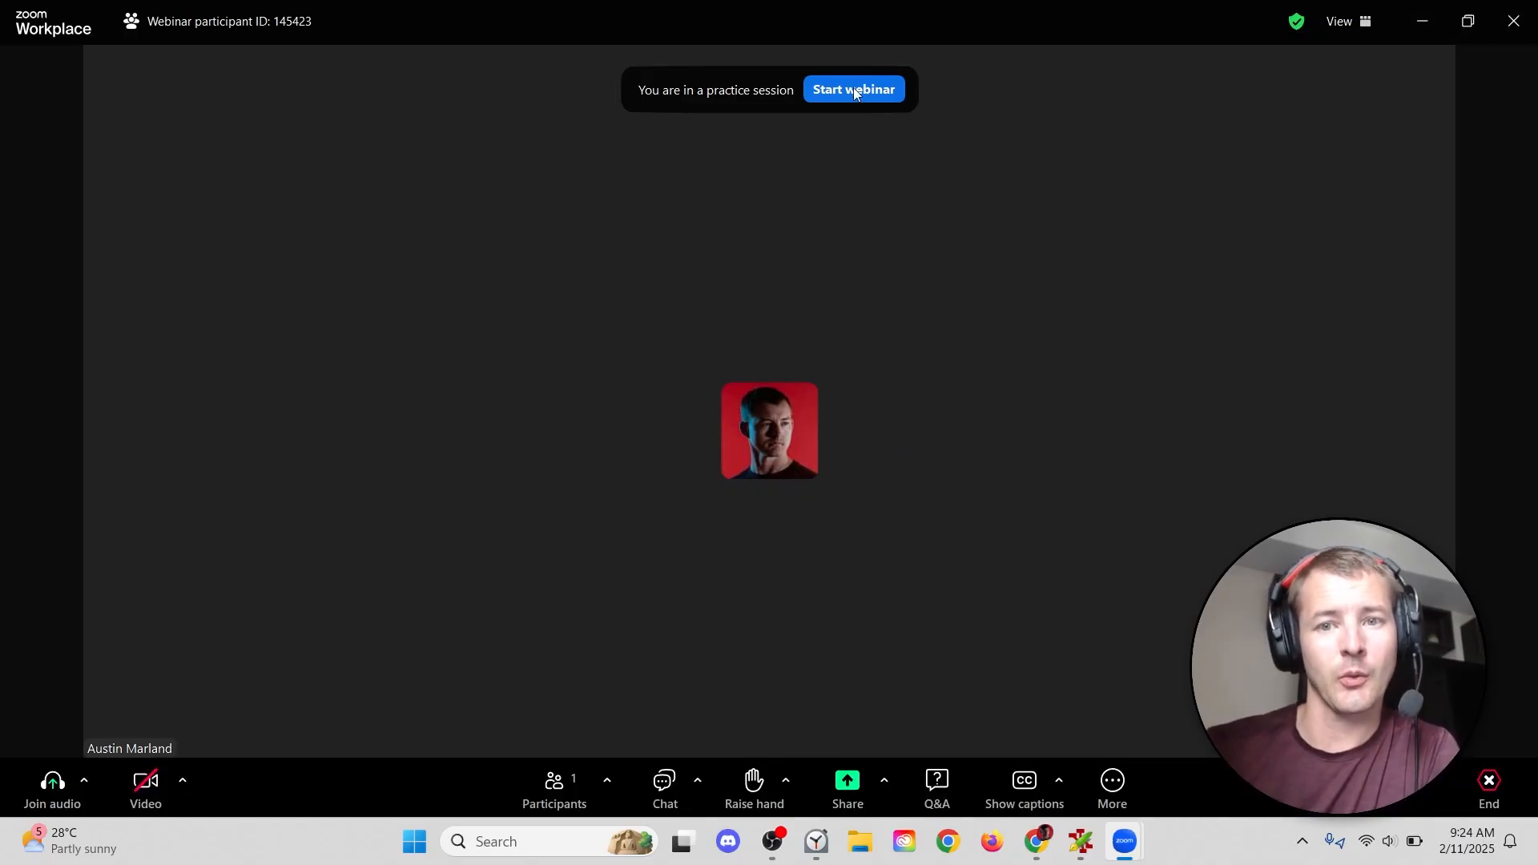
mouse_move(949, 279)
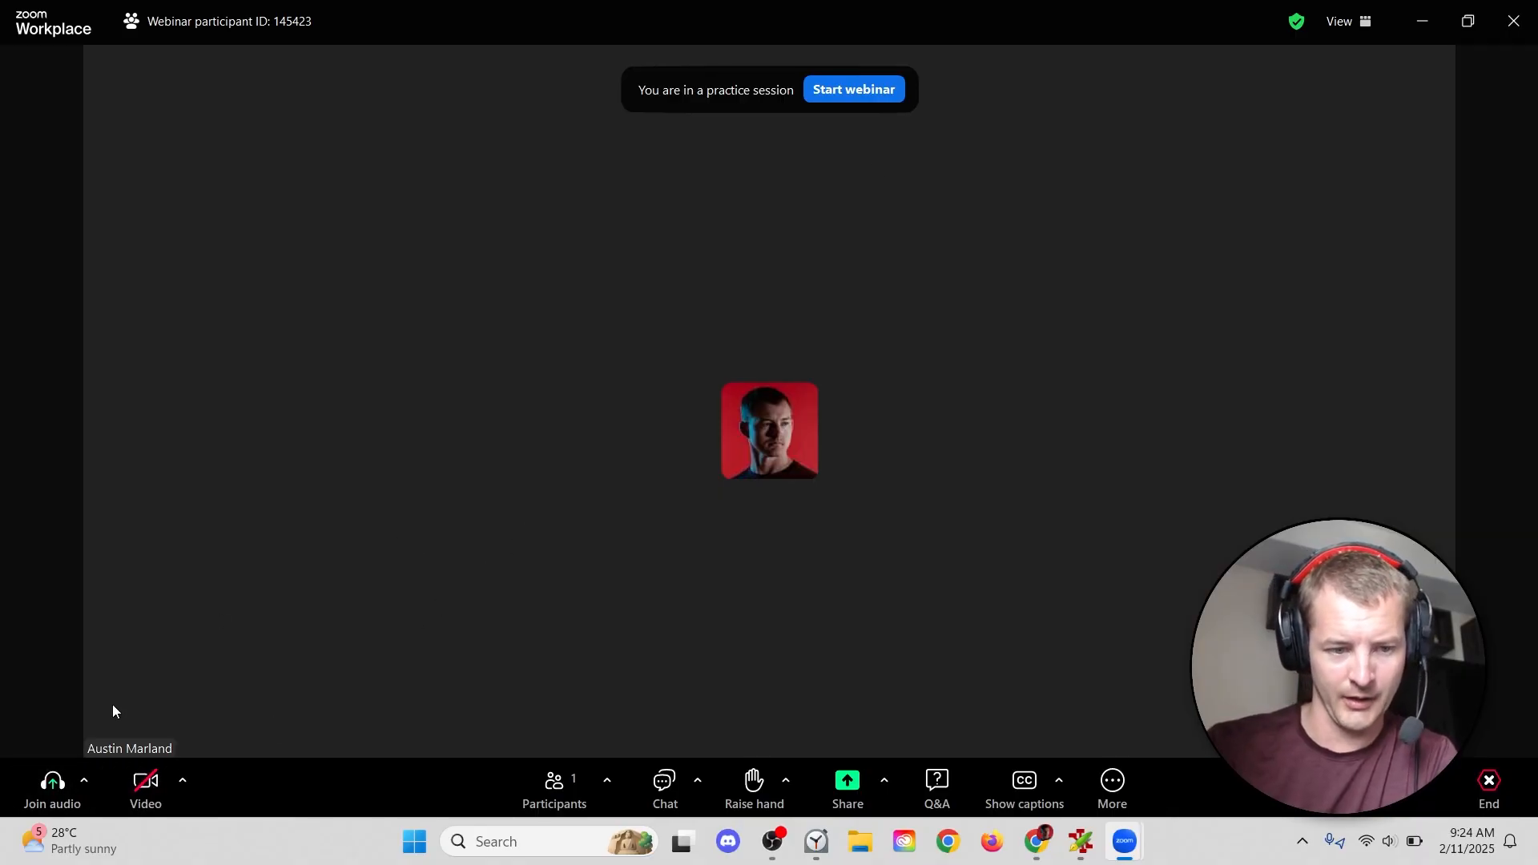
- In the practice session, preview the Share options, then browse More to find Livestream
click(83, 779)
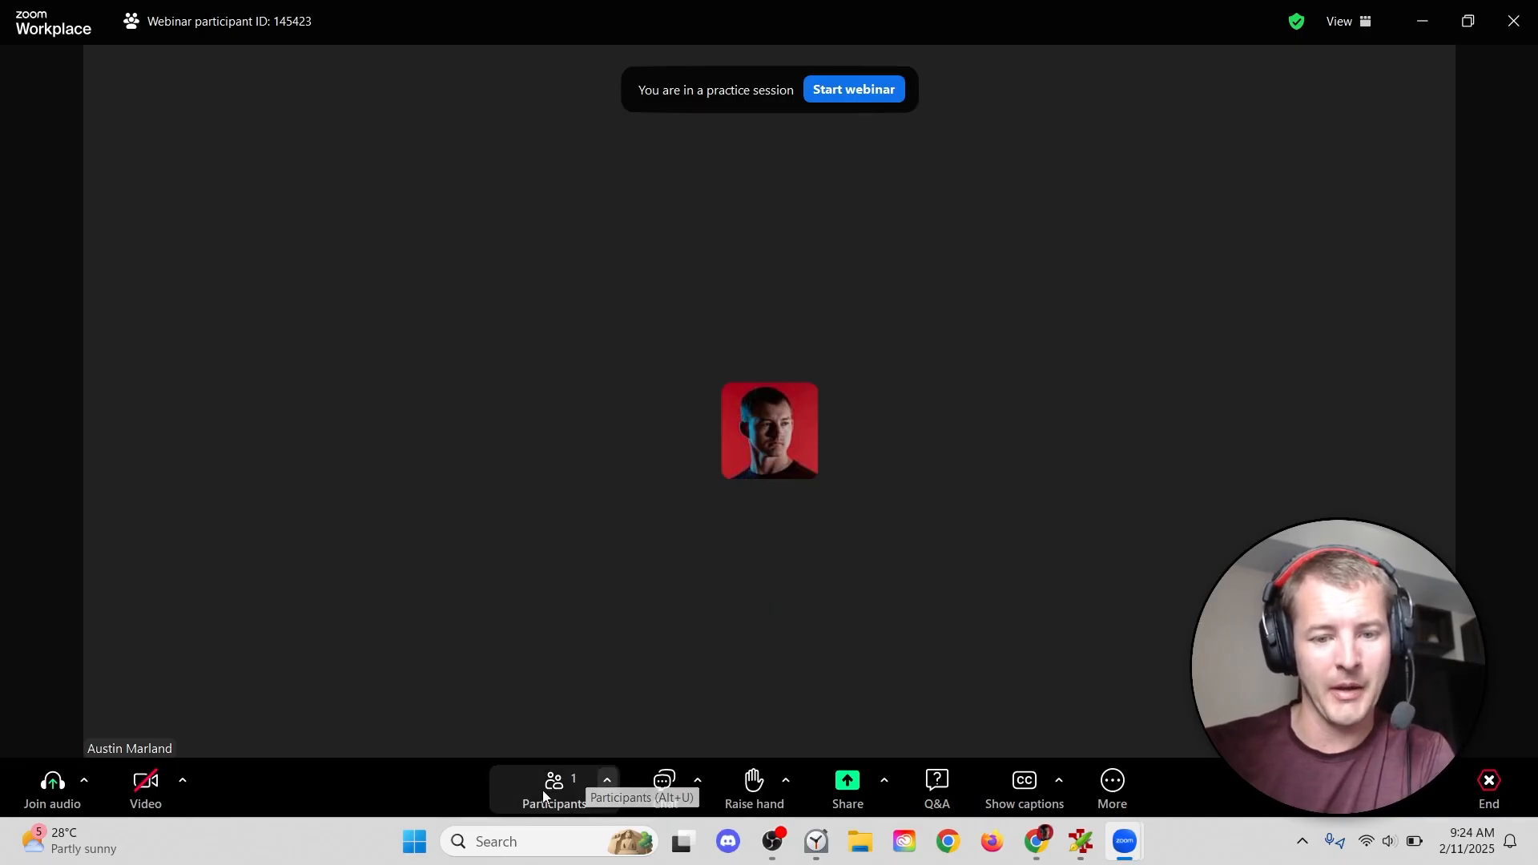
click(607, 781)
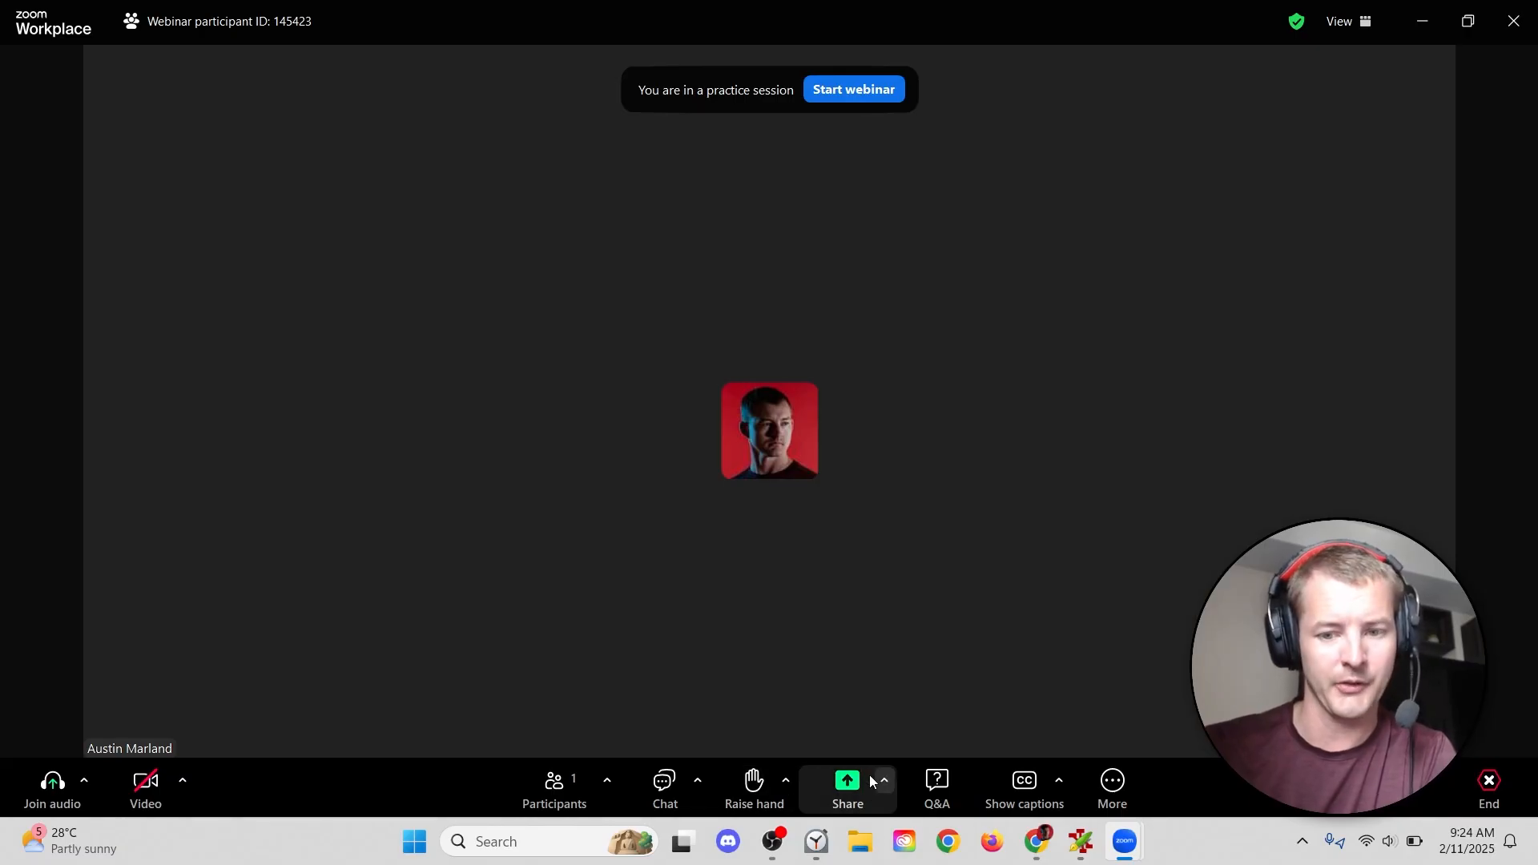
click(881, 781)
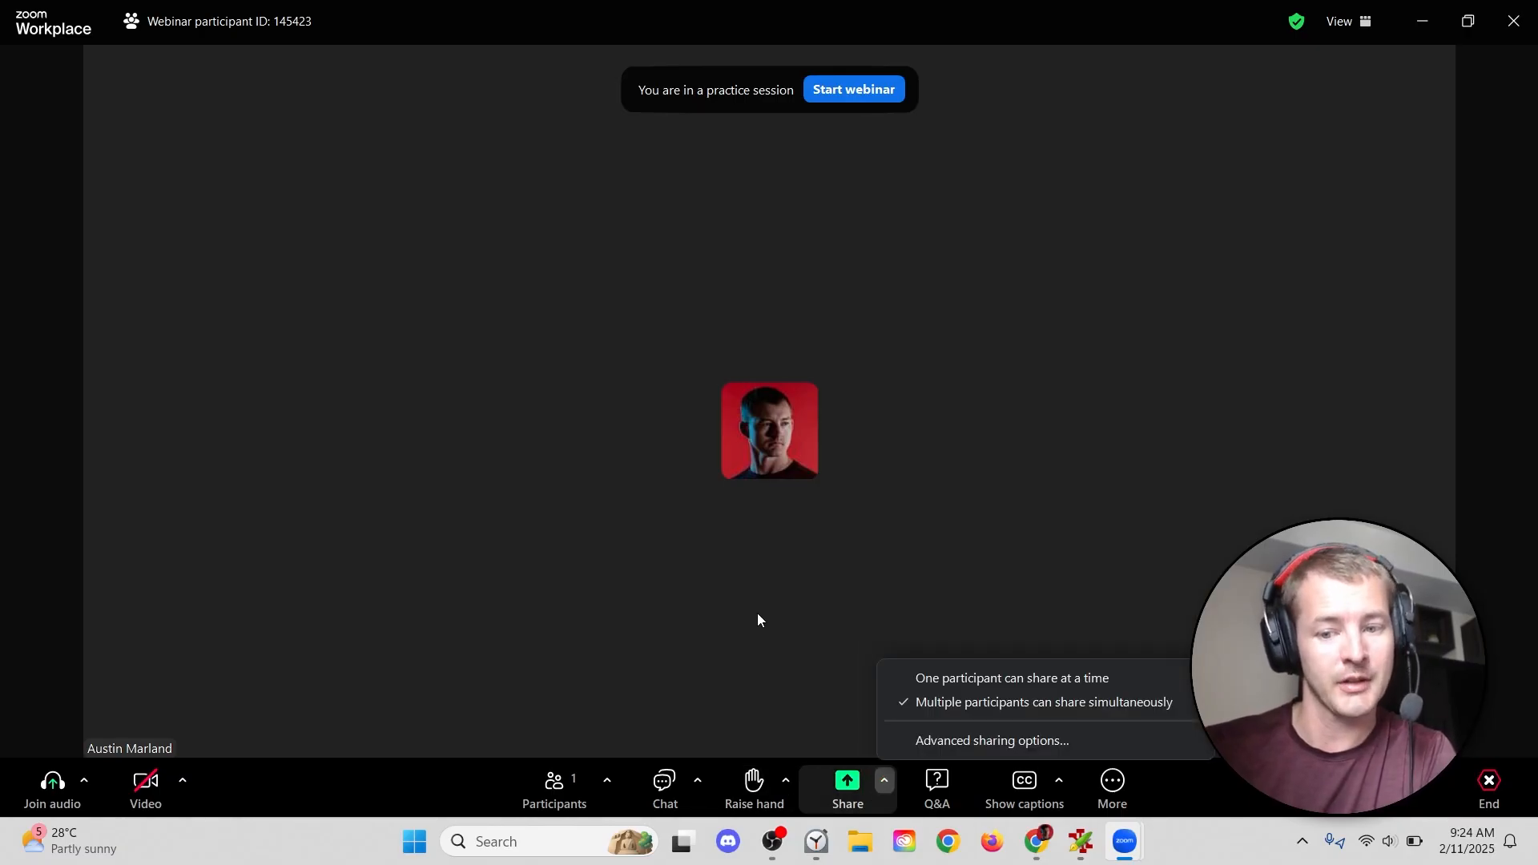
click(881, 780)
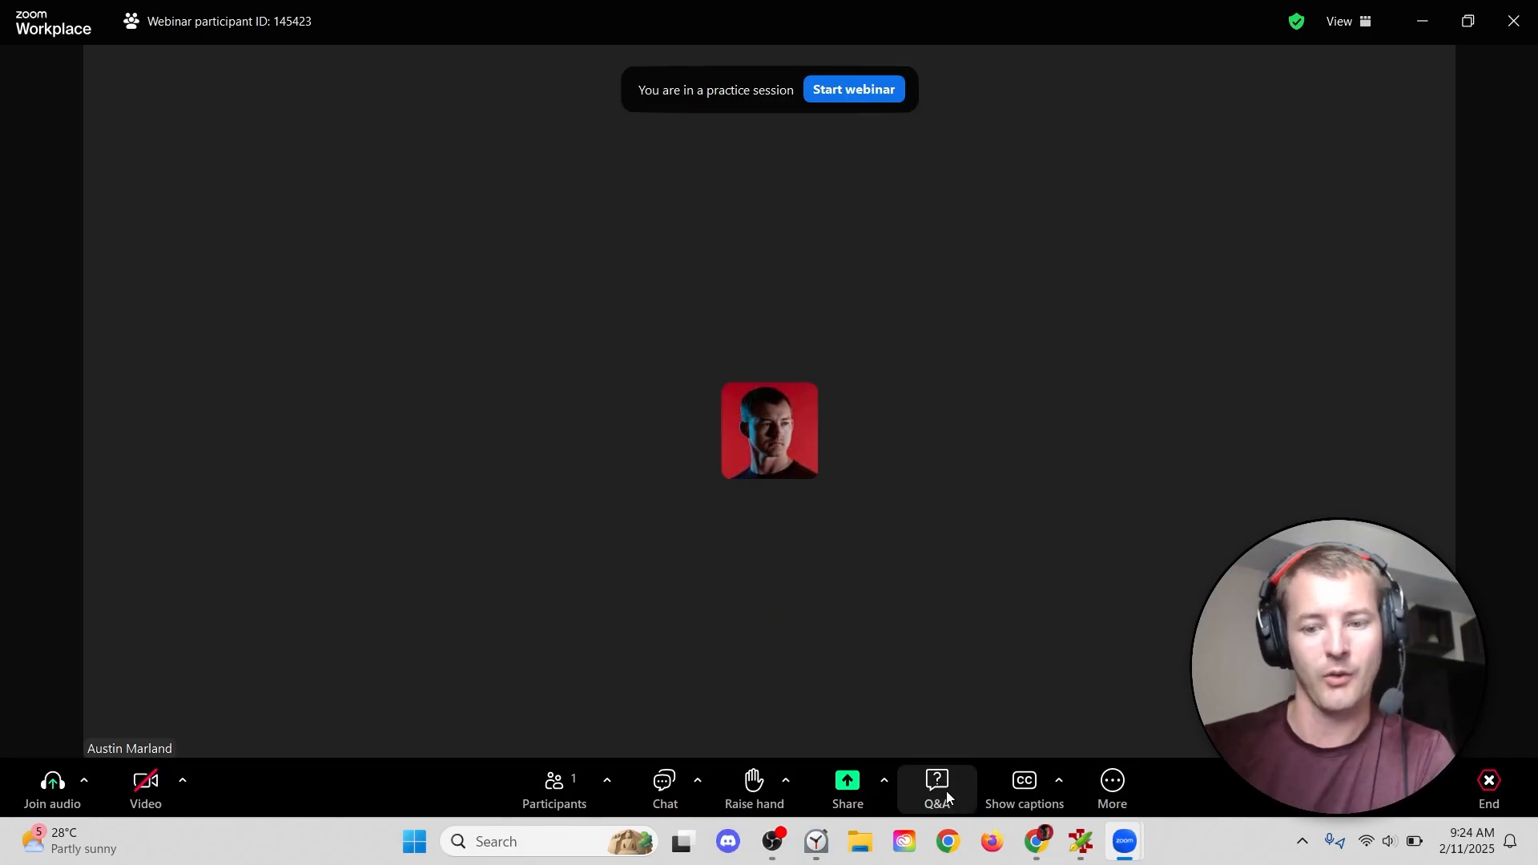
click(1110, 787)
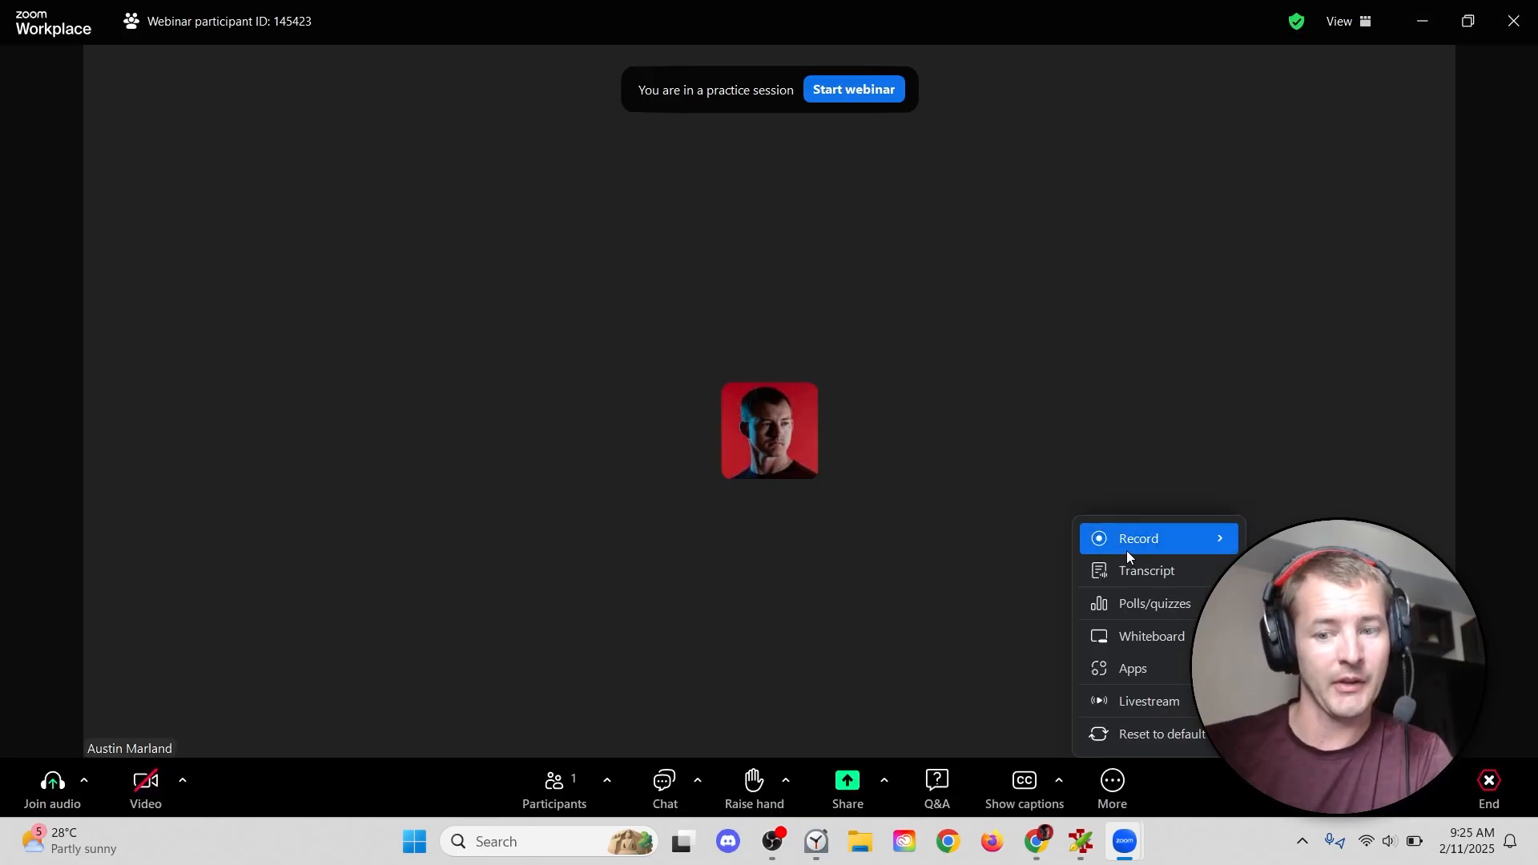
mouse_move(1148, 700)
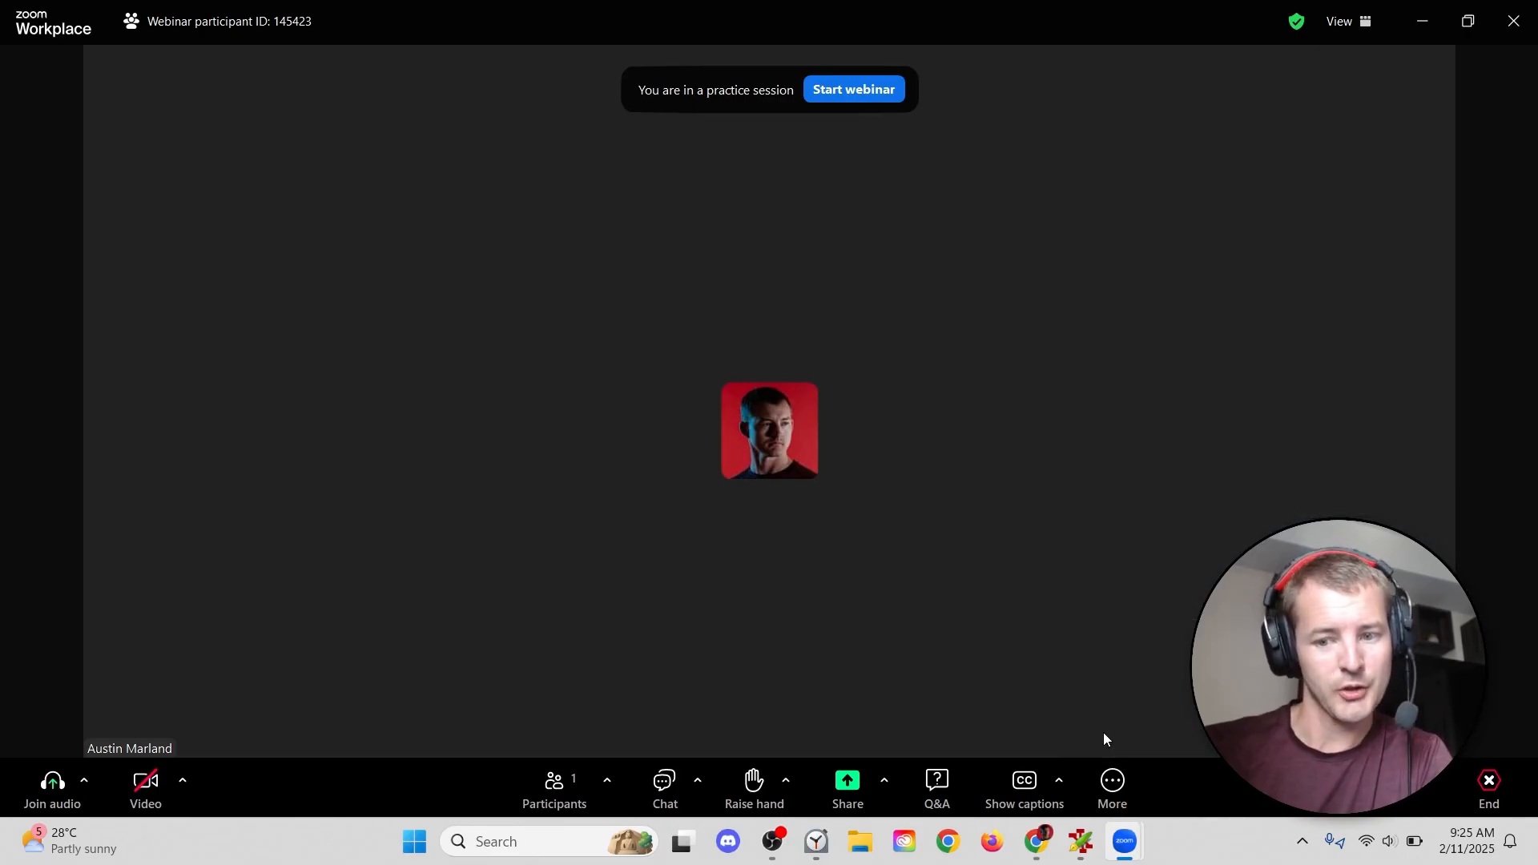
click(1110, 785)
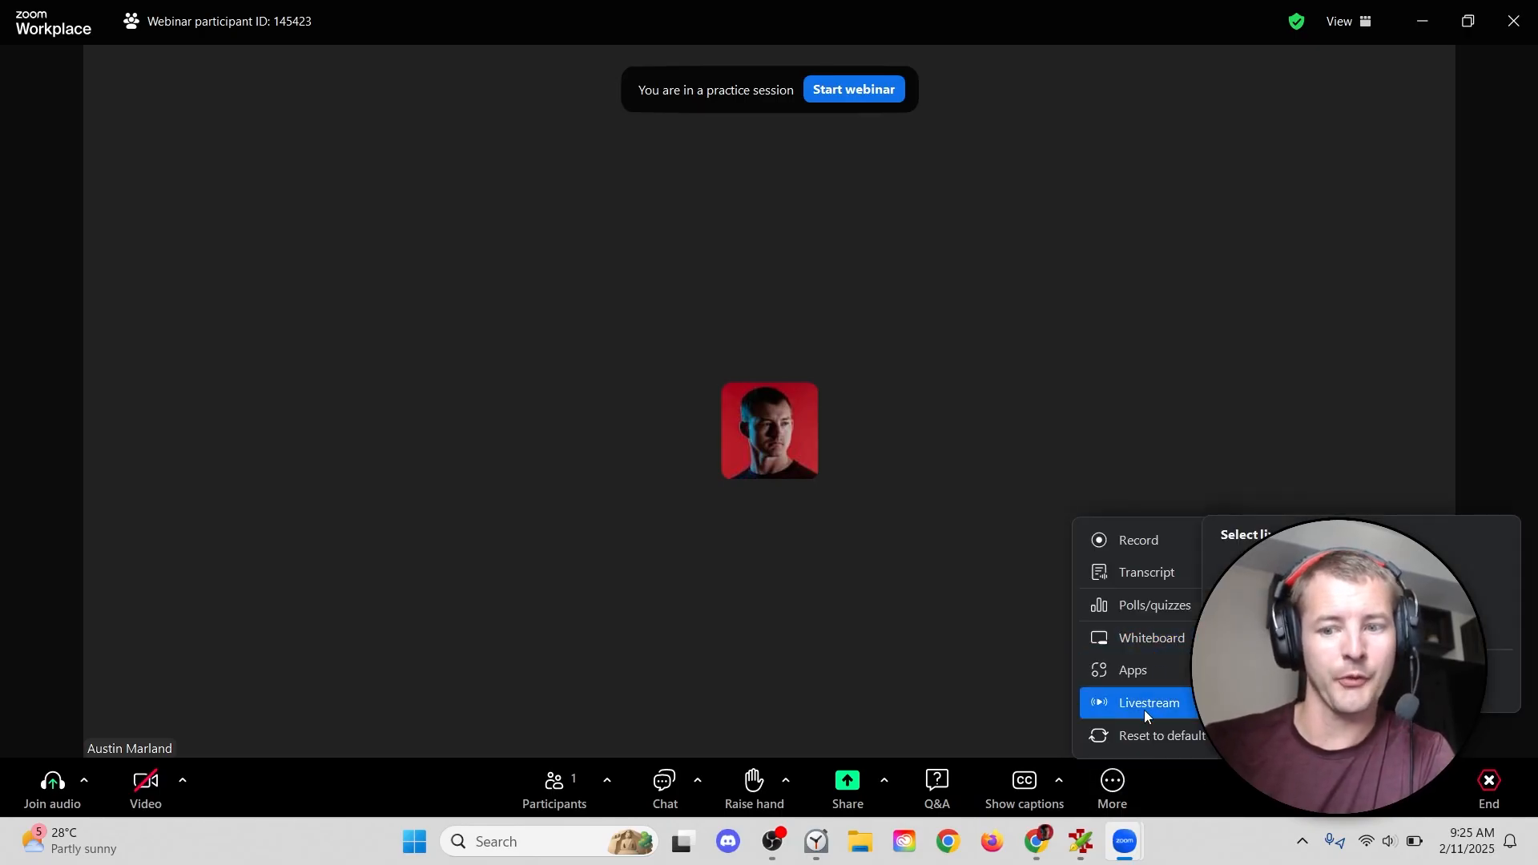